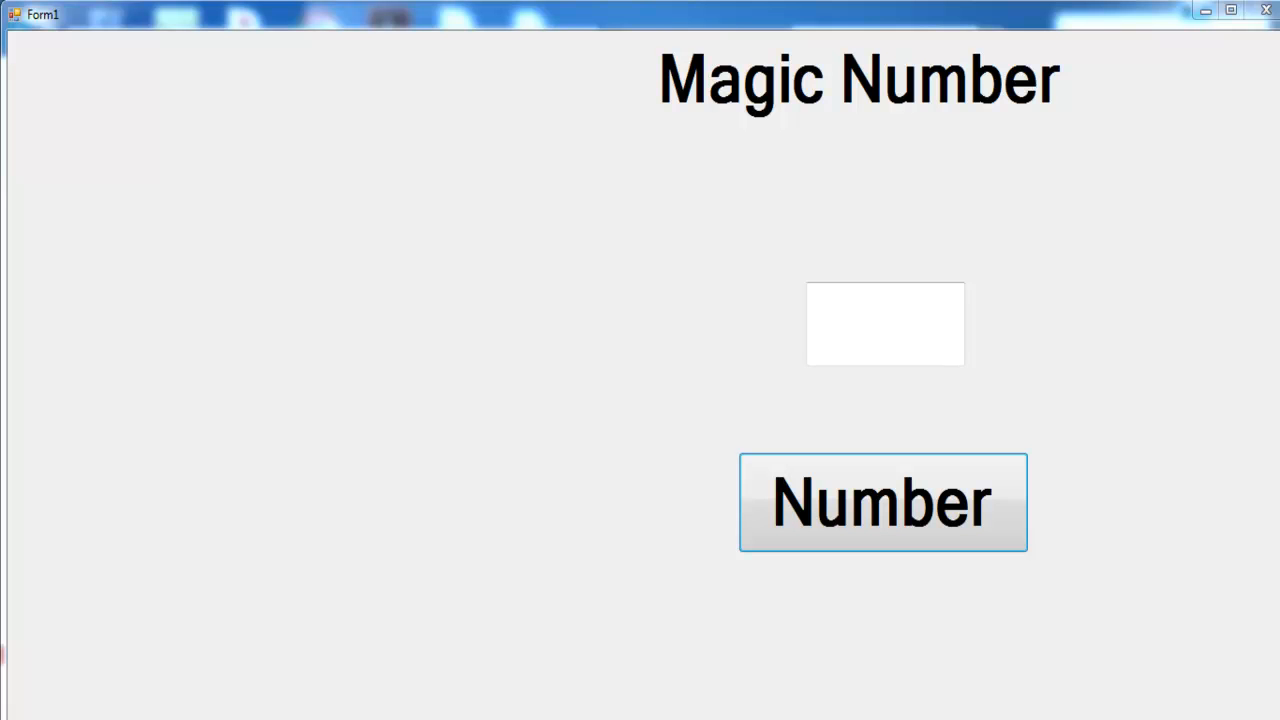
{"action": "mouse_move", "coordinate": [922, 224]}
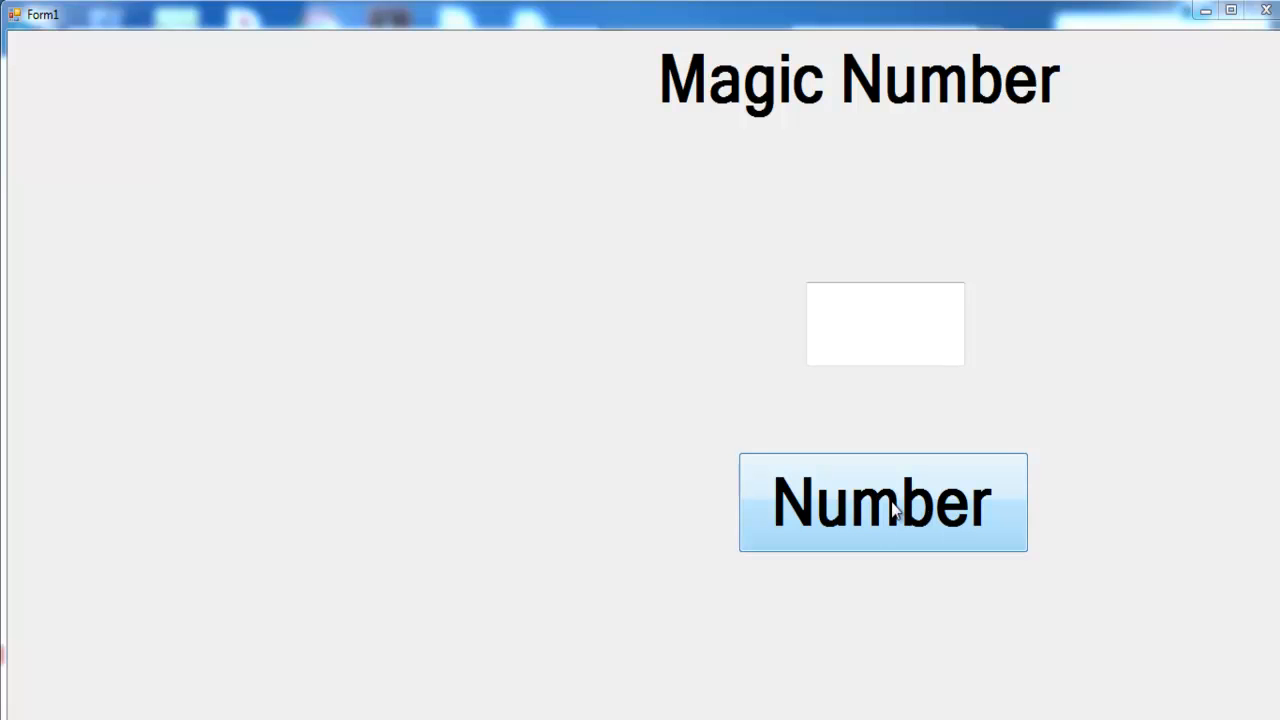
- Generate the 4x4 magic square with the Number button and inspect its sum of 34
{"action": "left_click", "coordinate": [882, 502]}
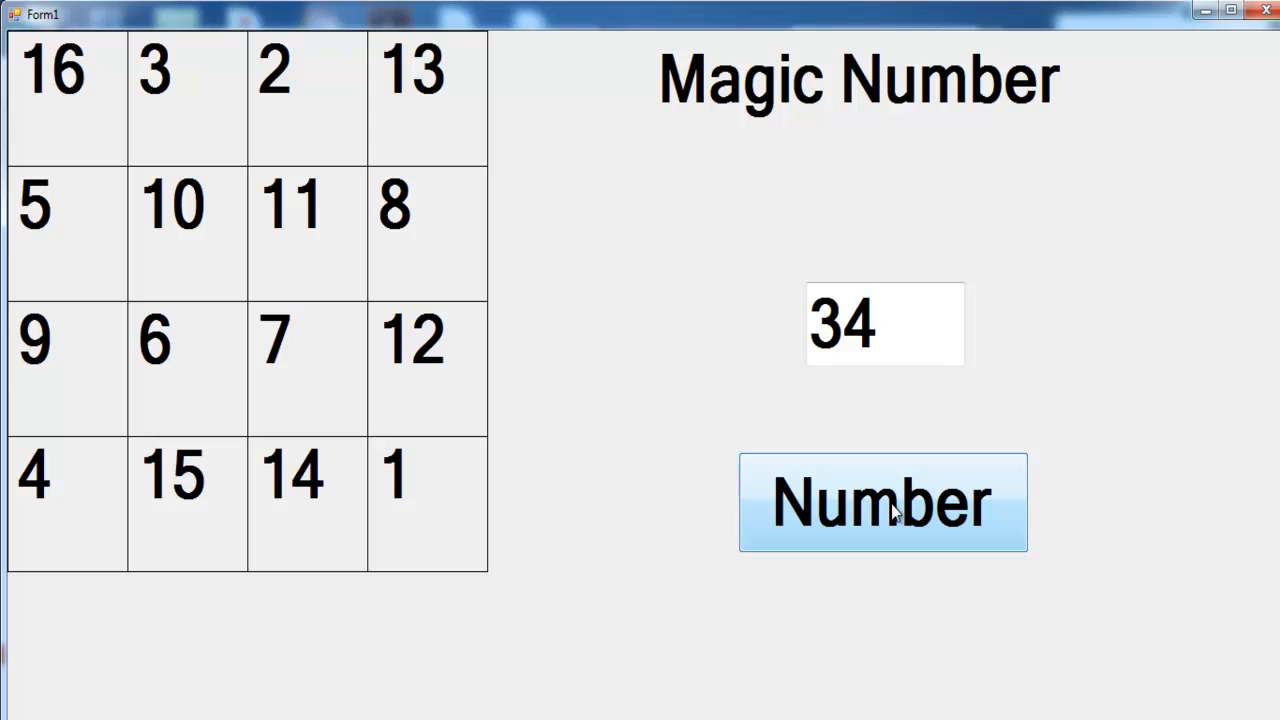
{"action": "mouse_move", "coordinate": [130, 136]}
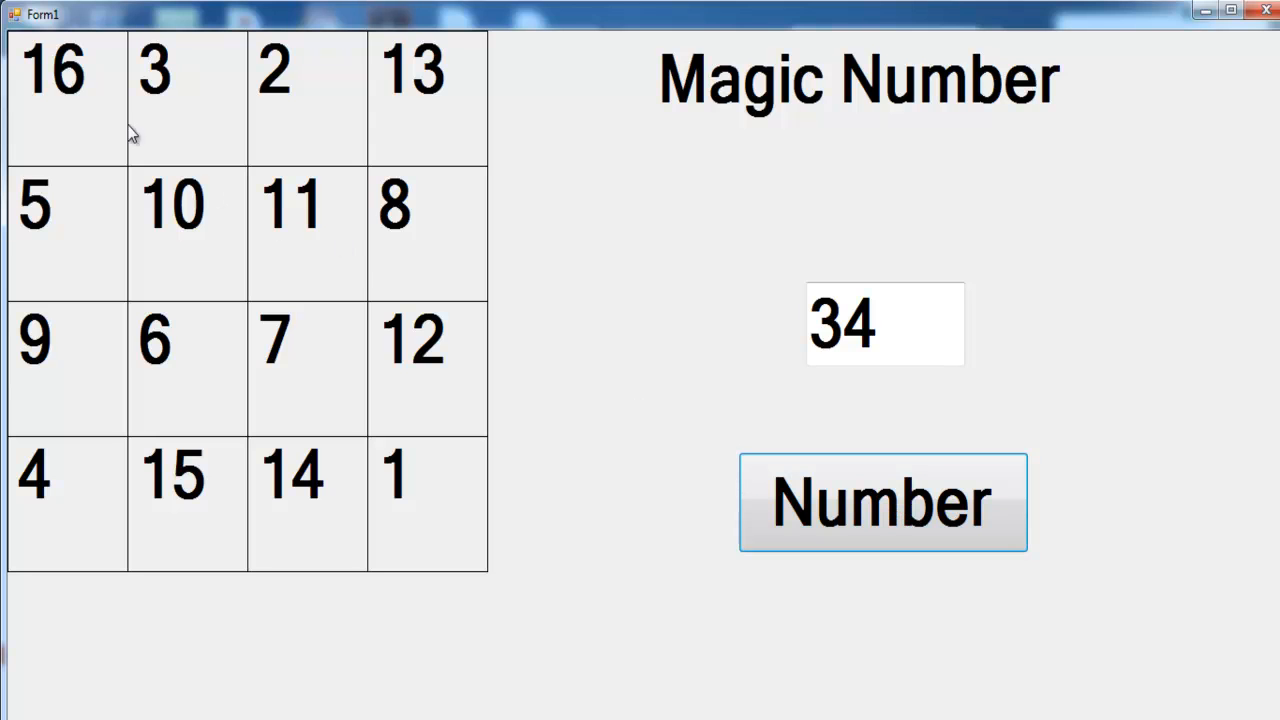
{"action": "mouse_move", "coordinate": [476, 92]}
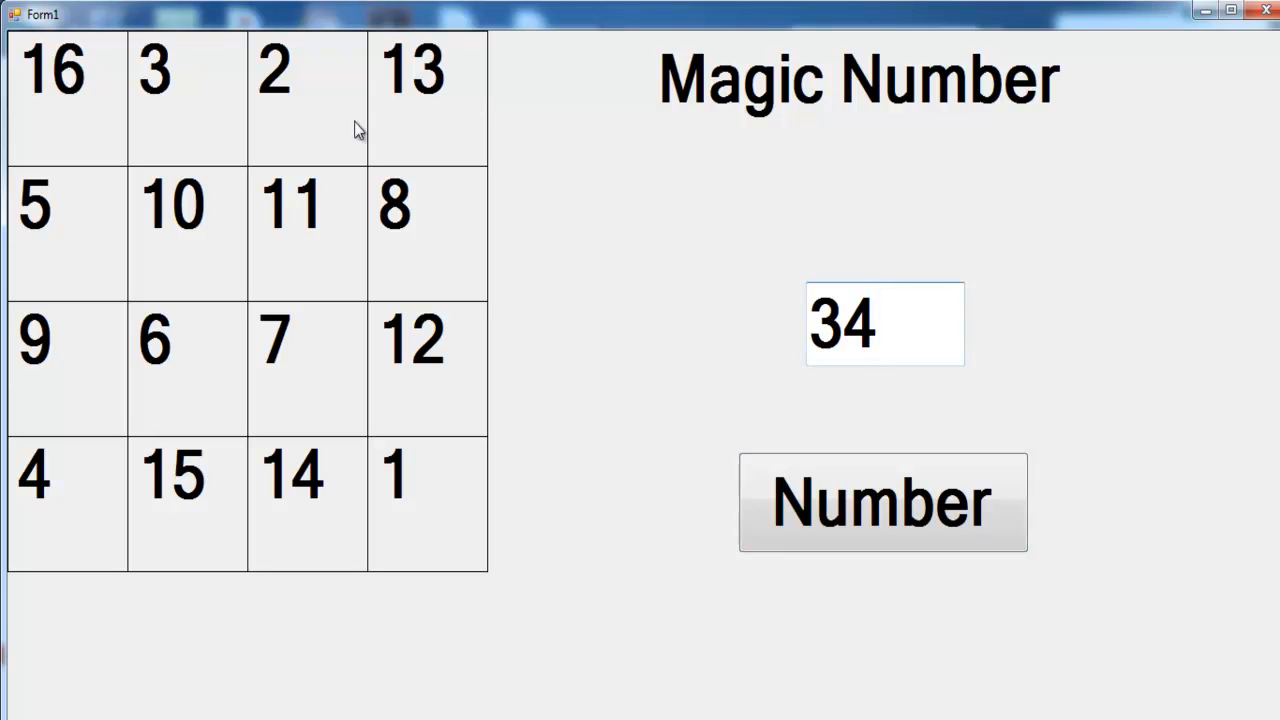
{"action": "mouse_move", "coordinate": [216, 258]}
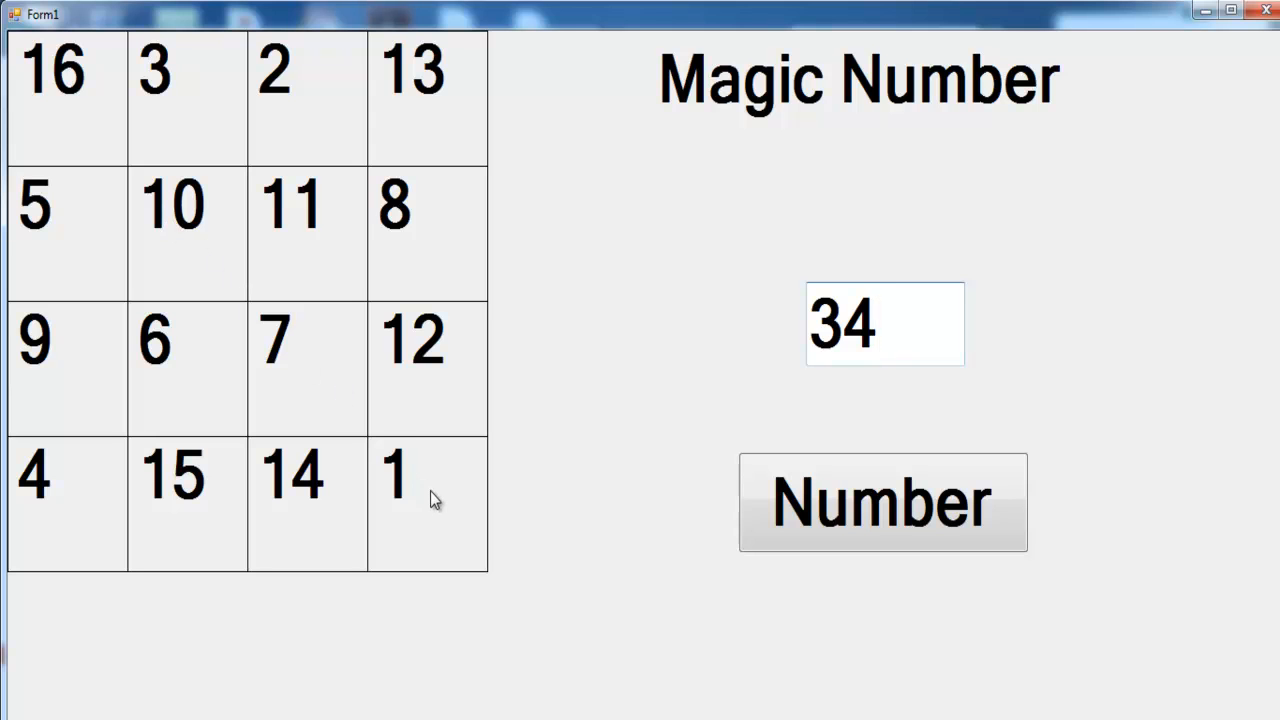
{"action": "left_click", "coordinate": [884, 324]}
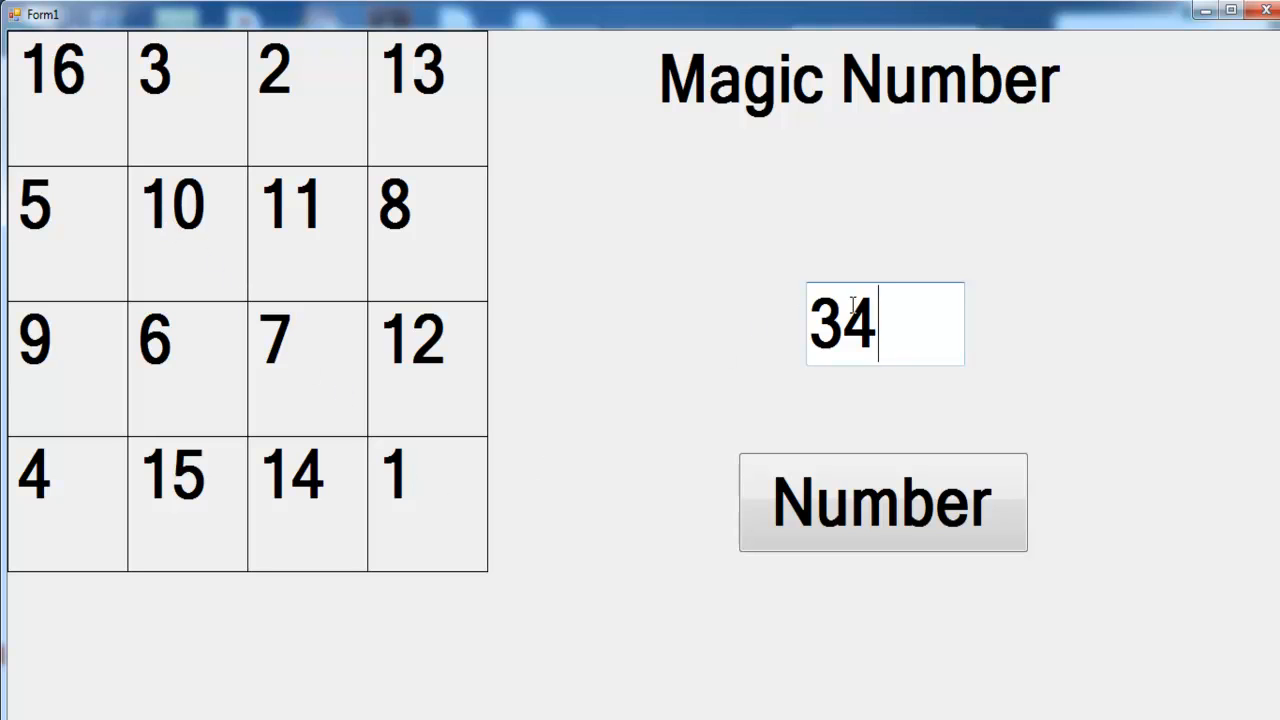
{"action": "mouse_move", "coordinate": [170, 444]}
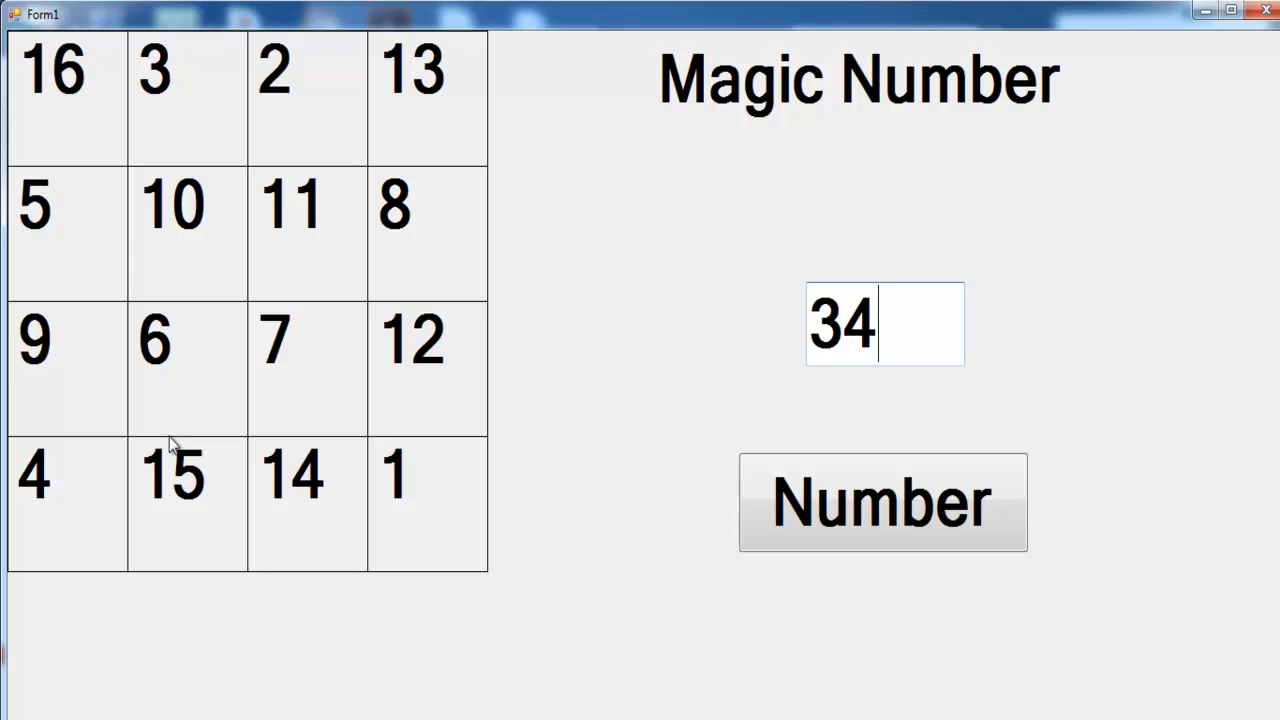
{"action": "mouse_move", "coordinate": [52, 378]}
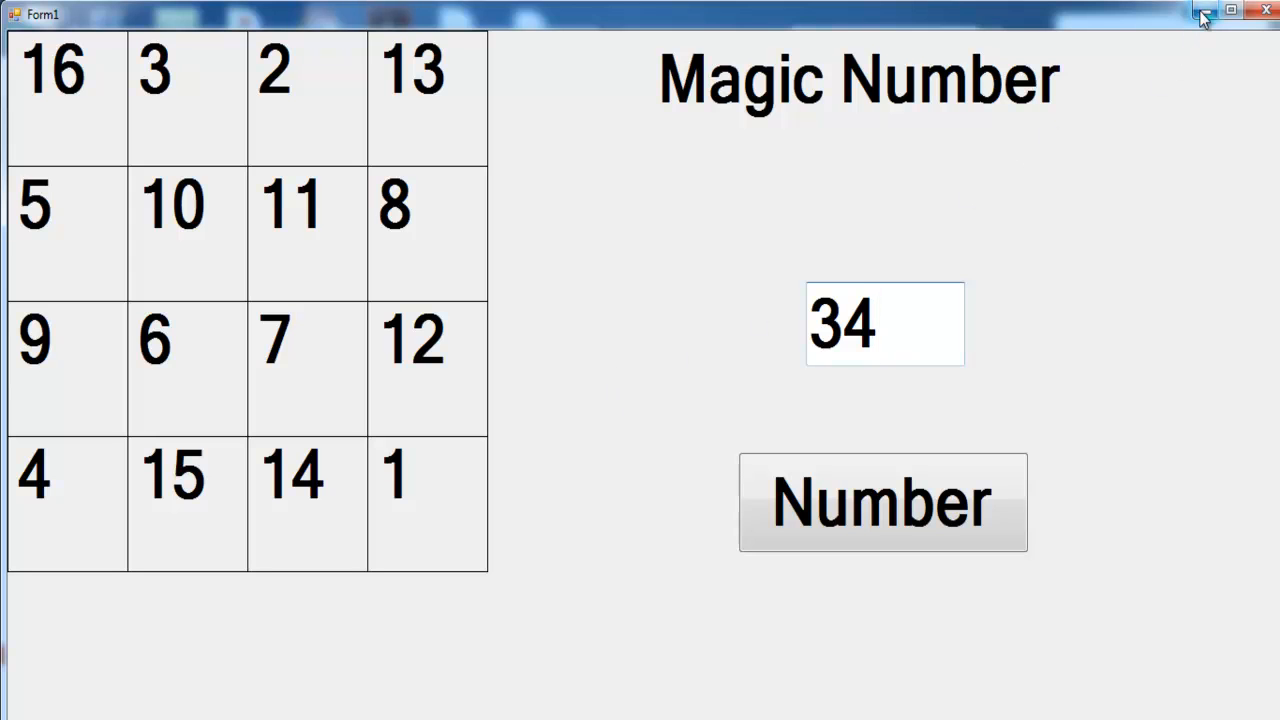
{"action": "mouse_move", "coordinate": [1204, 14]}
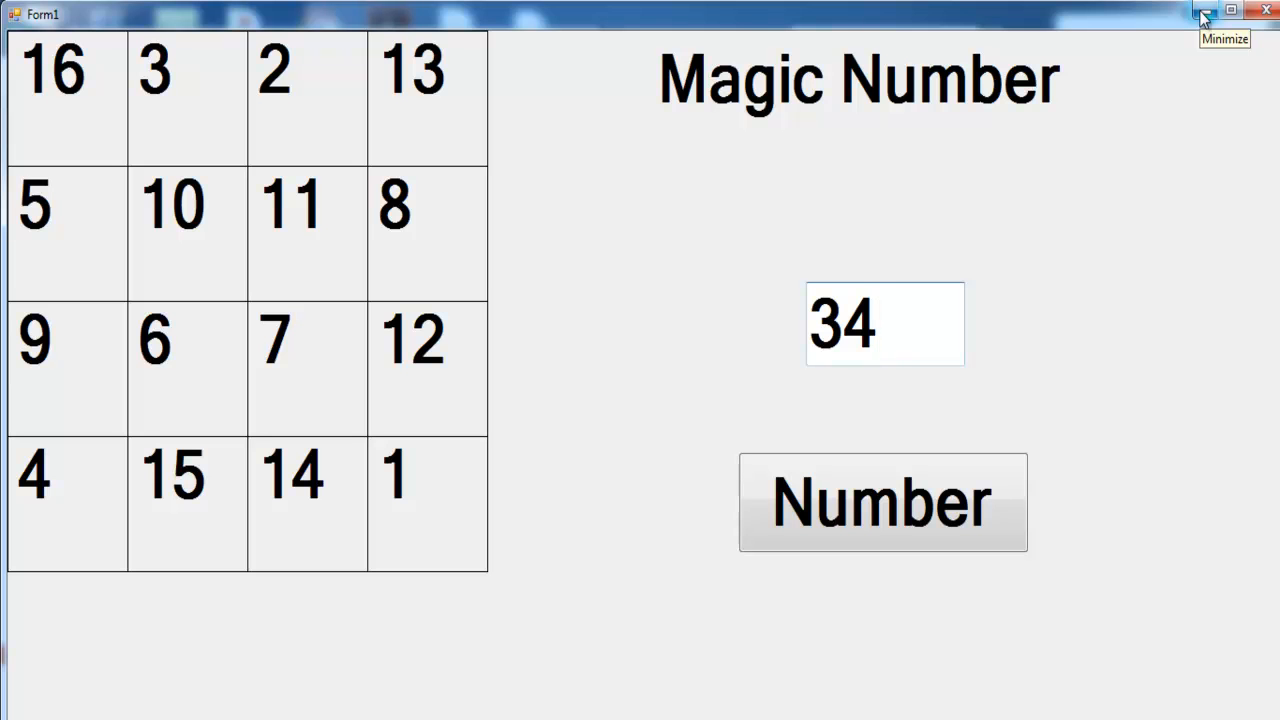
- Minimize the running Magic Number app to reveal the Gmail assignment email
{"action": "left_click", "coordinate": [1200, 12]}
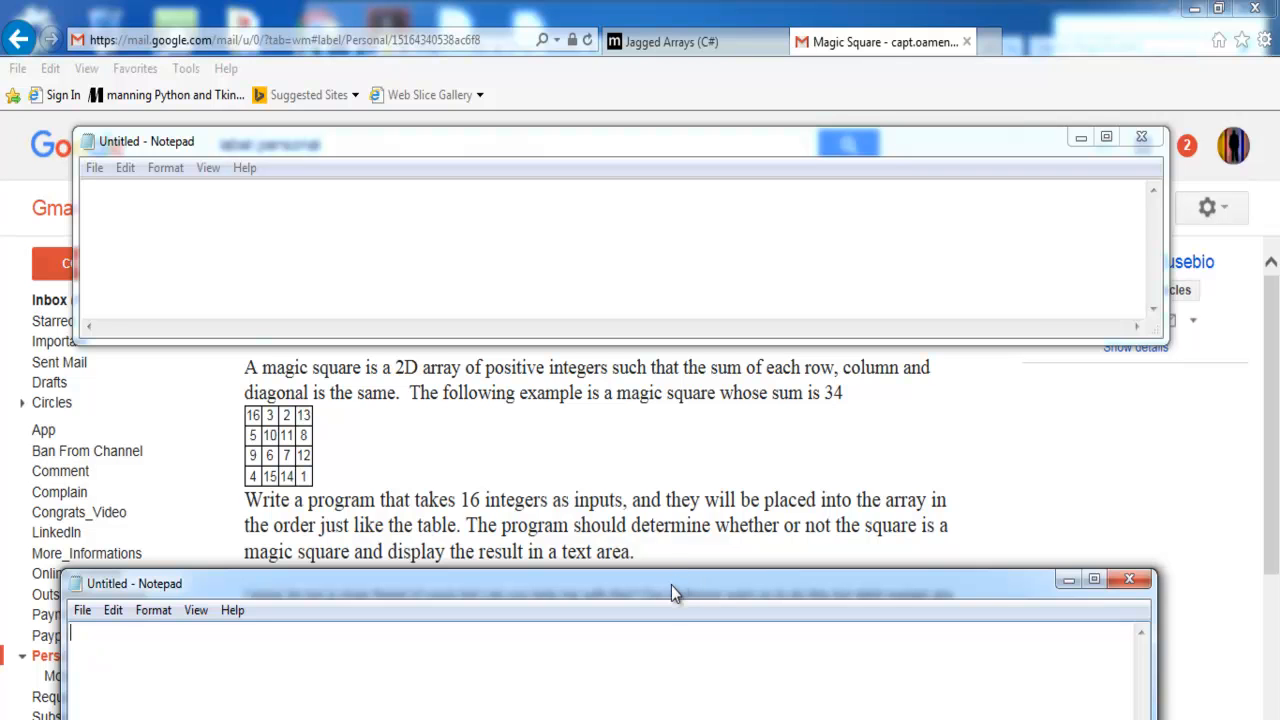
{"action": "mouse_move", "coordinate": [556, 568]}
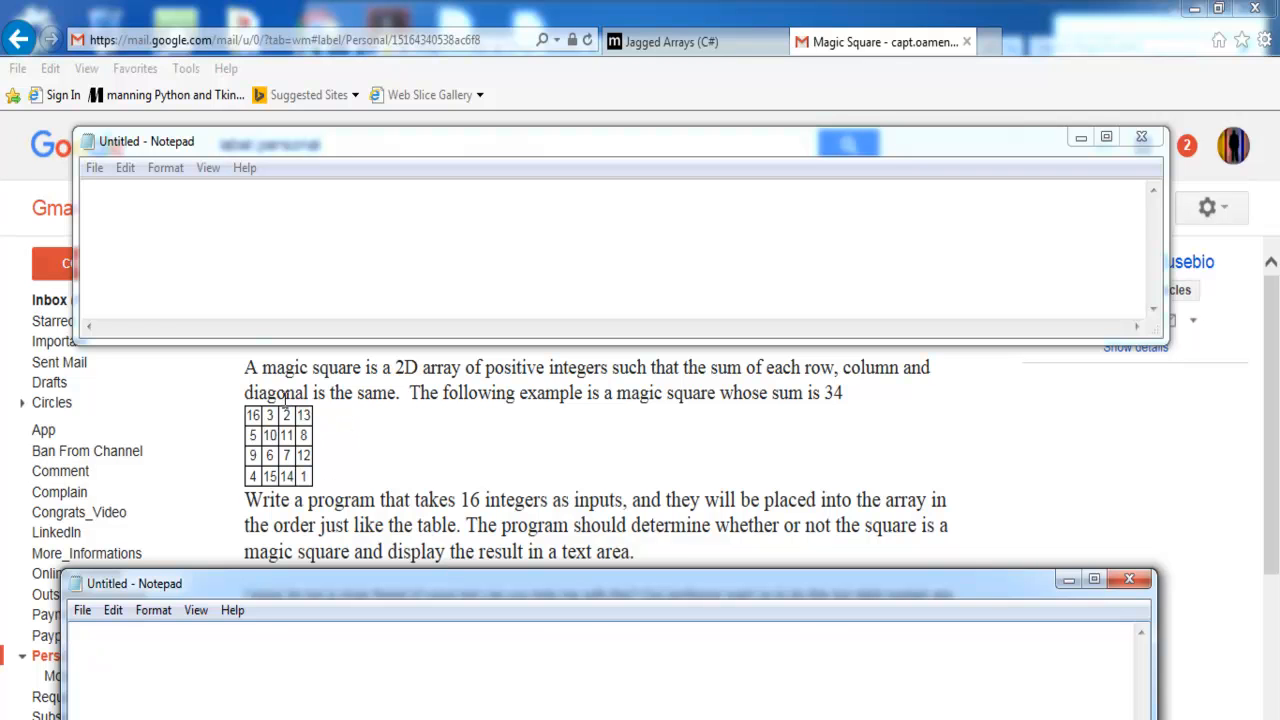
{"action": "mouse_move", "coordinate": [268, 456]}
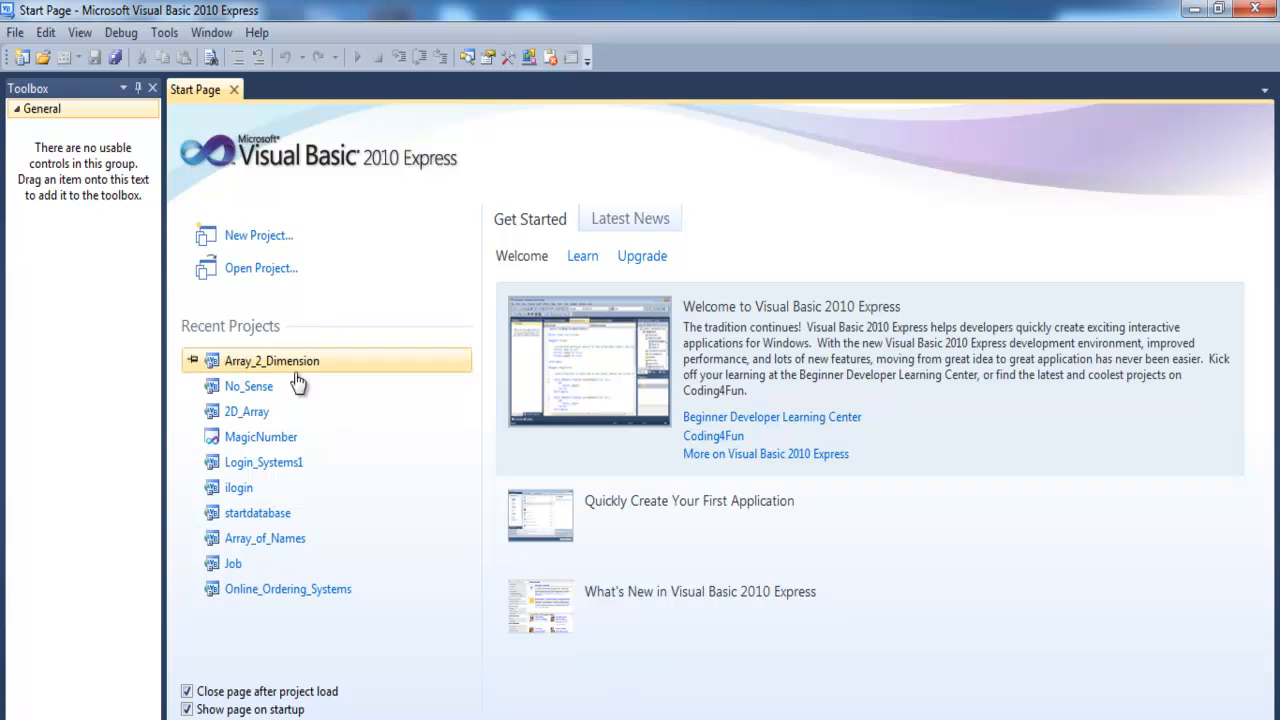
{"action": "mouse_move", "coordinate": [250, 240]}
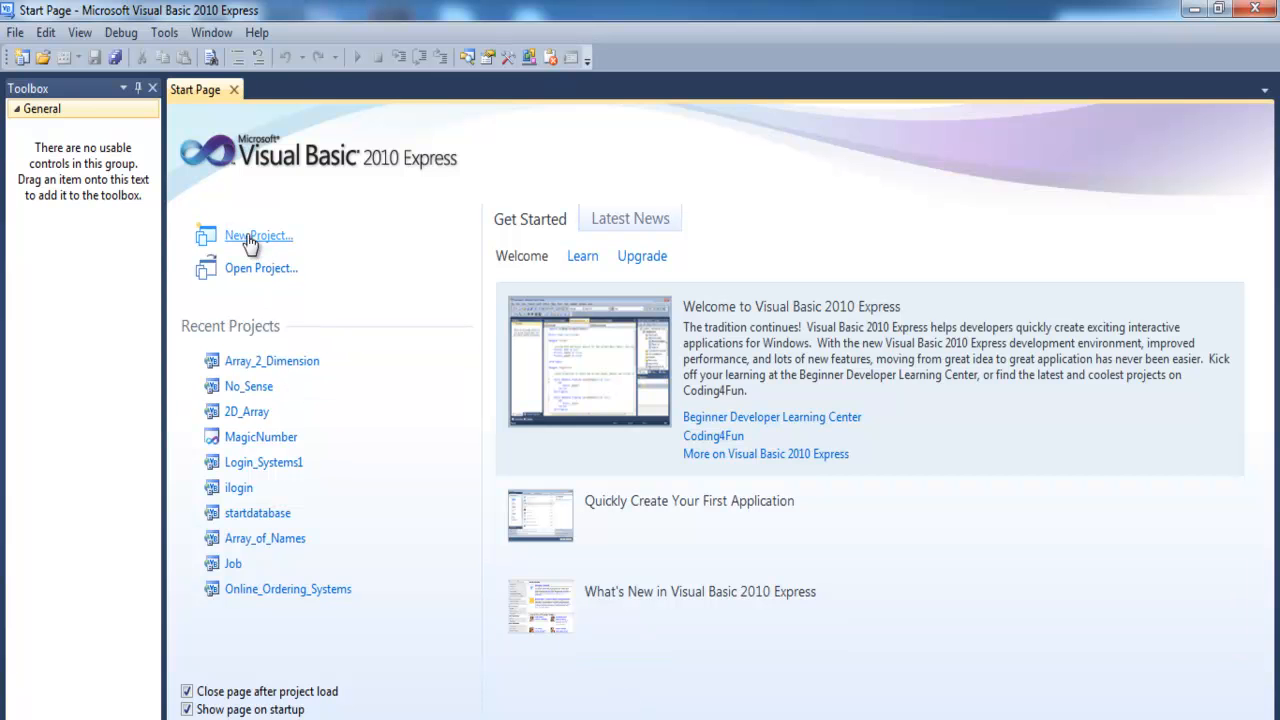
- Create a new Windows Forms Application project named Magic_Number
{"action": "left_click", "coordinate": [258, 236]}
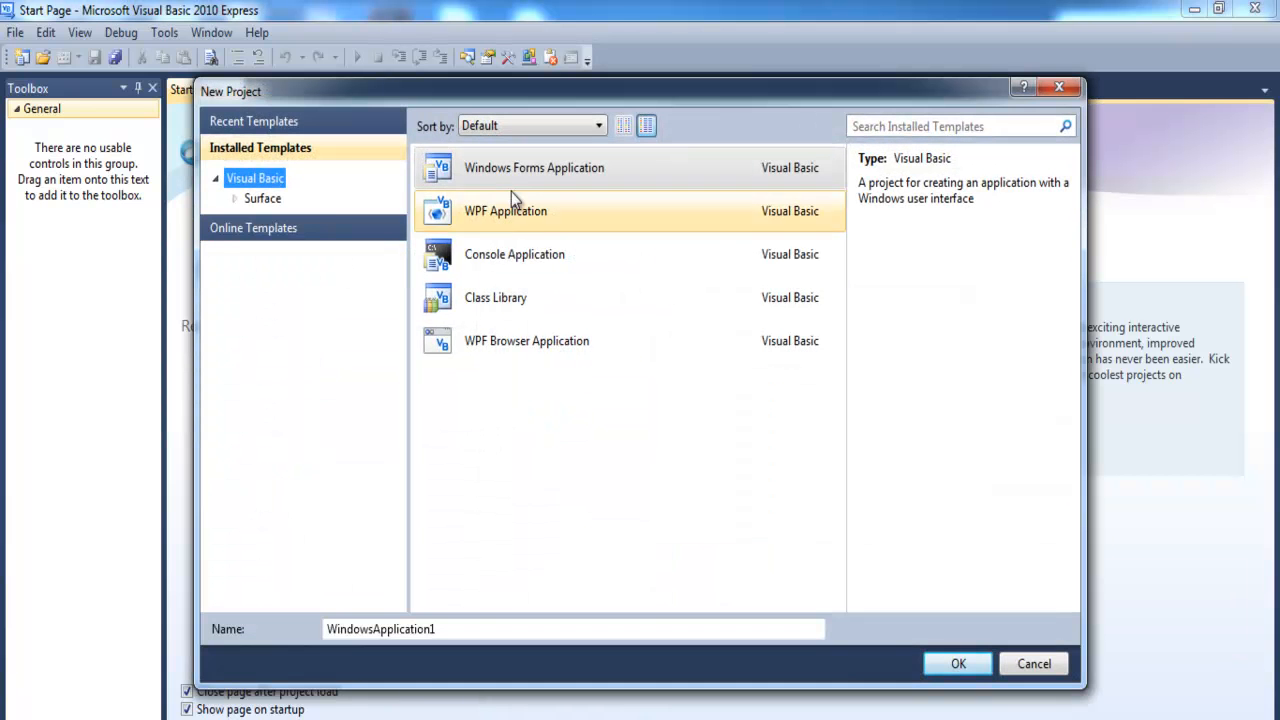
{"action": "left_click", "coordinate": [534, 168]}
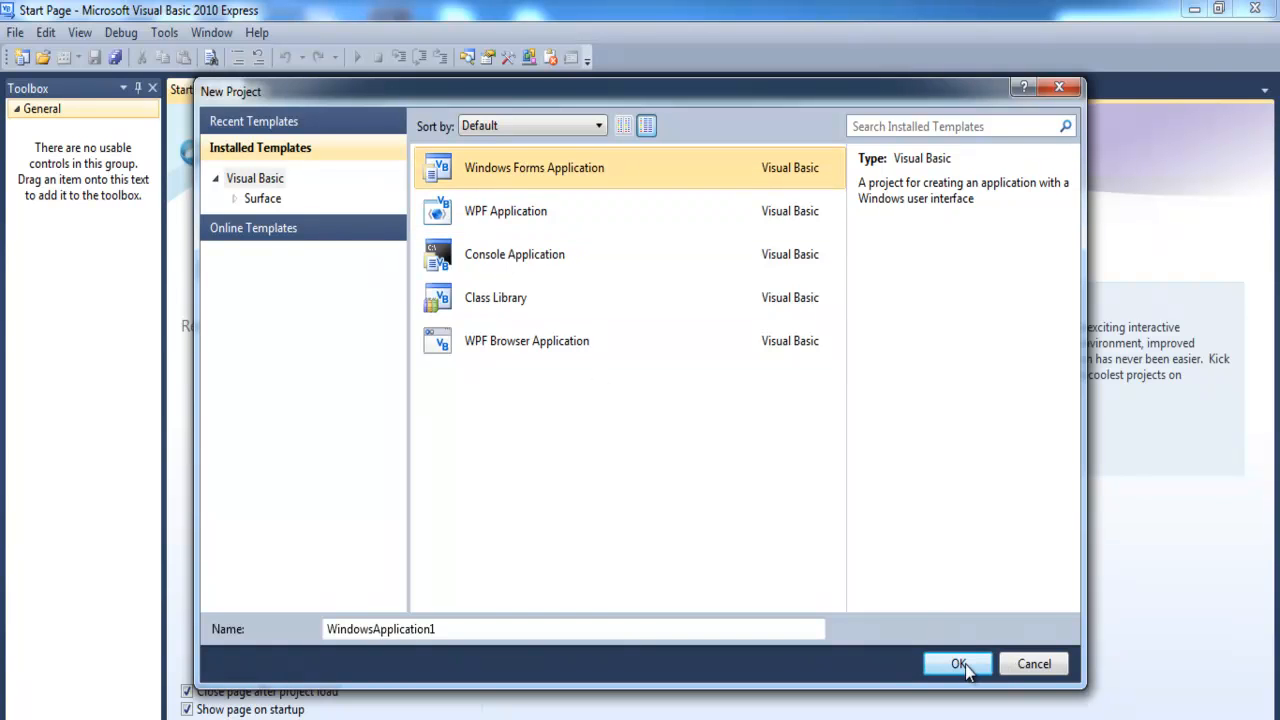
{"action": "triple_click", "coordinate": [572, 628]}
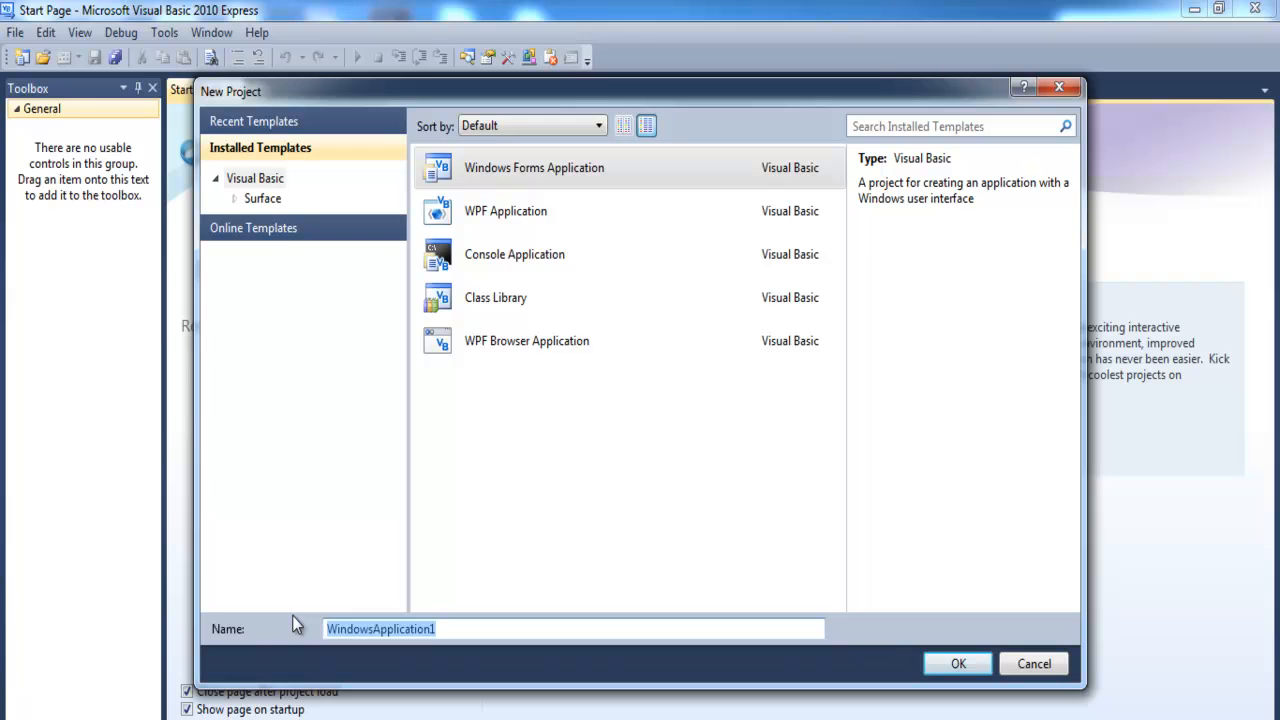
{"action": "type", "text": "Mag"}
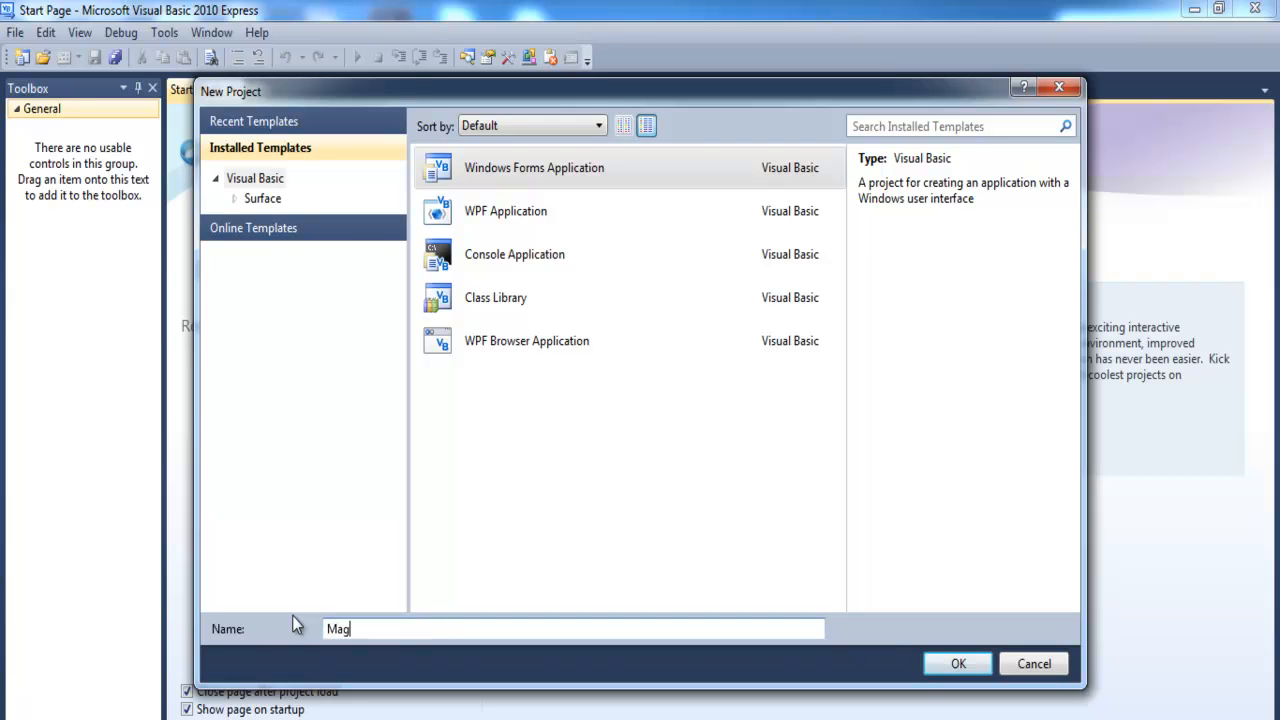
{"action": "type", "text": "ic_Num"}
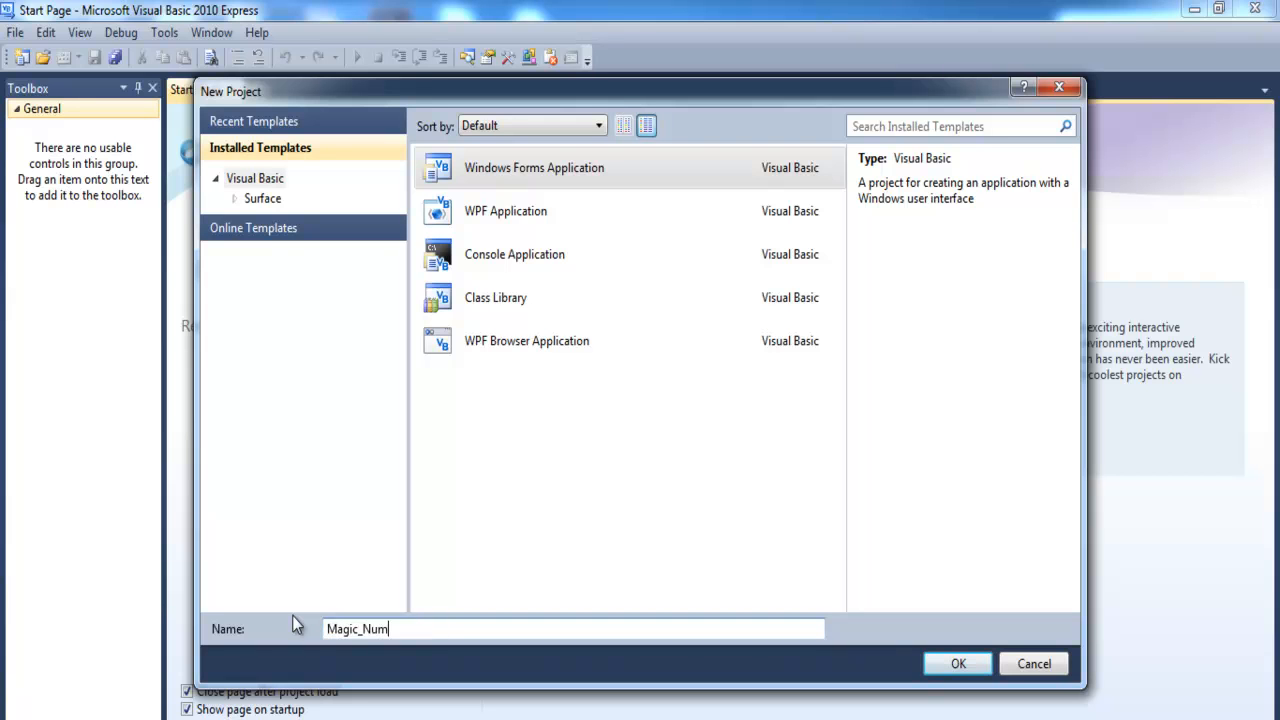
{"action": "type", "text": "ber"}
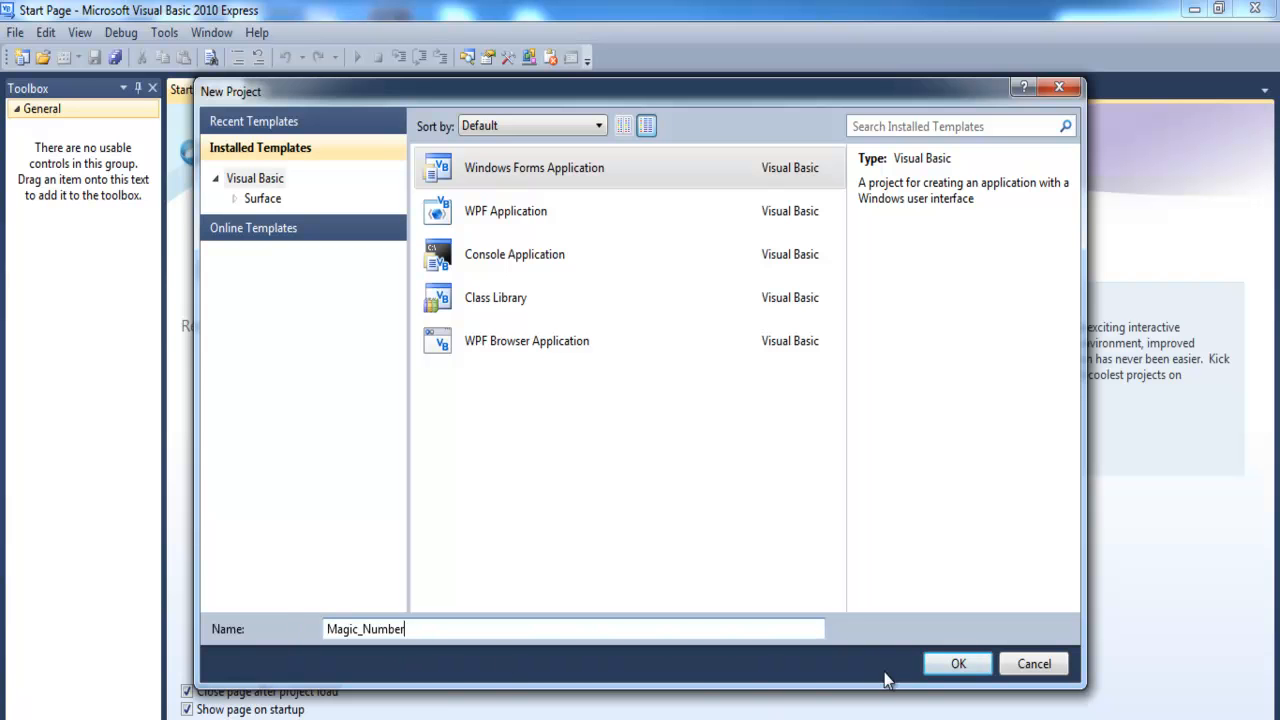
{"action": "left_click", "coordinate": [956, 664]}
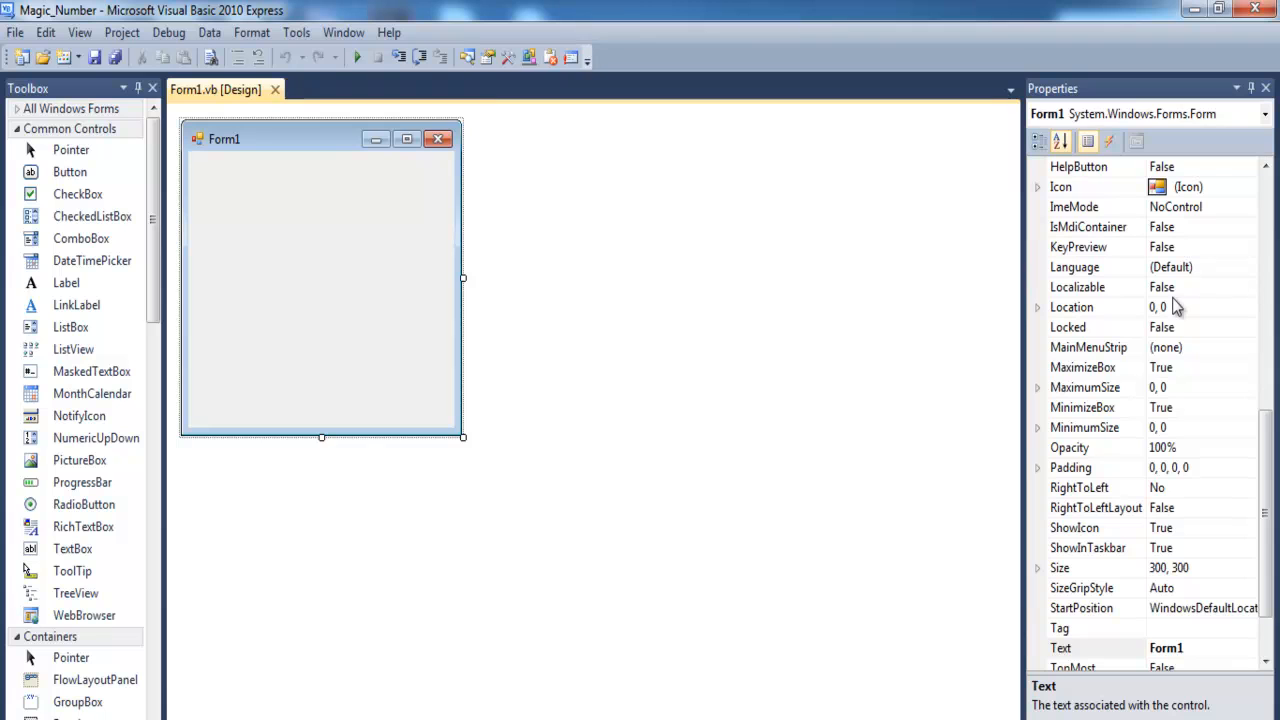
- Set Form1's Size property to 1366,700
{"action": "left_click", "coordinate": [1090, 648]}
{"action": "type", "text": "1"}
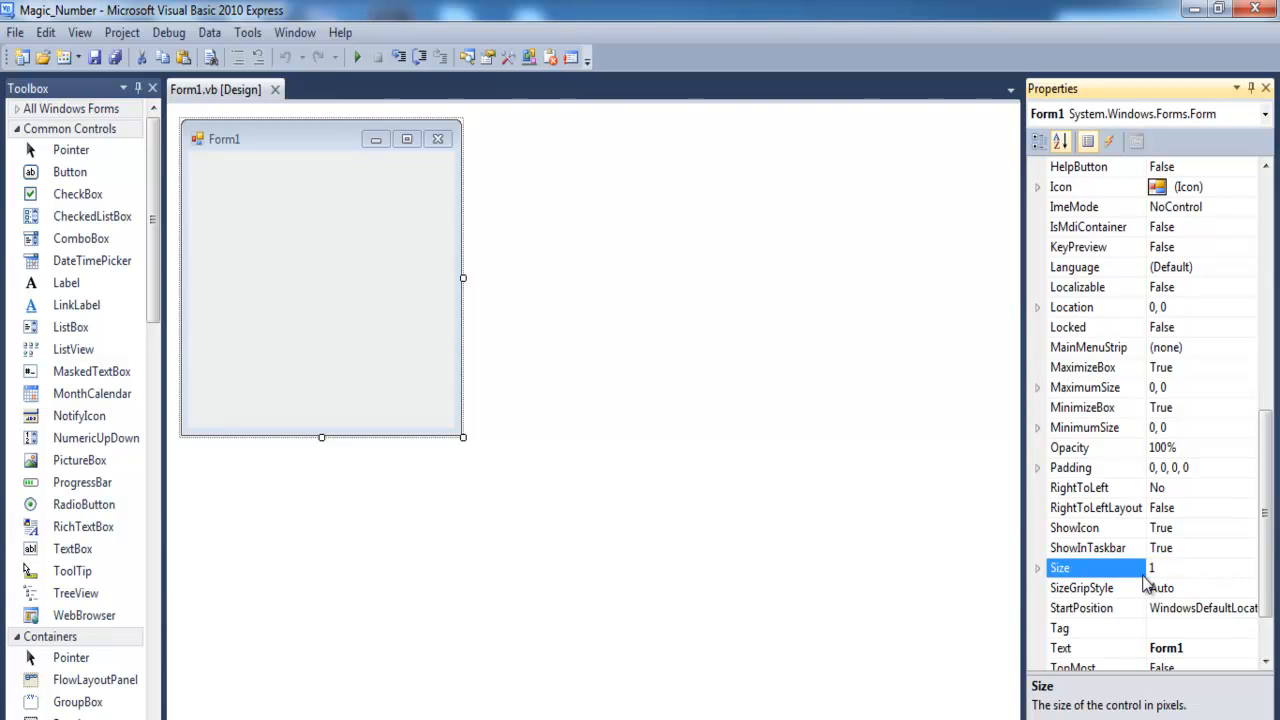
{"action": "type", "text": "366"}
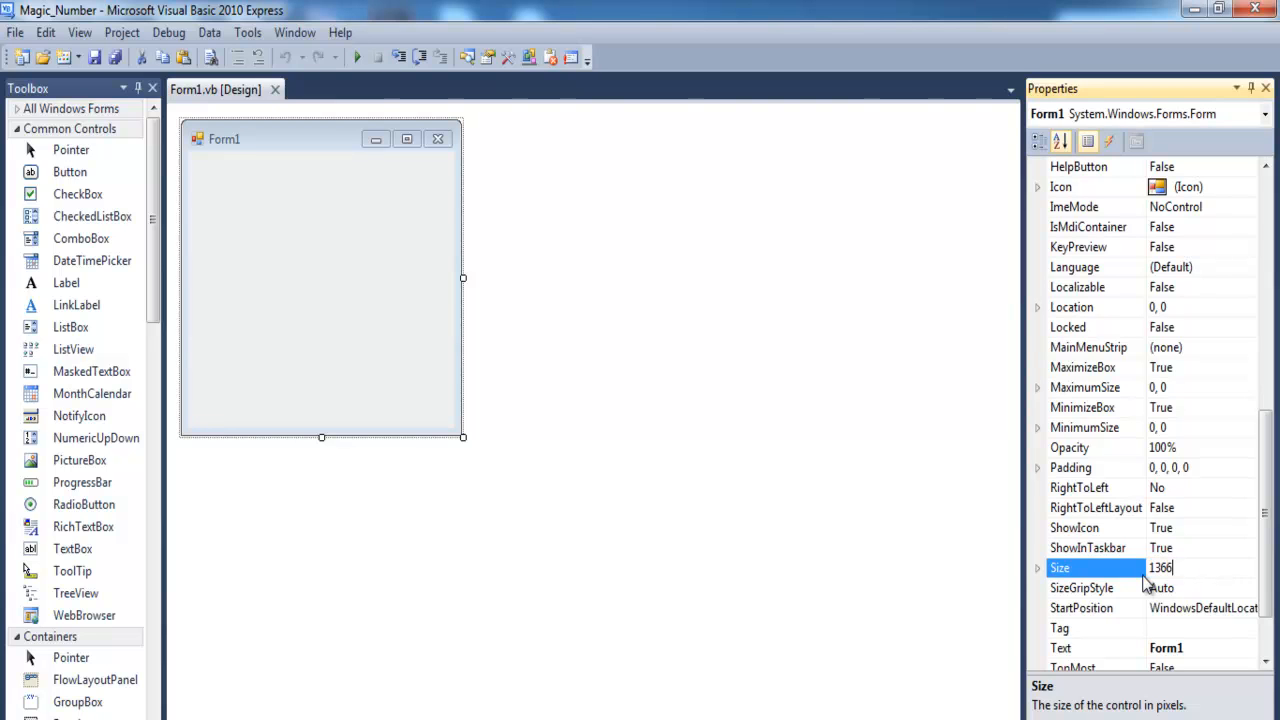
{"action": "type", "text": ","}
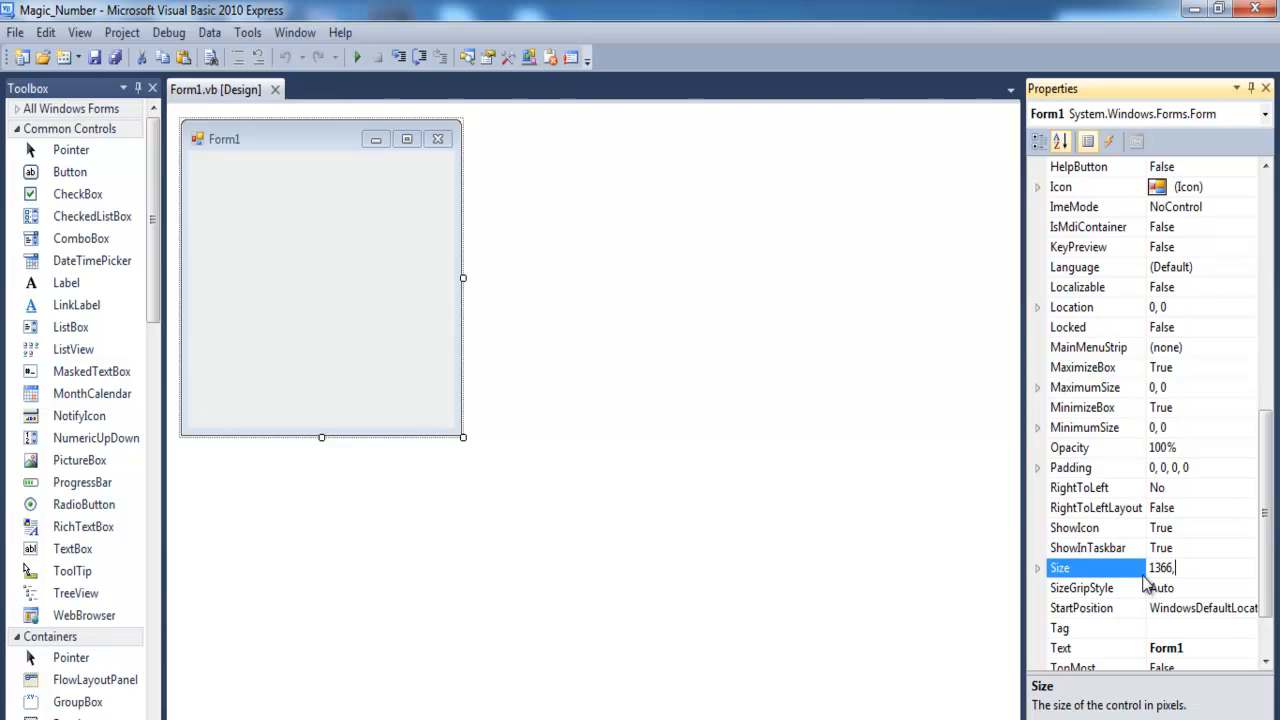
{"action": "type", "text": "700"}
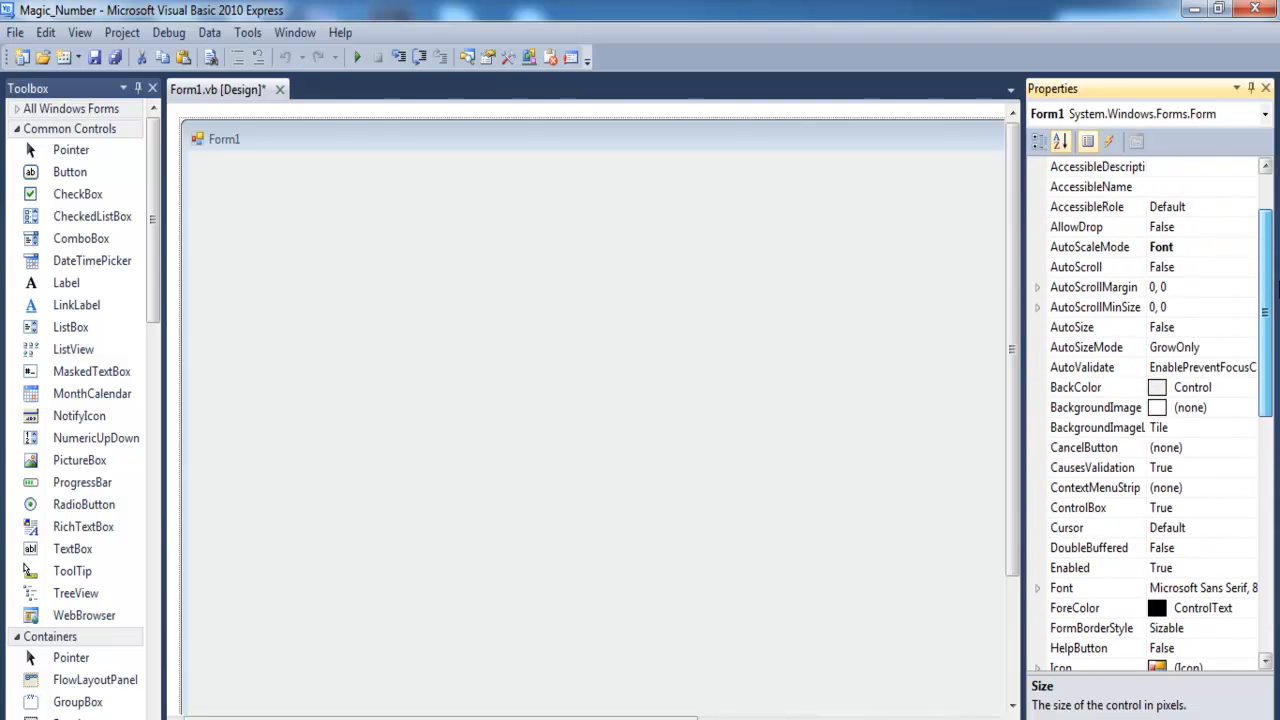
- Change Form1's font to bold with a larger size in the Font dialog
{"action": "scroll", "scroll_direction": "down", "scroll_amount": 3}
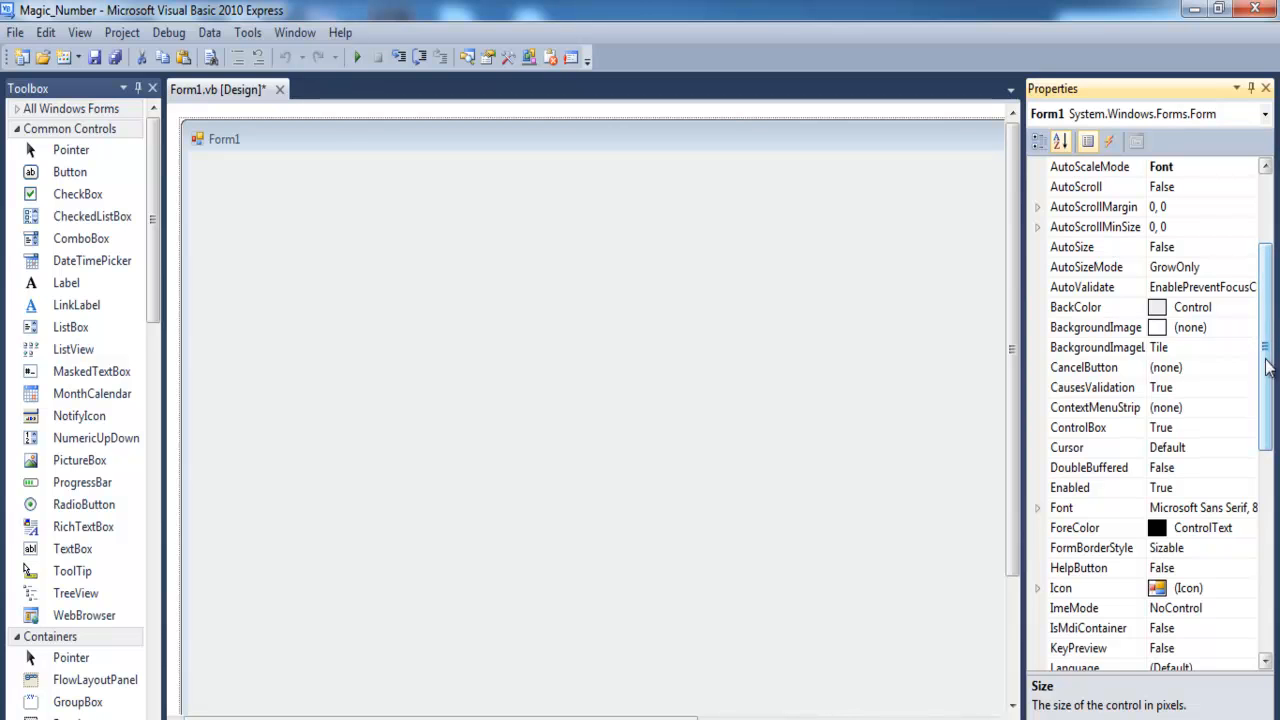
{"action": "left_click", "coordinate": [1100, 508]}
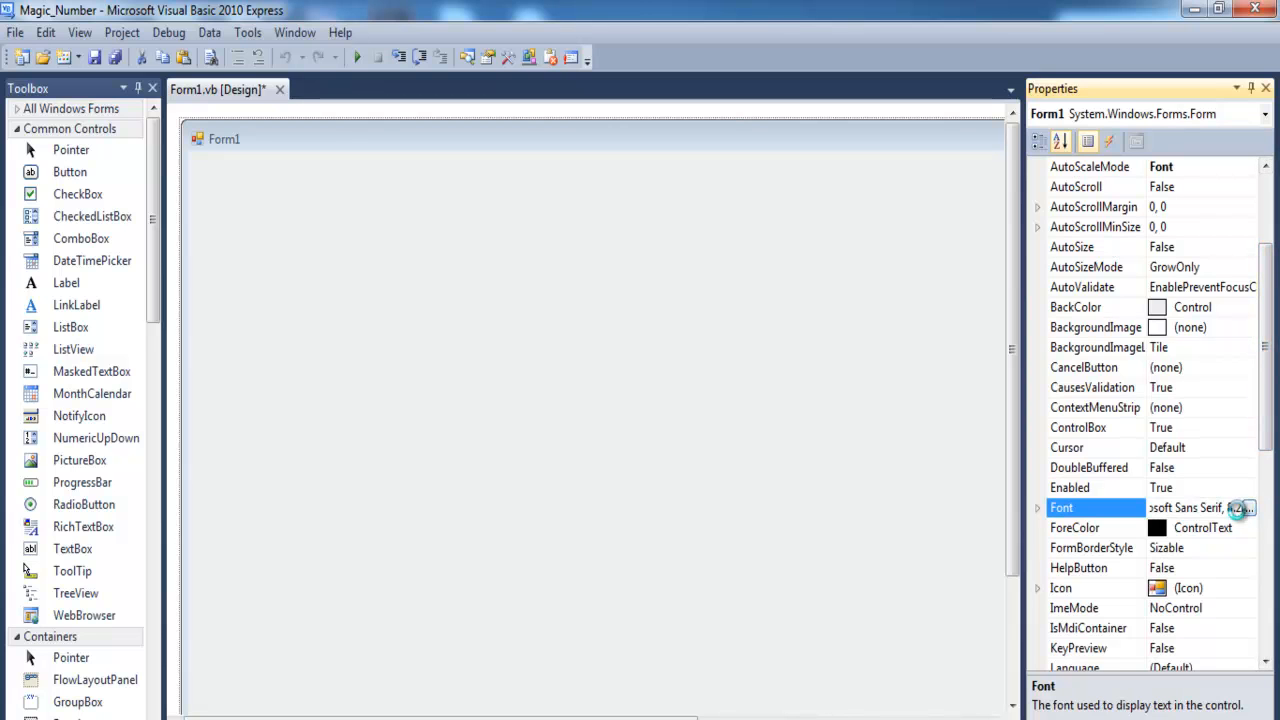
{"action": "left_click", "coordinate": [1246, 508]}
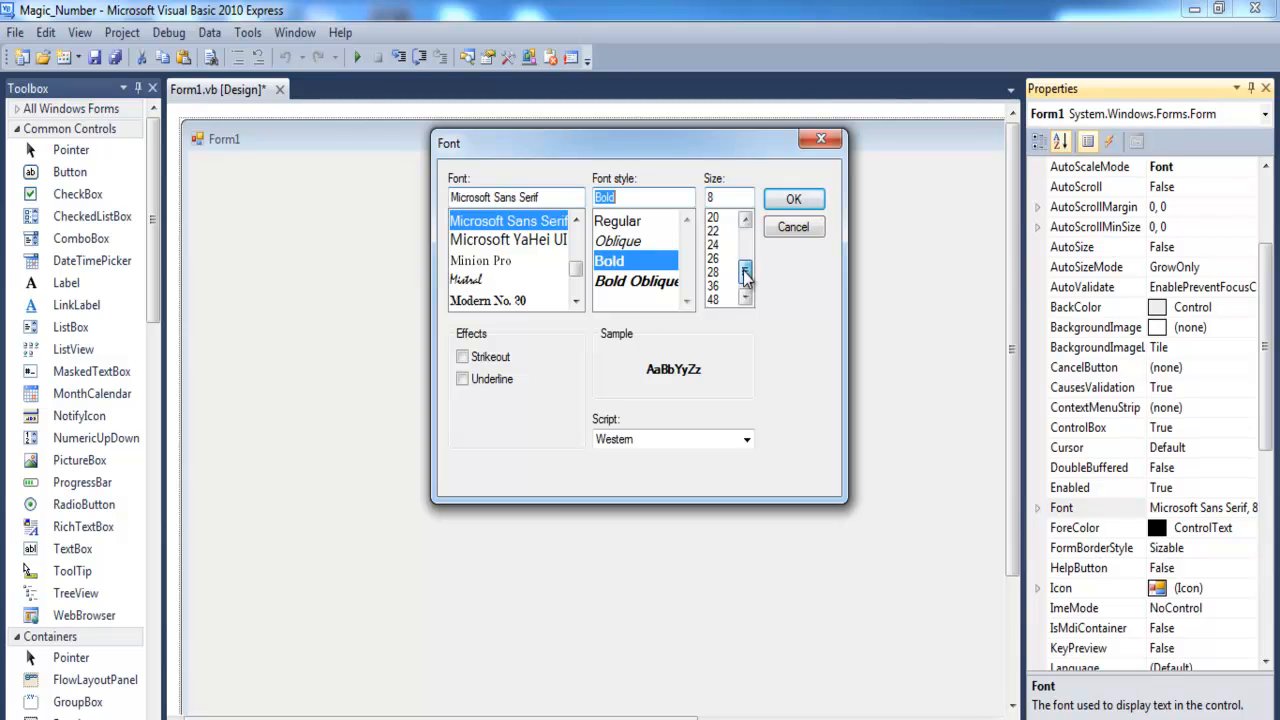
{"action": "left_click", "coordinate": [744, 272]}
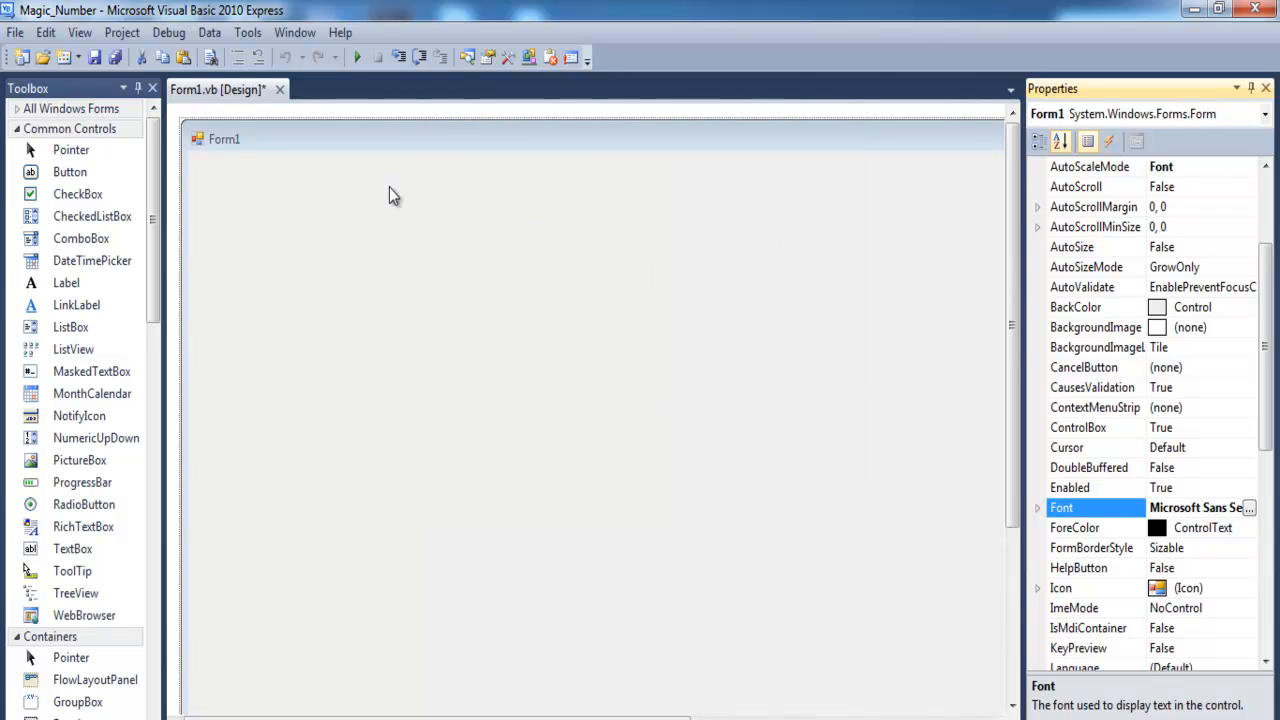
- Declare Dim intMagic(3, 3) As Integer and Dim G As Graphics in Form1's code
{"action": "double_click", "coordinate": [392, 196]}
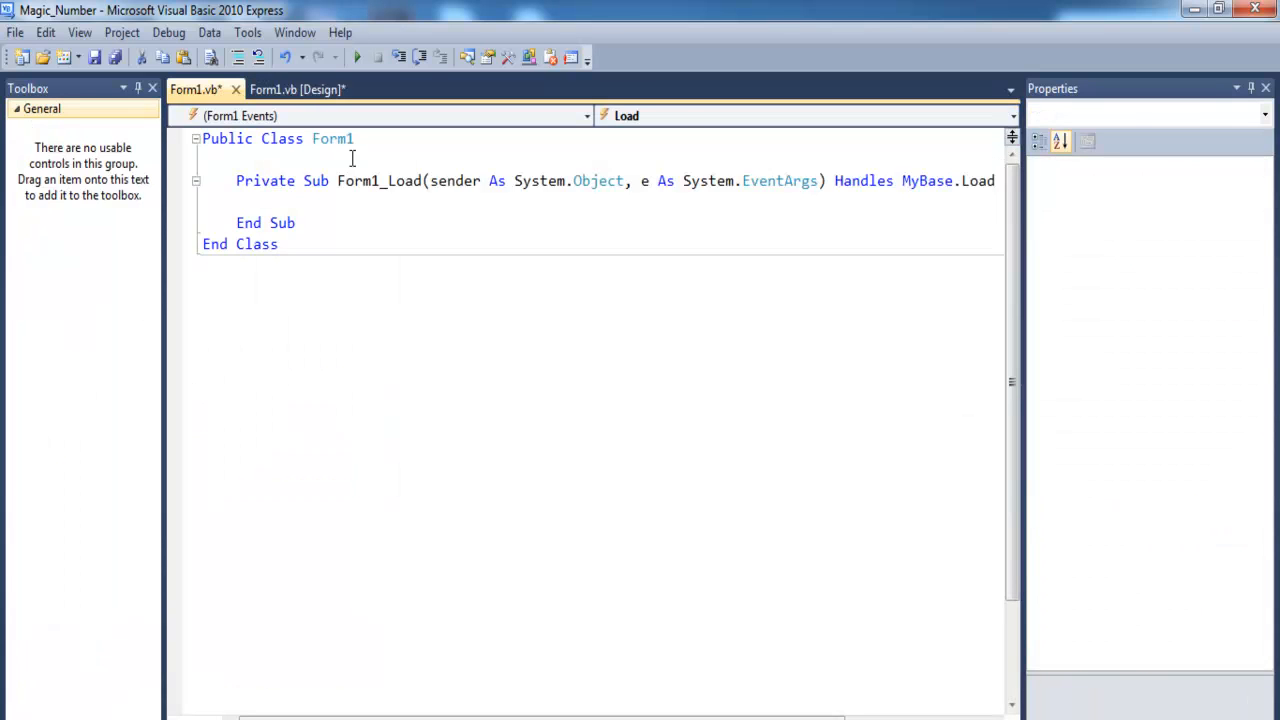
{"action": "type", "text": "dim"}
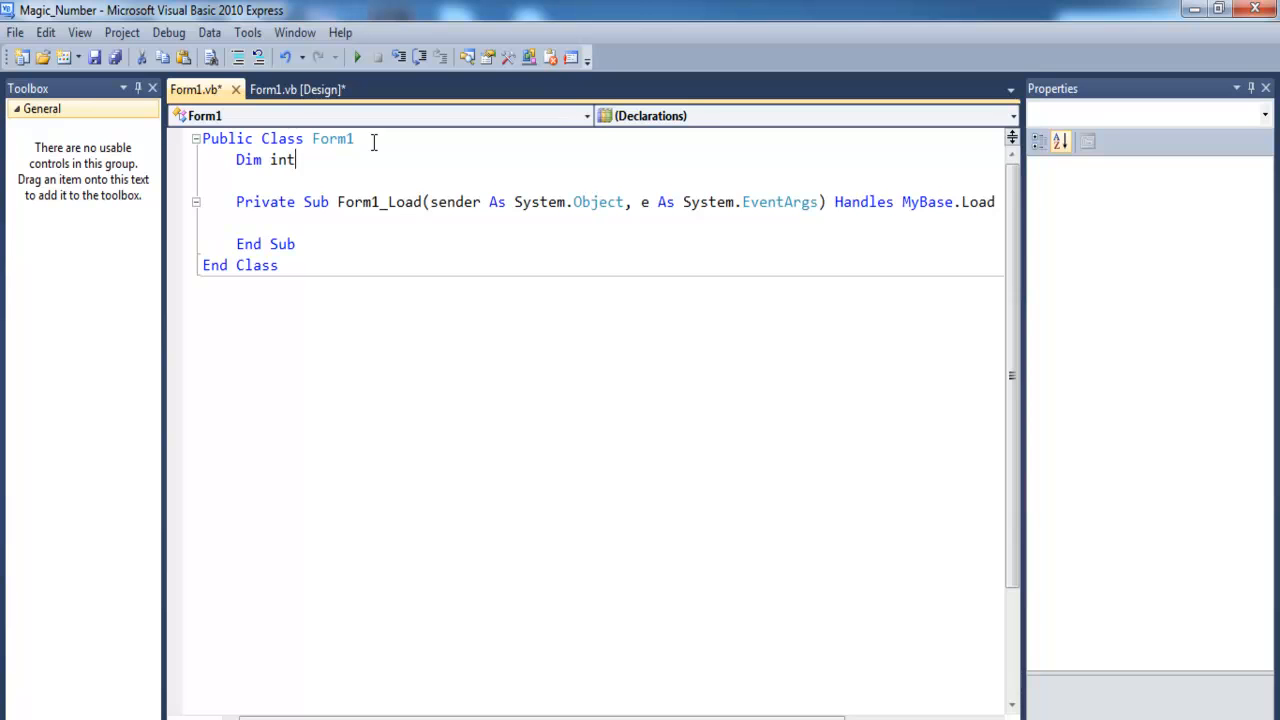
{"action": "type", "text": "M"}
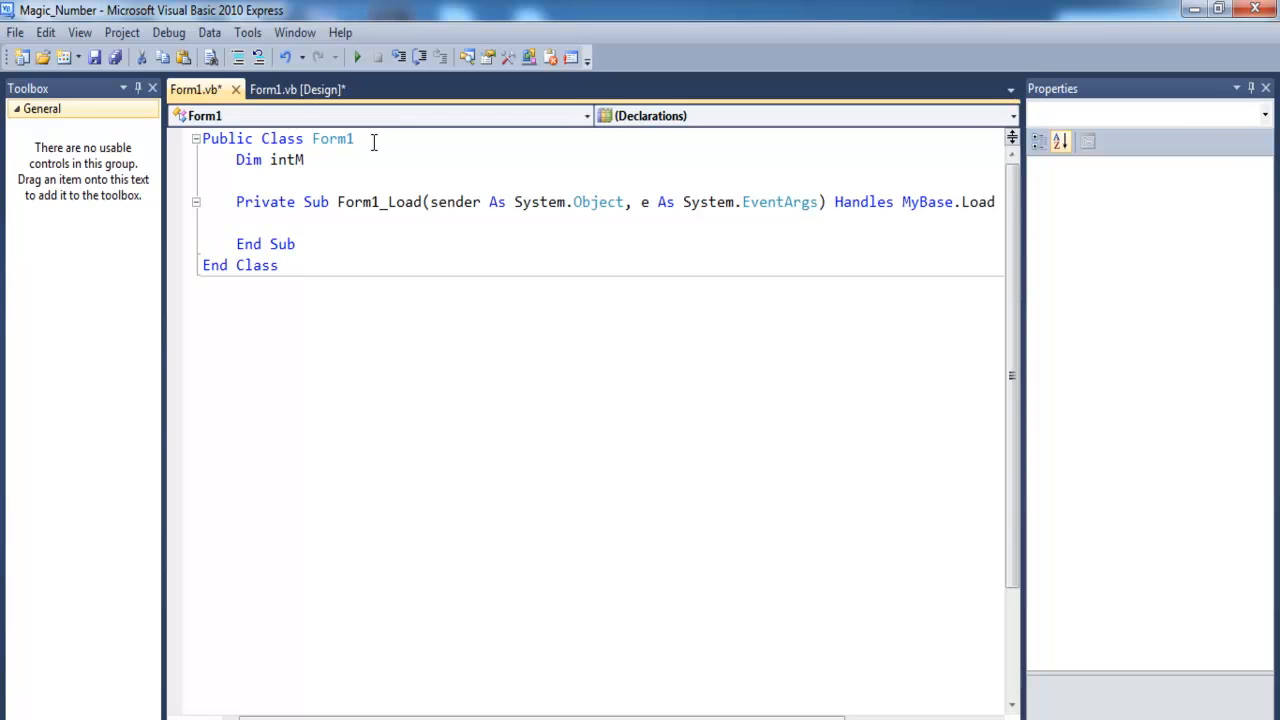
{"action": "type", "text": "agic"}
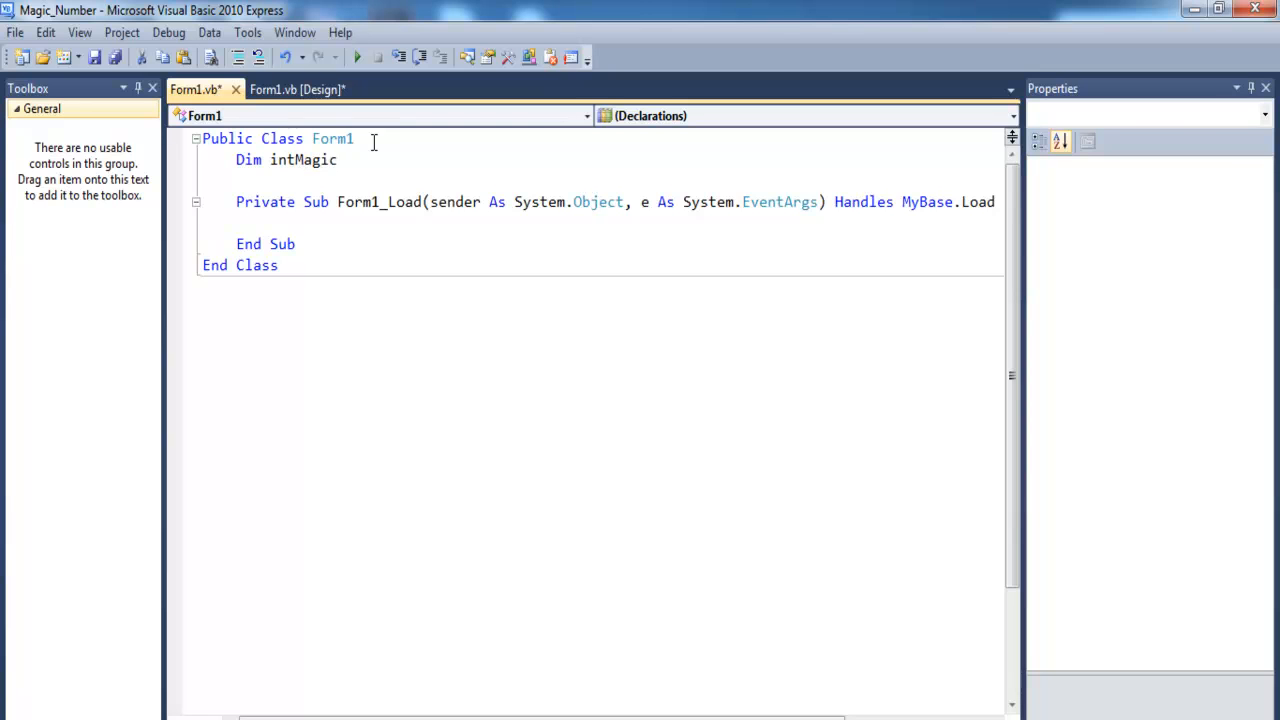
{"action": "type", "text": "("}
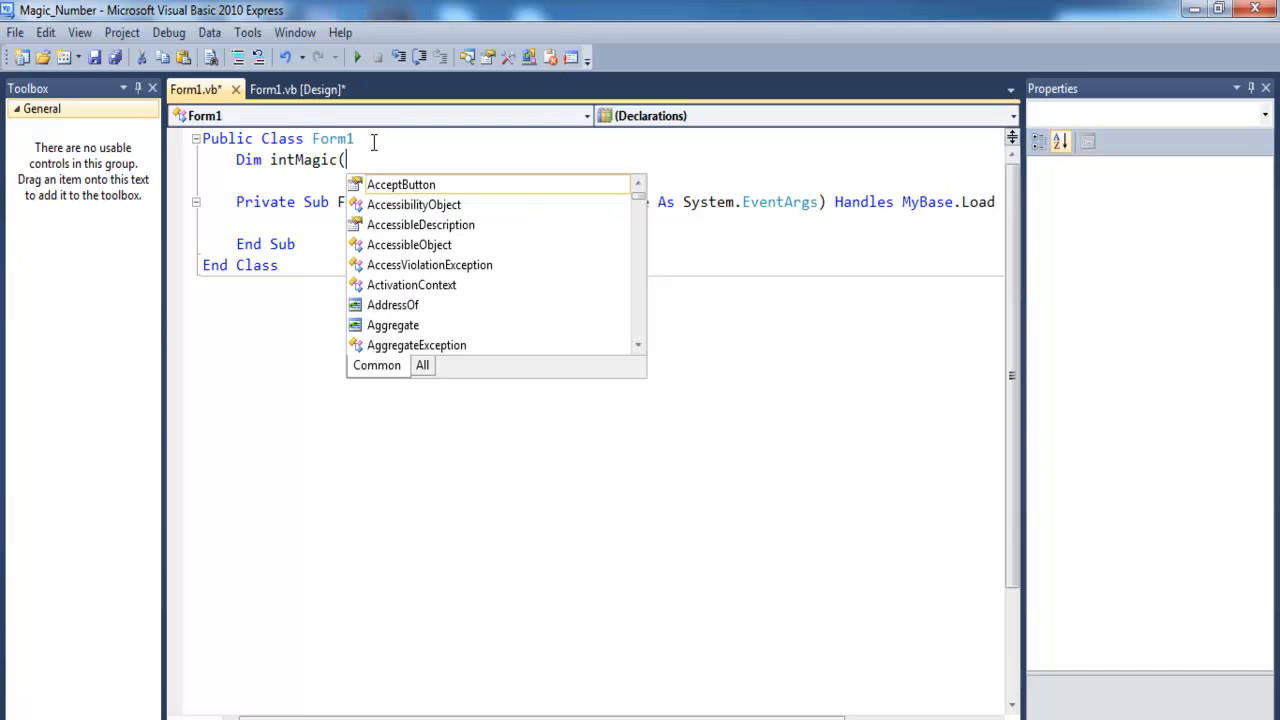
{"action": "type", "text": "3,3) As"}
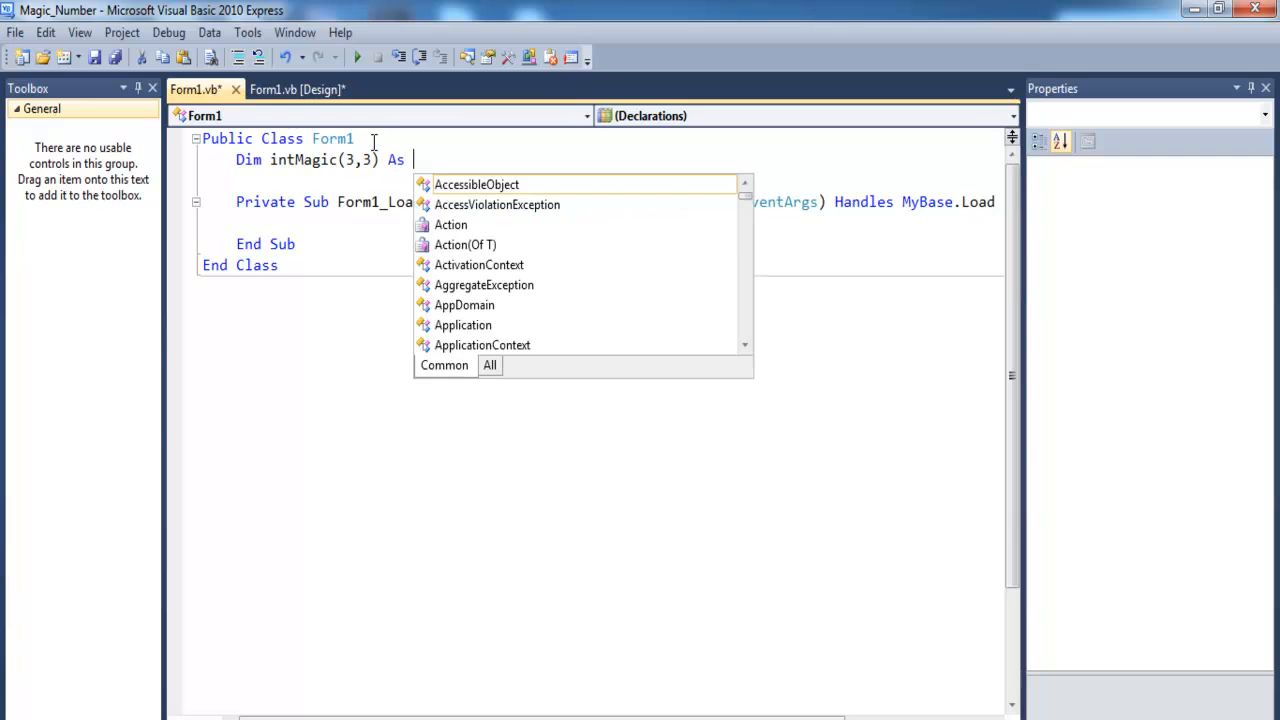
{"action": "type", "text": "inte"}
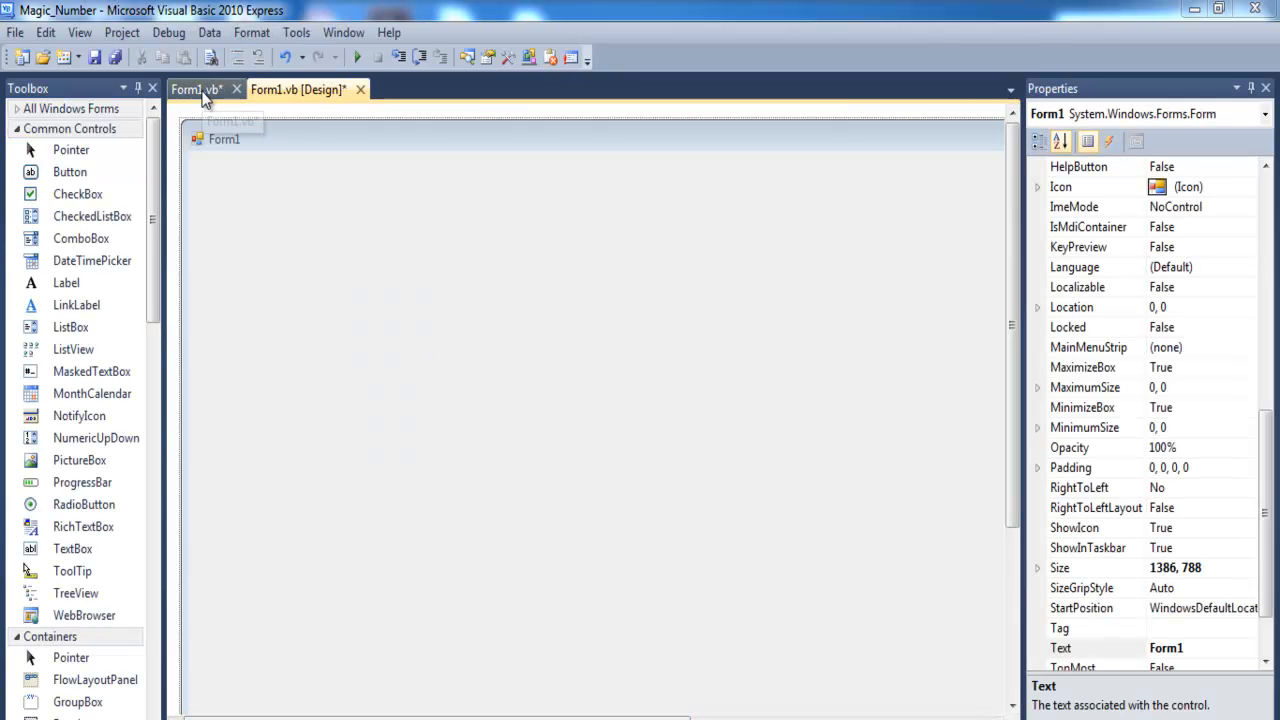
{"action": "left_click", "coordinate": [190, 88]}
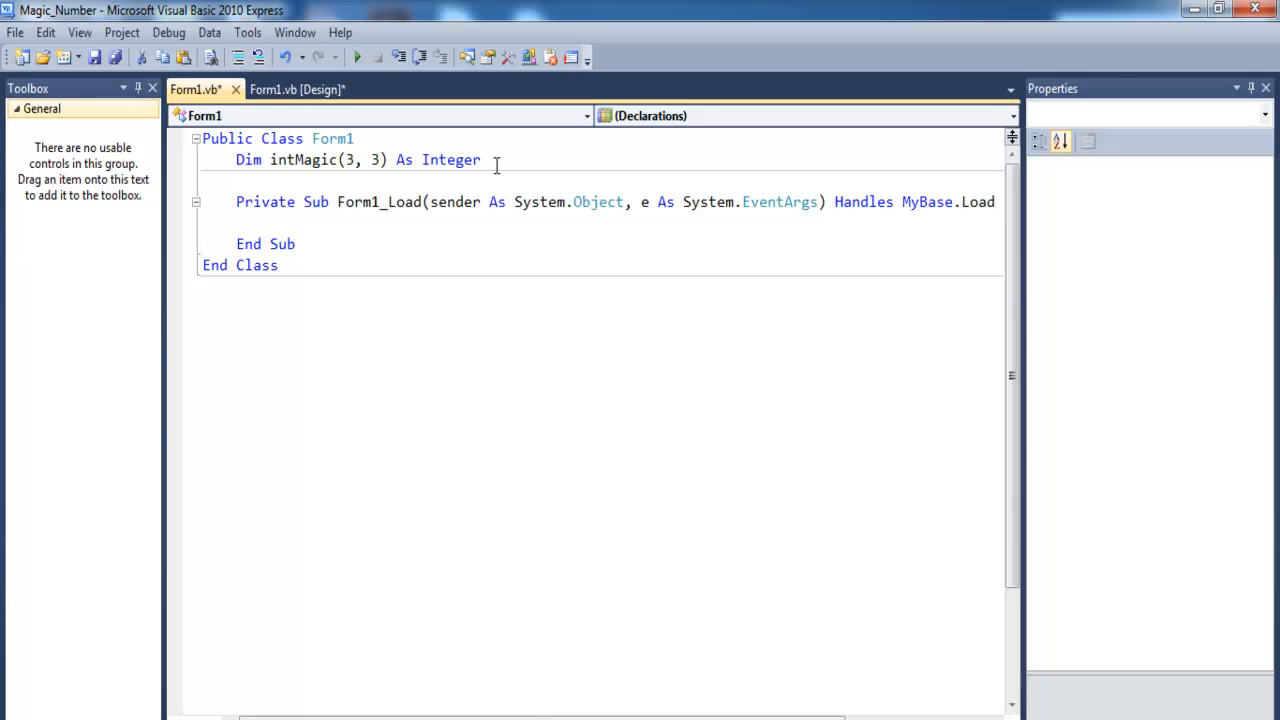
{"action": "type", "text": "dim"}
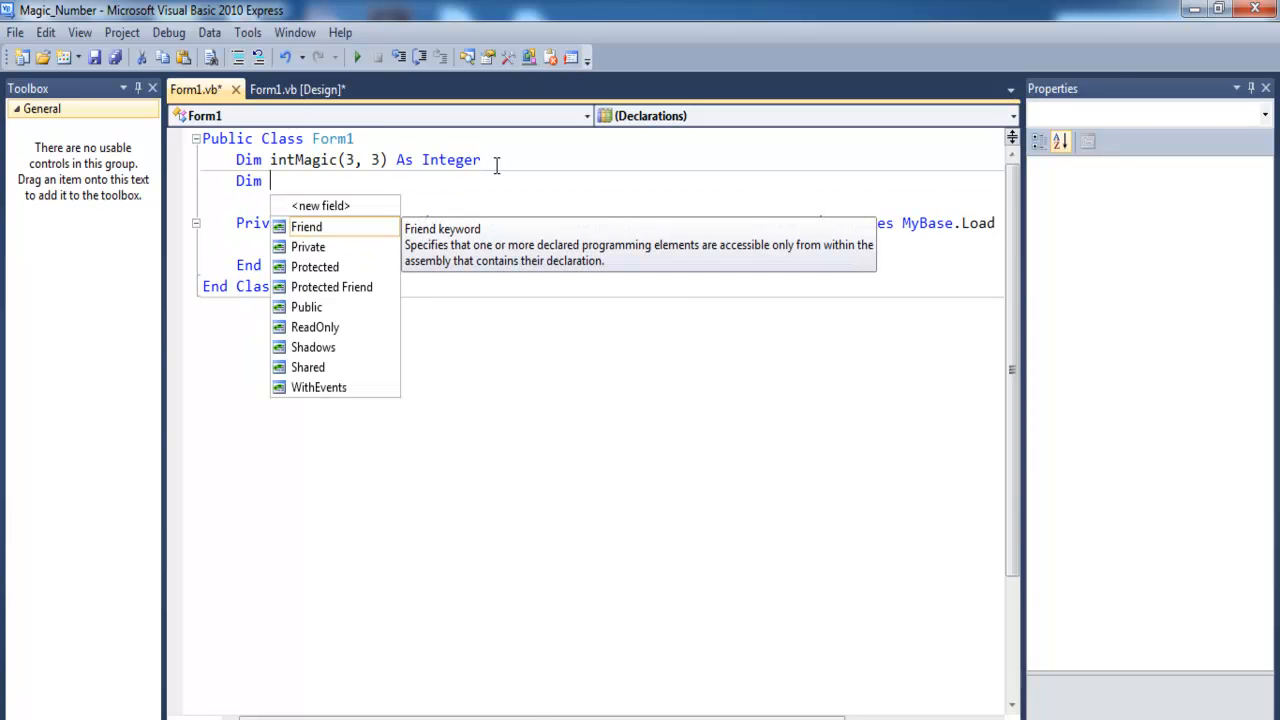
{"action": "type", "text": "G as"}
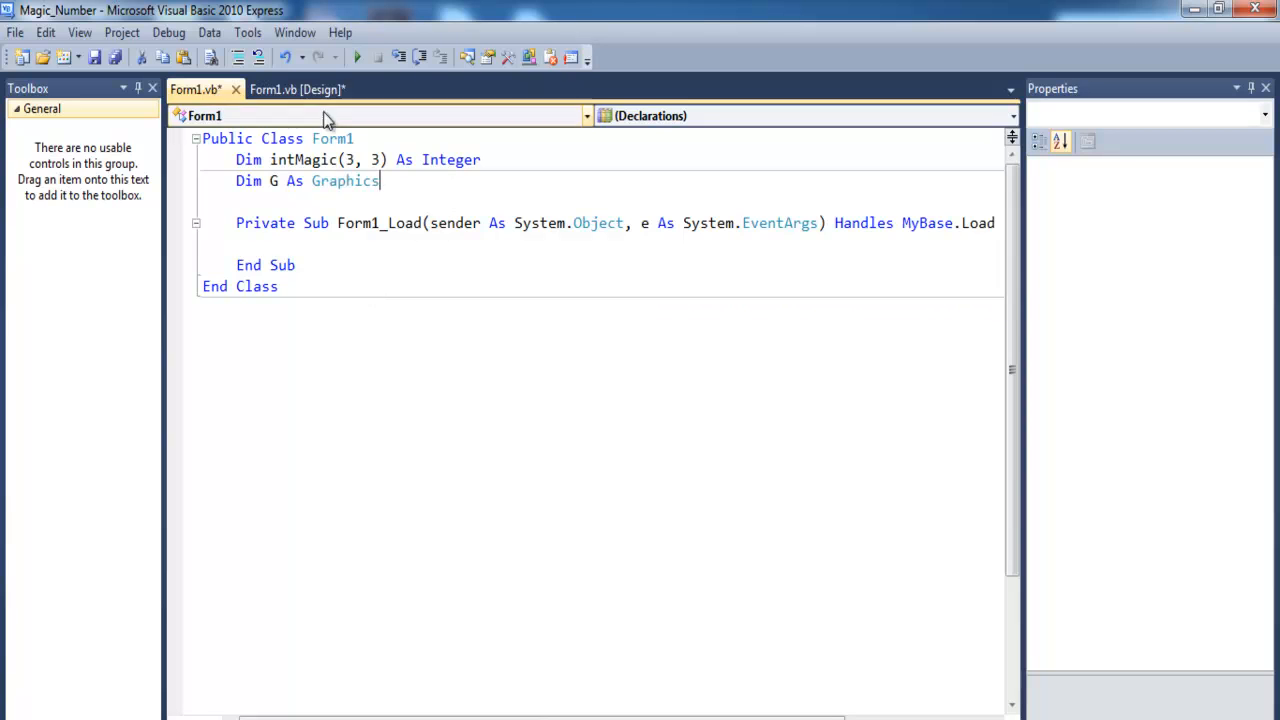
- In Form1_Load, assign intMagic(0, 0) = 16
{"action": "left_click", "coordinate": [380, 114]}
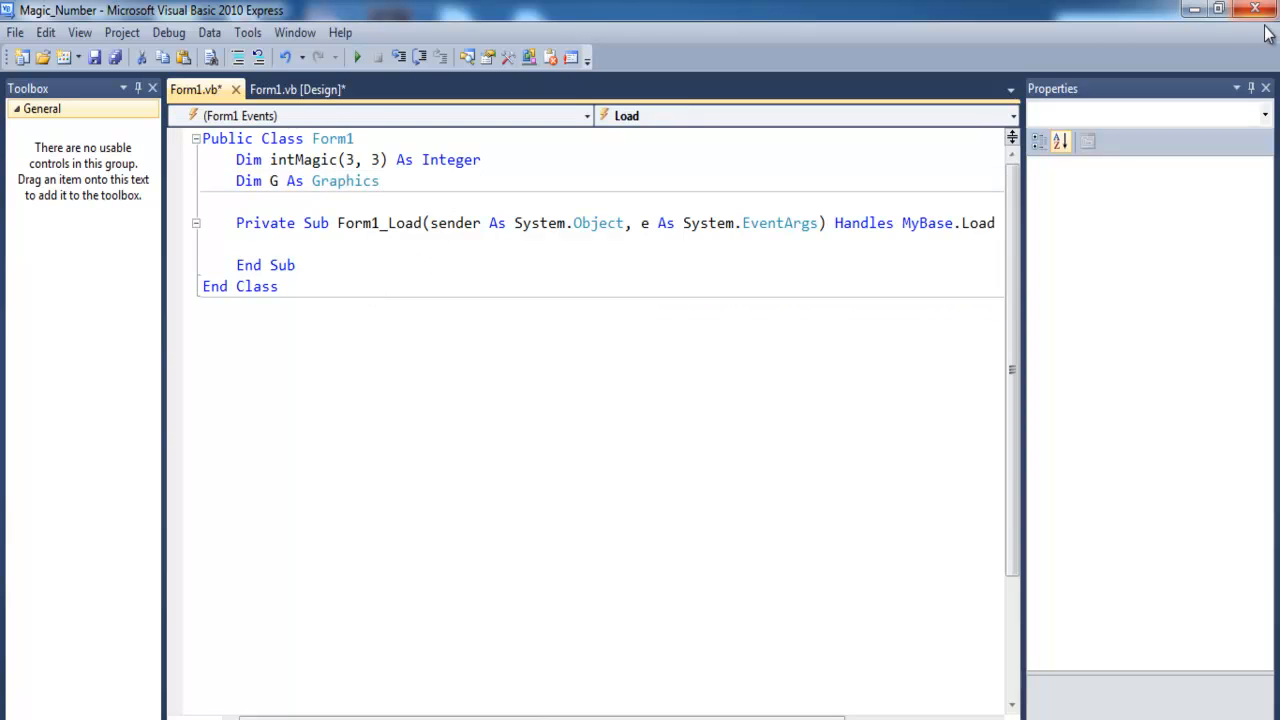
{"action": "left_click", "coordinate": [1266, 88]}
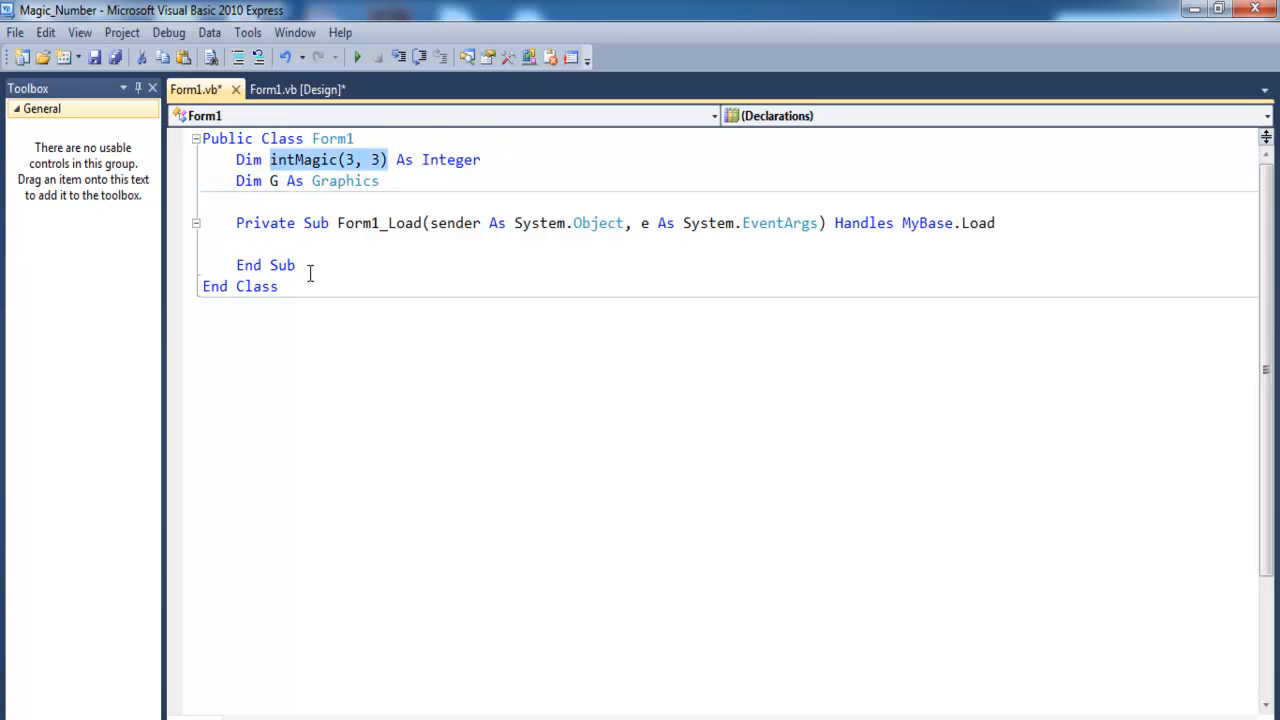
{"action": "type", "text": "intMagic(3, 3)"}
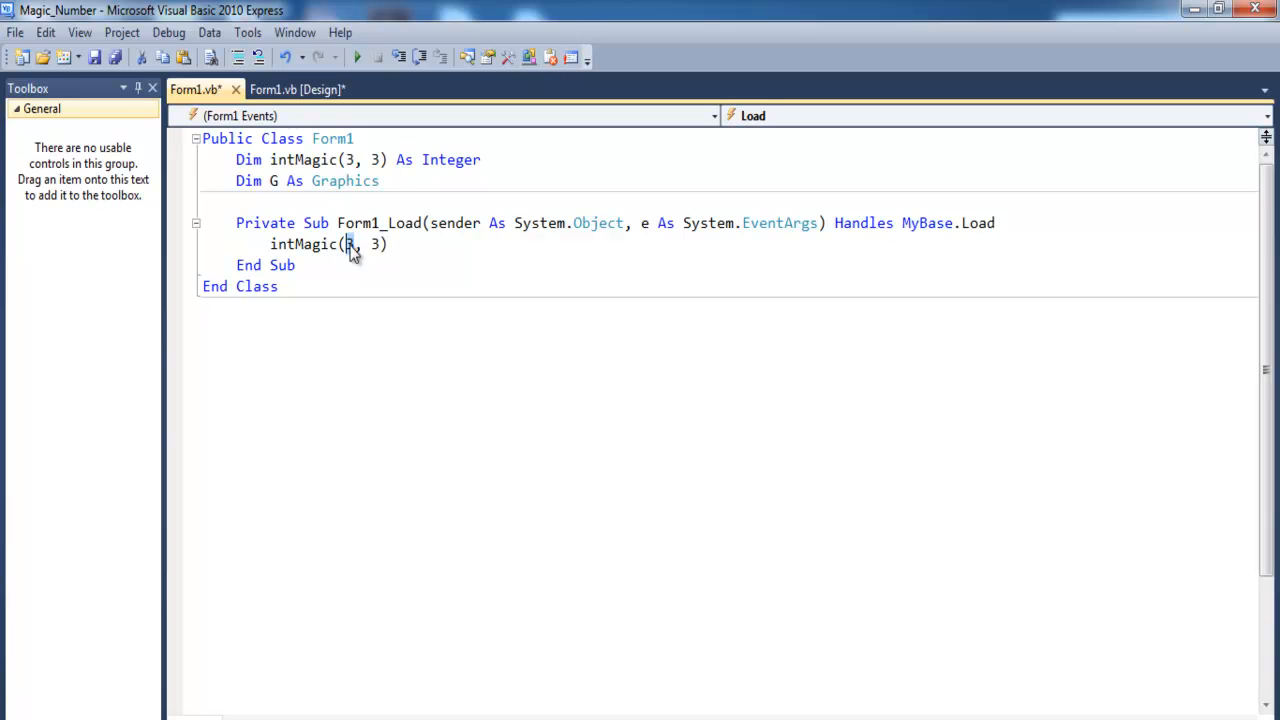
{"action": "type", "text": "0"}
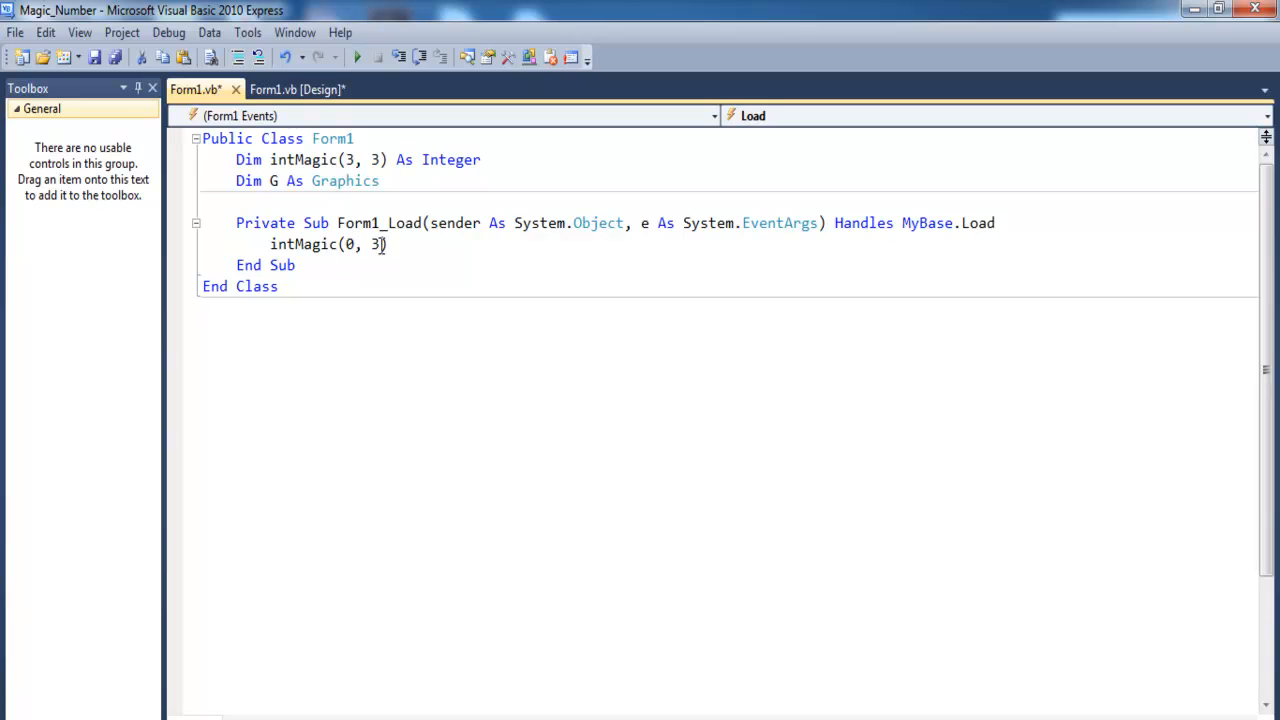
{"action": "type", "text": "0"}
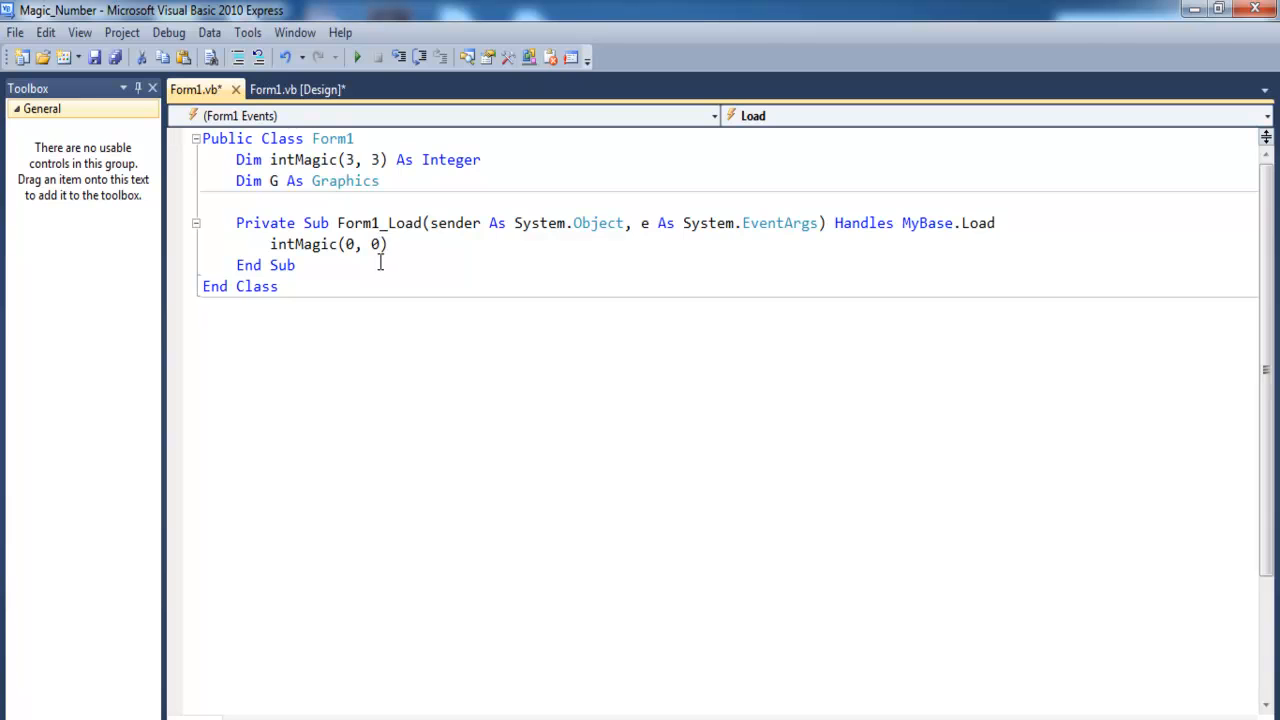
{"action": "type", "text": "="}
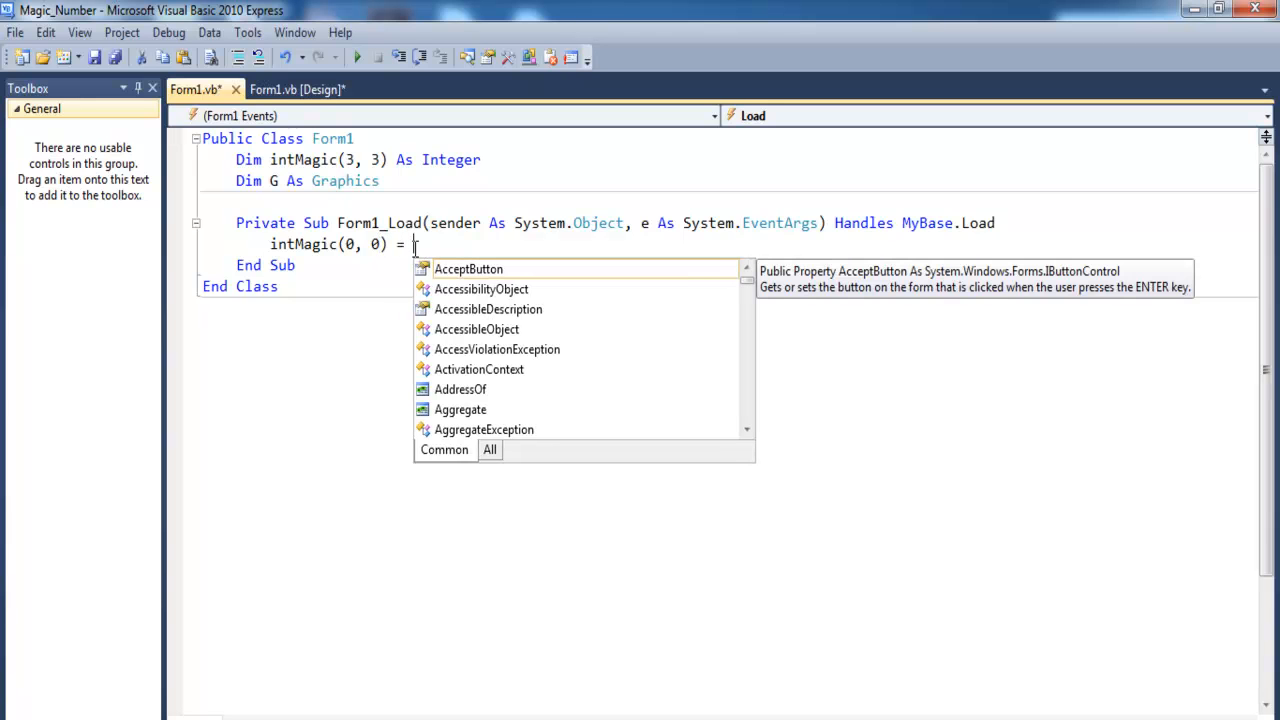
{"action": "type", "text": "16"}
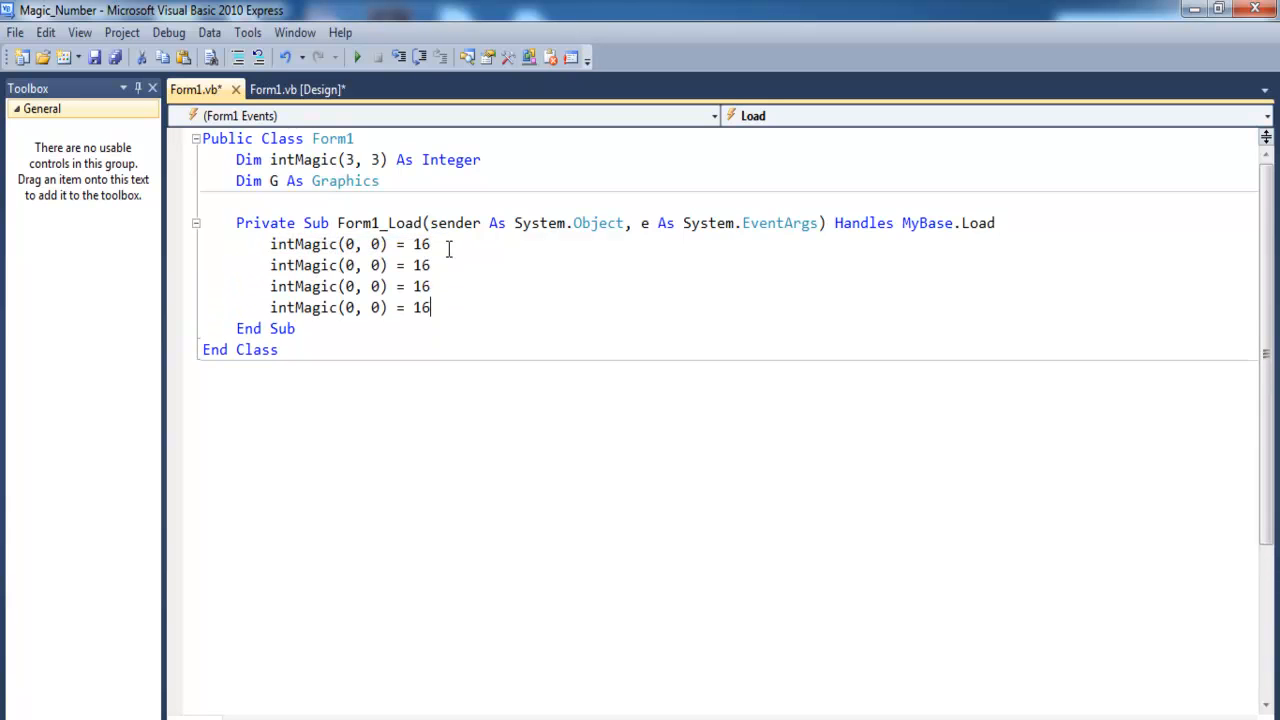
- Assign the rest of the first row: intMagic(0, 1..3) = 5, 9, 4
{"action": "left_click", "coordinate": [372, 264]}
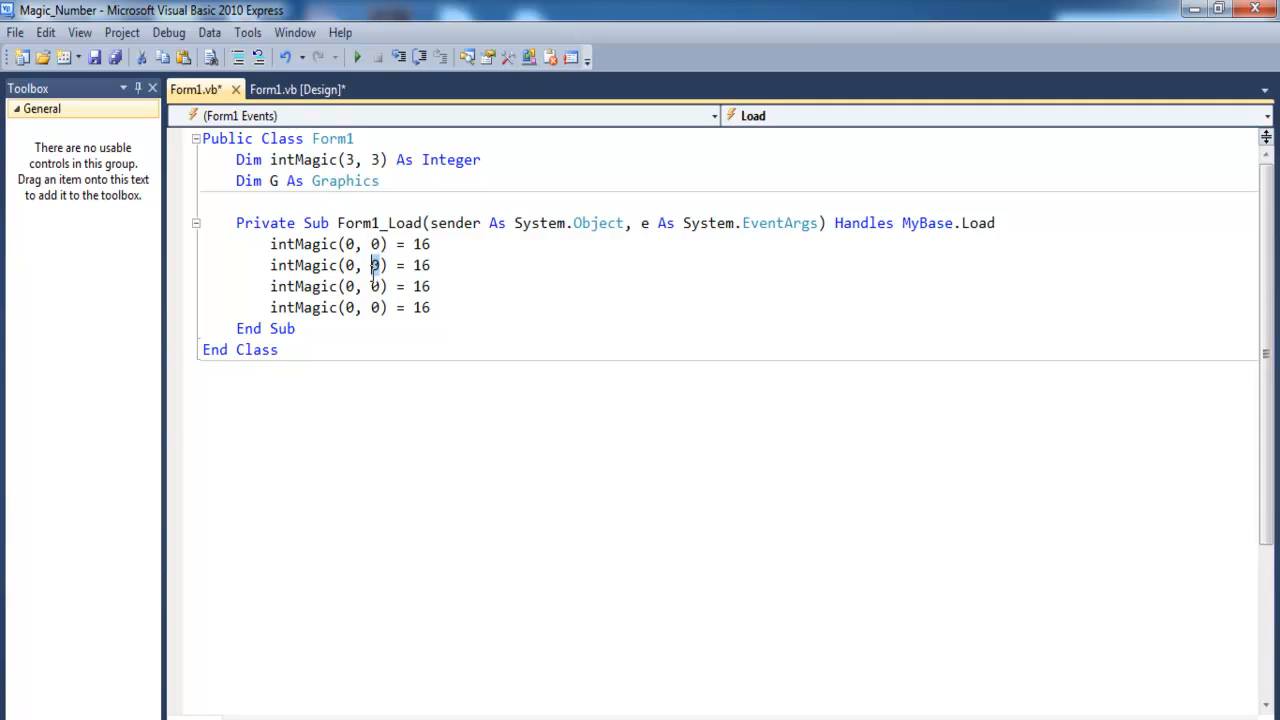
{"action": "type", "text": "1"}
{"action": "left_click", "coordinate": [350, 286]}
{"action": "type", "text": "2"}
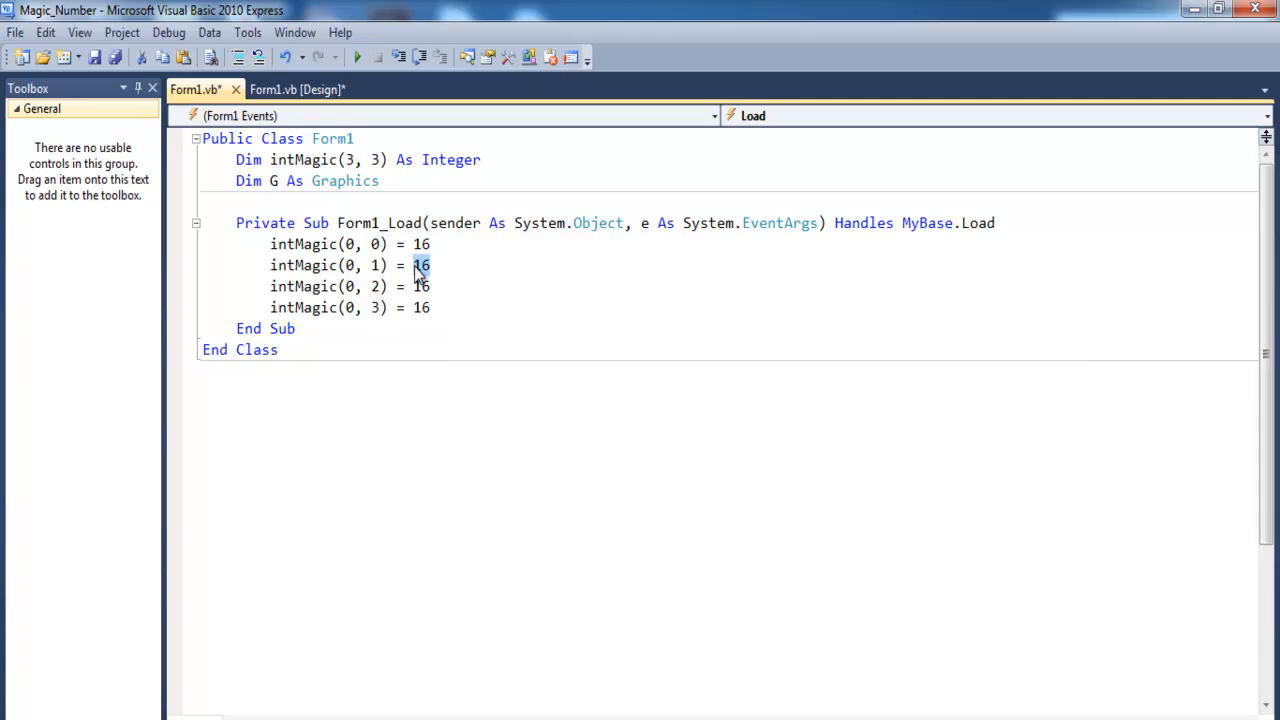
{"action": "type", "text": "5"}
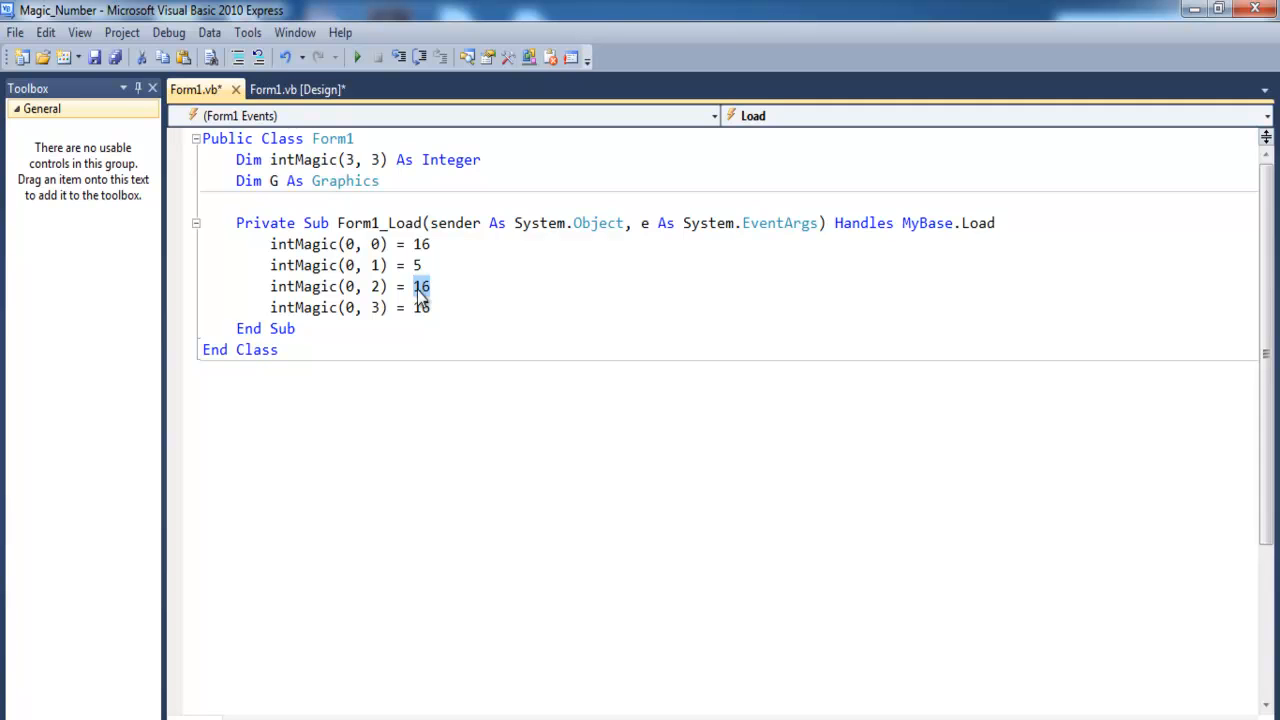
{"action": "type", "text": "9"}
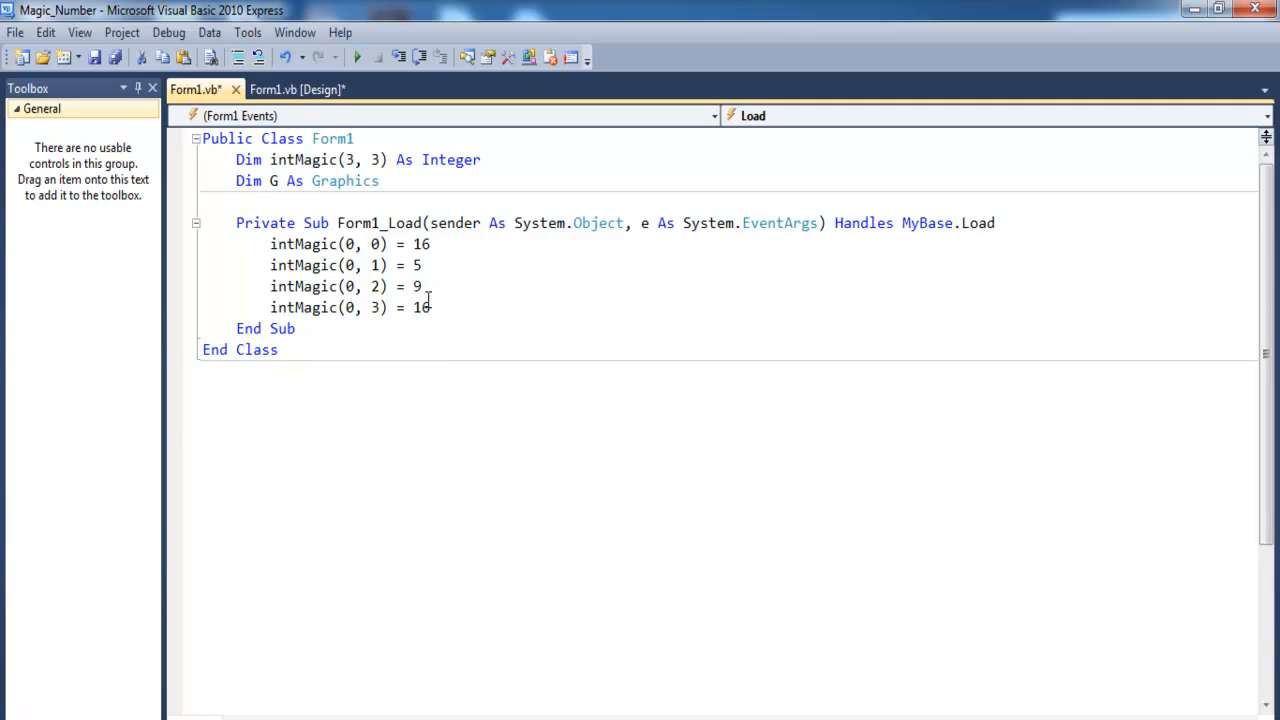
{"action": "double_click", "coordinate": [420, 308]}
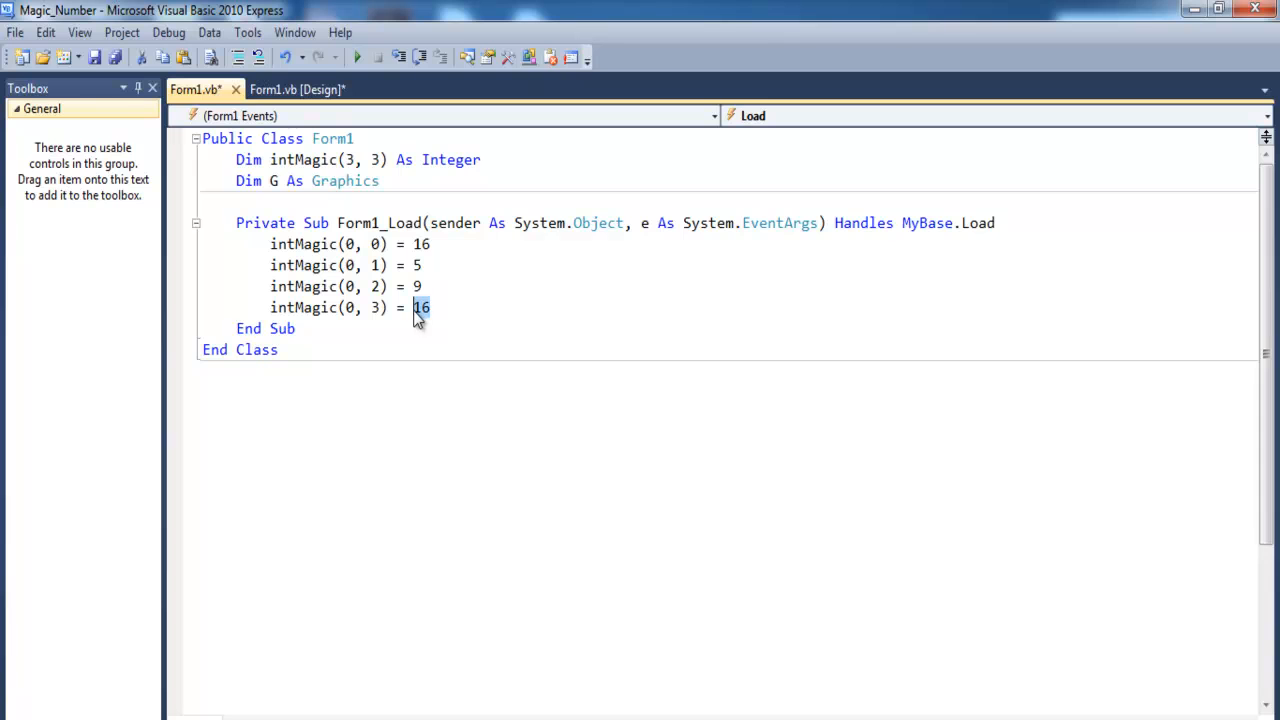
{"action": "type", "text": "4"}
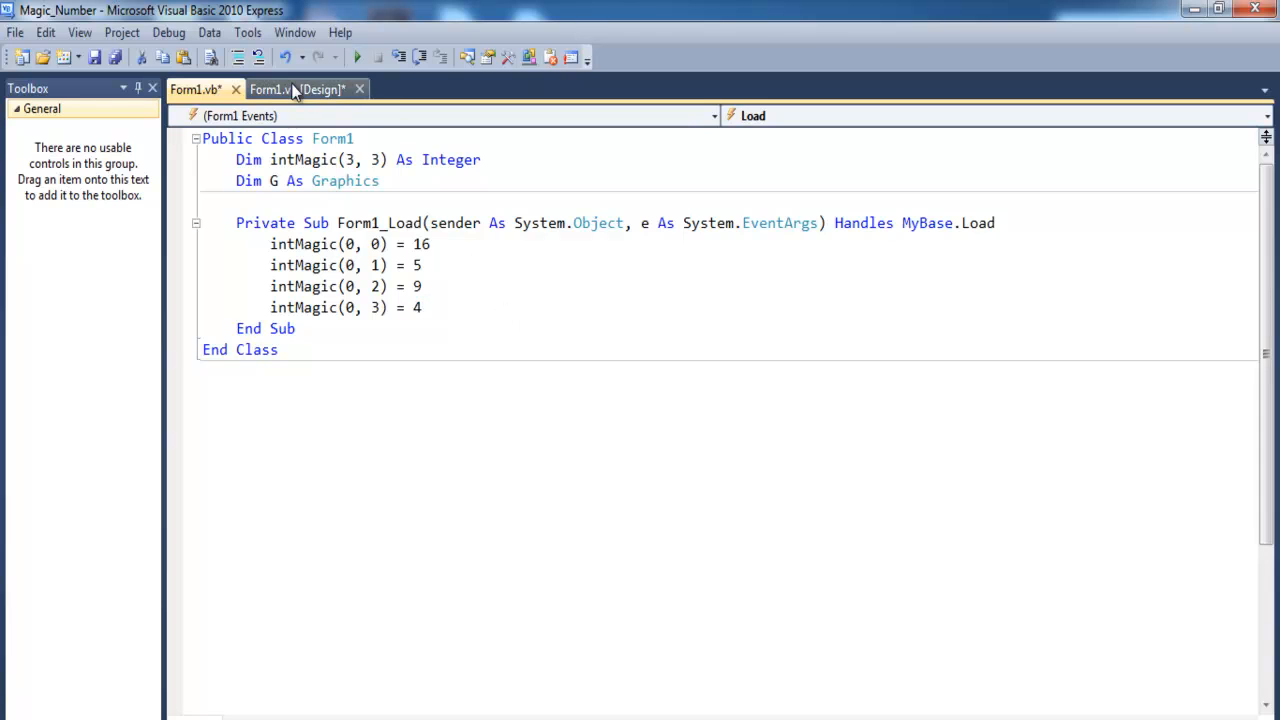
{"action": "mouse_move", "coordinate": [296, 88]}
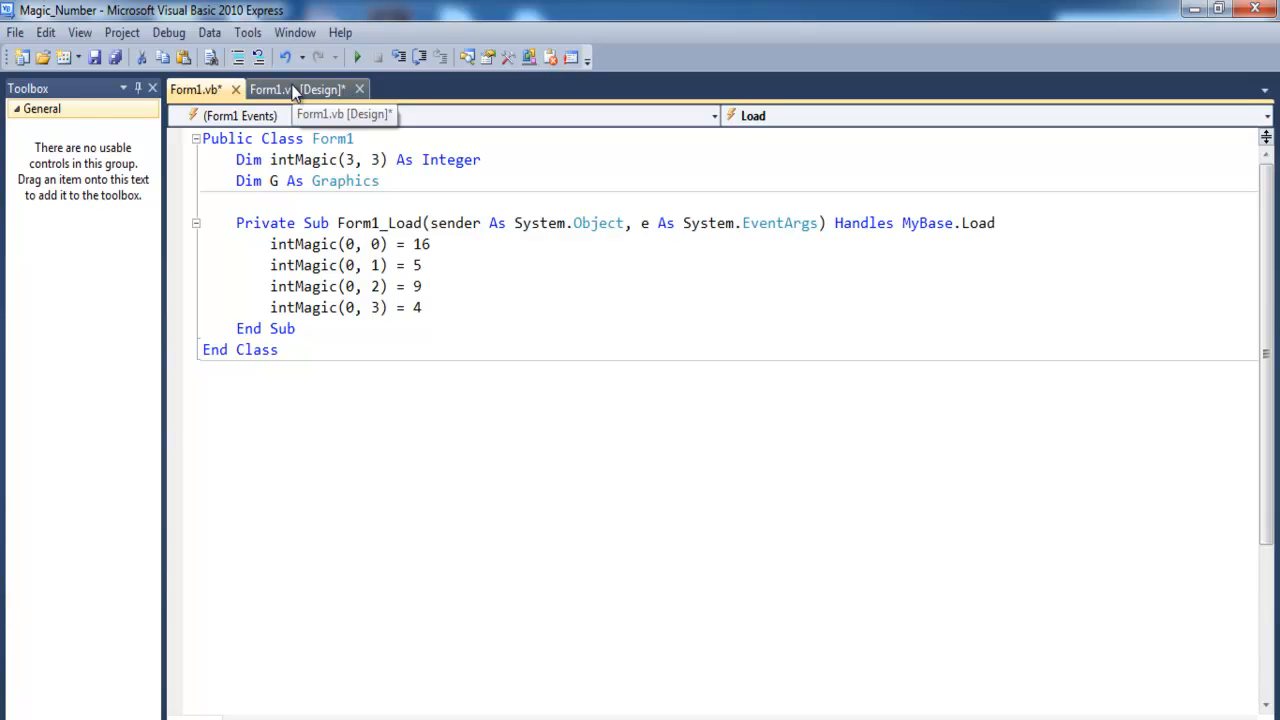
- Move the button to the form's right side, enlarge it above the text box, and create its click handler
{"action": "left_click", "coordinate": [296, 88]}
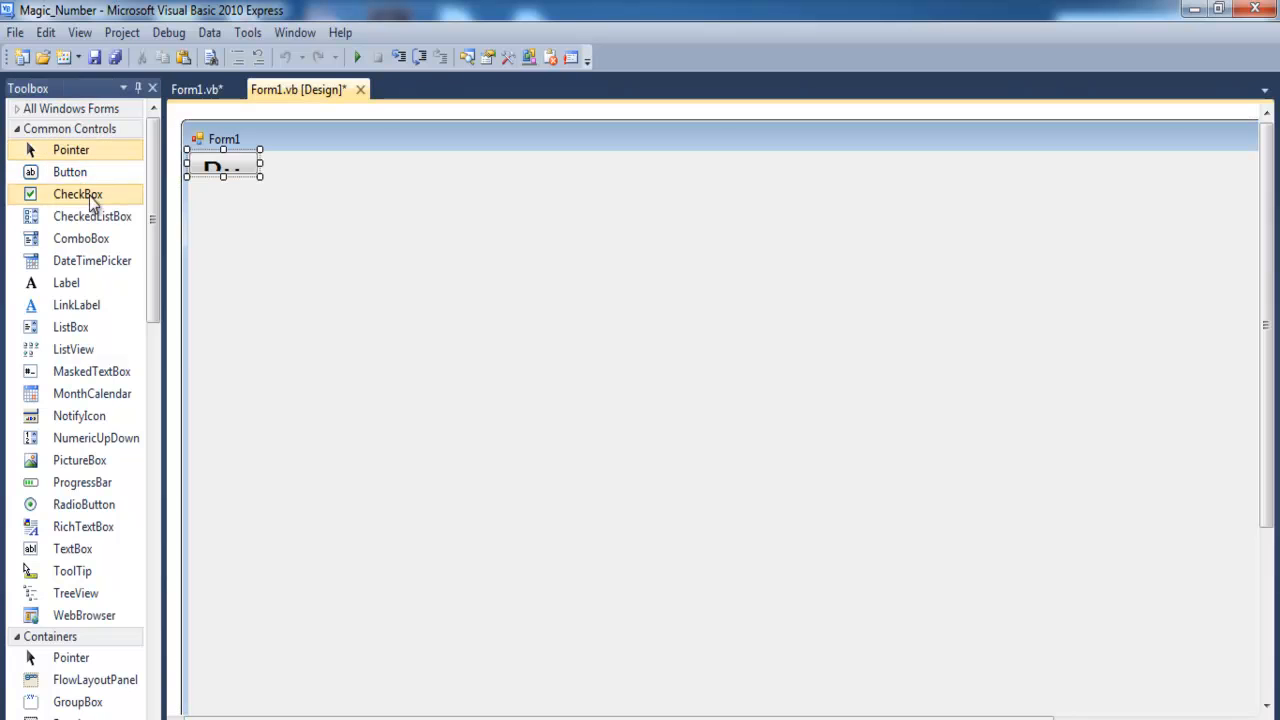
{"action": "scroll", "scroll_direction": "down", "scroll_amount": 3}
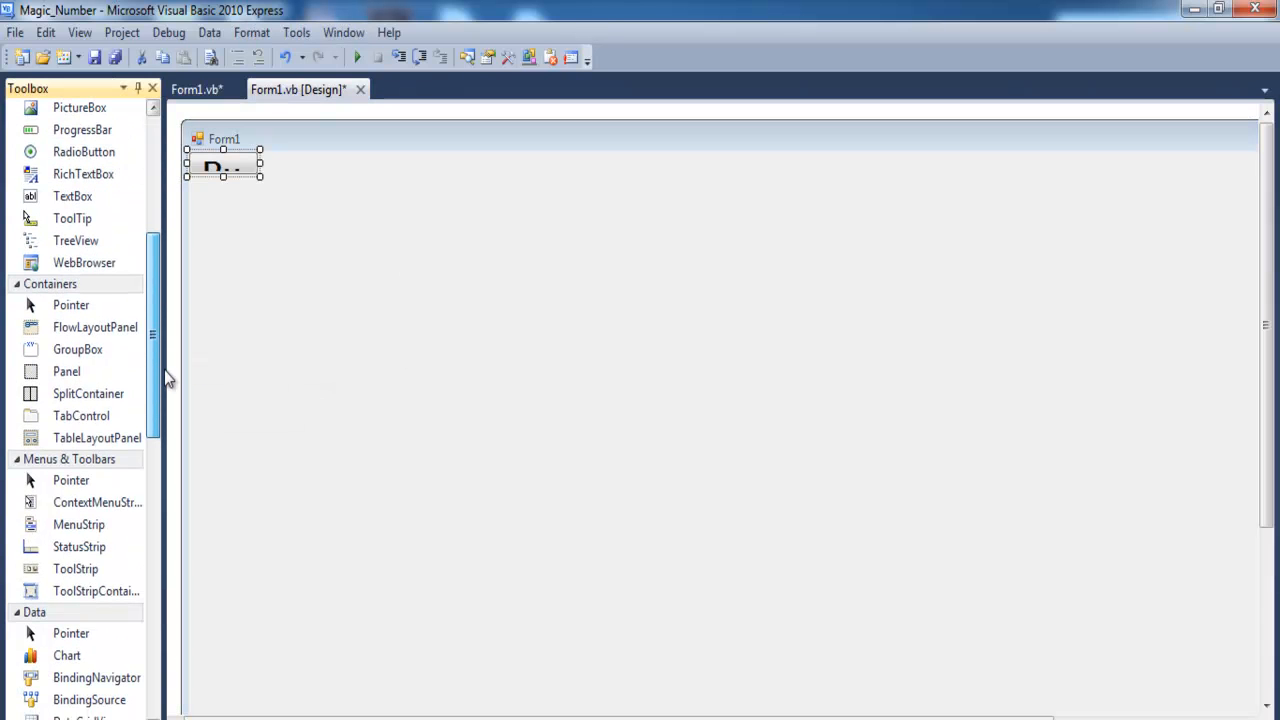
{"action": "mouse_move", "coordinate": [96, 262]}
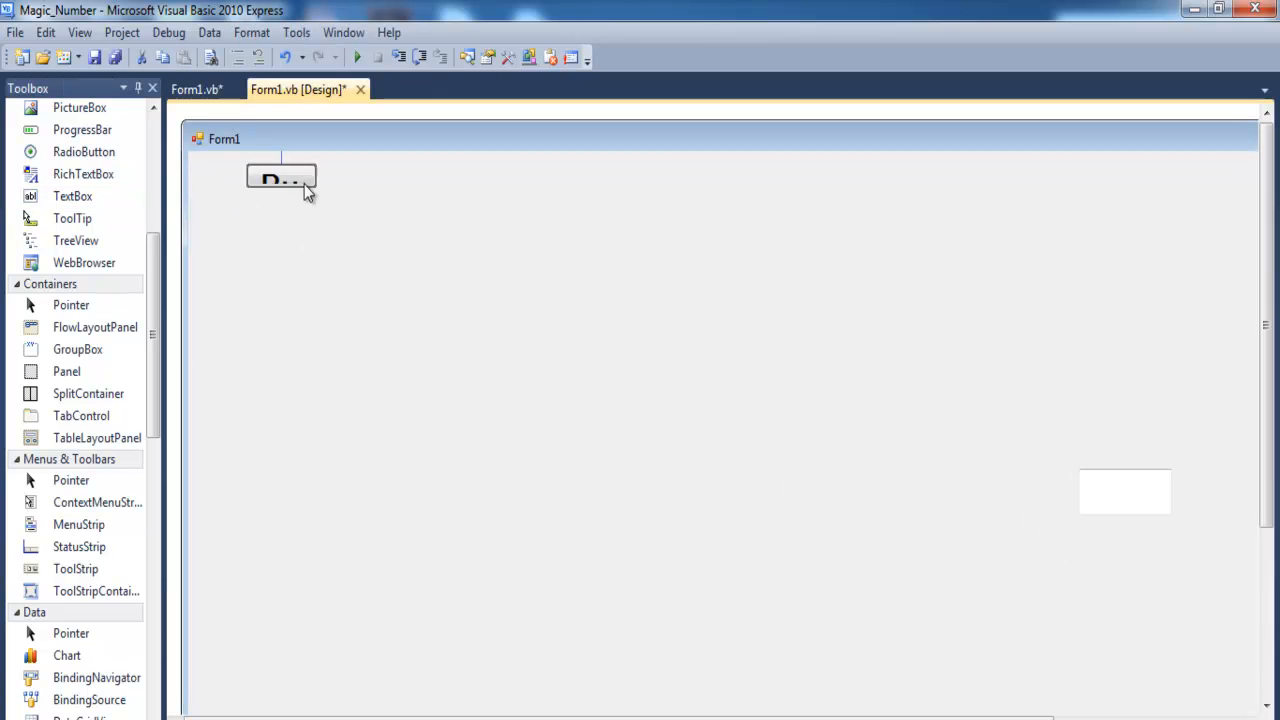
{"action": "left_click_drag", "start_coordinate": [280, 178], "coordinate": [1124, 388]}
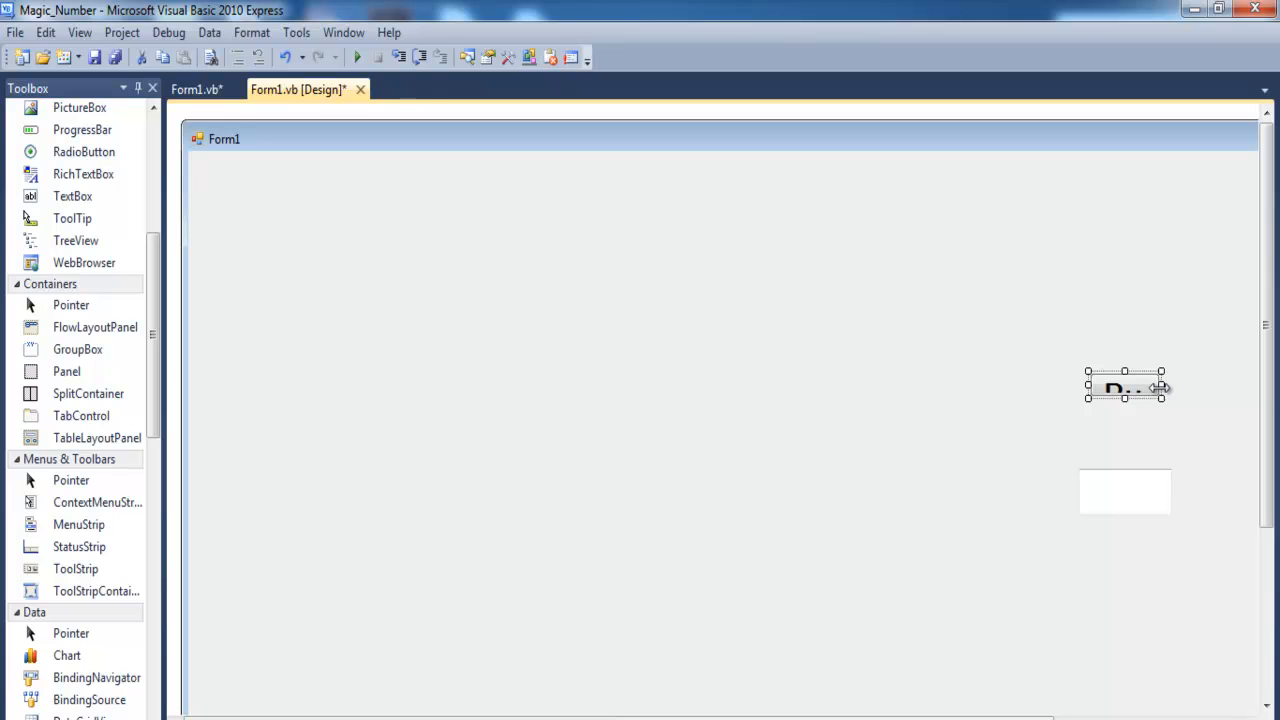
{"action": "left_click_drag", "start_coordinate": [1164, 388], "coordinate": [1212, 388]}
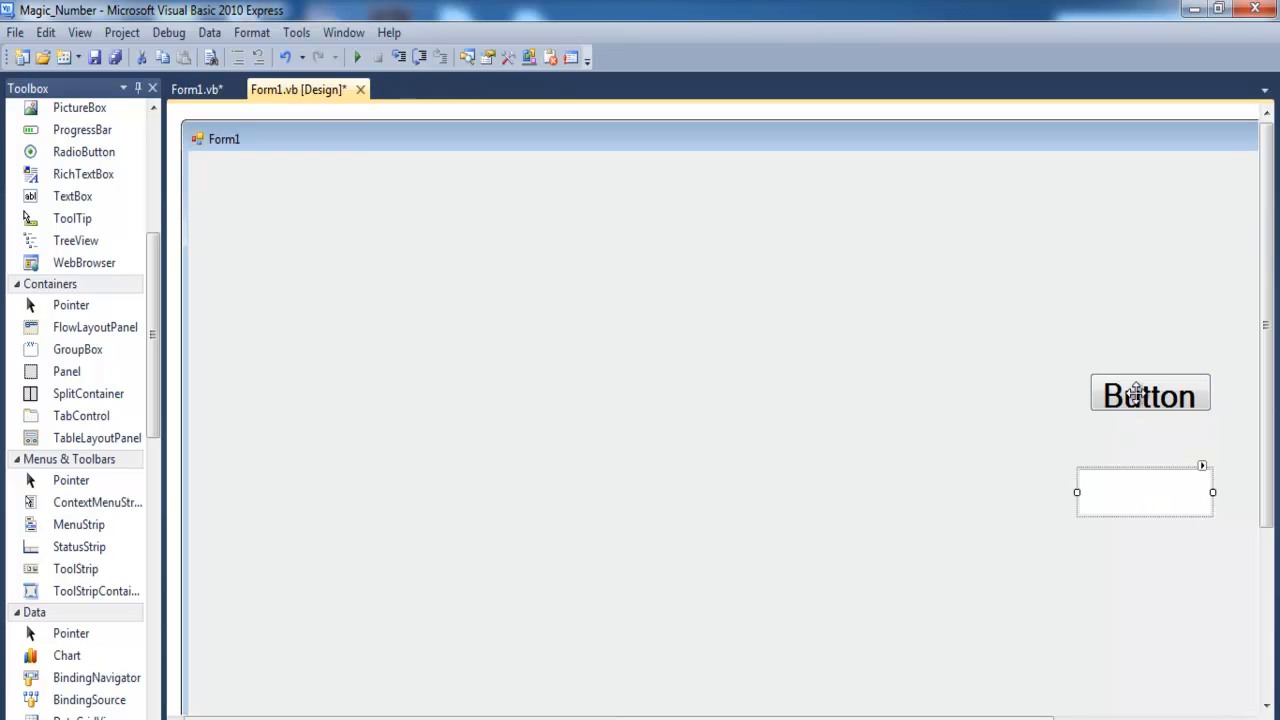
{"action": "double_click", "coordinate": [1148, 394]}
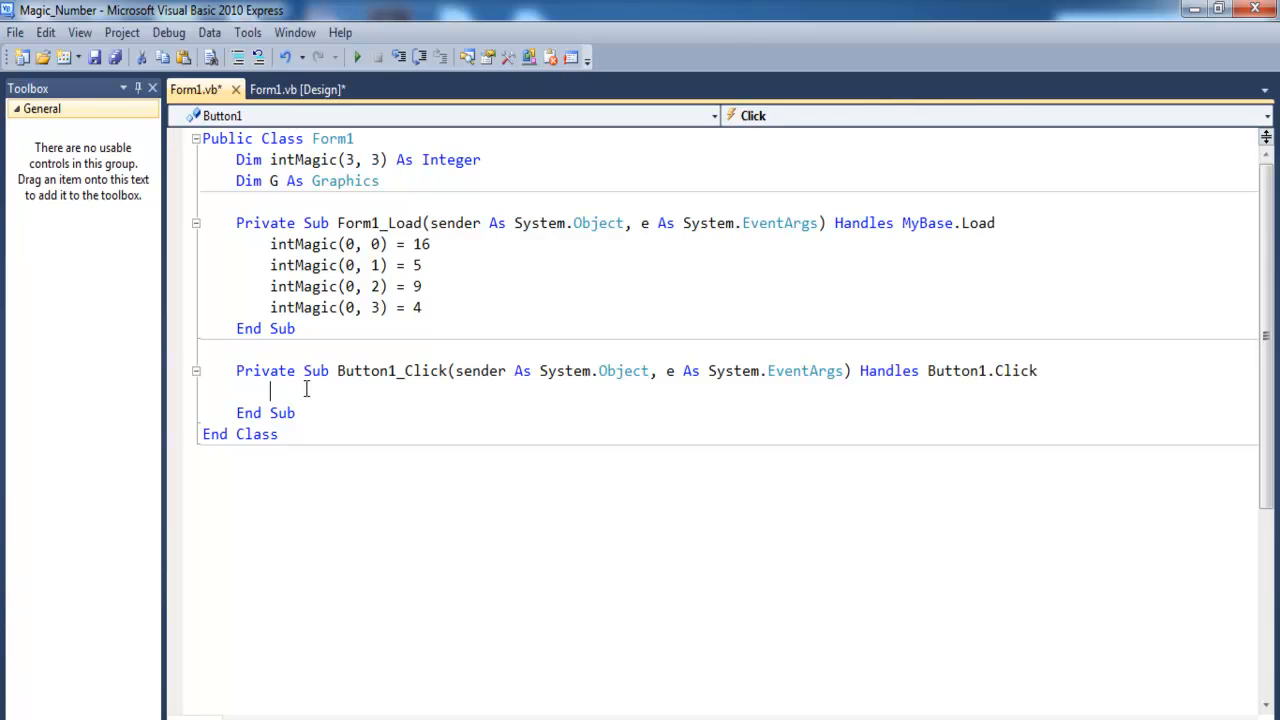
- Write TextBox1.Text = intMagic(0, 0) + ... + intMagic(0, 3) in Button1_Click and start a run
{"action": "type", "text": "te"}
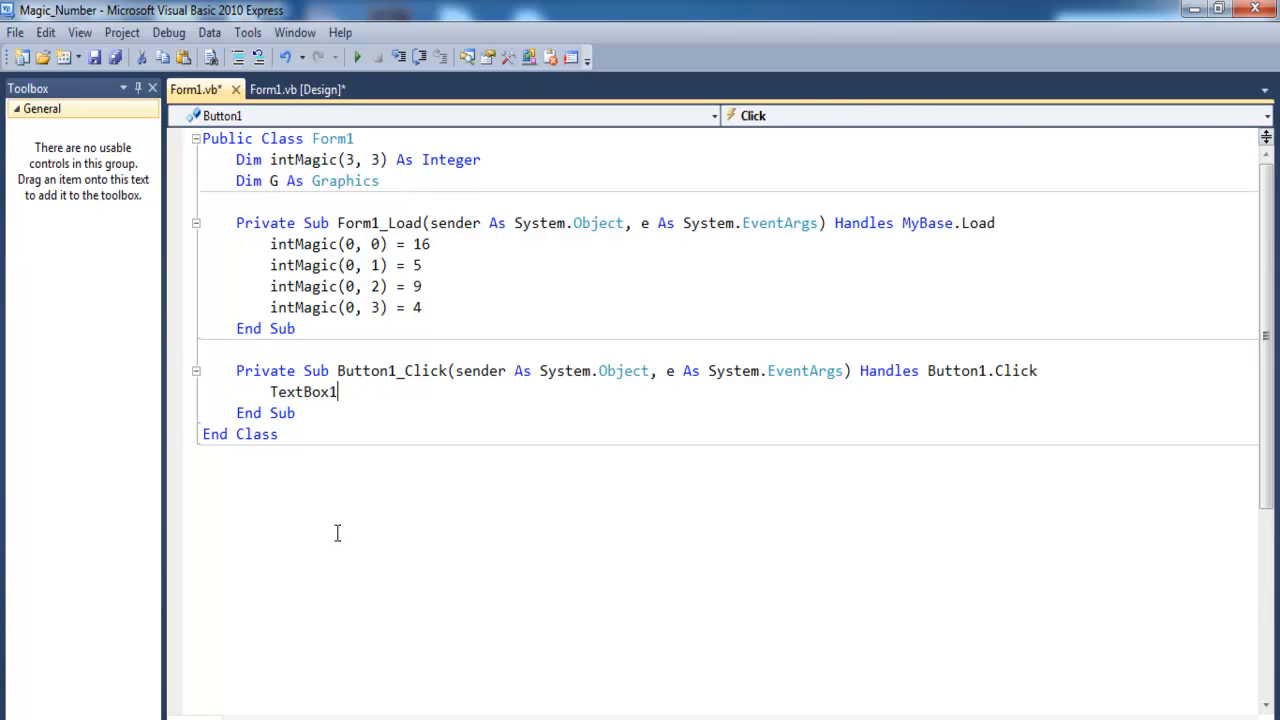
{"action": "type", "text": ".Text"}
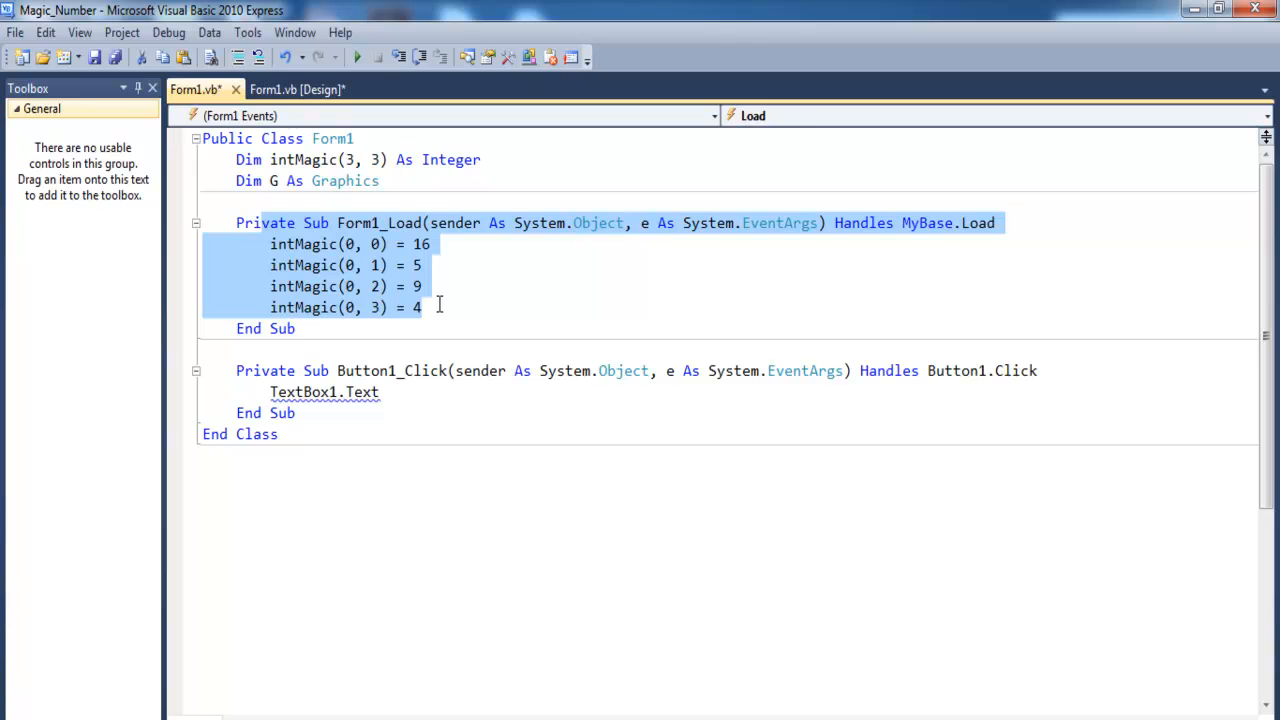
{"action": "left_click", "coordinate": [300, 244]}
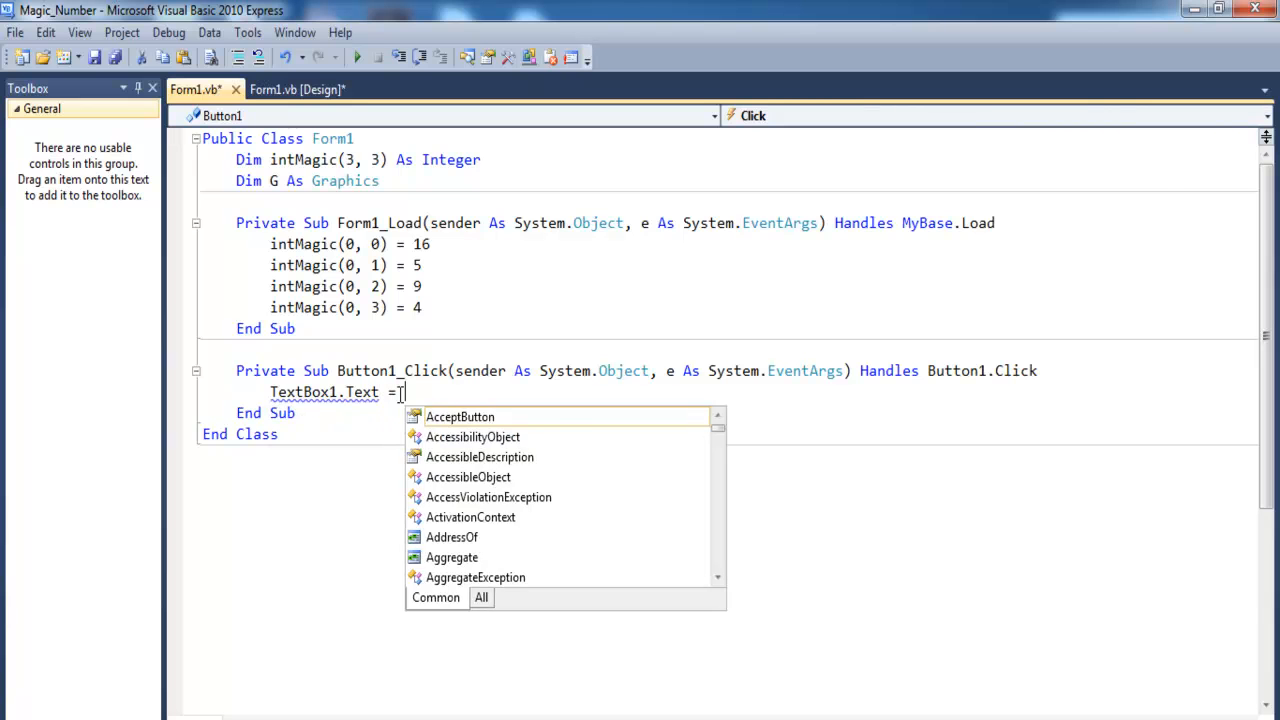
{"action": "type", "text": "intMagic(0, 0)"}
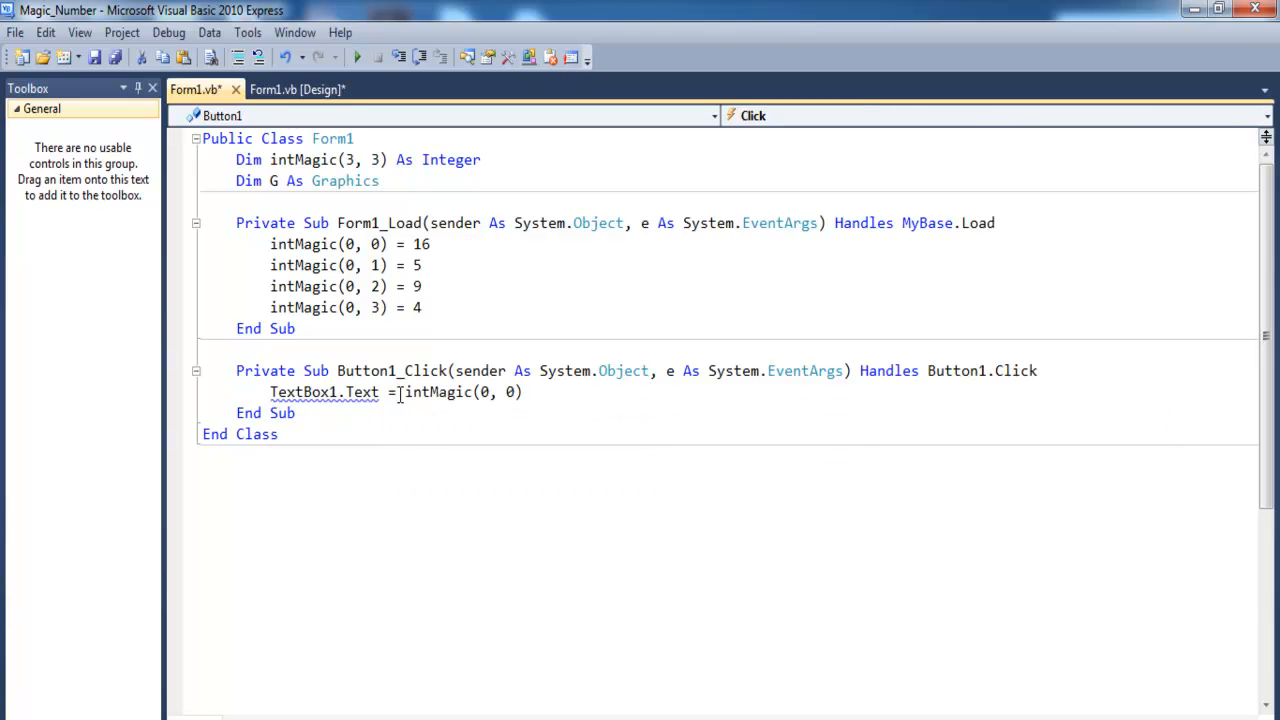
{"action": "type", "text": "+ intMagic(0, 0)"}
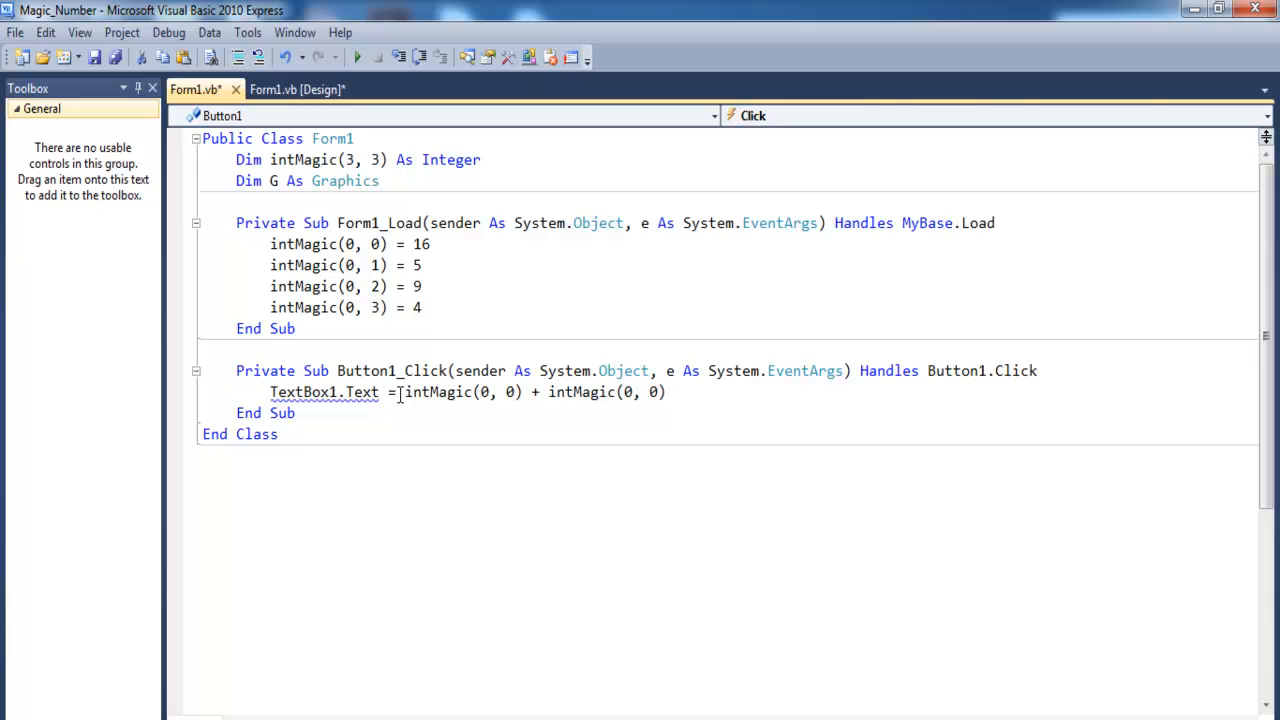
{"action": "type", "text": "+intMagic(0, 0)"}
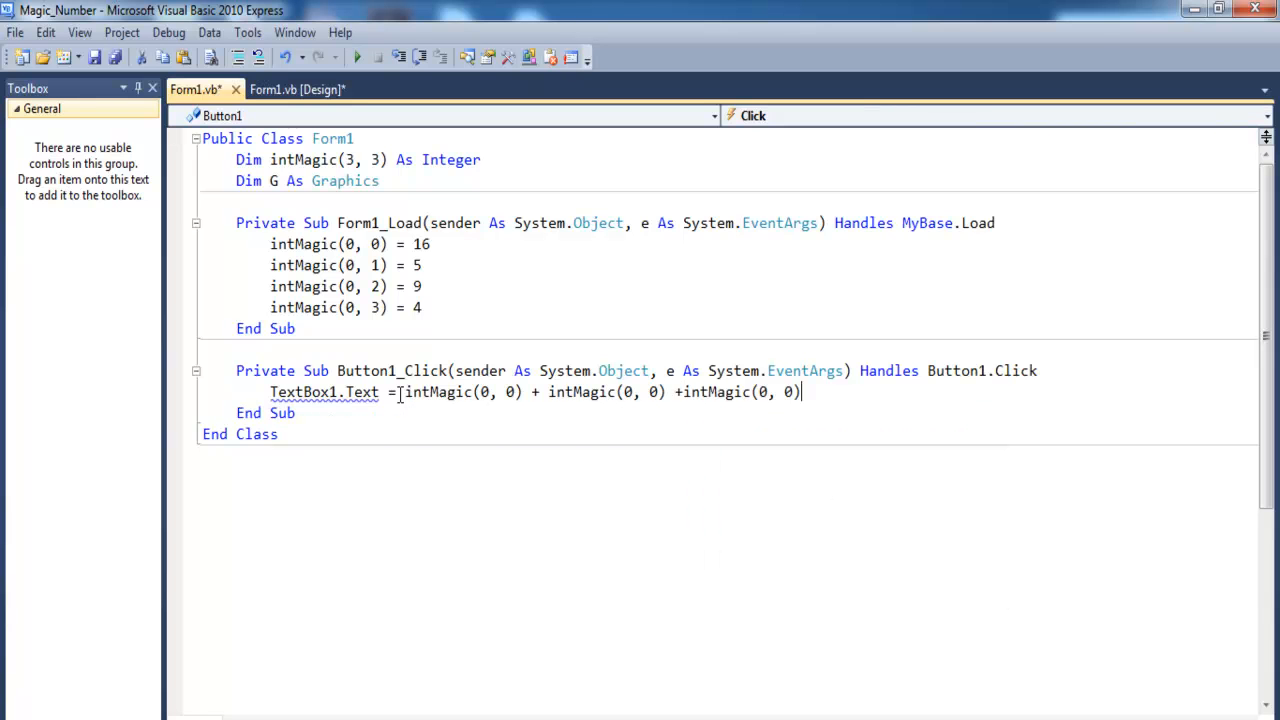
{"action": "type", "text": "+intMagic(0, 0"}
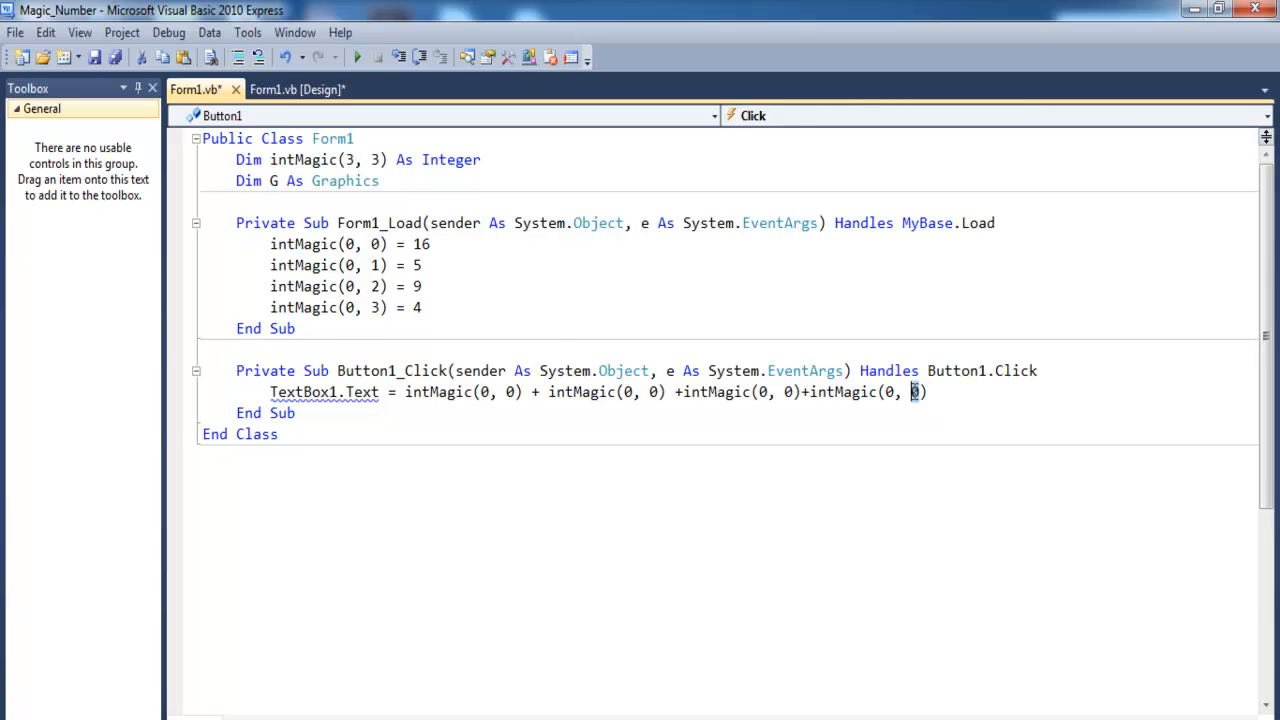
{"action": "type", "text": "3"}
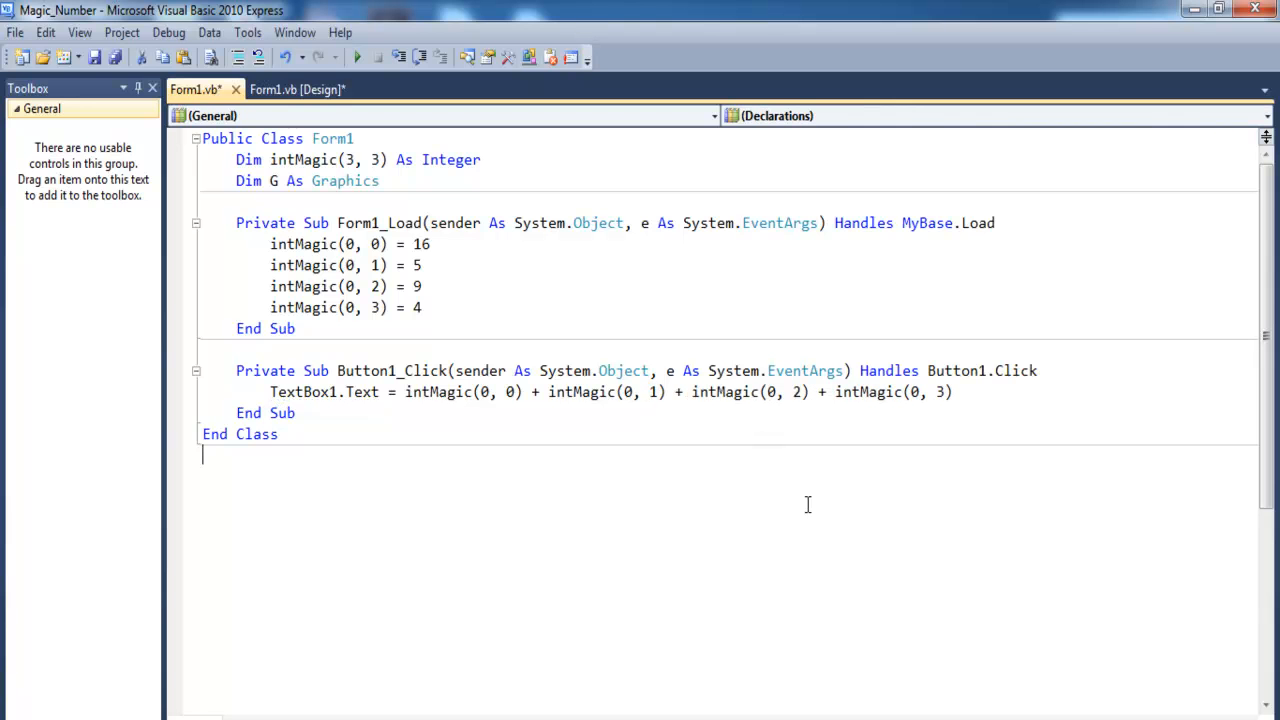
{"action": "left_click", "coordinate": [356, 56]}
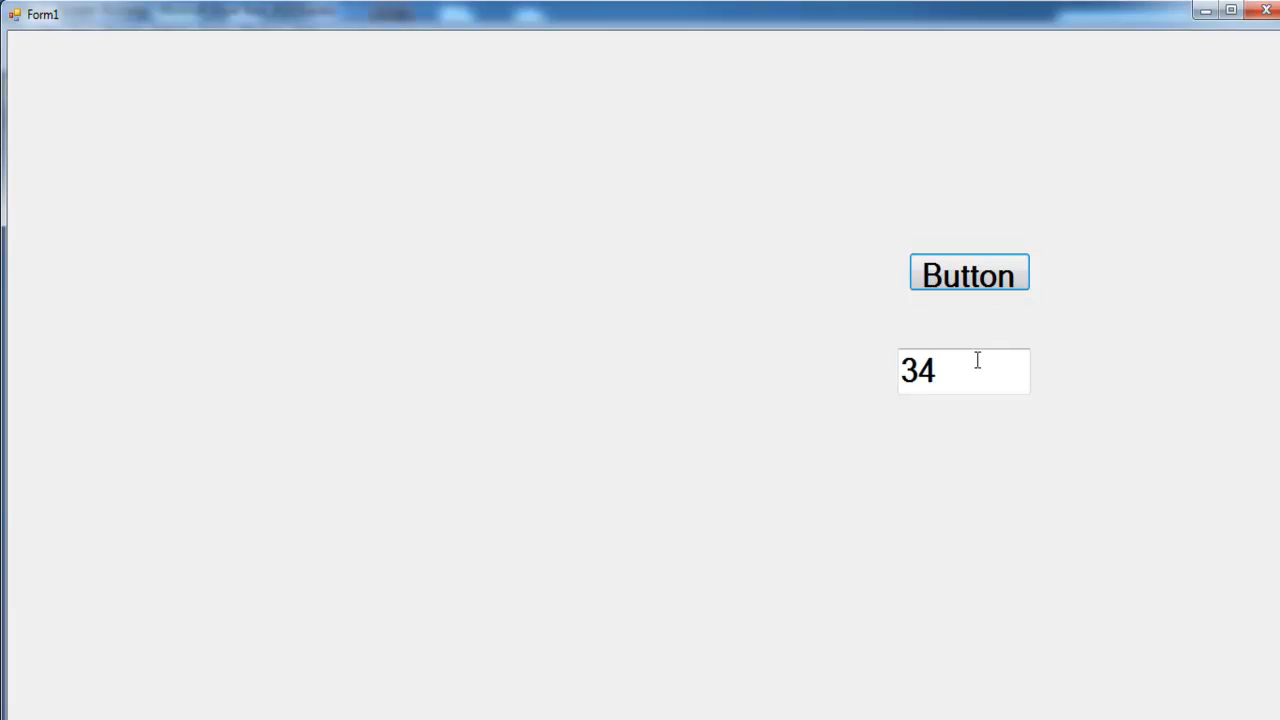
- Confirm the running form shows the row total 34, then close it
{"action": "left_click", "coordinate": [964, 370]}
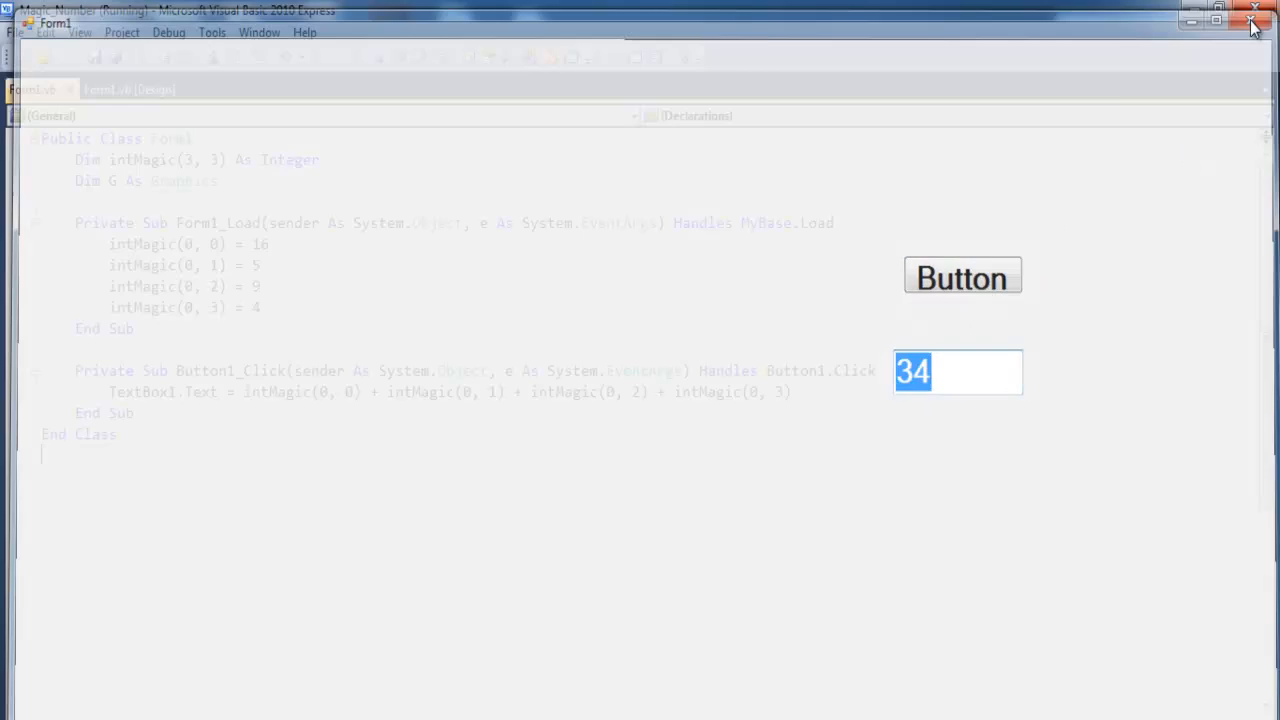
{"action": "left_click", "coordinate": [1252, 18]}
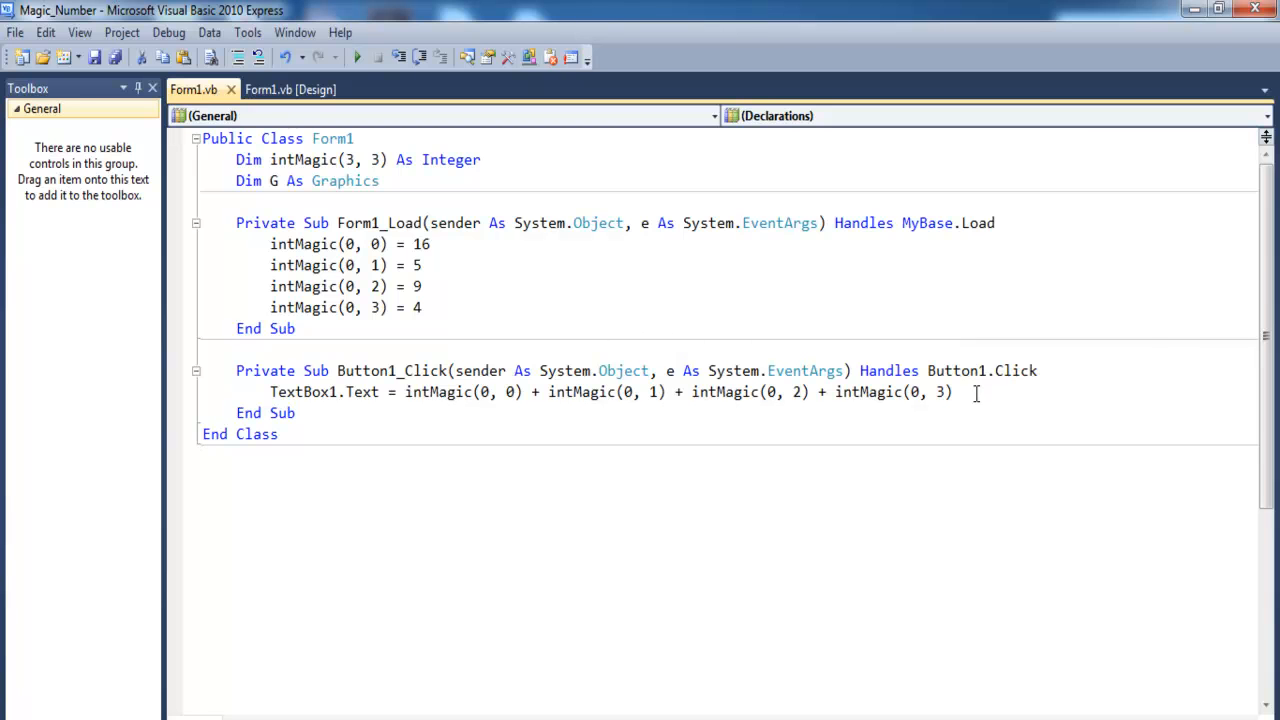
- Add nested For x = 0 To 3 and For y = 0 To 3 loops below the sum statement
{"action": "key", "text": "enter"}
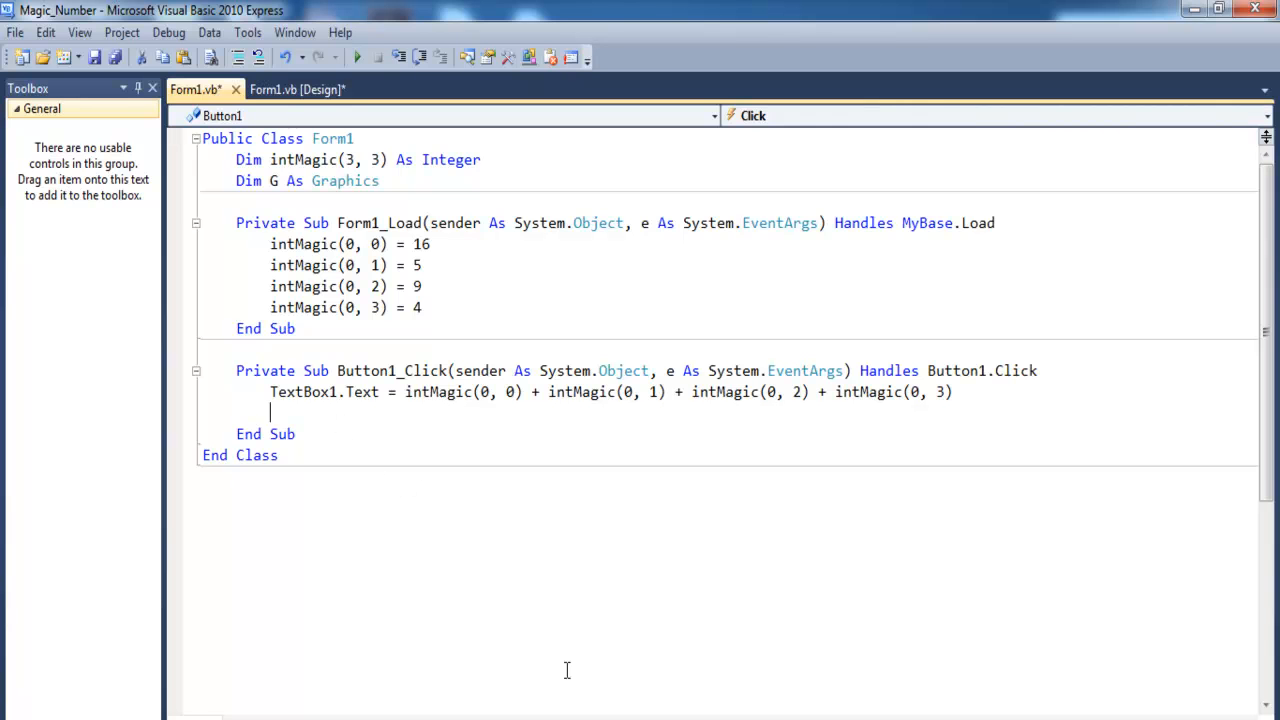
{"action": "type", "text": "For"}
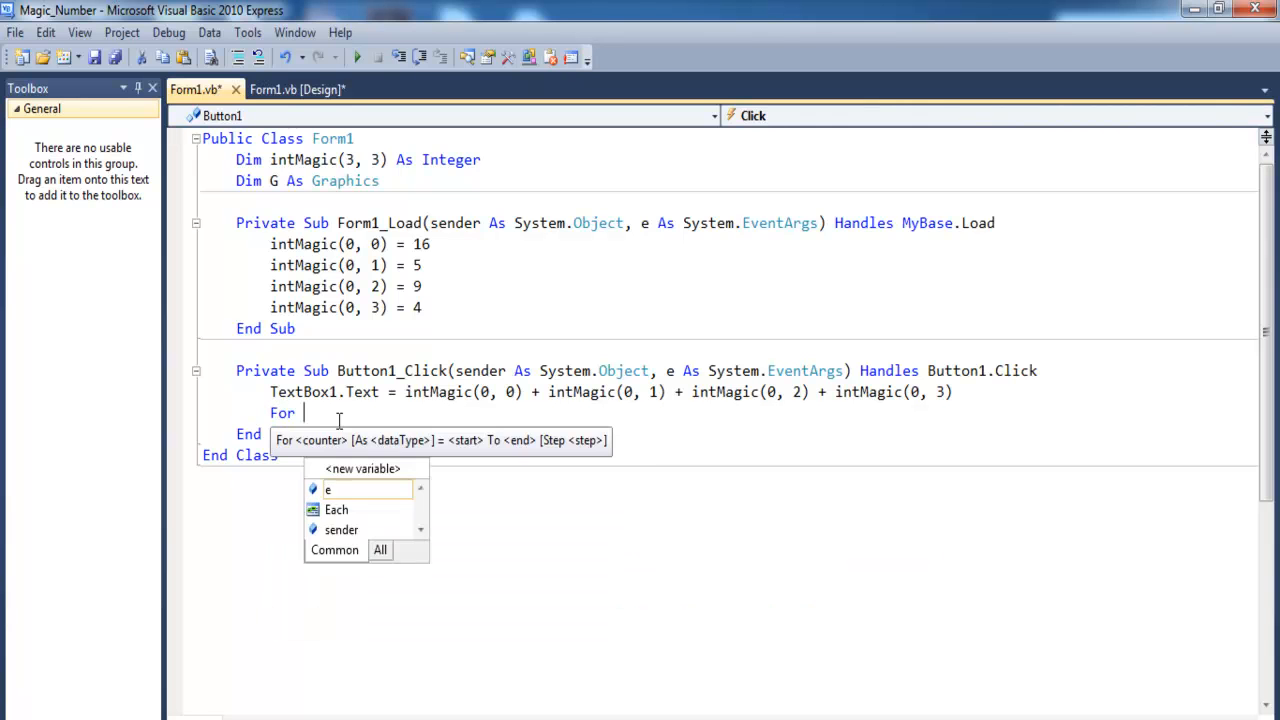
{"action": "type", "text": "x ="}
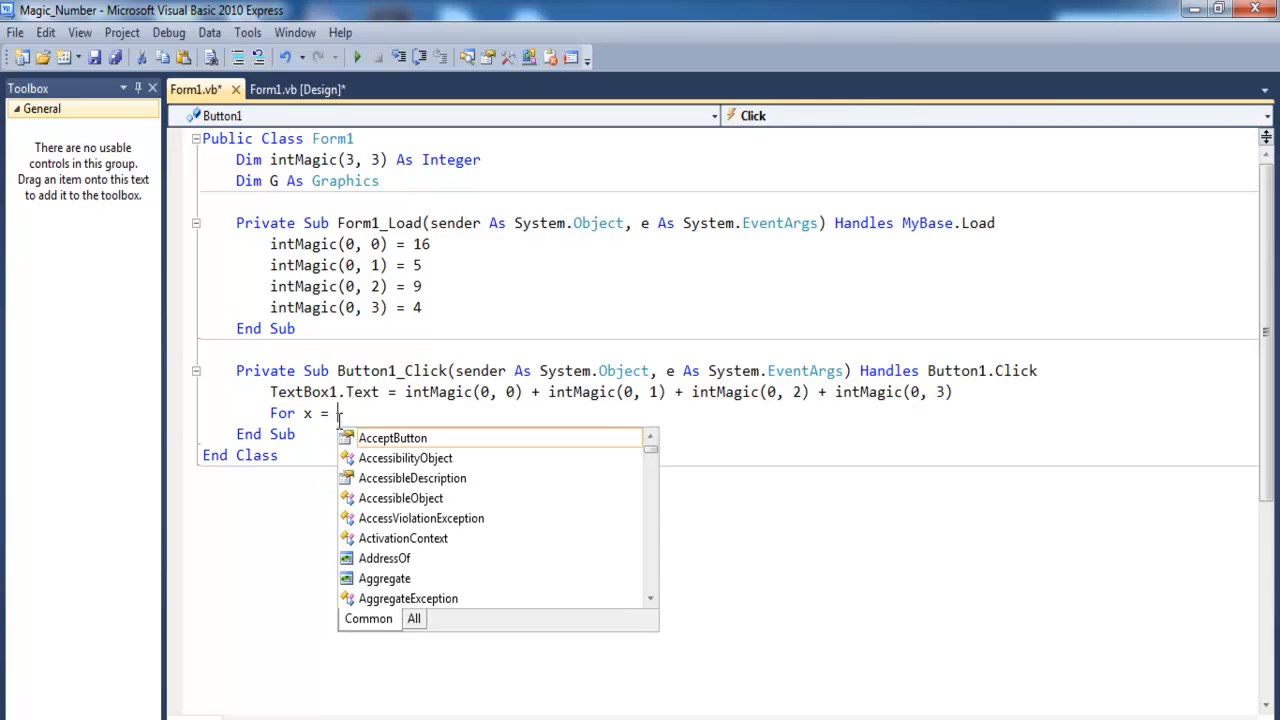
{"action": "type", "text": "0 to"}
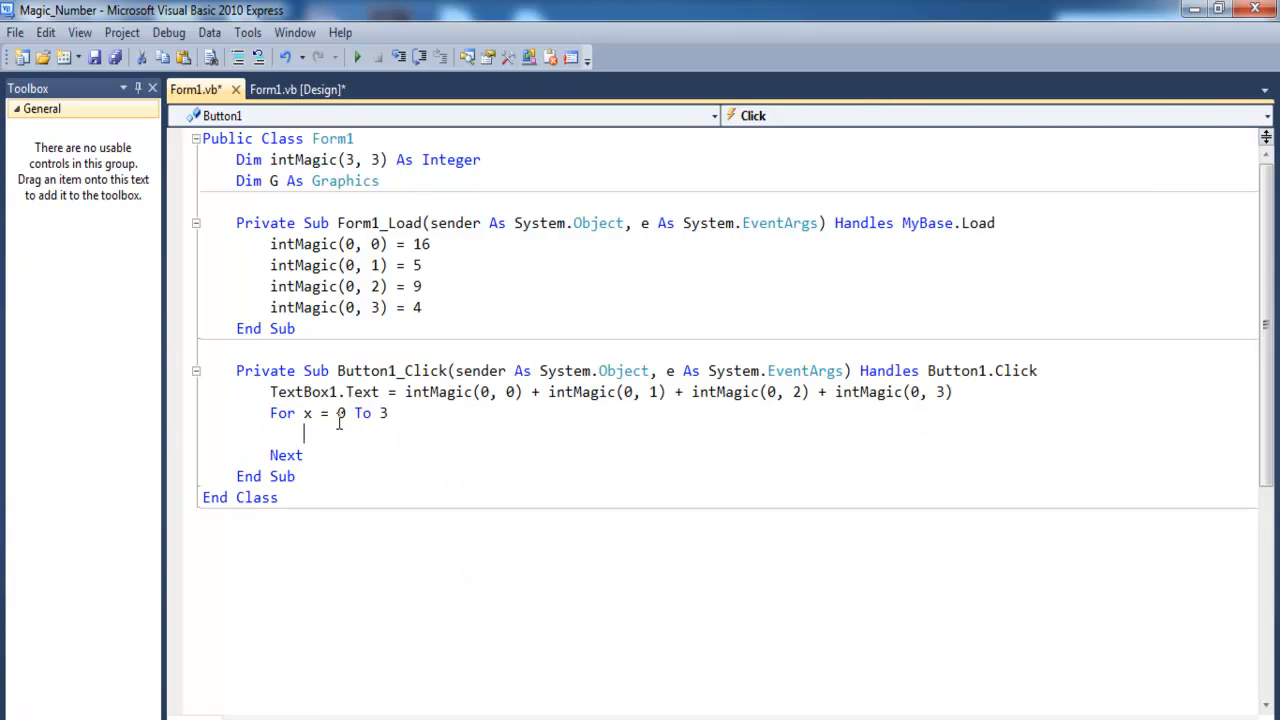
{"action": "type", "text": "fo"}
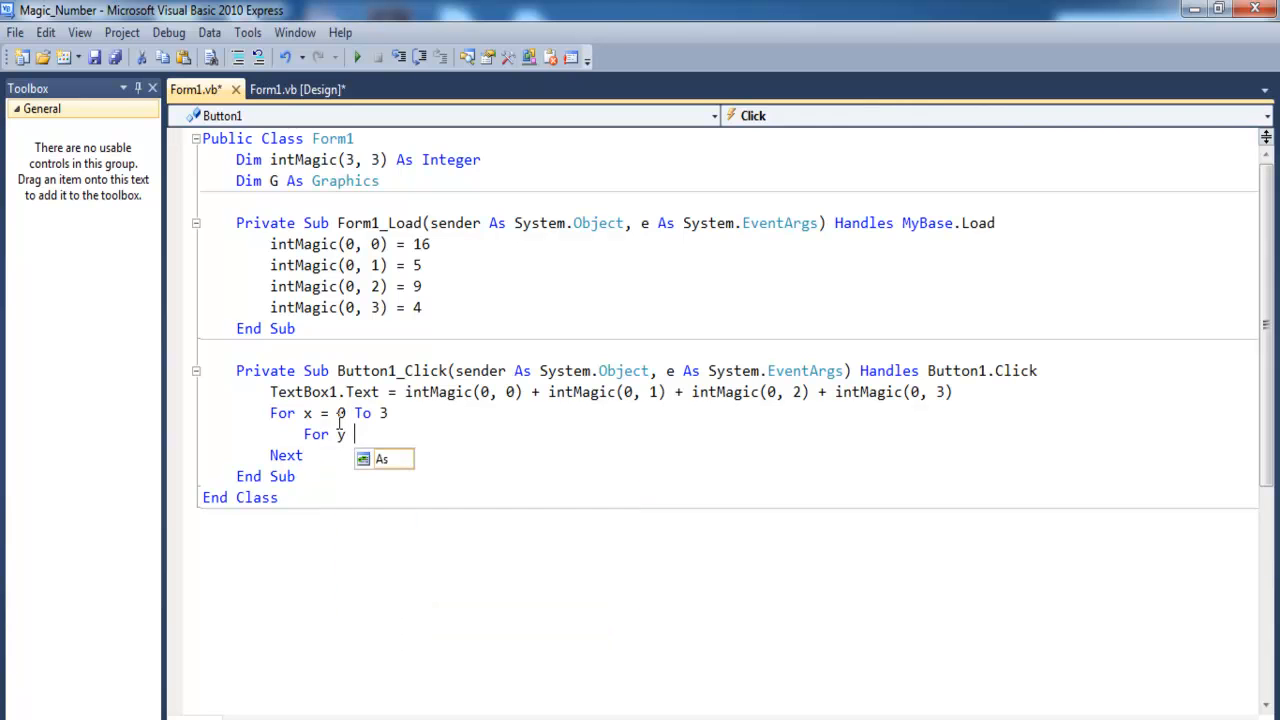
{"action": "type", "text": "= 0"}
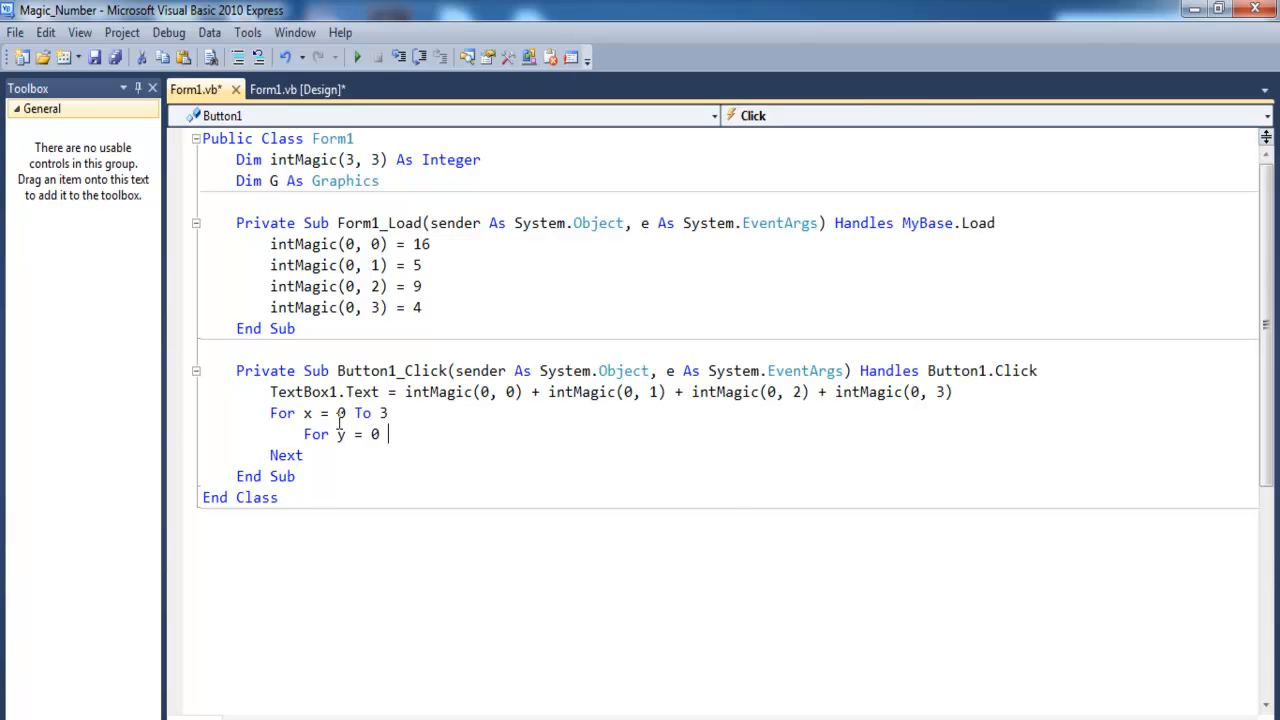
{"action": "type", "text": "to 3"}
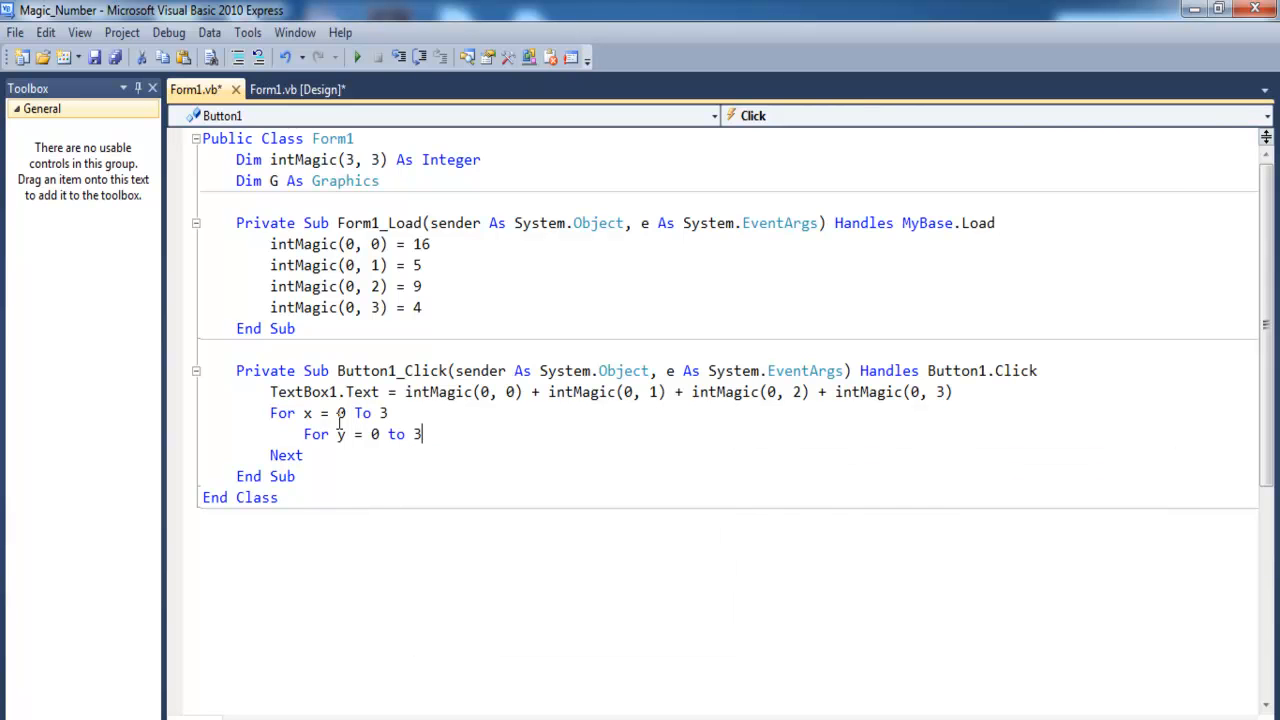
{"action": "key", "text": "enter"}
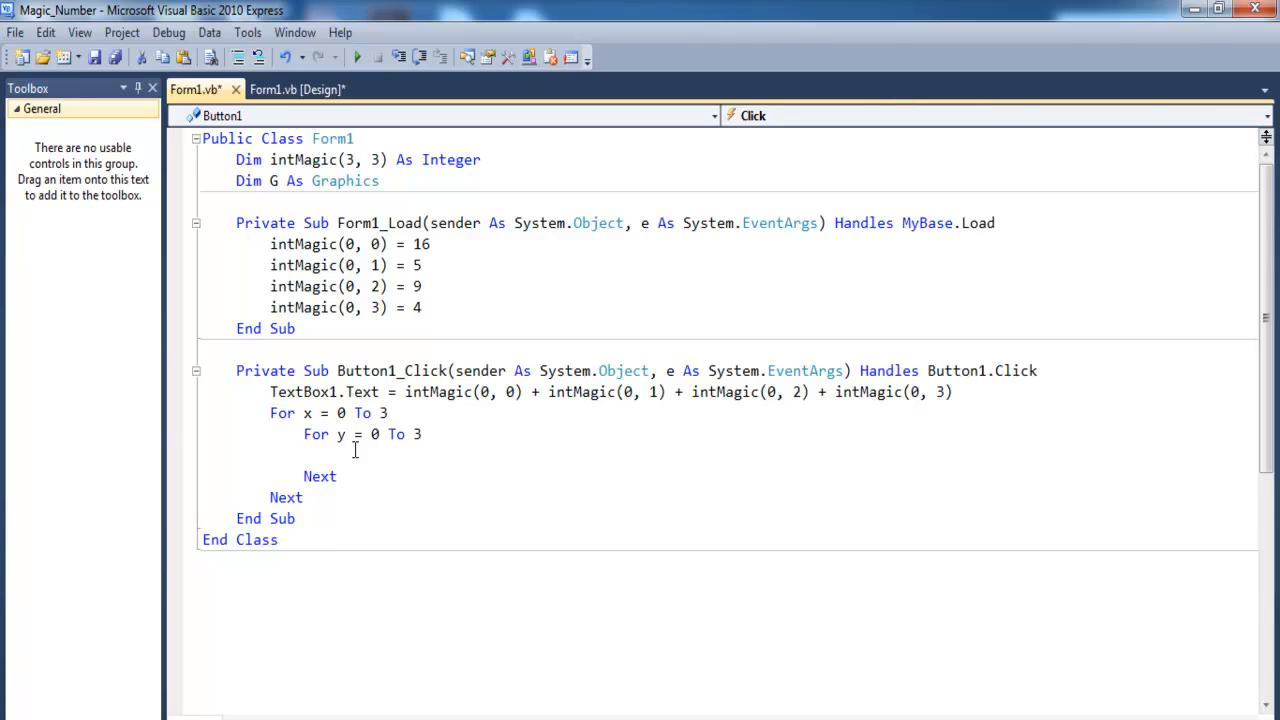
- Inside the loops, write G.DrawRectangle(Pens.OrangeRed, New Rectangle(x * 64, y * 64, 64, 64))
{"action": "type", "text": "G"}
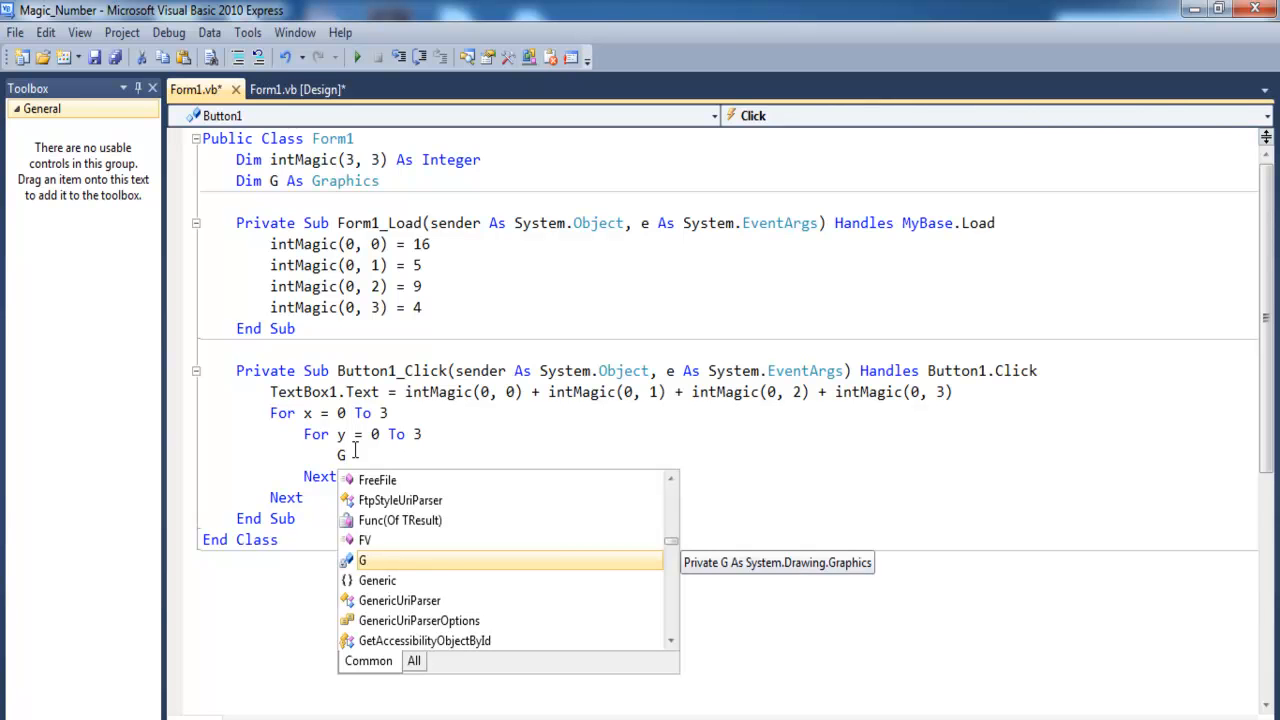
{"action": "type", "text": "."}
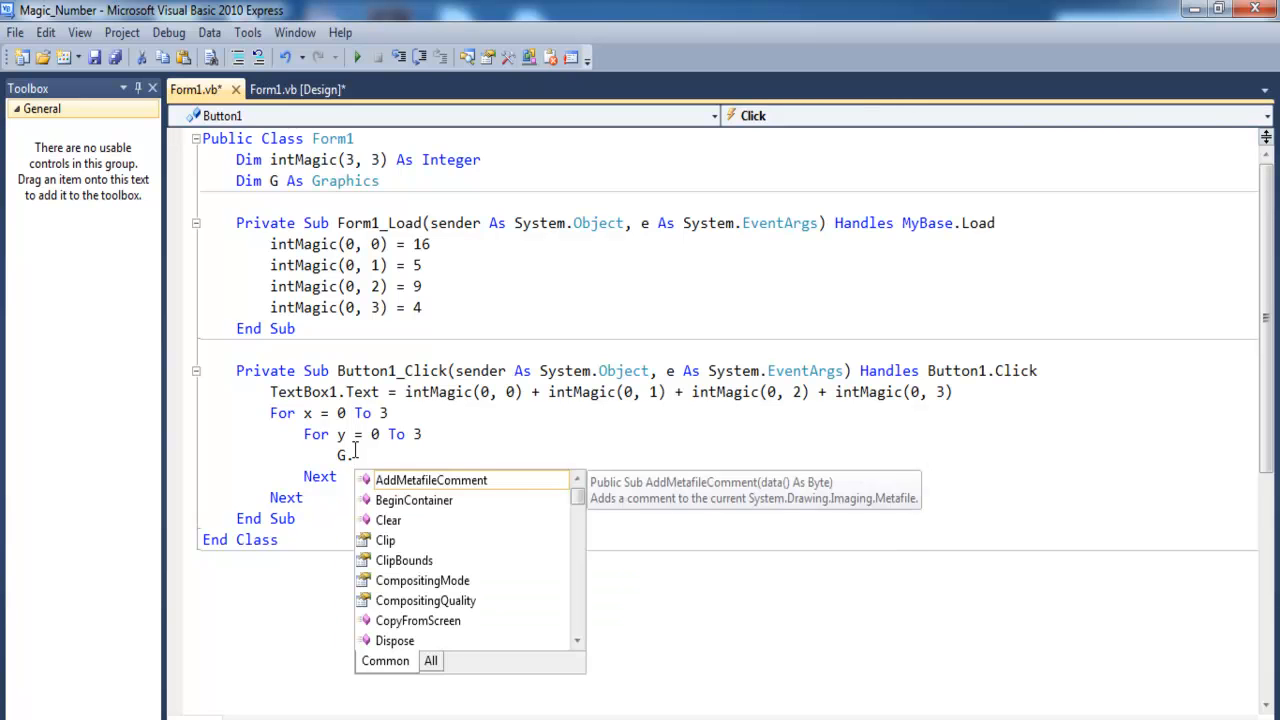
{"action": "type", "text": "DrawRectangle"}
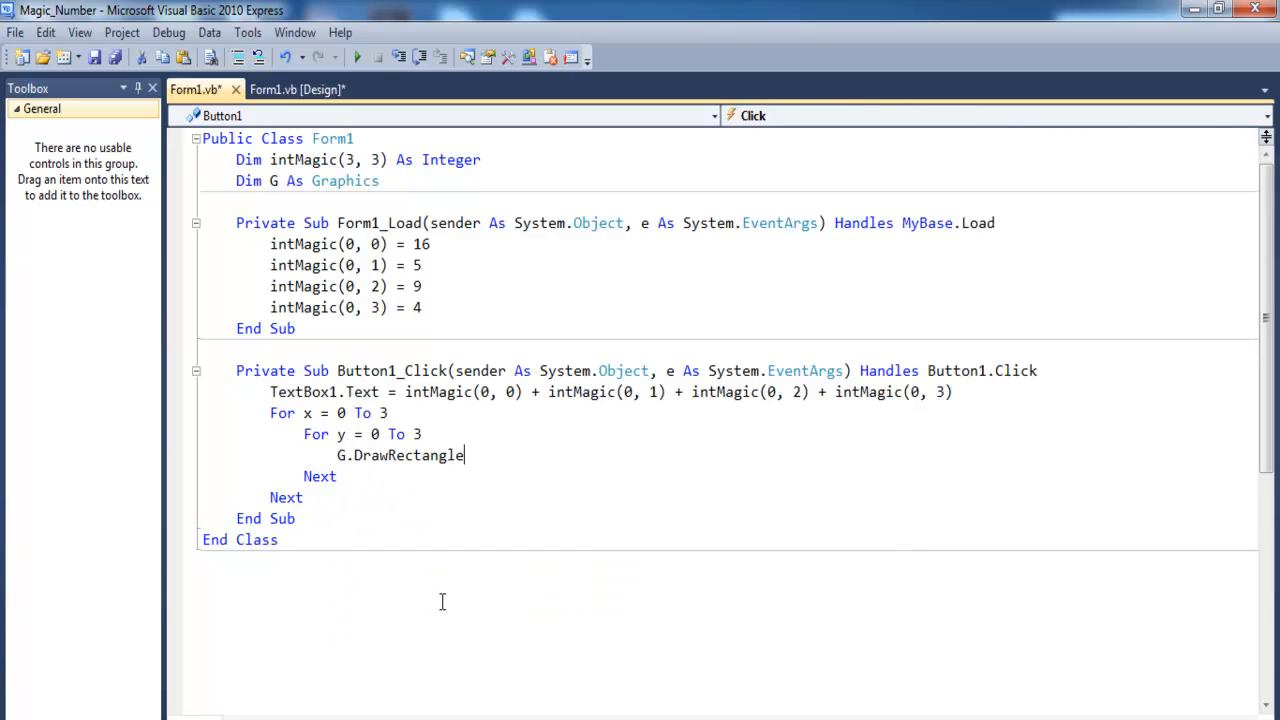
{"action": "type", "text": "("}
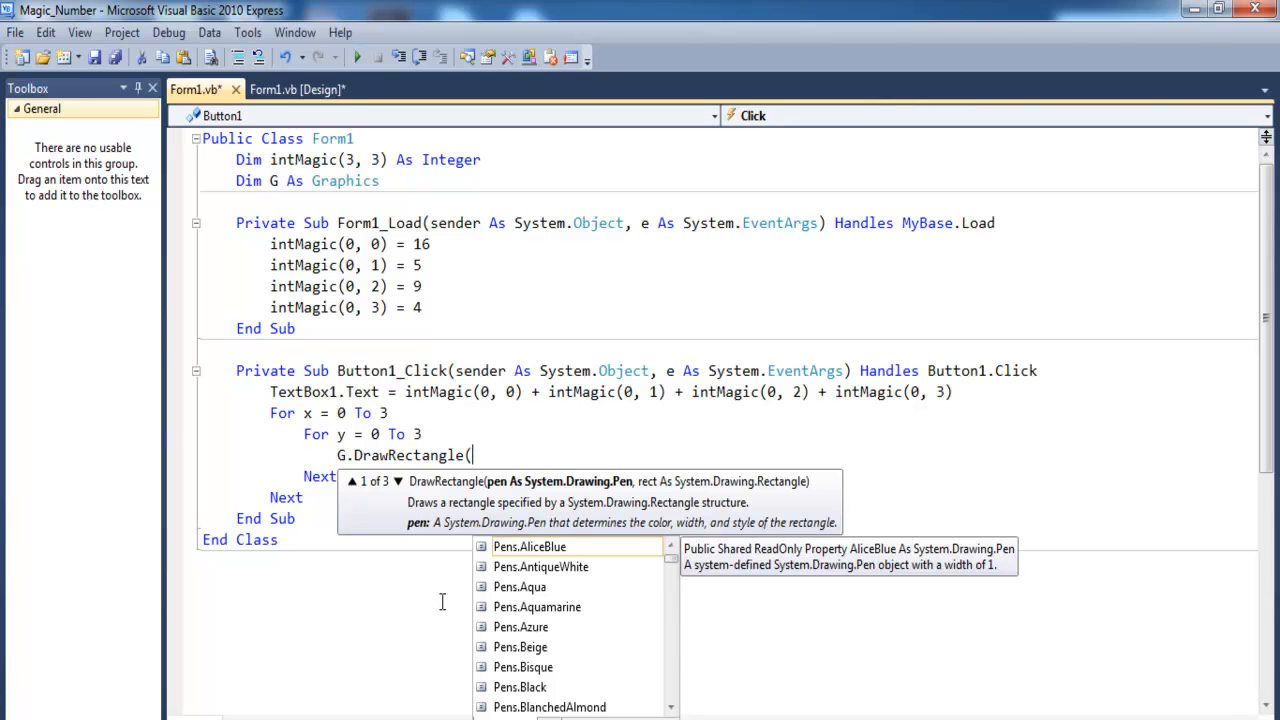
{"action": "type", "text": "P"}
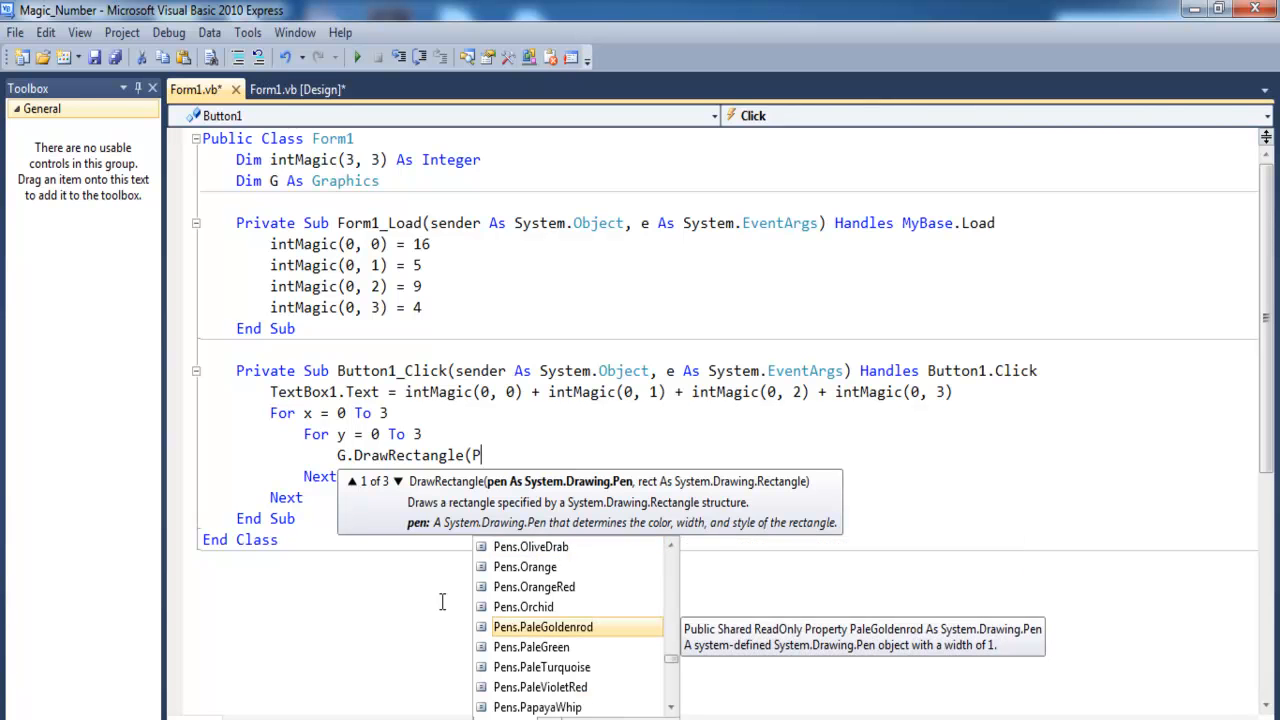
{"action": "mouse_move", "coordinate": [656, 676]}
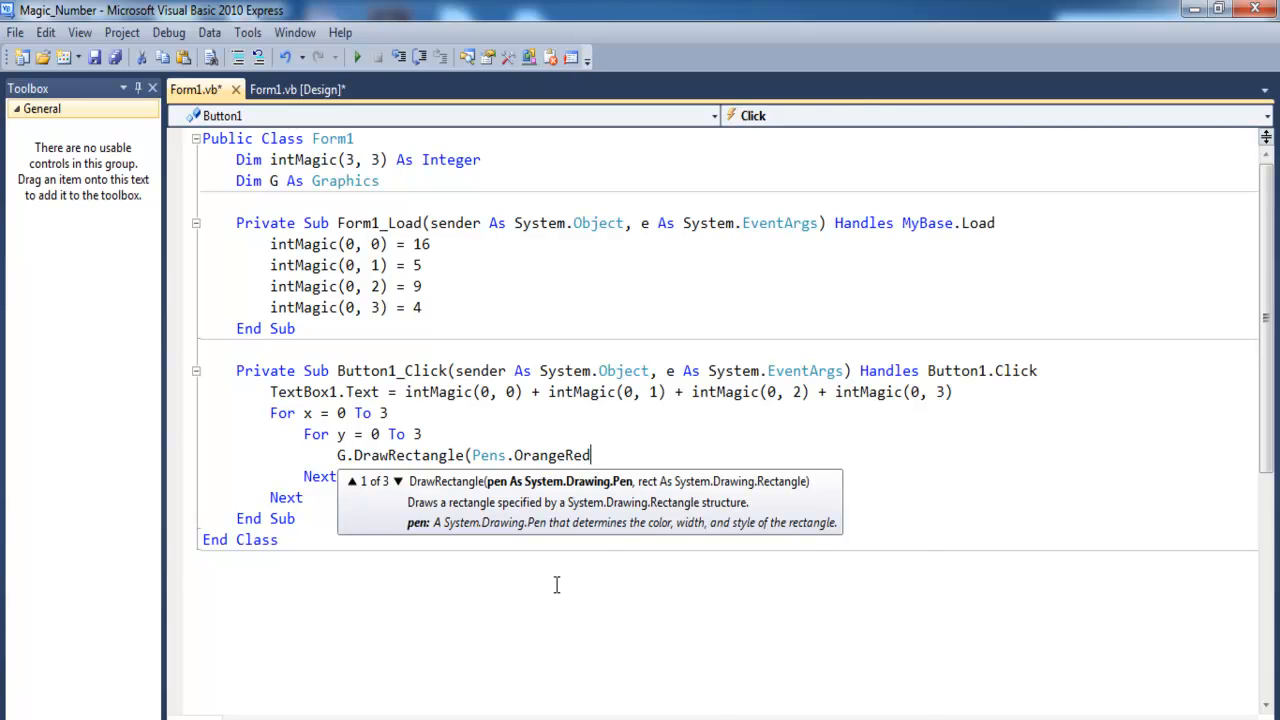
{"action": "type", "text": ",N"}
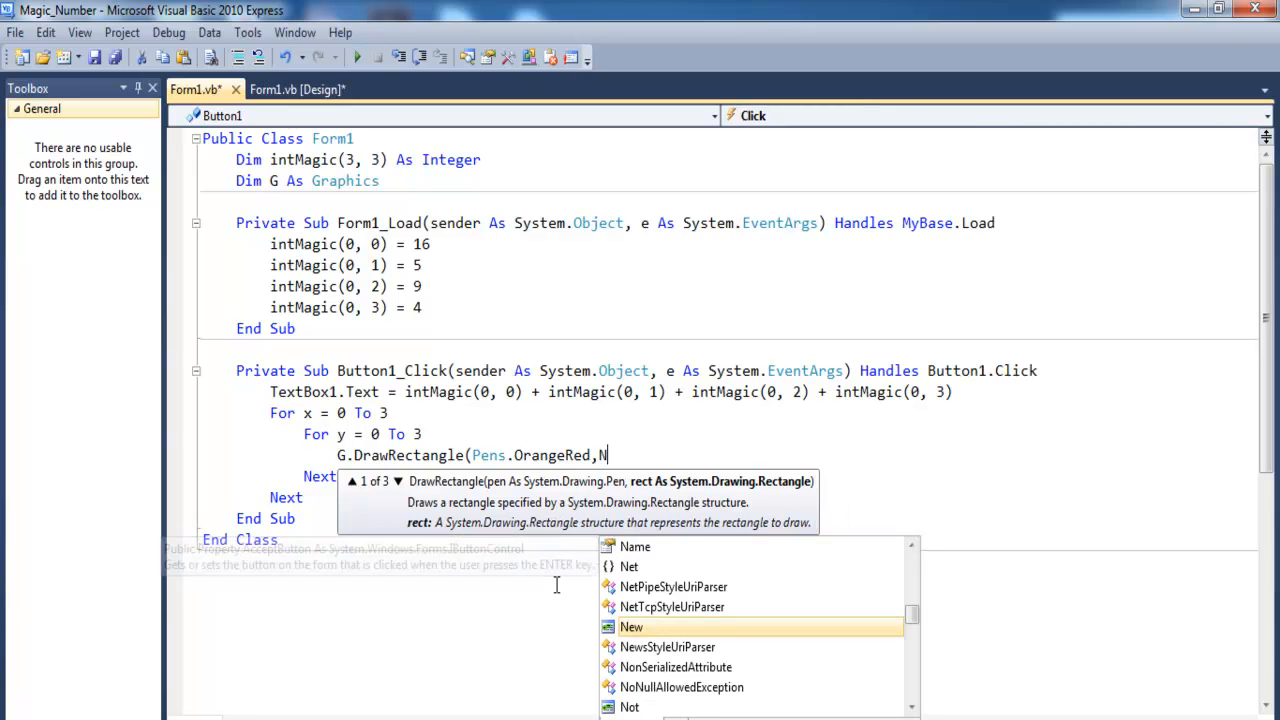
{"action": "type", "text": "ew"}
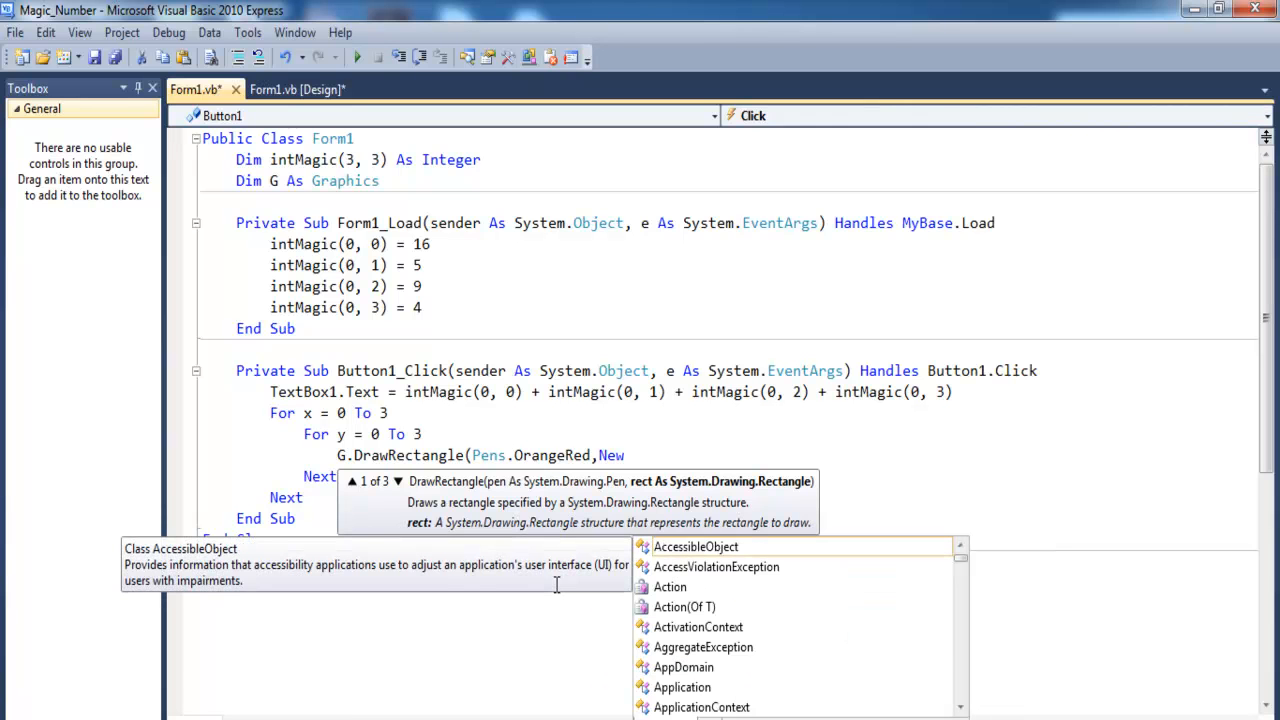
{"action": "type", "text": "Rectangle"}
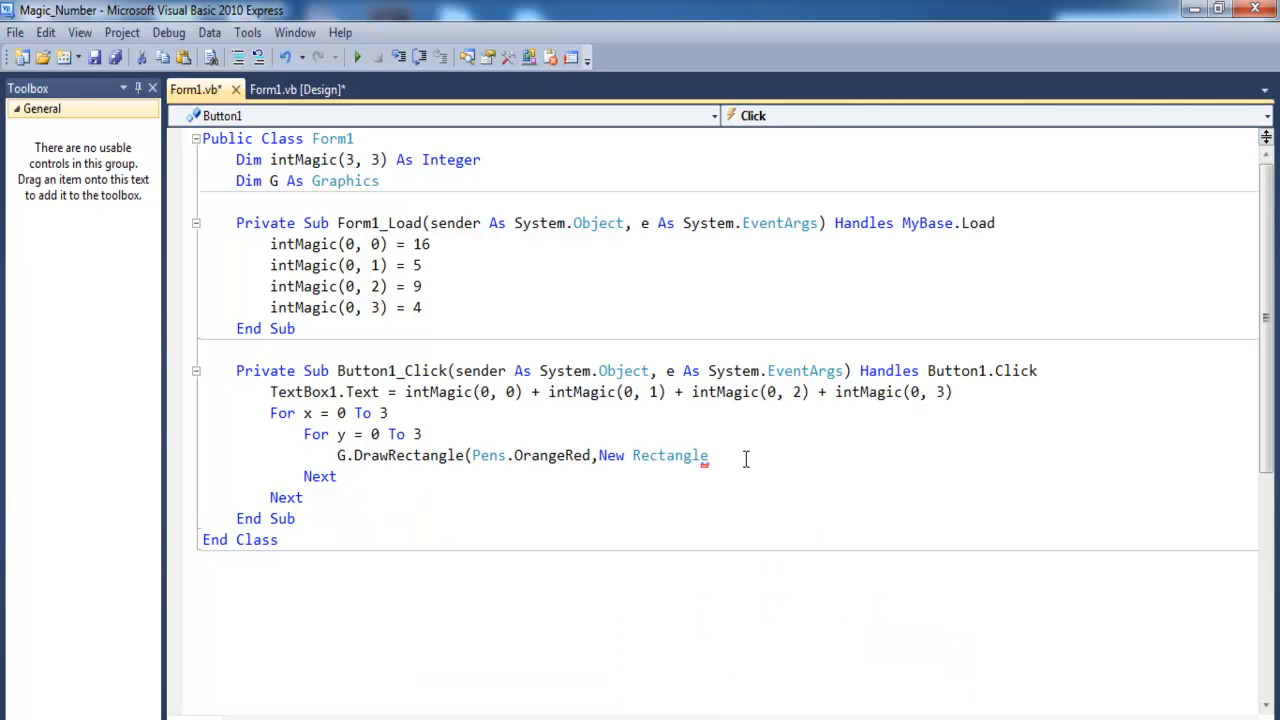
{"action": "type", "text": "("}
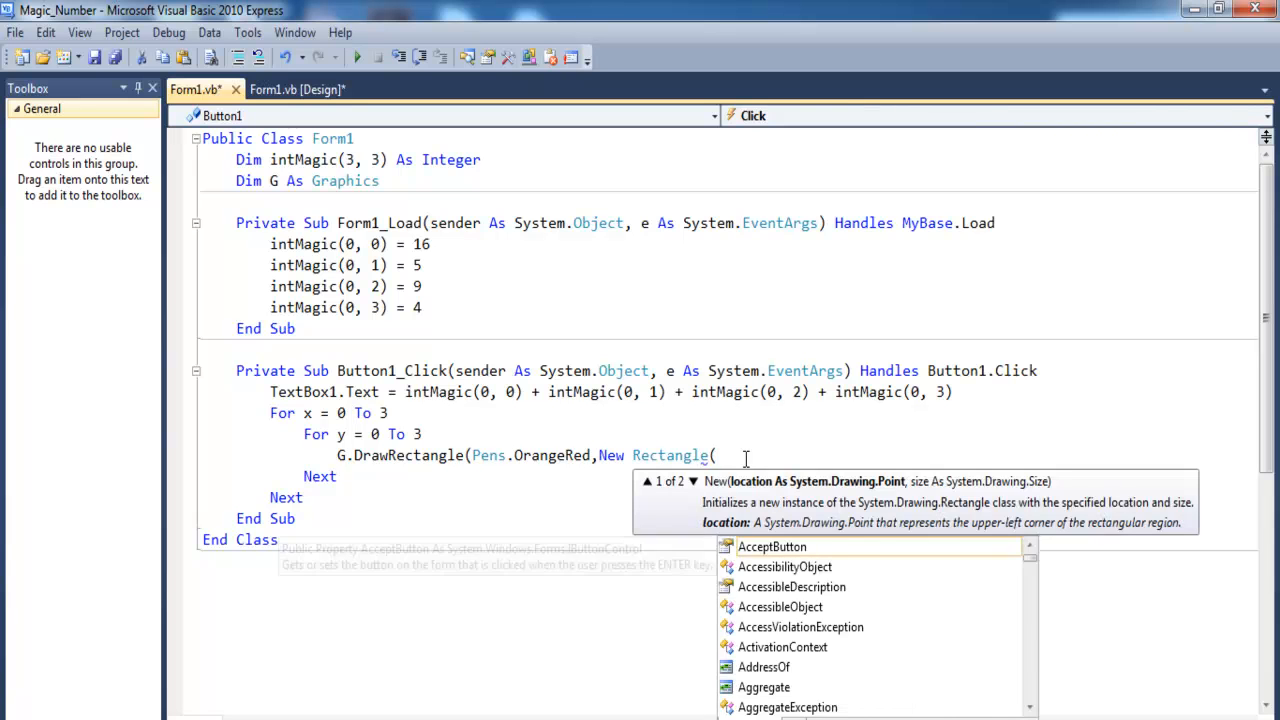
{"action": "type", "text": "x *"}
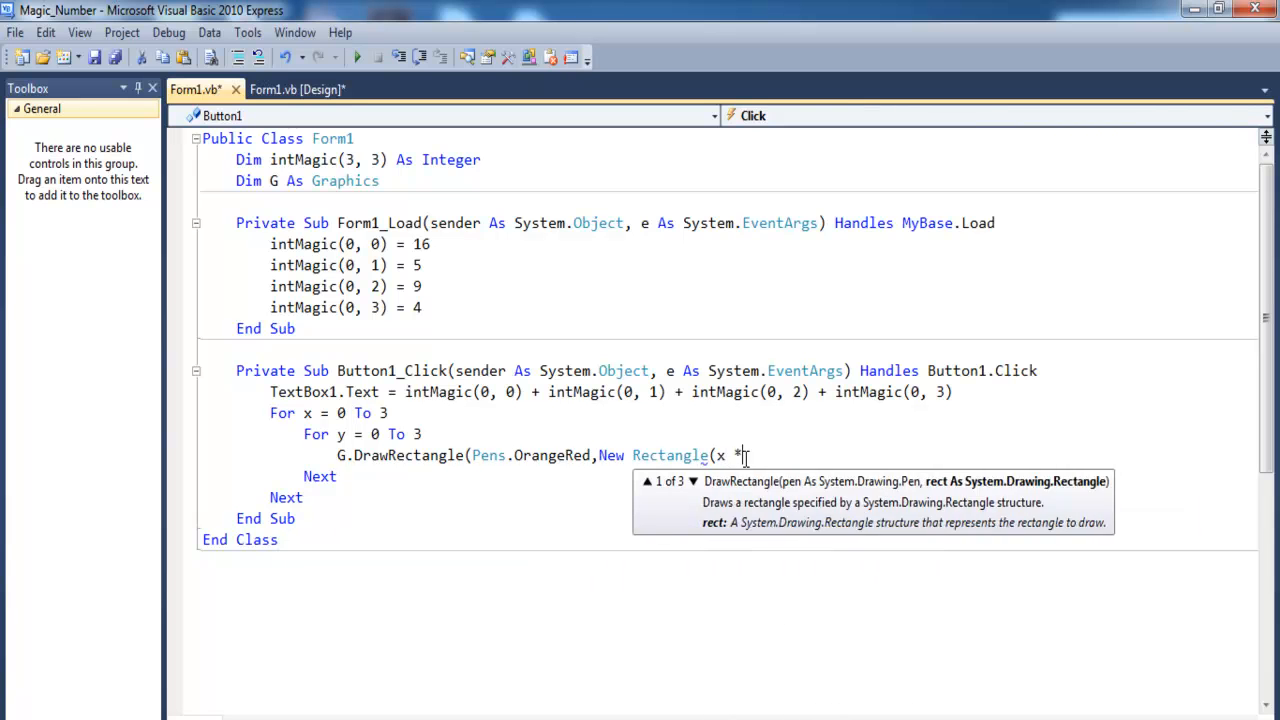
{"action": "type", "text": "6"}
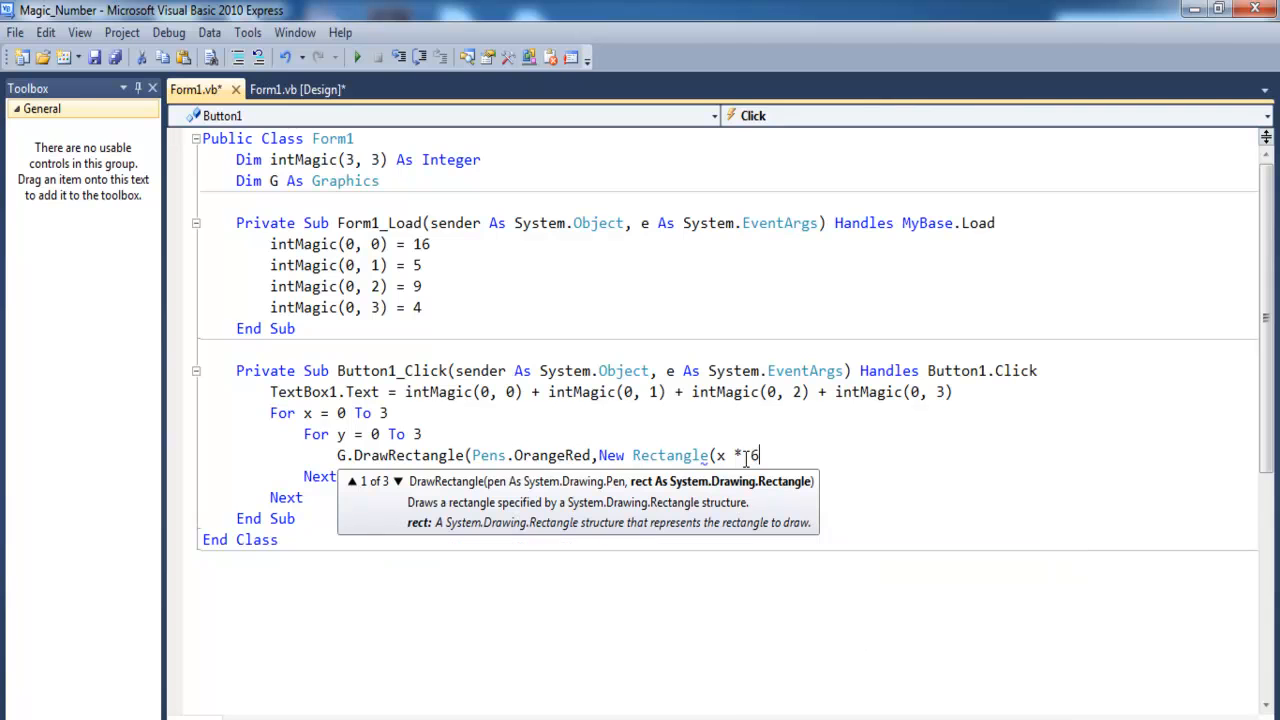
{"action": "type", "text": "4"}
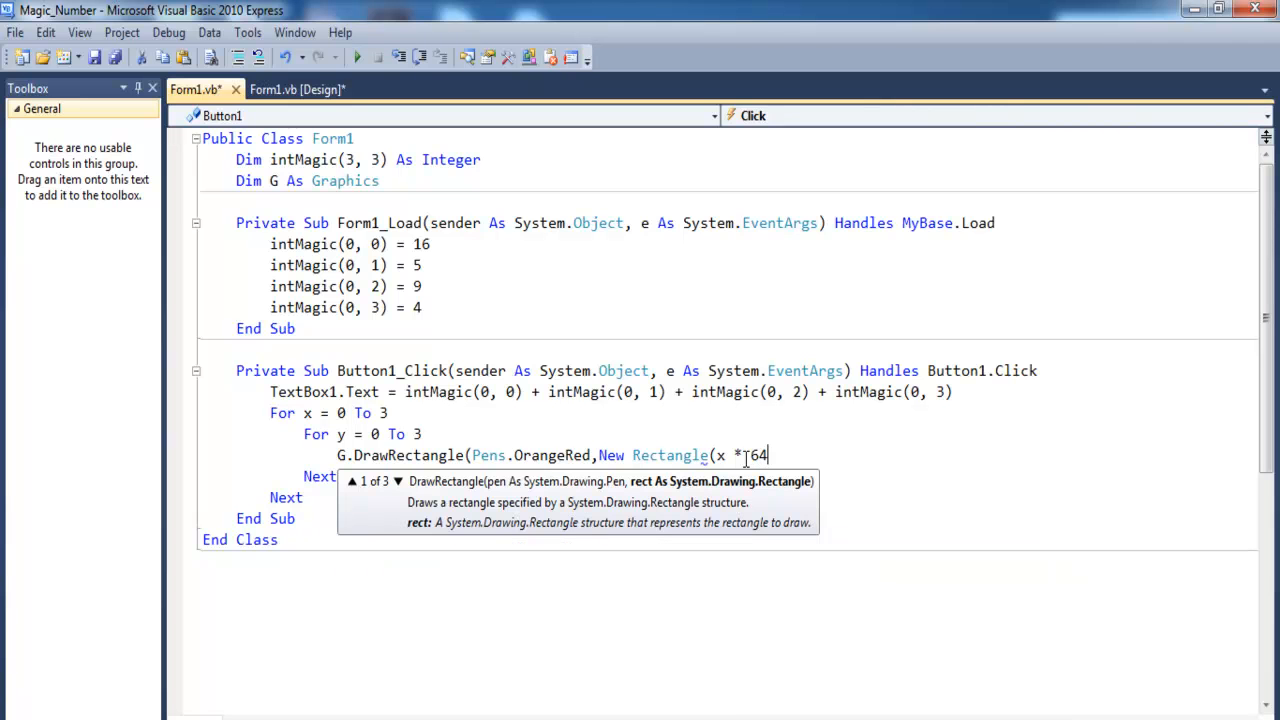
{"action": "type", "text": ","}
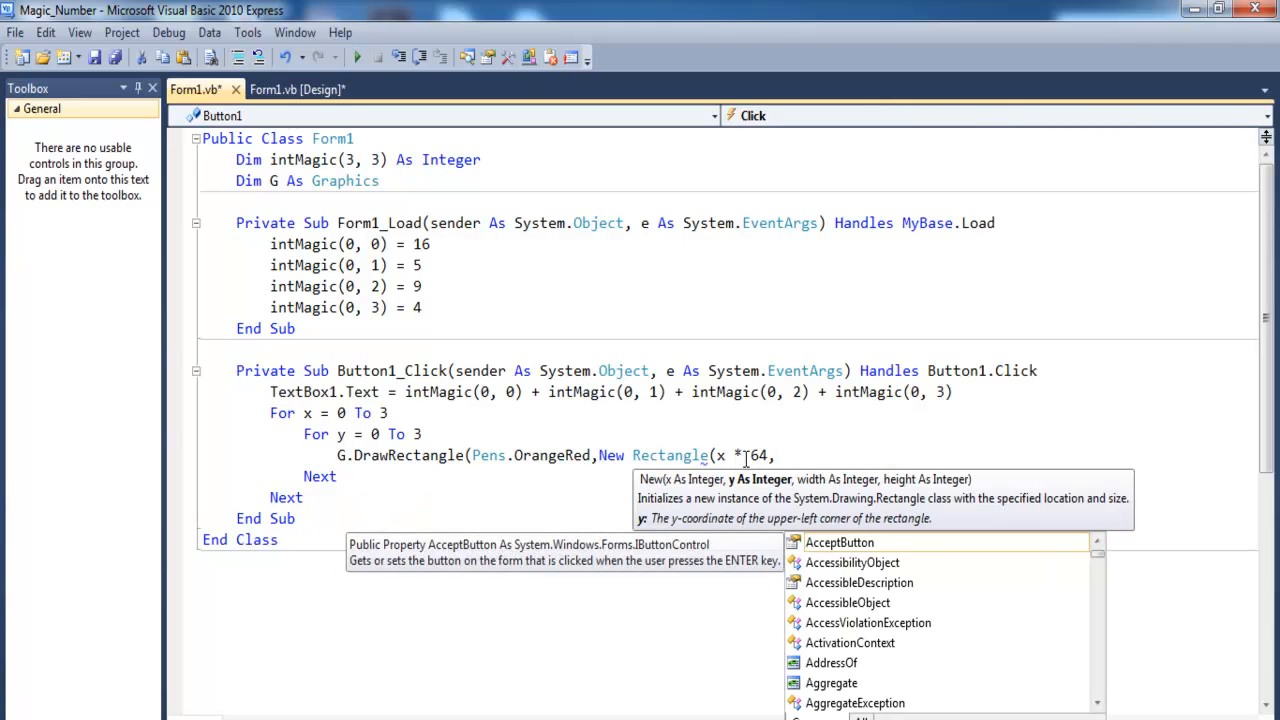
{"action": "type", "text": "y *"}
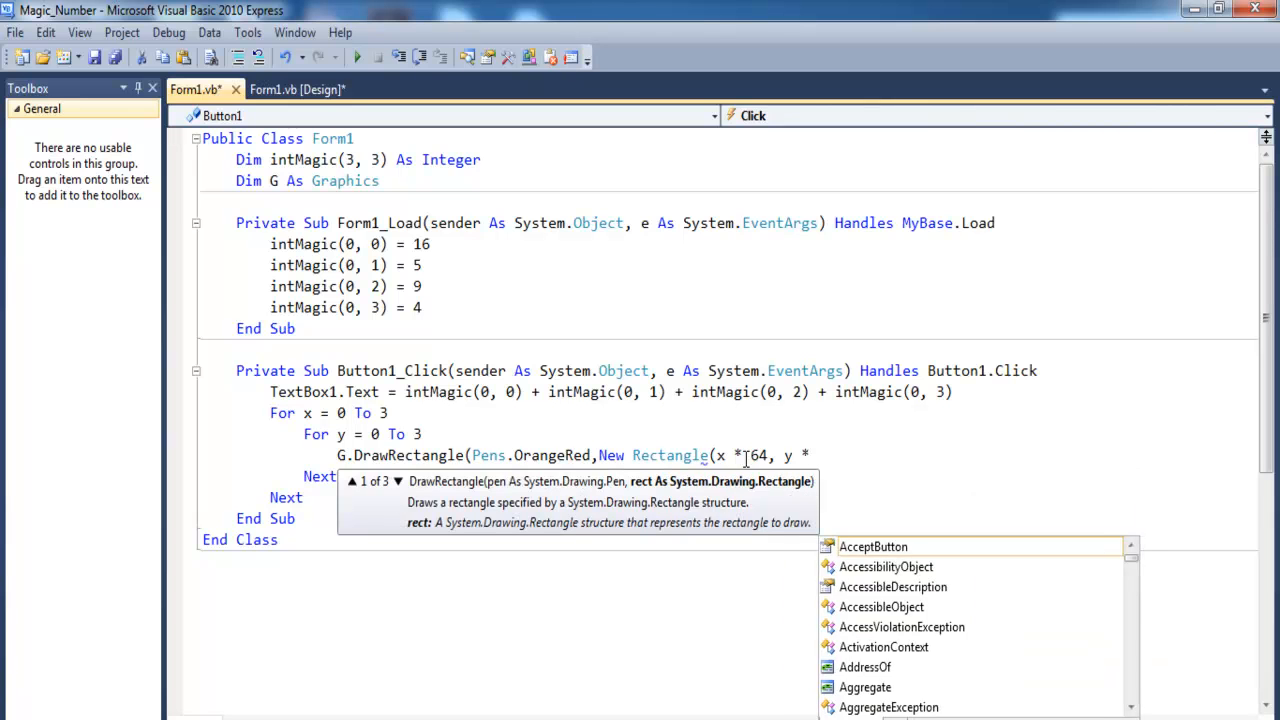
{"action": "type", "text": "64"}
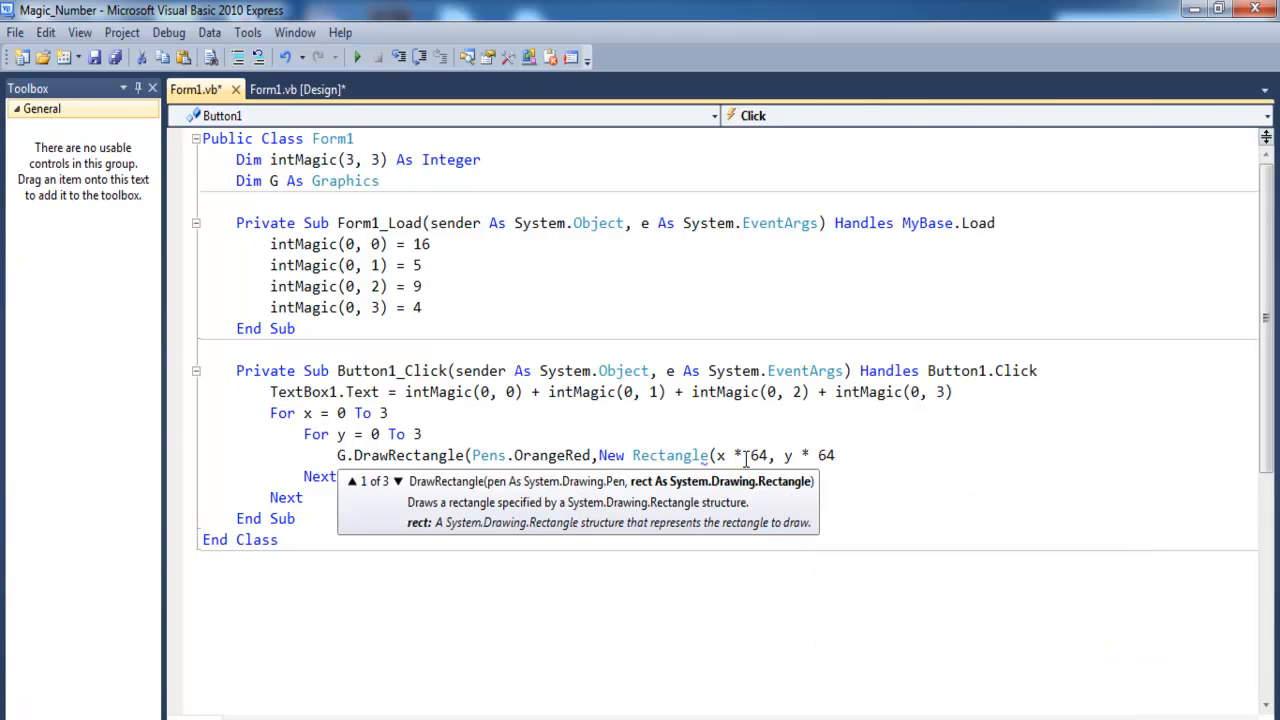
{"action": "type", "text": ","}
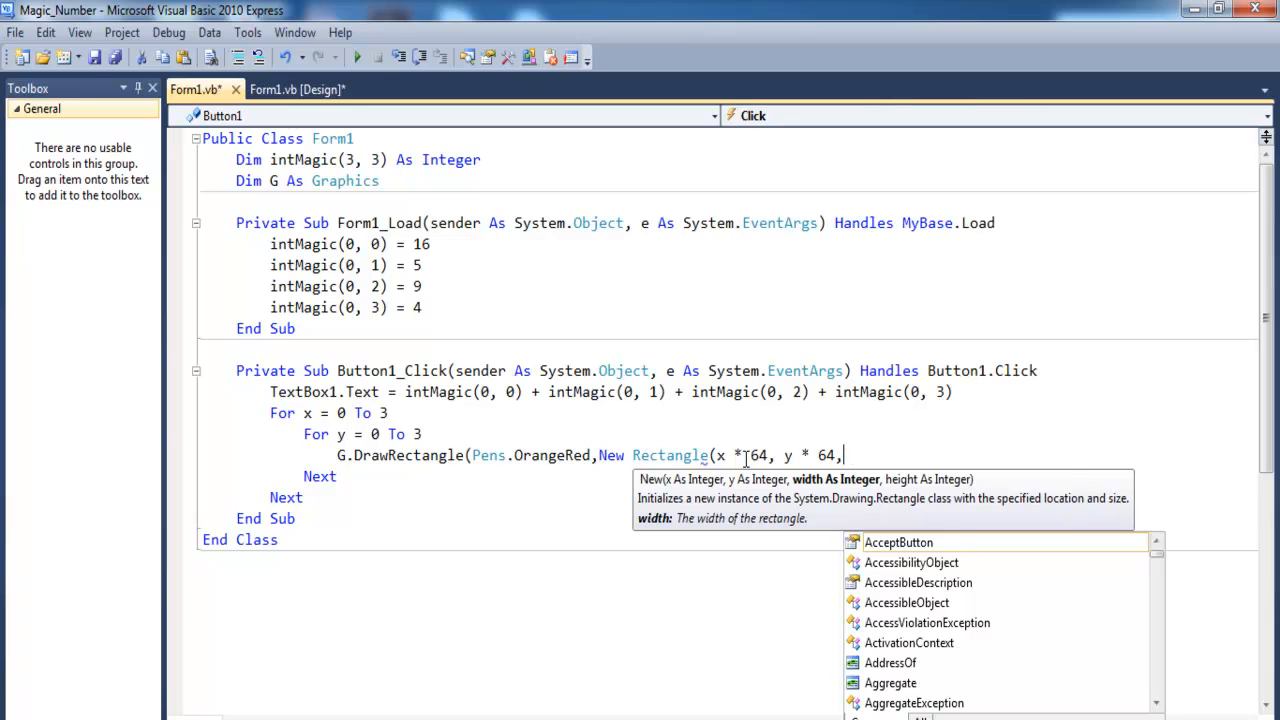
{"action": "type", "text": "64"}
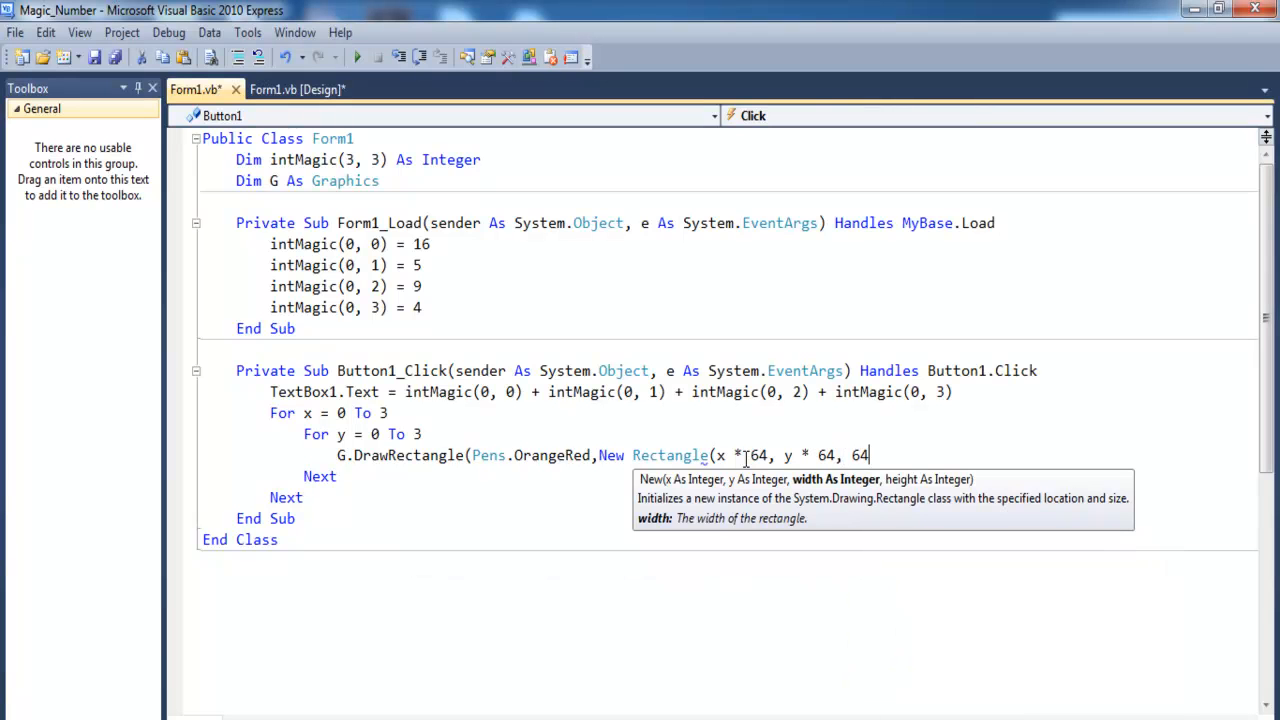
{"action": "type", "text": ",64"}
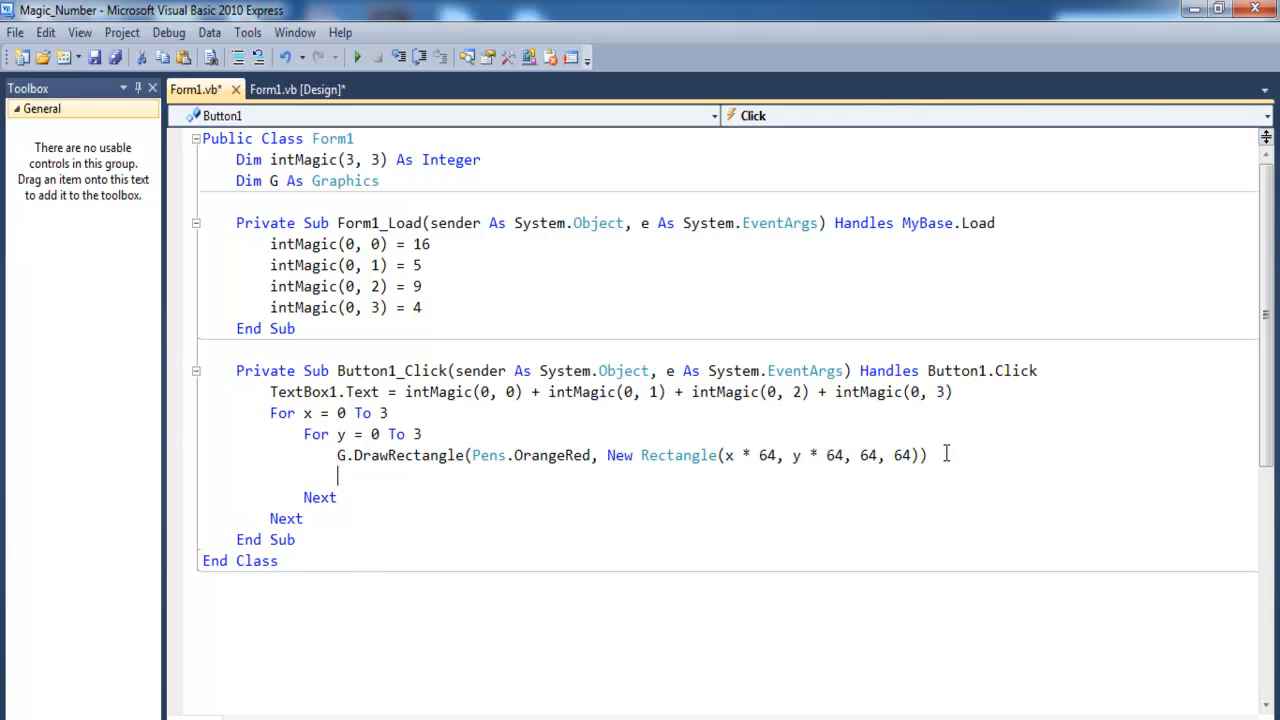
{"action": "type", "text": "G."}
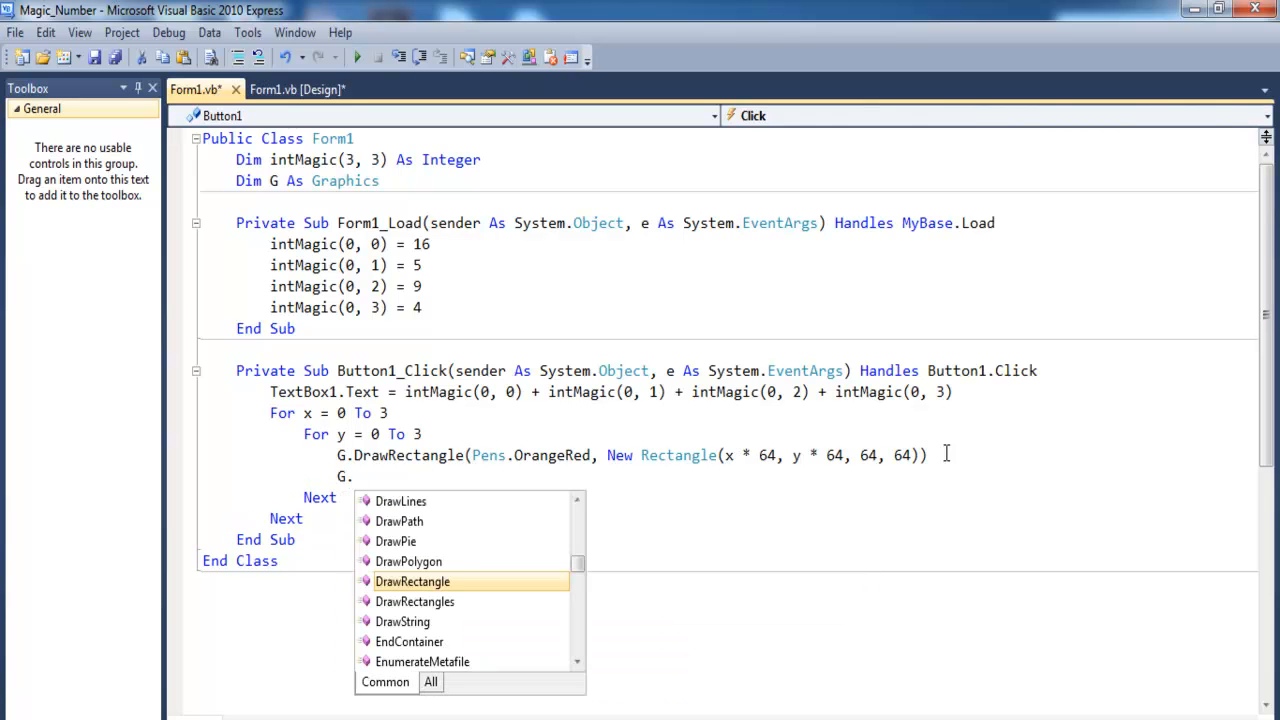
- Begin G.DrawString(intMagic(x, y), Me.Font, Brushes.BlanchedAlmond below the rectangle line
{"action": "type", "text": "DrawString"}
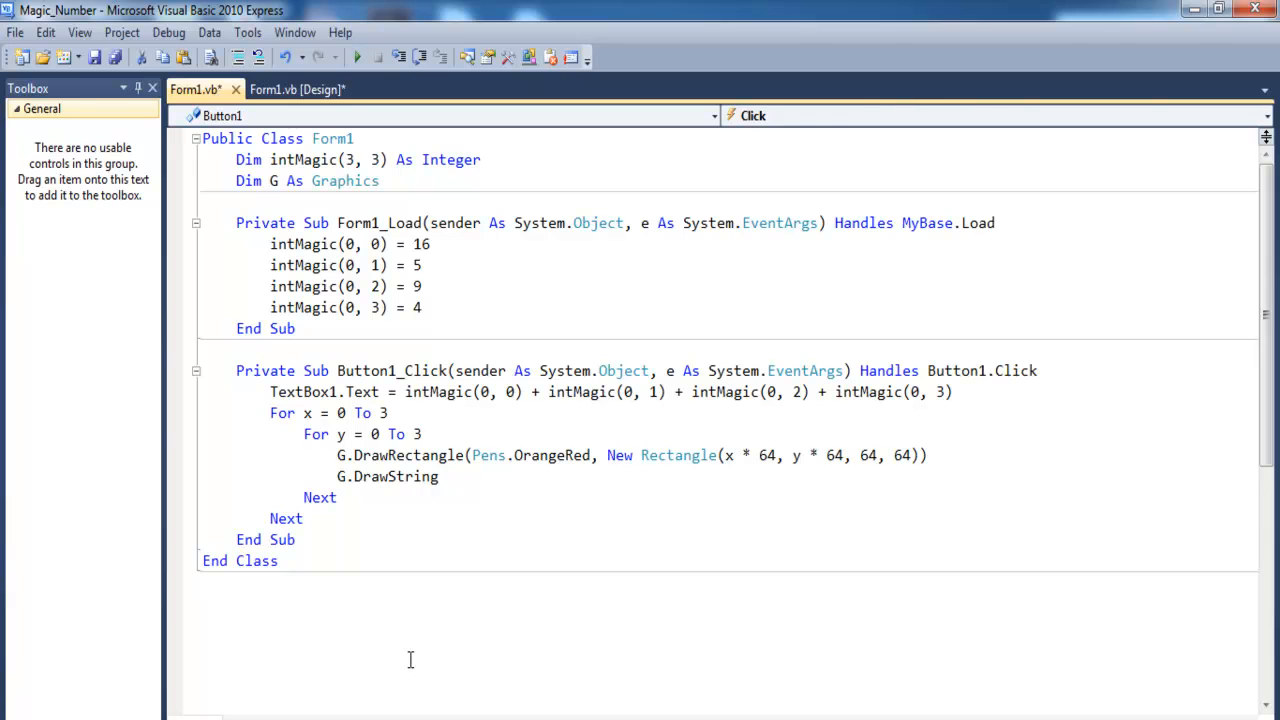
{"action": "type", "text": "("}
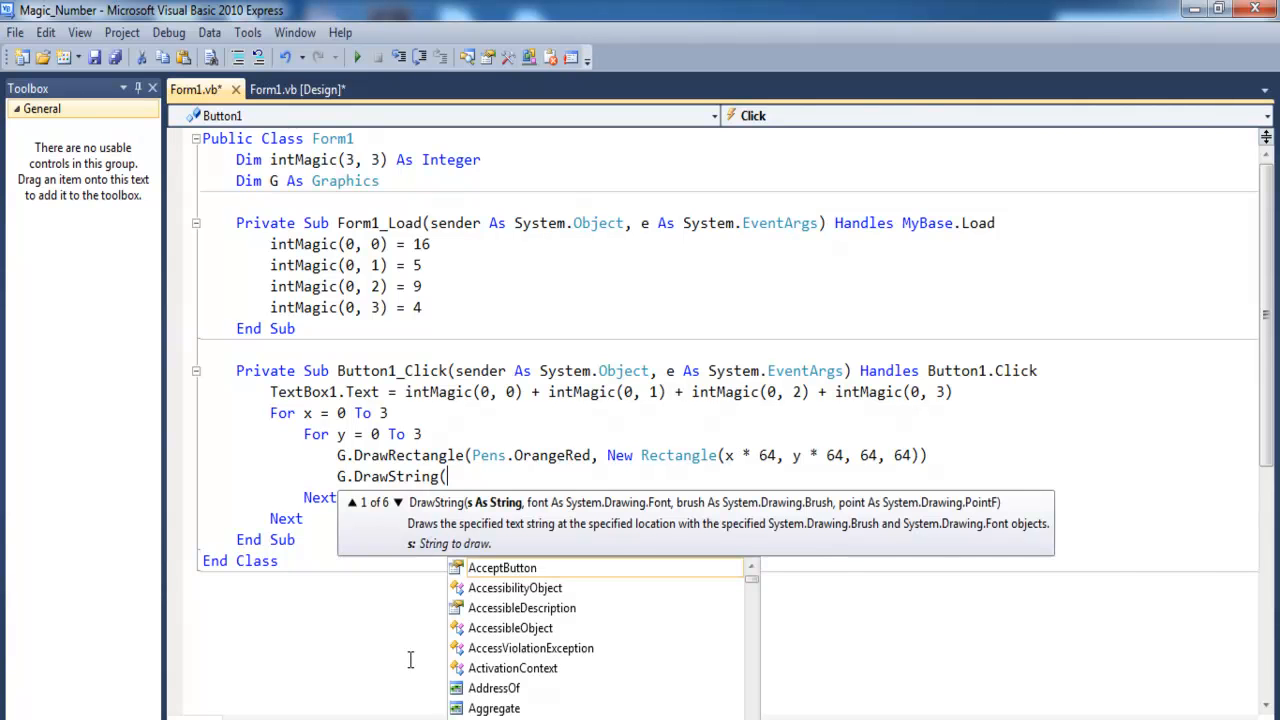
{"action": "mouse_move", "coordinate": [500, 568]}
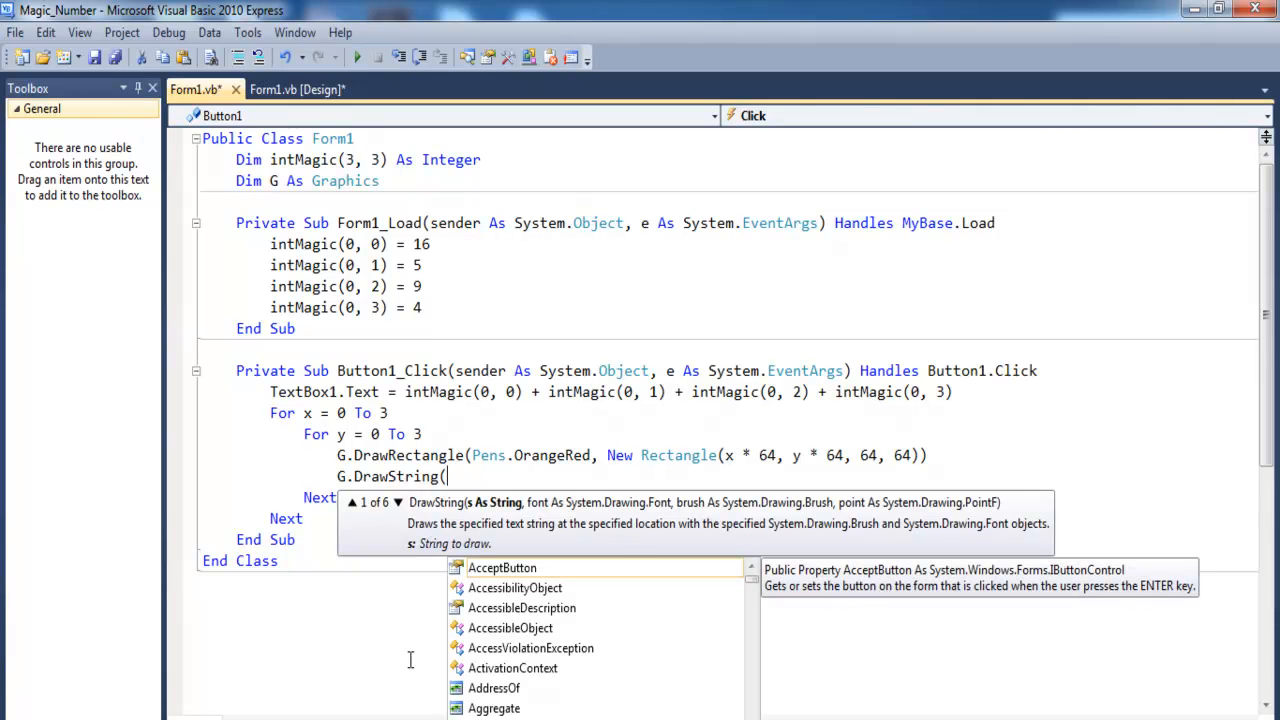
{"action": "type", "text": "intMagic"}
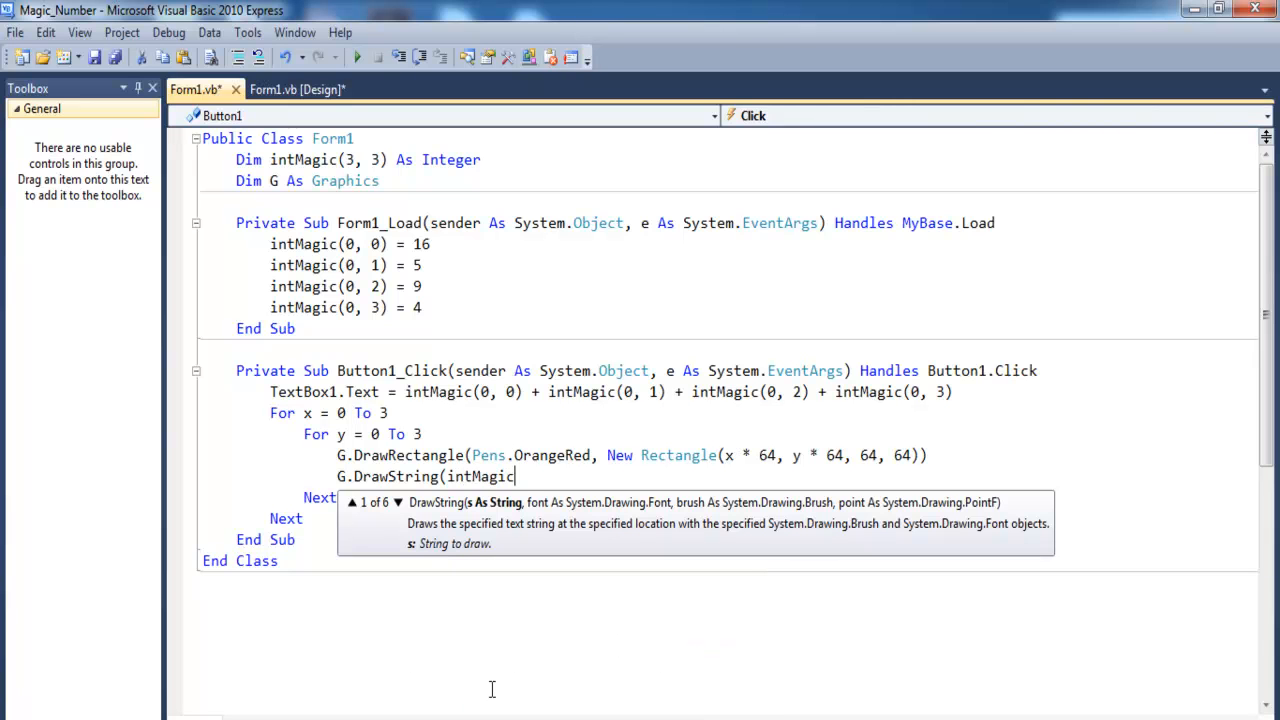
{"action": "mouse_move", "coordinate": [650, 476]}
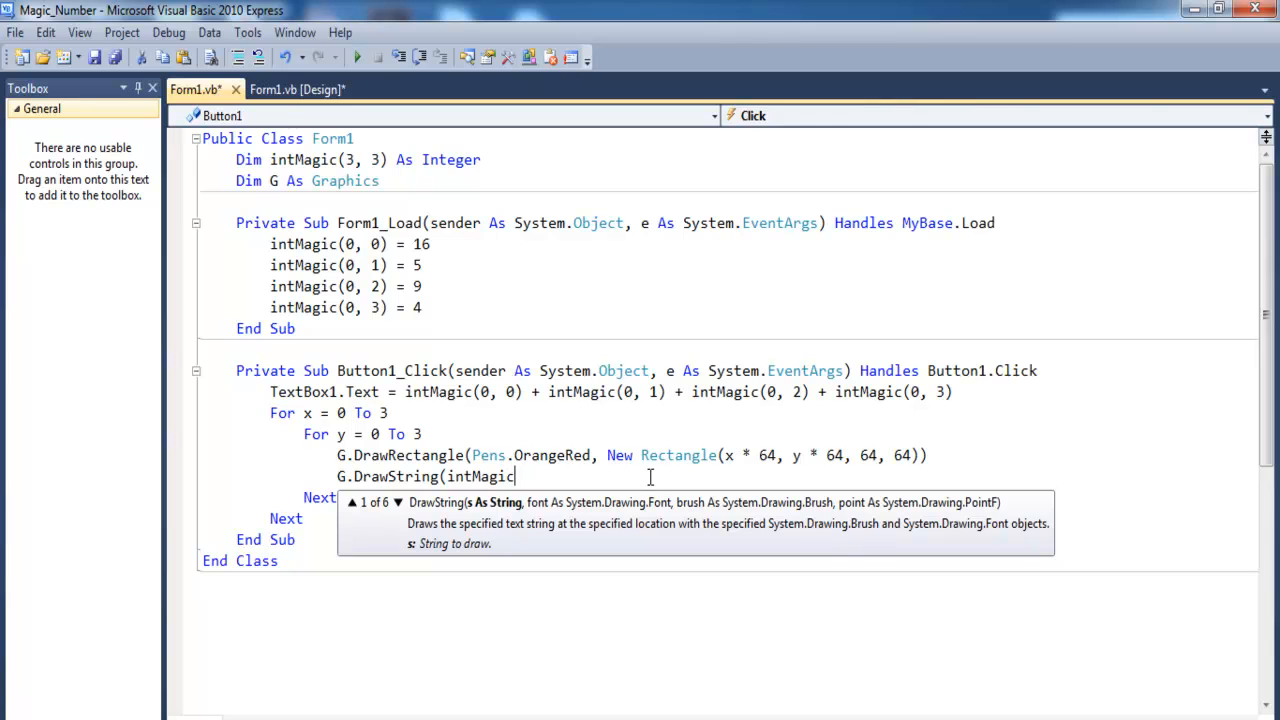
{"action": "type", "text": "("}
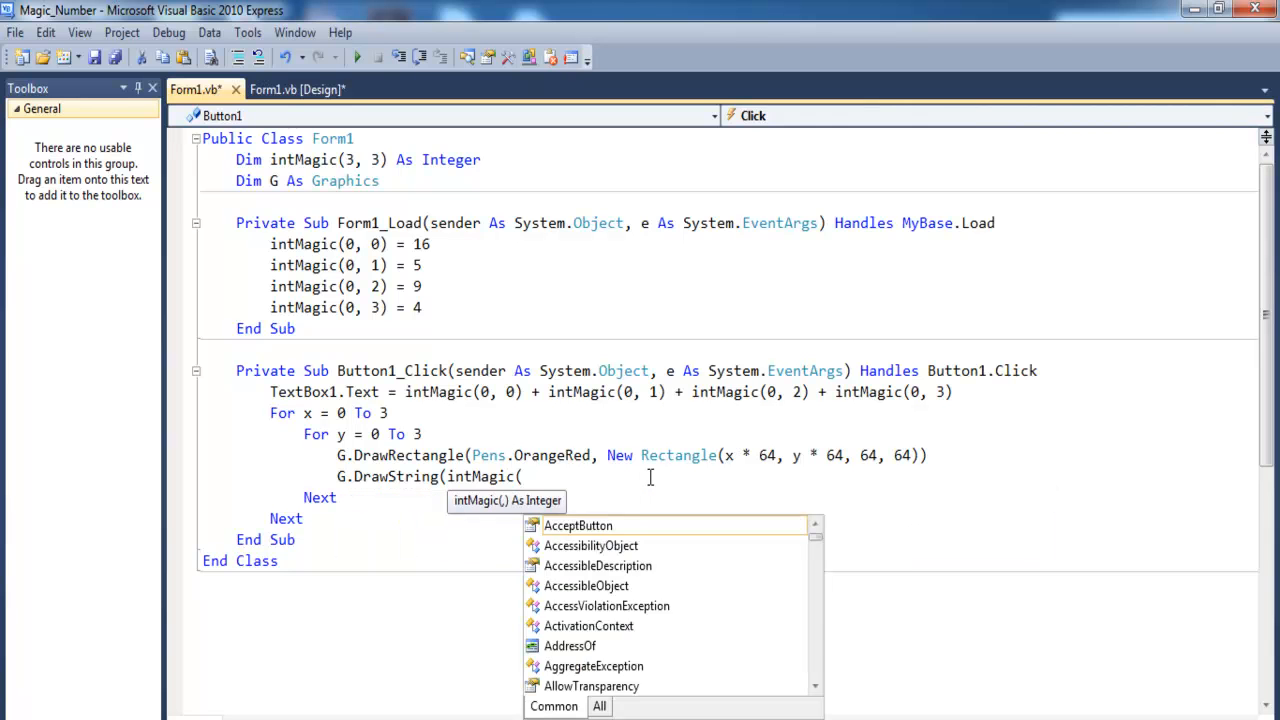
{"action": "type", "text": "x, y"}
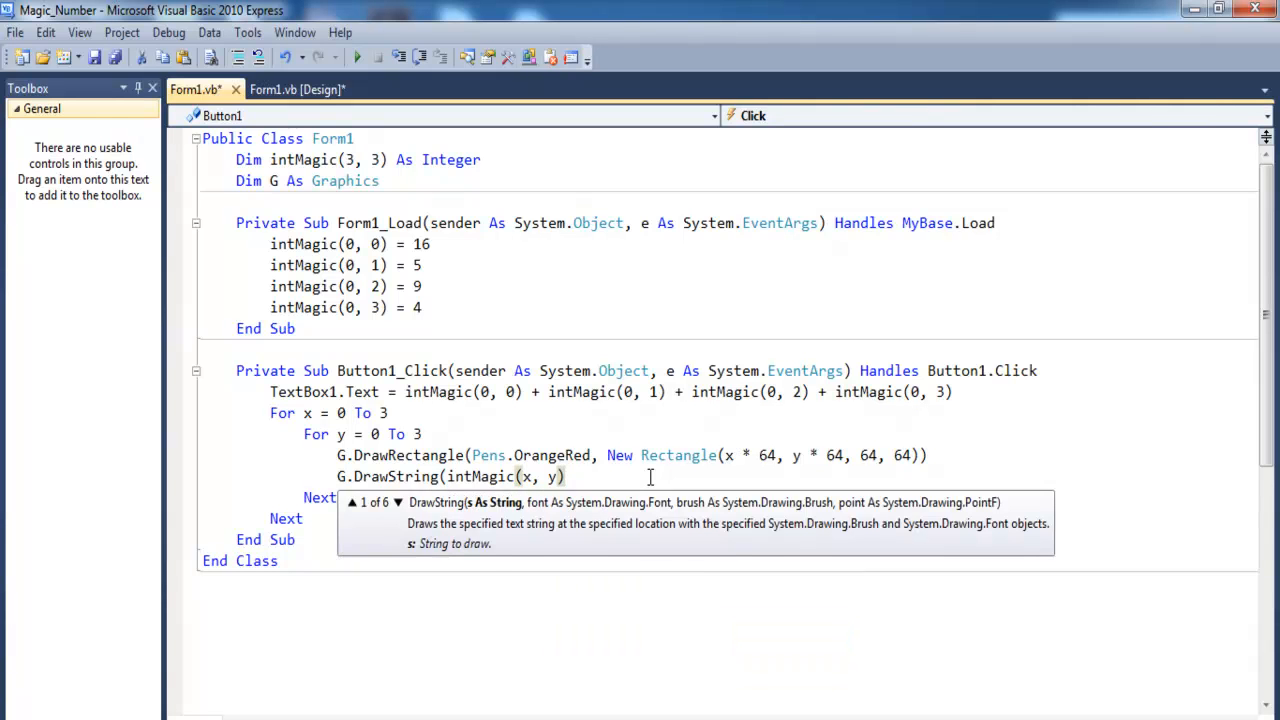
{"action": "type", "text": ","}
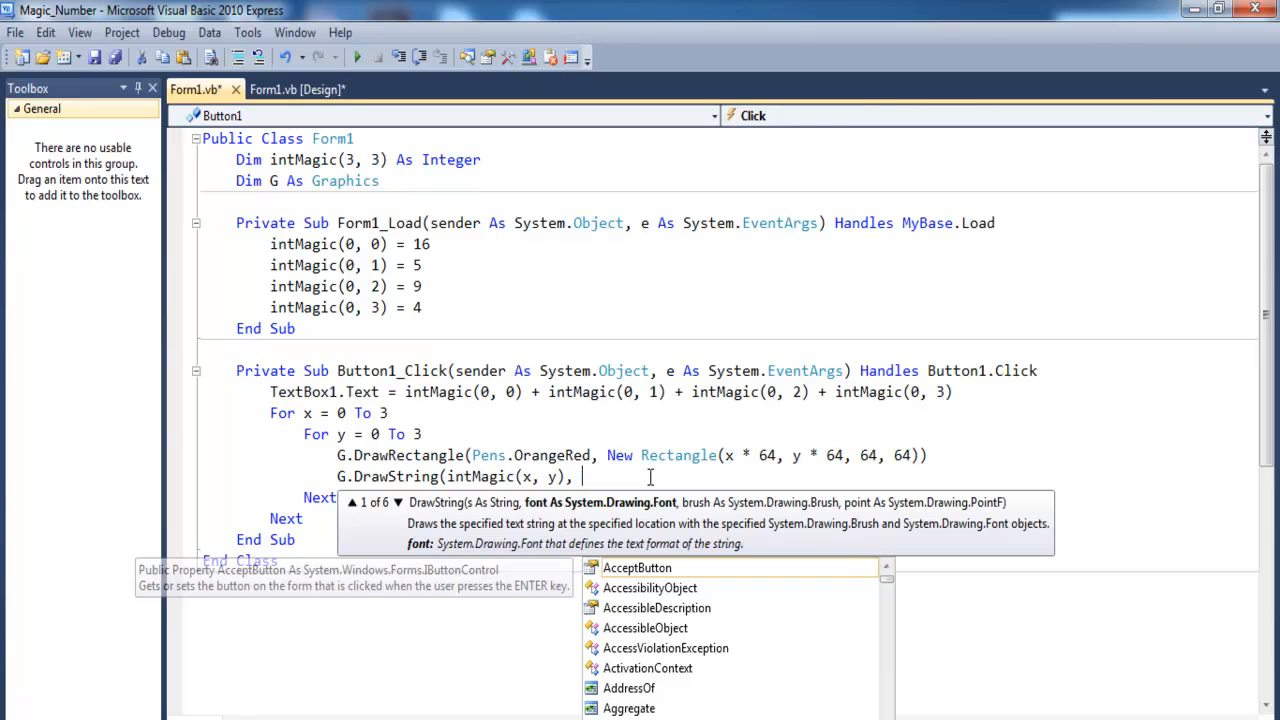
{"action": "type", "text": "Me."}
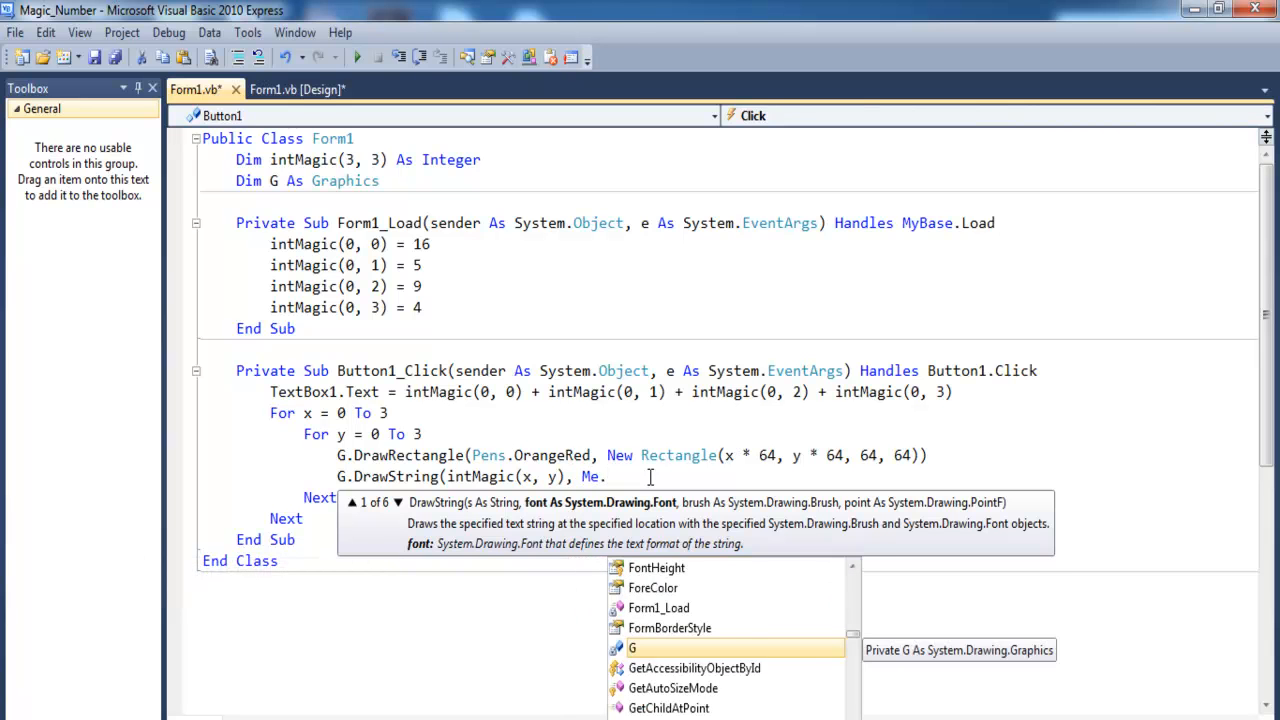
{"action": "type", "text": "fo"}
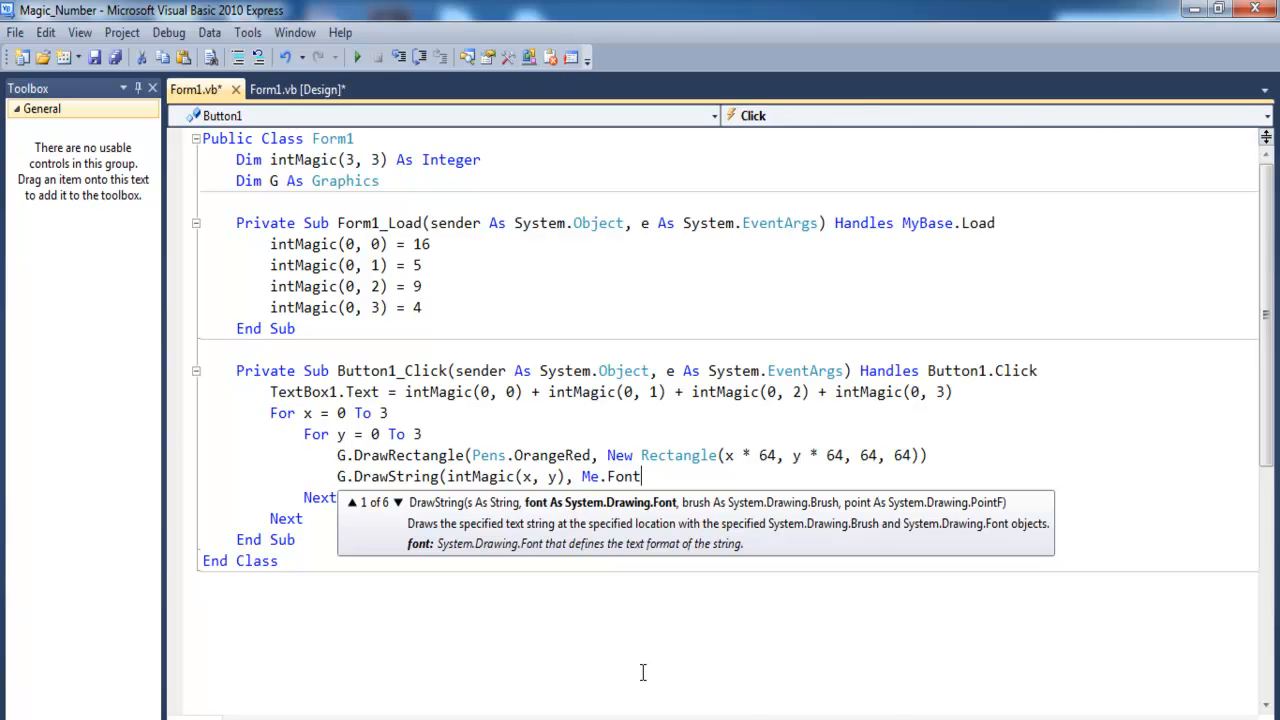
{"action": "type", "text": ", B"}
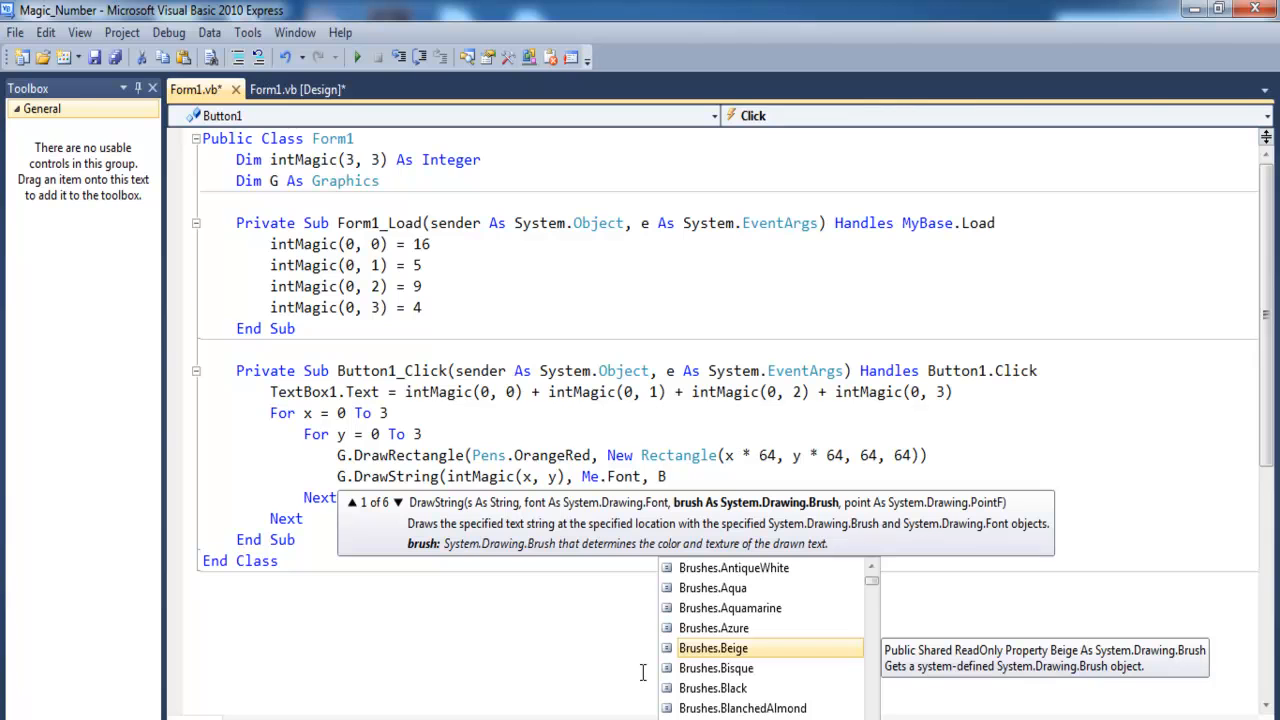
{"action": "mouse_move", "coordinate": [800, 708]}
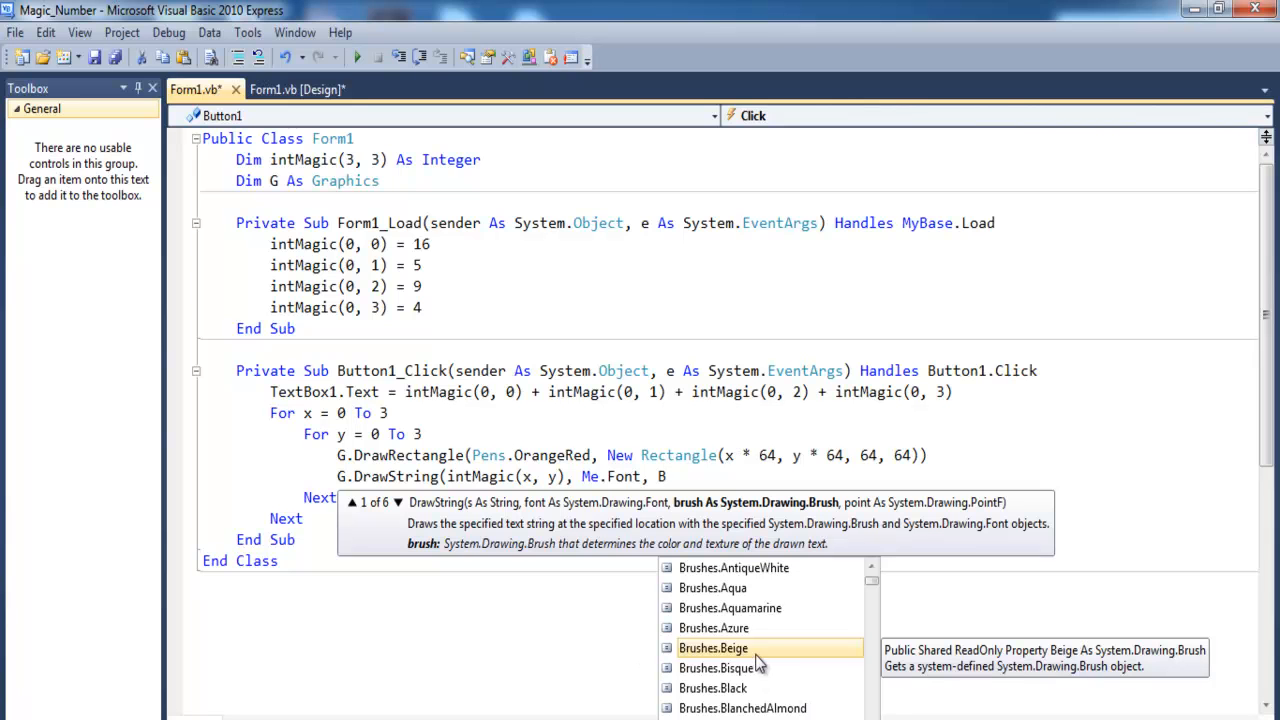
{"action": "mouse_move", "coordinate": [776, 704]}
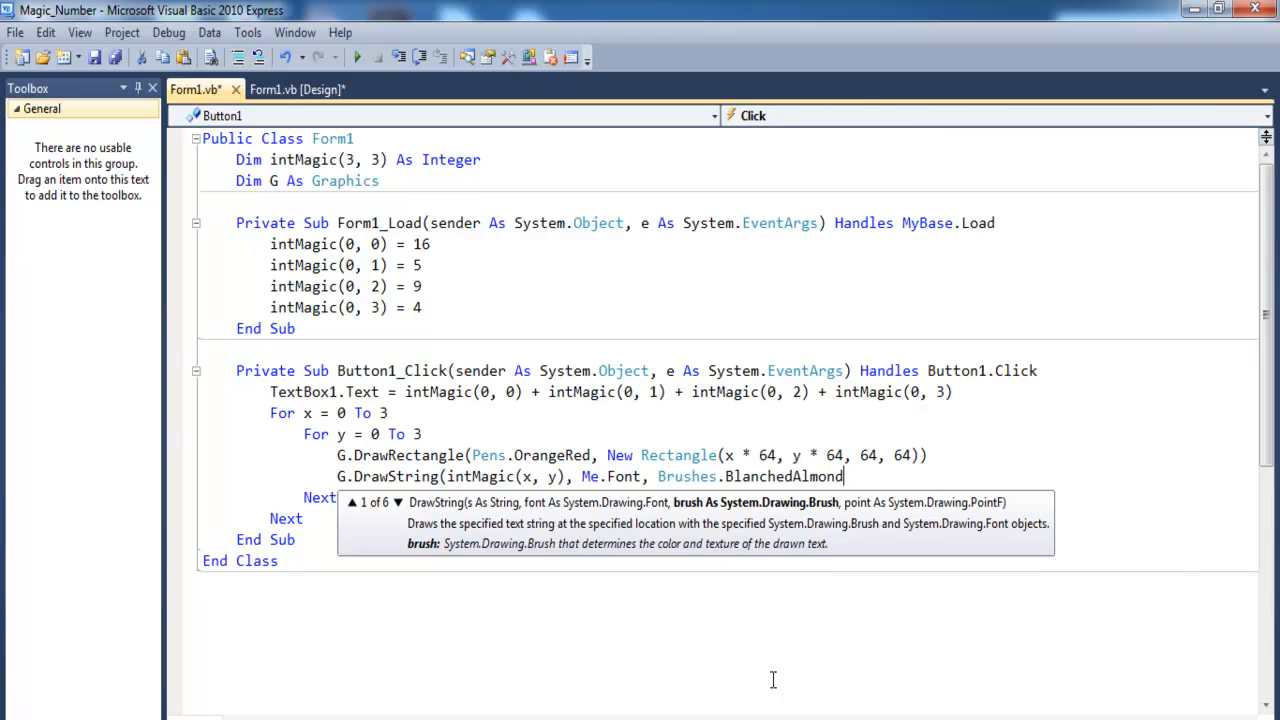
- Complete the call with New Point(x * 64, y * 64)
{"action": "type", "text": ", New"}
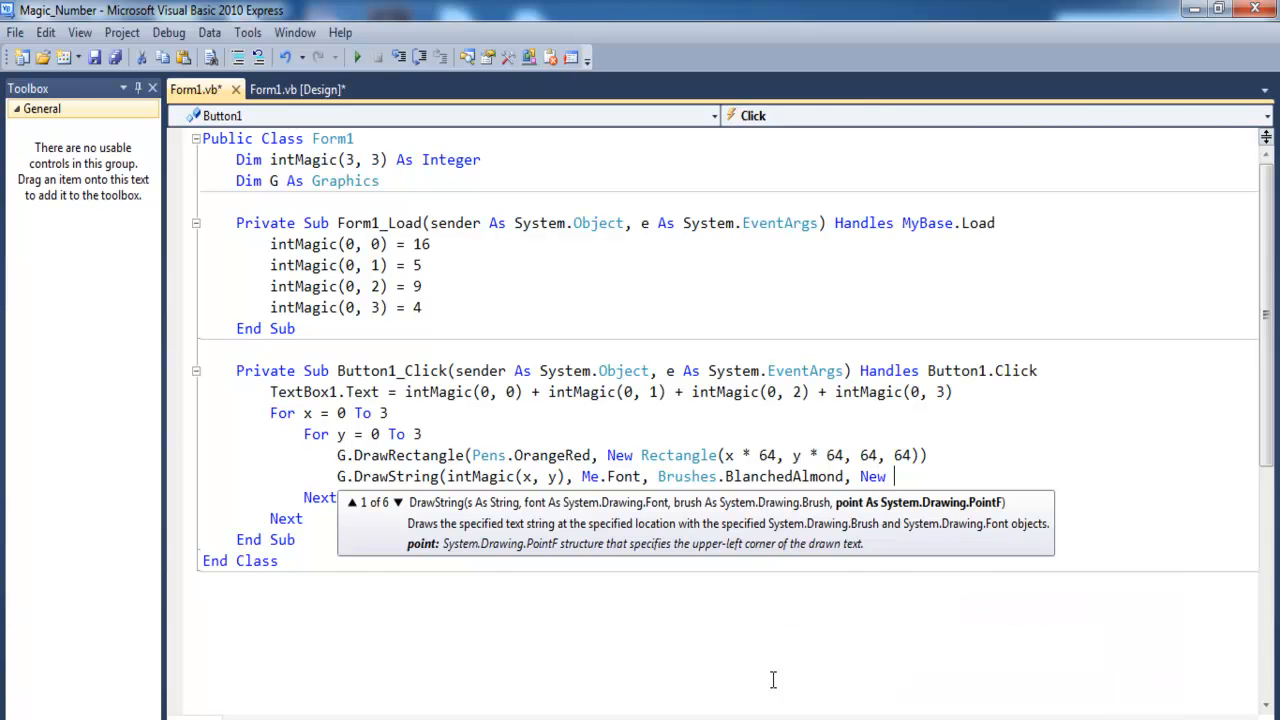
{"action": "type", "text": "Point("}
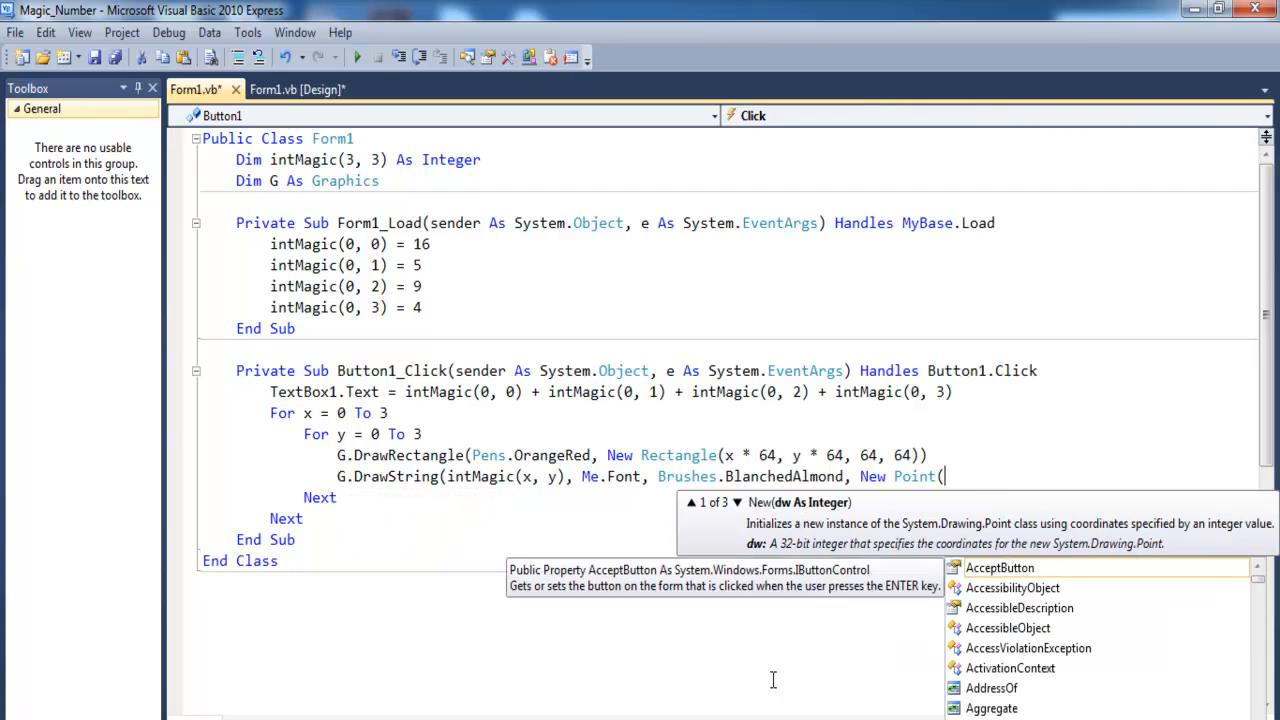
{"action": "type", "text": "x *"}
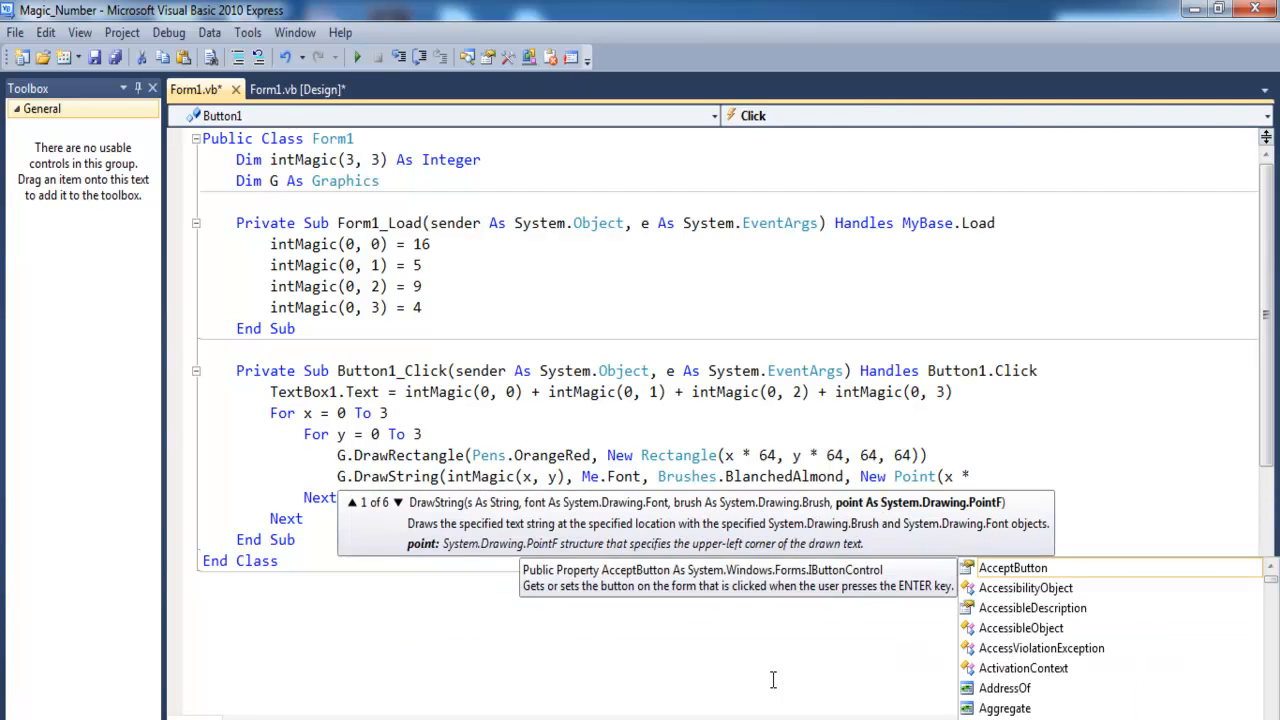
{"action": "type", "text": "64, y"}
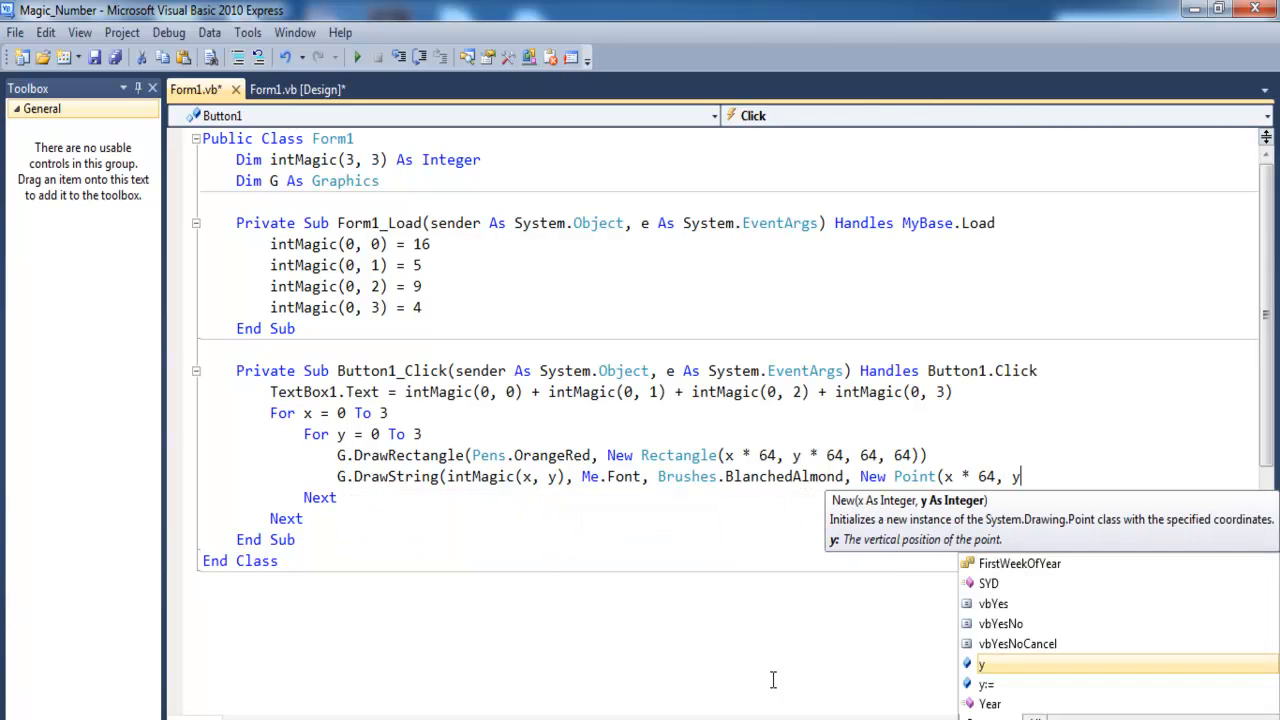
{"action": "type", "text": "* 64))"}
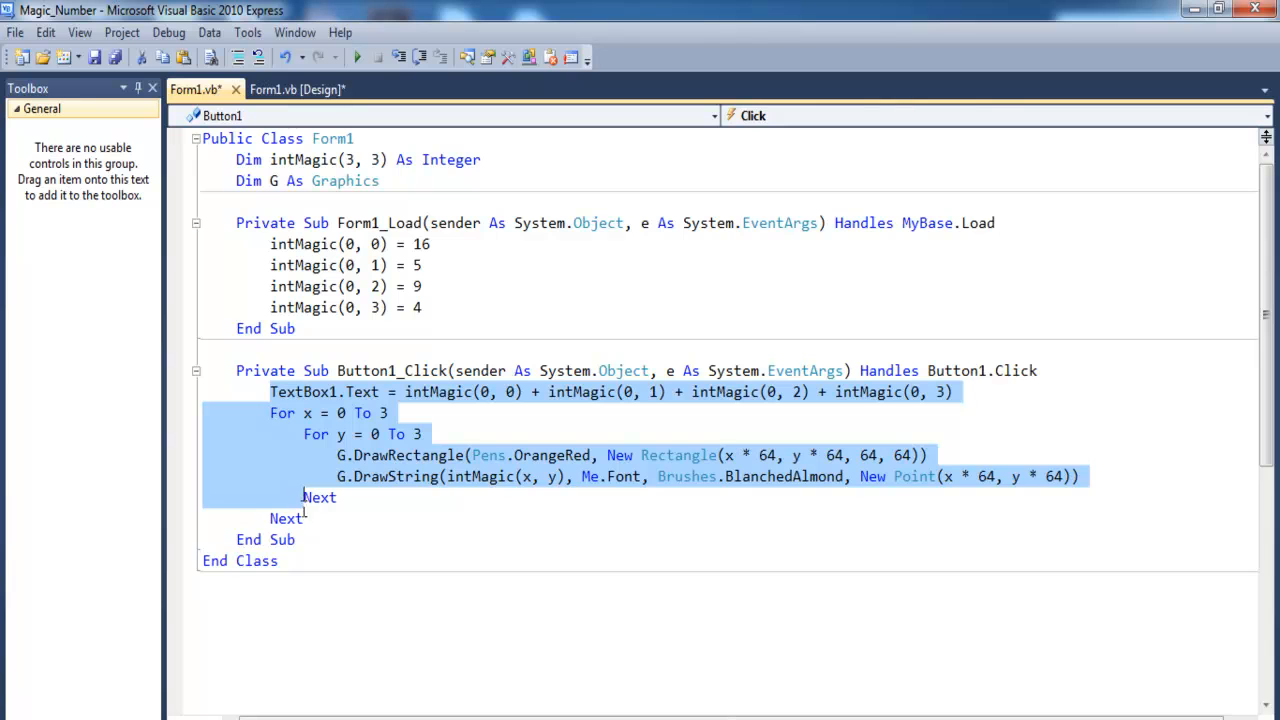
- Run the form and hit the grid button, breaking on DrawRectangle with a NullReferenceException
{"action": "left_click", "coordinate": [452, 318]}
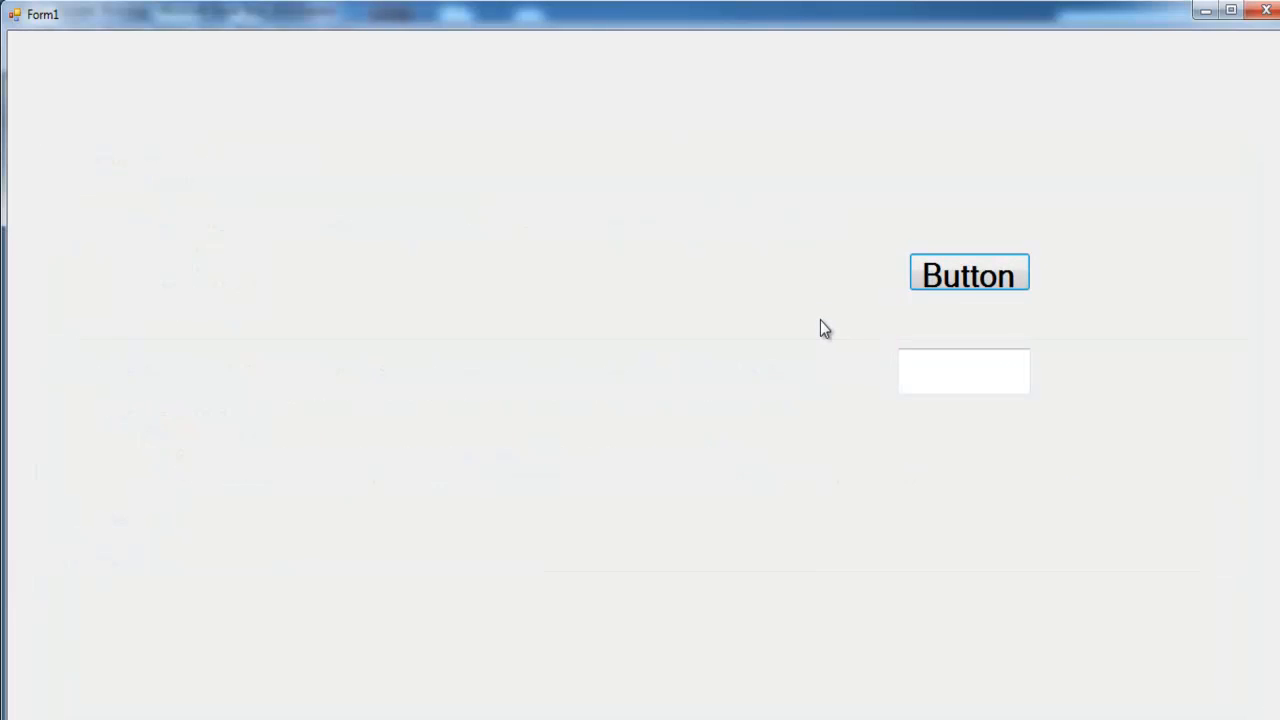
{"action": "mouse_move", "coordinate": [968, 274]}
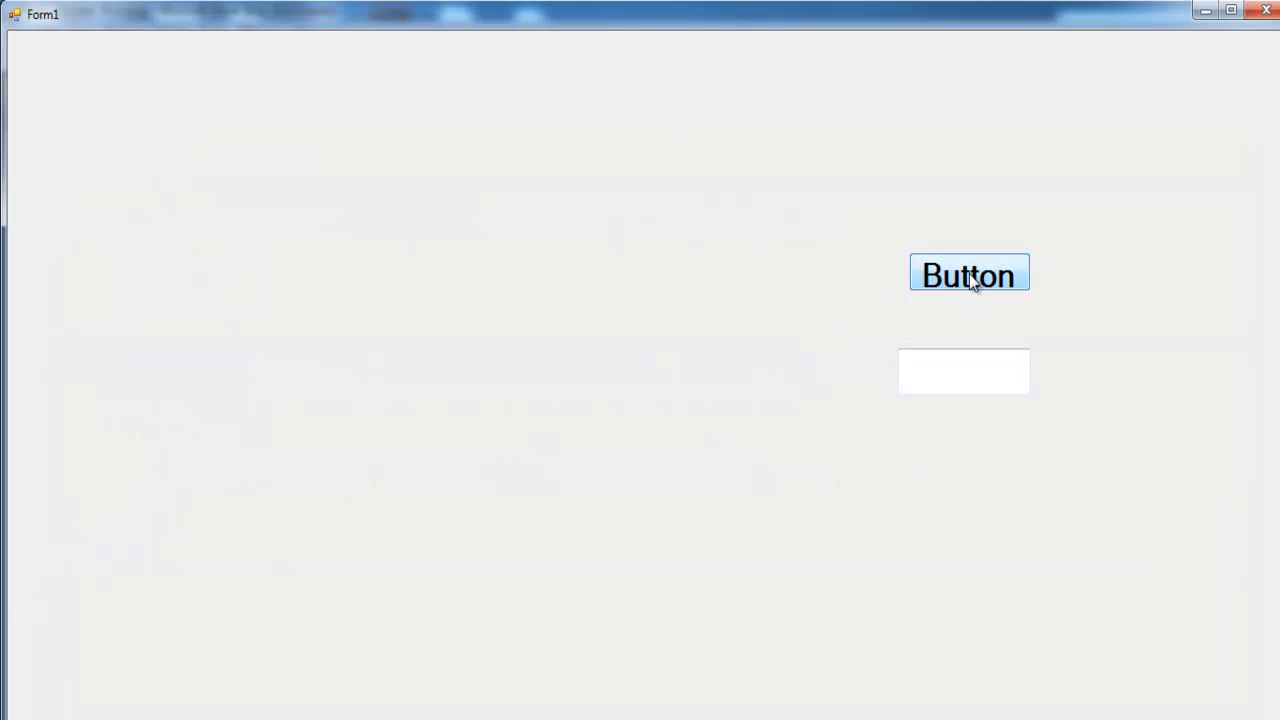
{"action": "left_click", "coordinate": [968, 274]}
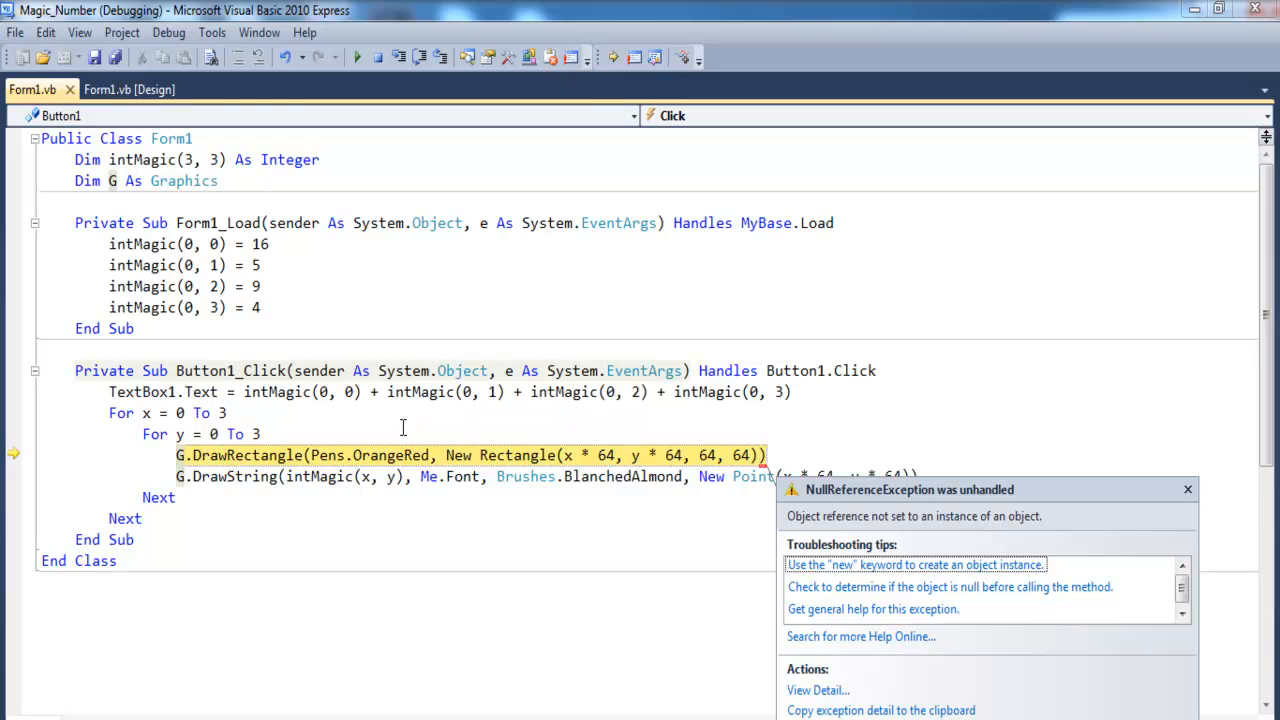
{"action": "mouse_move", "coordinate": [604, 624]}
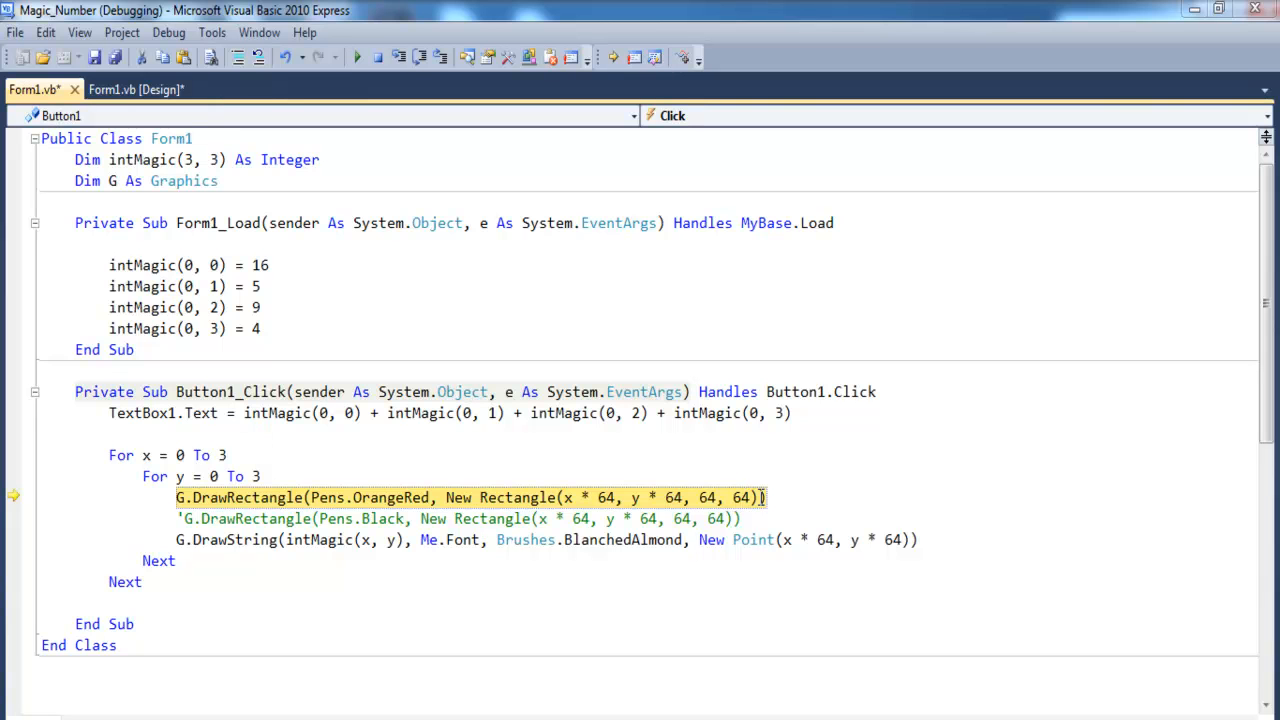
- Dismiss the exception helper and refocus the code, keeping the black DrawRectangle line commented out
{"action": "left_click", "coordinate": [208, 246]}
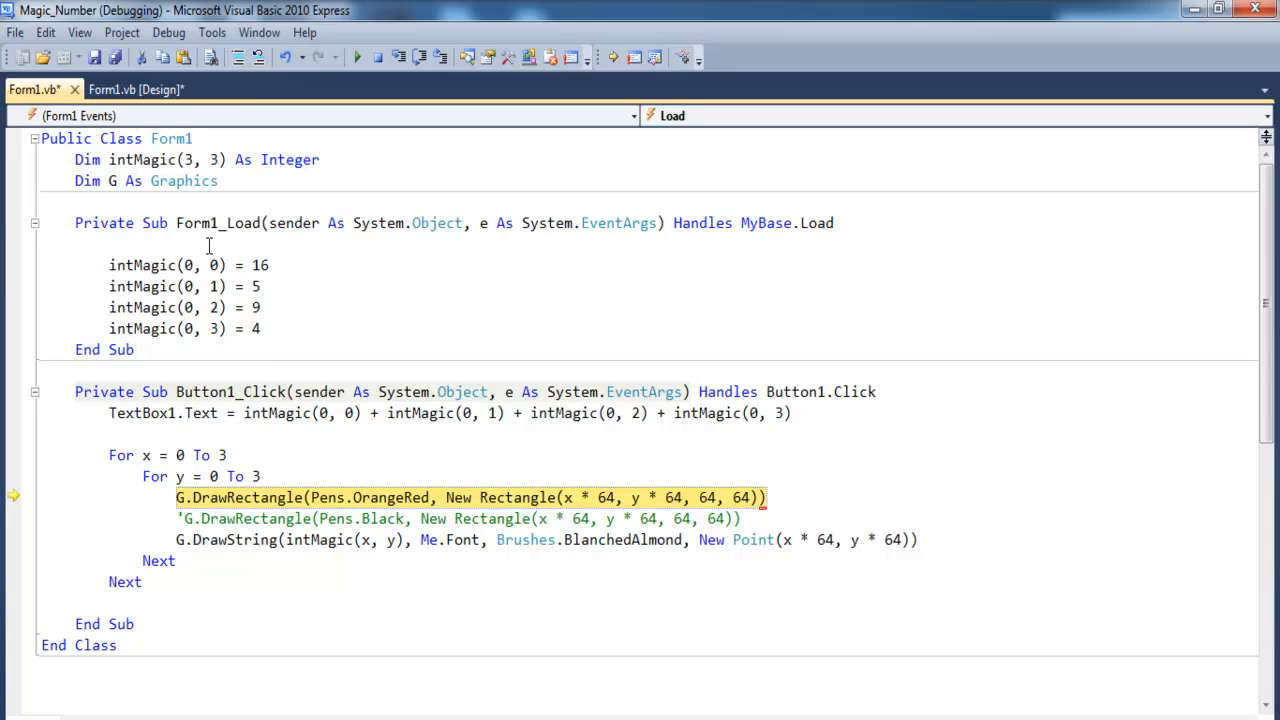
- Begin Form1_Load with G = Me.CreateGraphics and stop debugging
{"action": "left_click", "coordinate": [110, 244]}
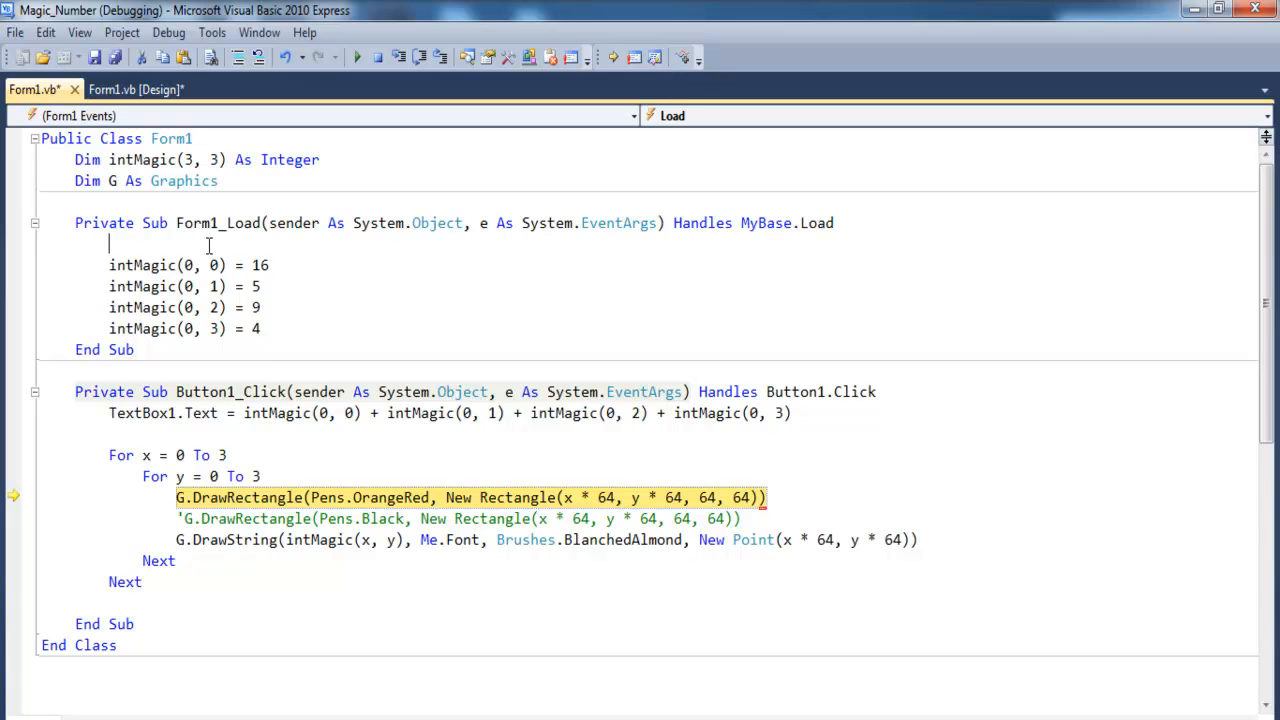
{"action": "type", "text": "G ="}
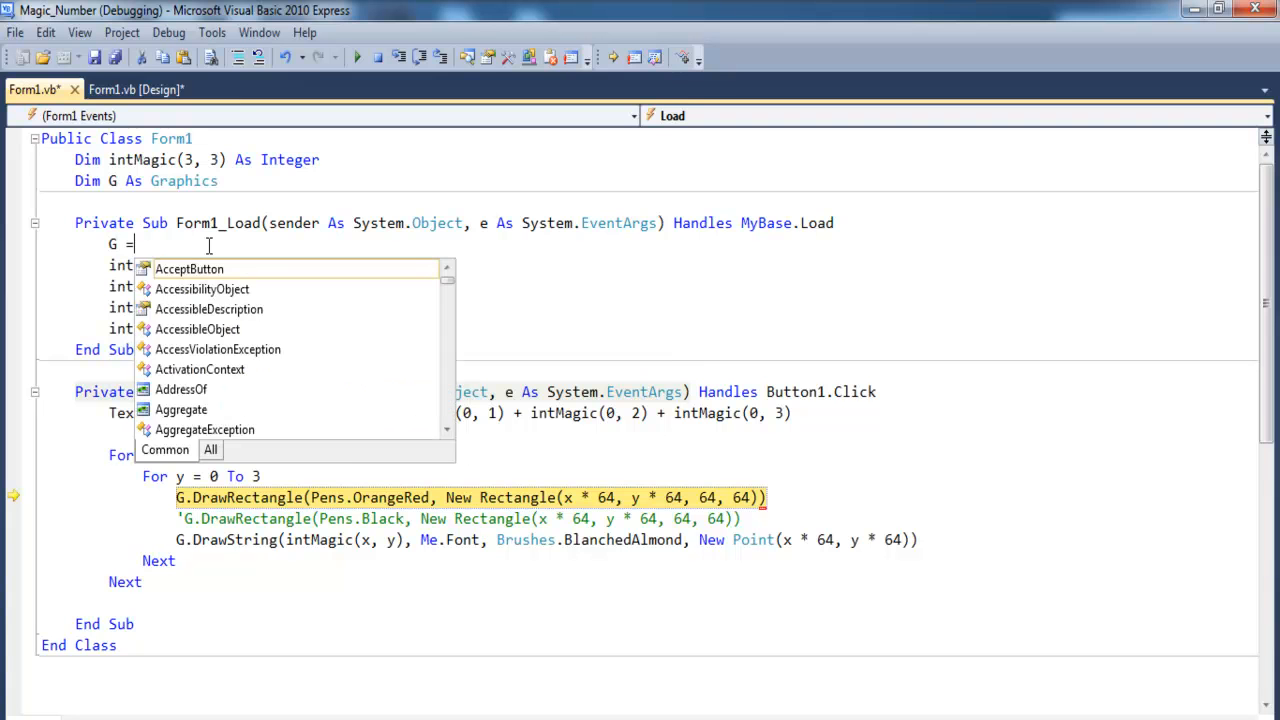
{"action": "type", "text": "Me."}
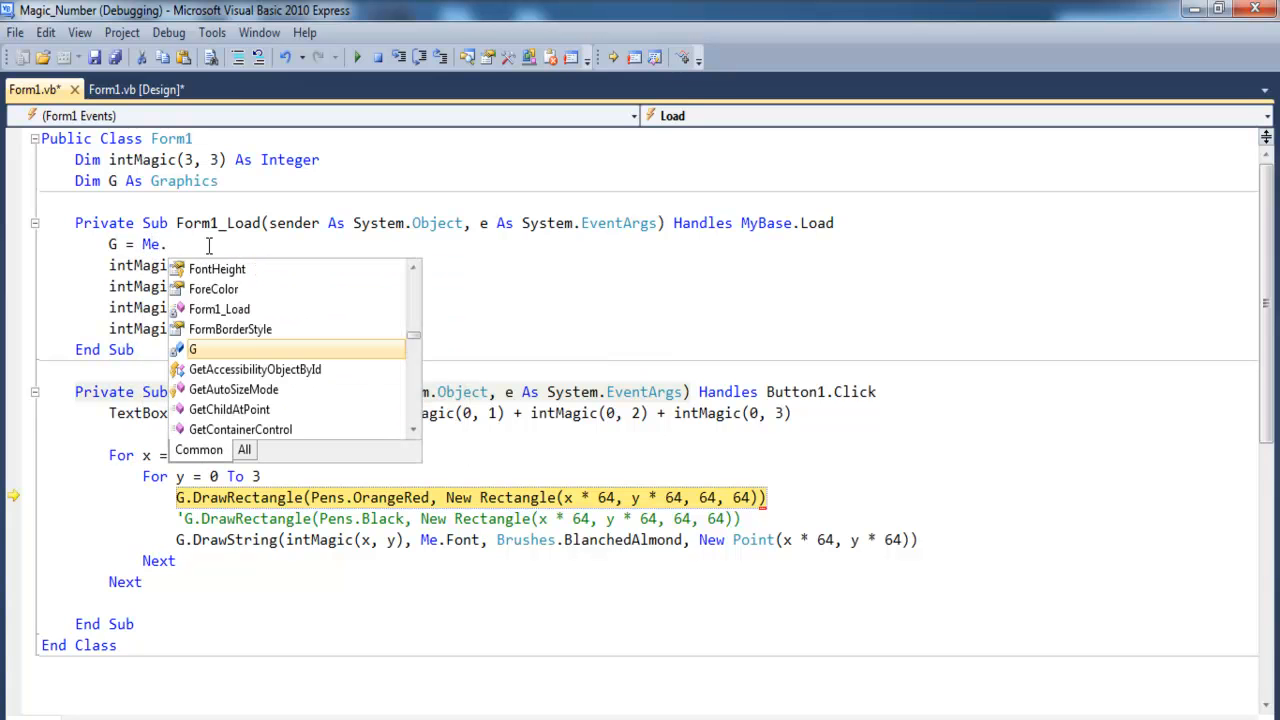
{"action": "type", "text": "C"}
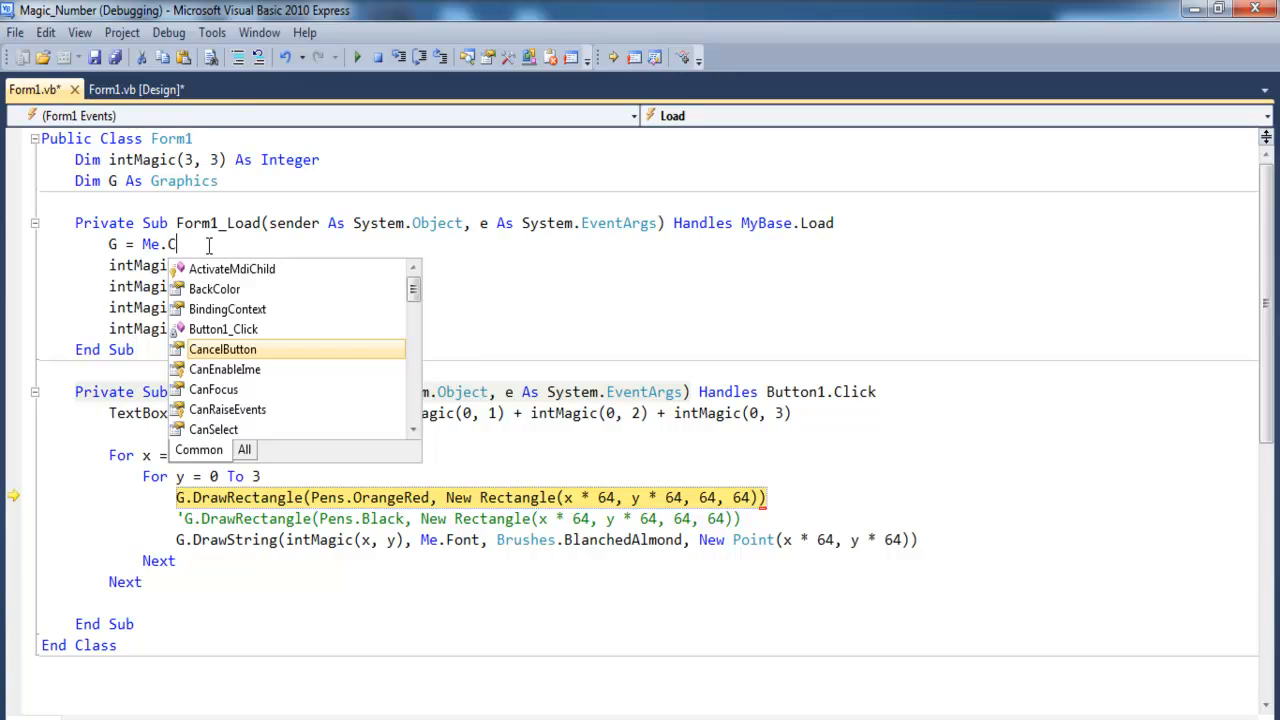
{"action": "type", "text": "reateGraphics"}
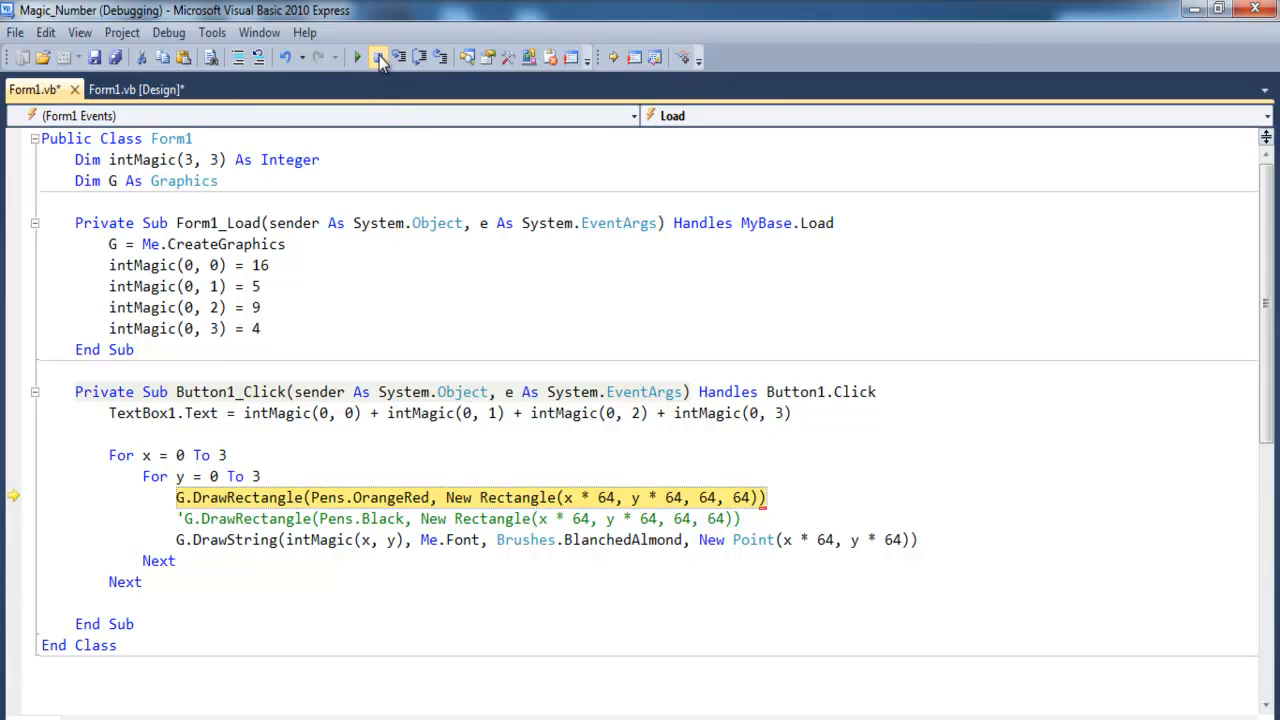
{"action": "left_click", "coordinate": [378, 56]}
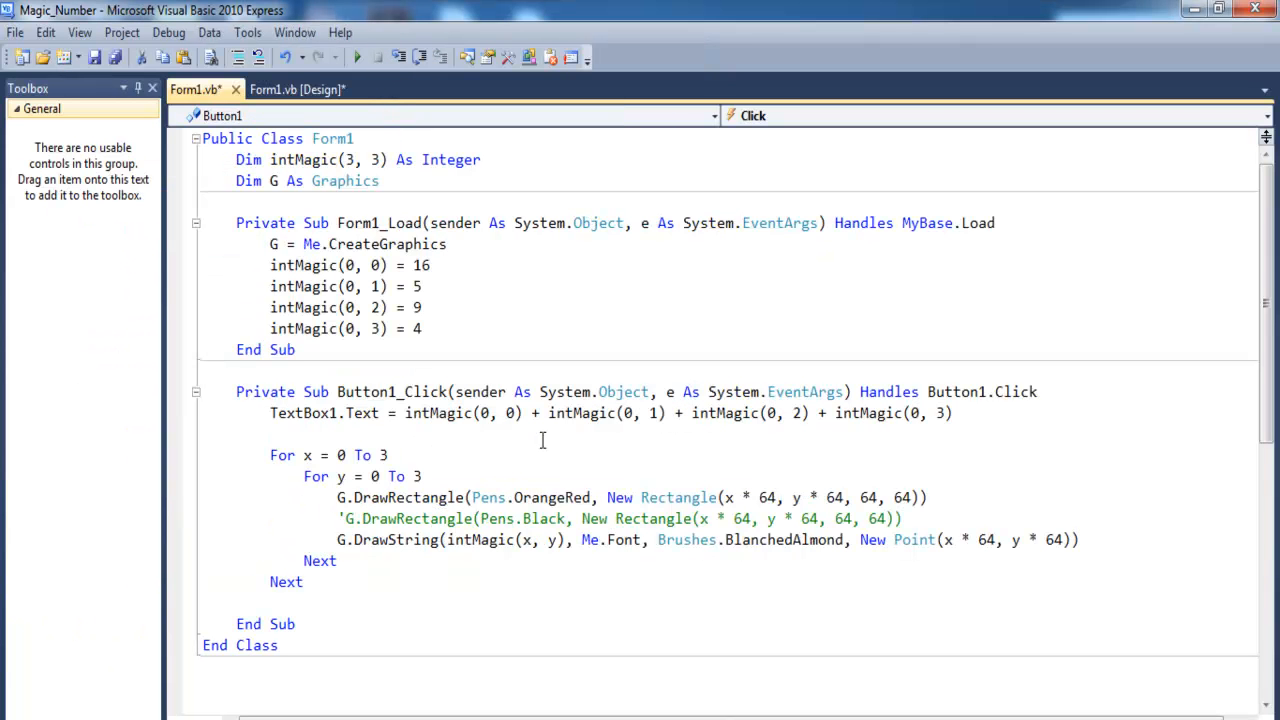
- Add G.Clear(Color.FromName("CControl")) to Button1_Click and start the app again
{"action": "type", "text": "G.Clear (color"}
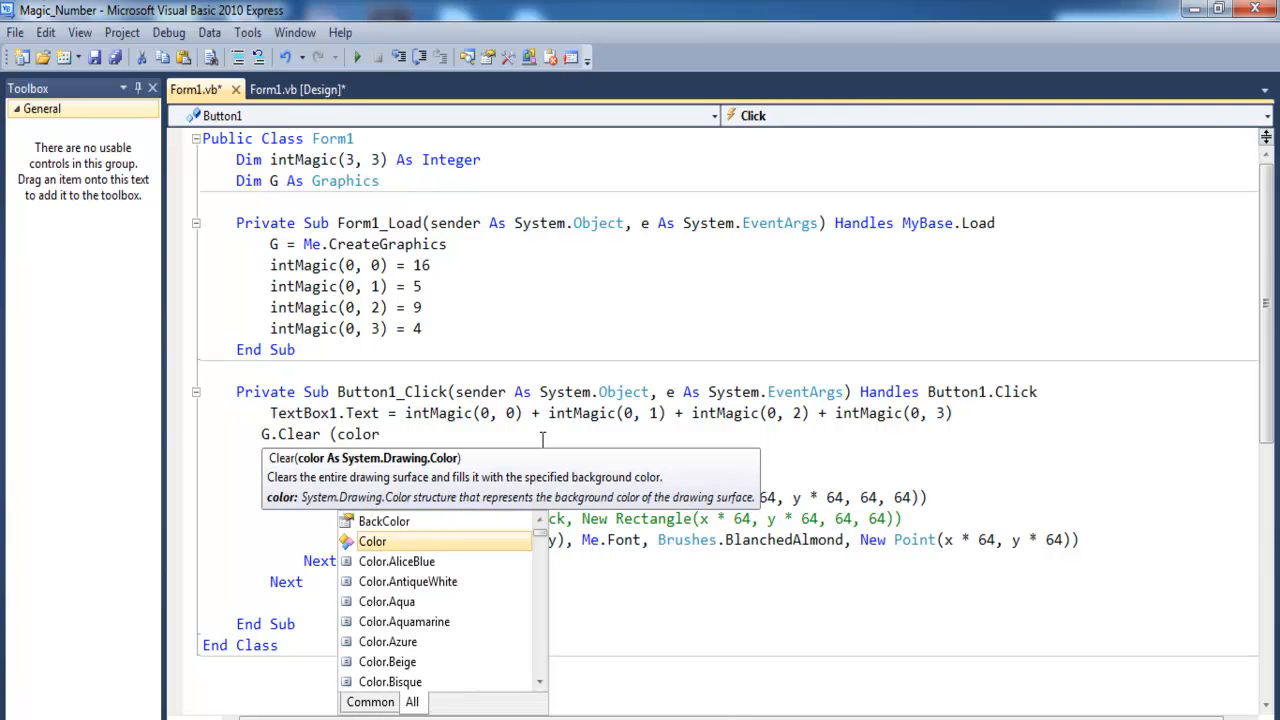
{"action": "type", "text": ".f"}
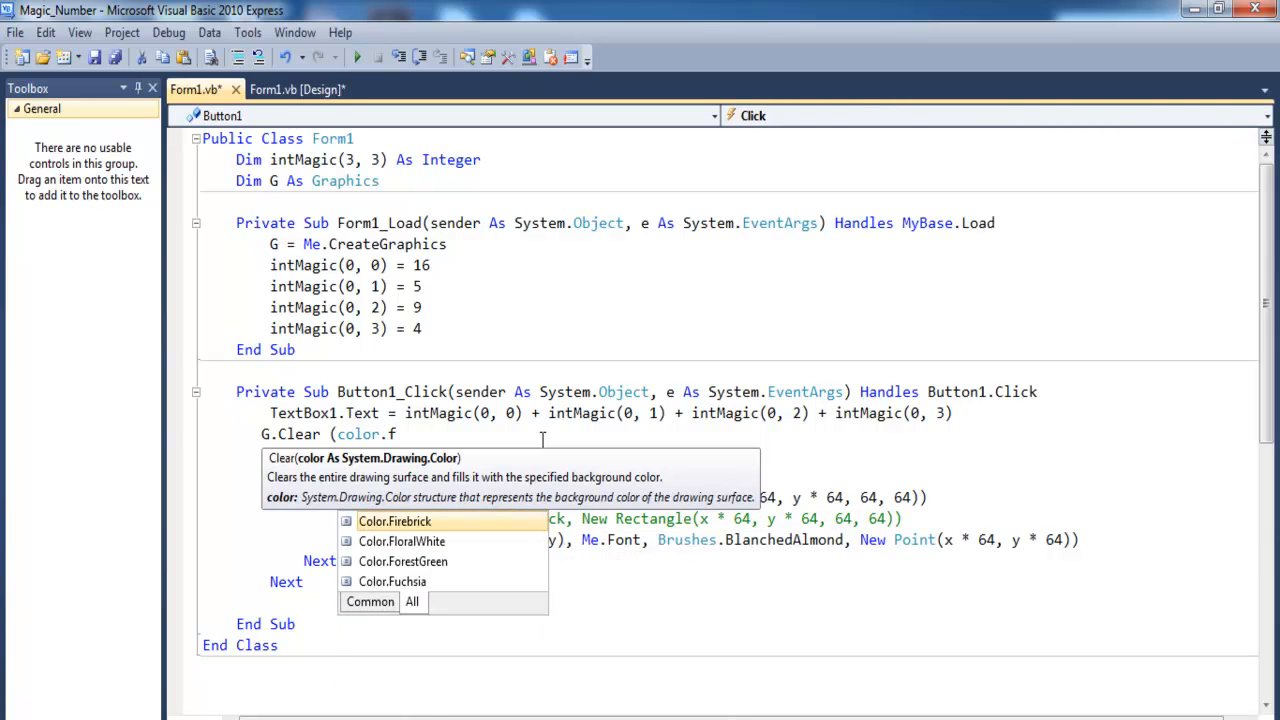
{"action": "type", "text": "ro"}
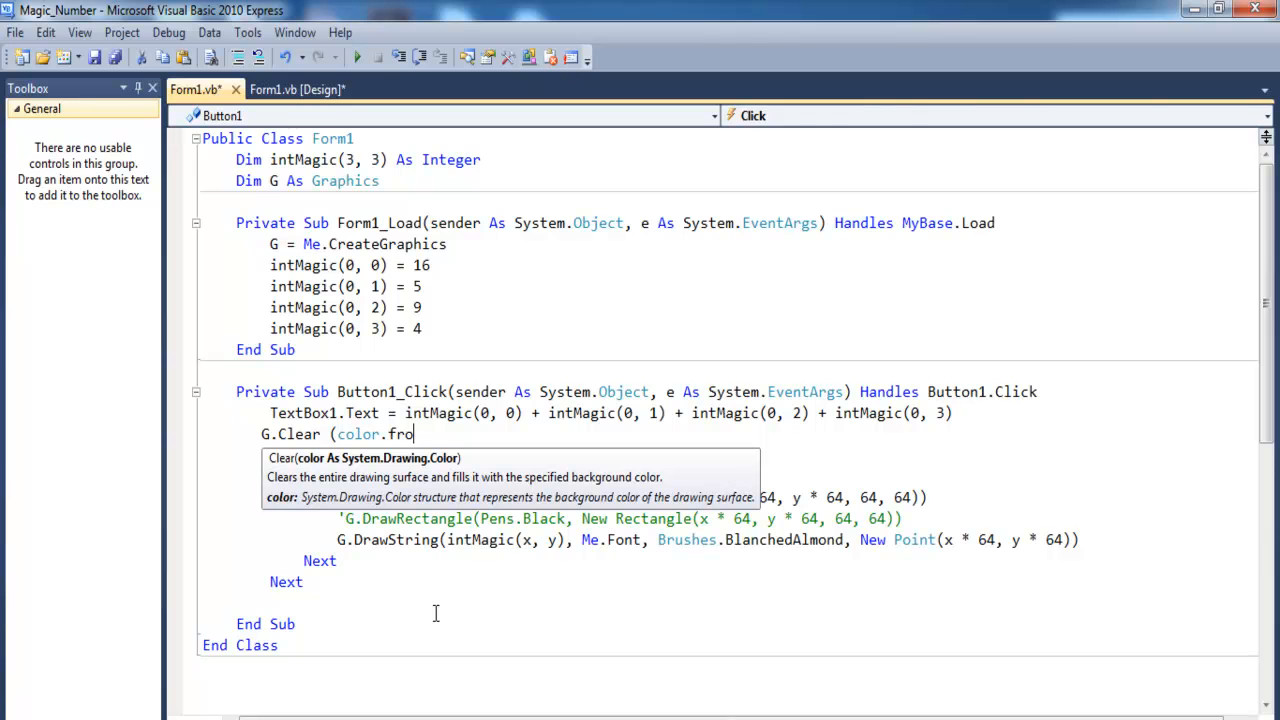
{"action": "type", "text": "Name"}
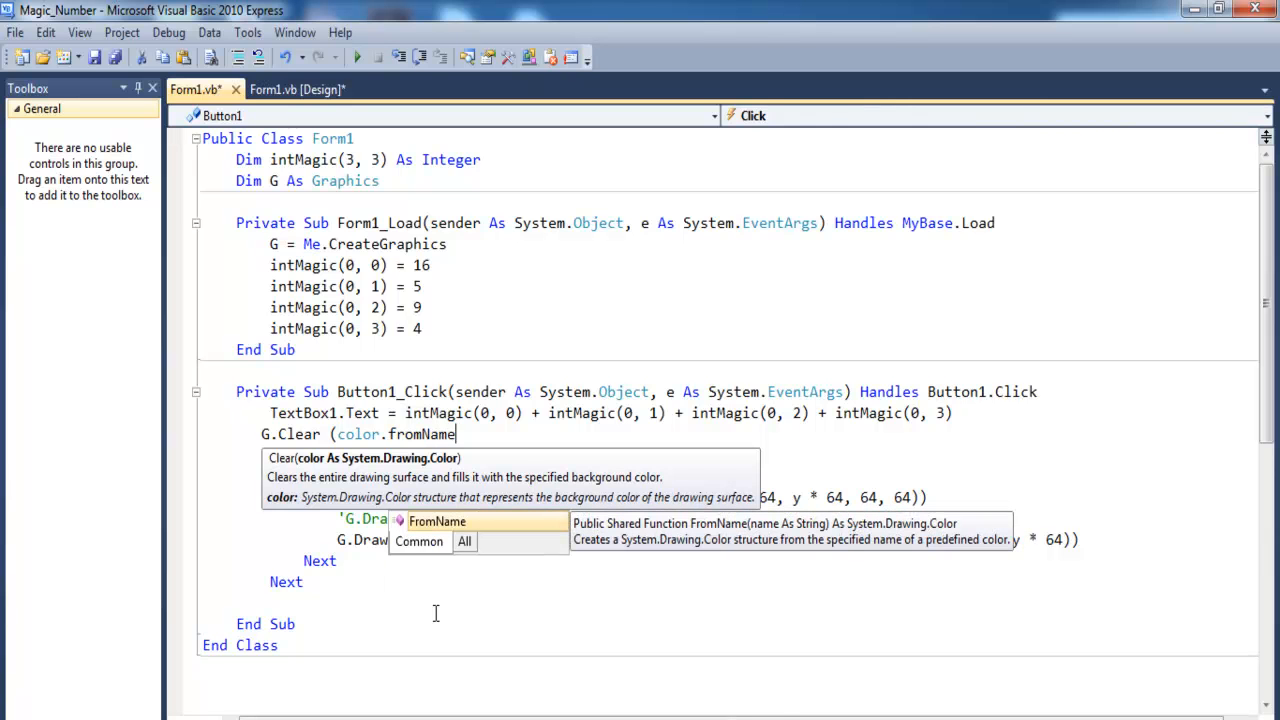
{"action": "type", "text": "(\"CCon"}
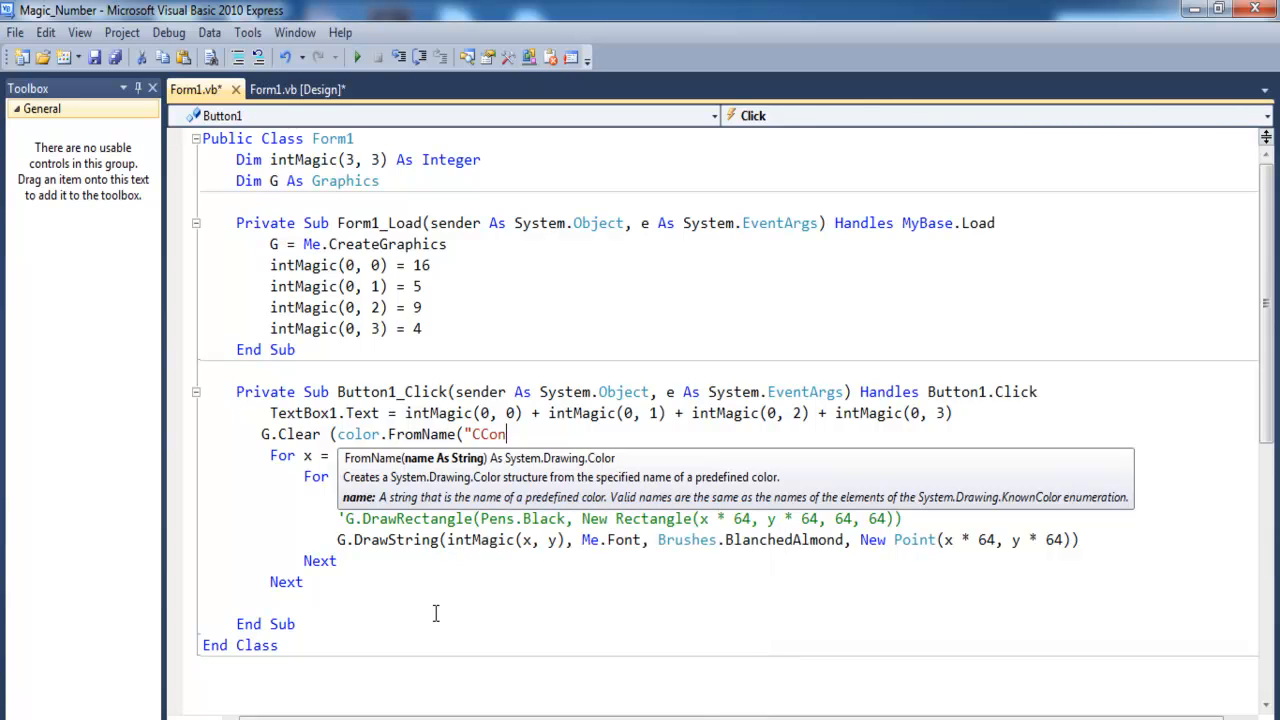
{"action": "type", "text": "trol\"))"}
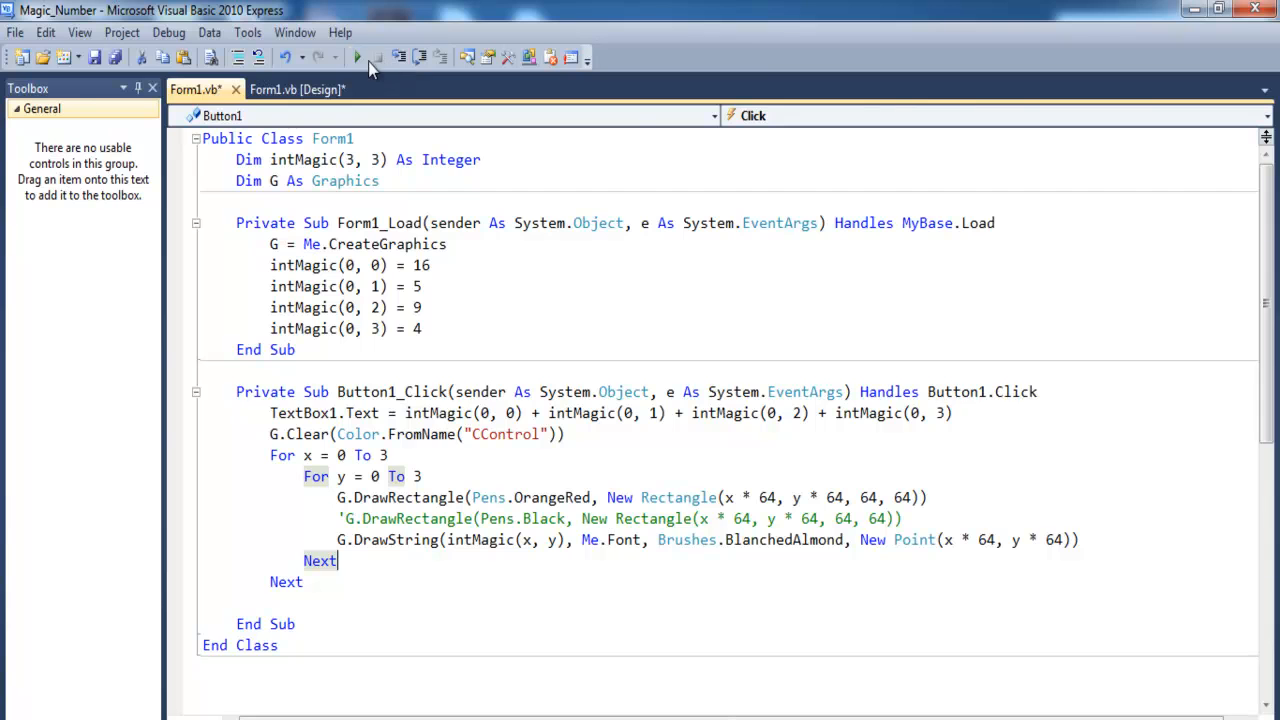
{"action": "left_click", "coordinate": [356, 56]}
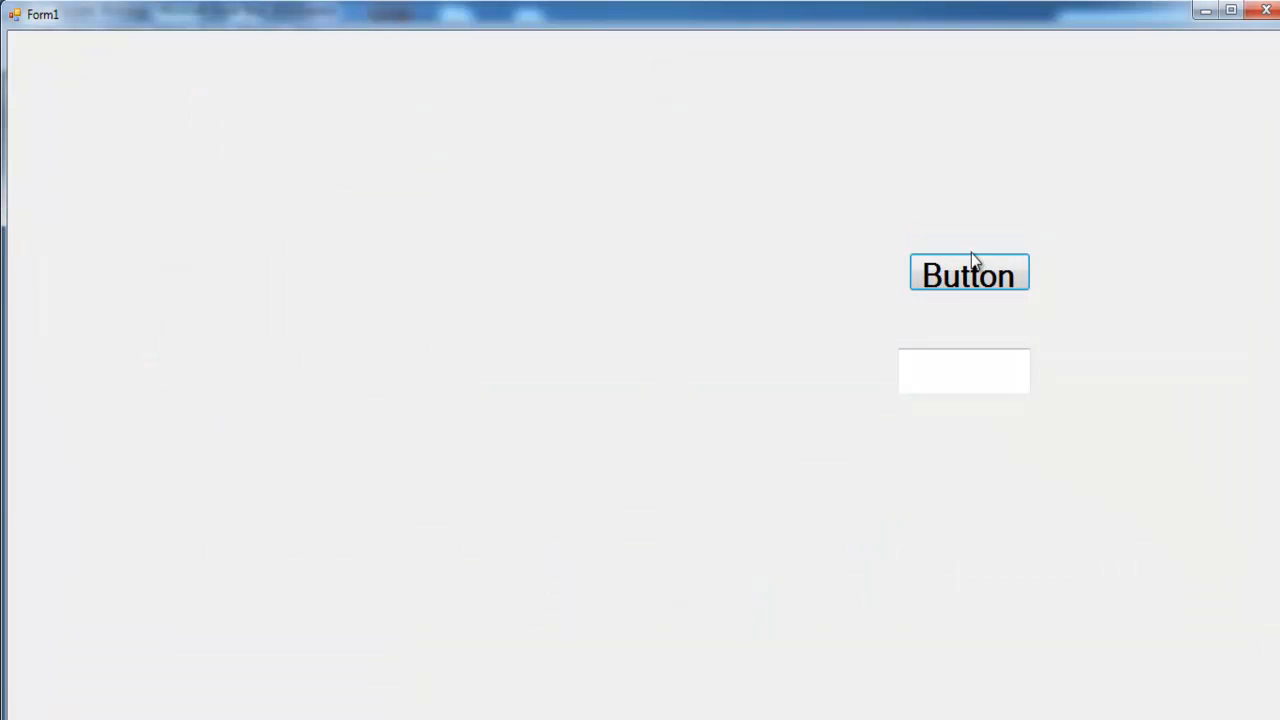
- Draw and redraw the orange-red 4x4 grid with 16, 5, 9, 4 and zeros, sum 34 shown
{"action": "left_click", "coordinate": [968, 272]}
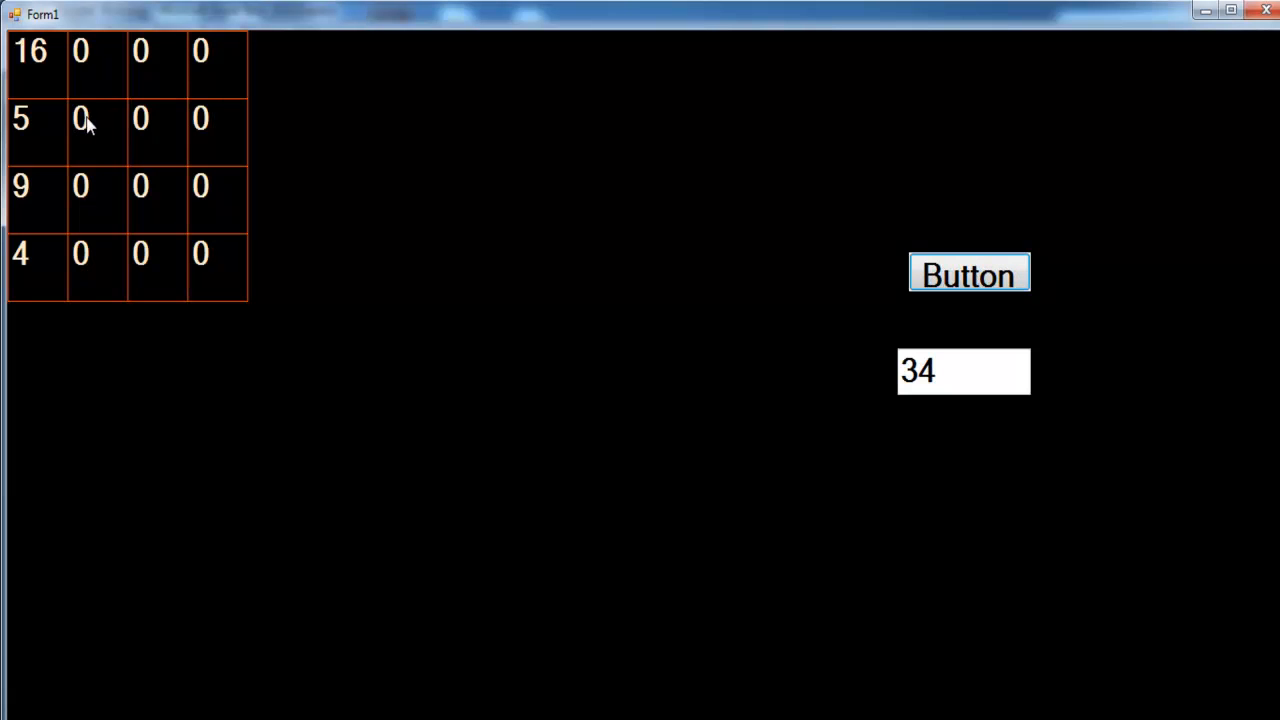
{"action": "mouse_move", "coordinate": [100, 128]}
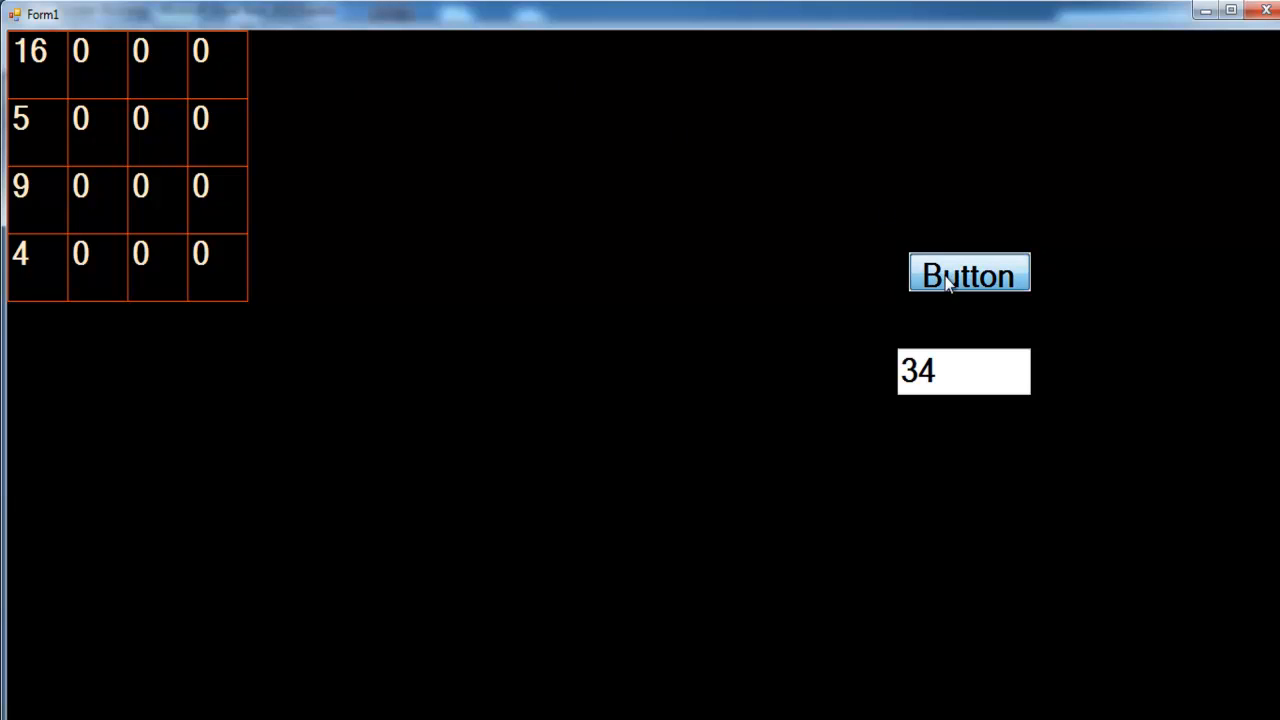
{"action": "mouse_move", "coordinate": [1218, 86]}
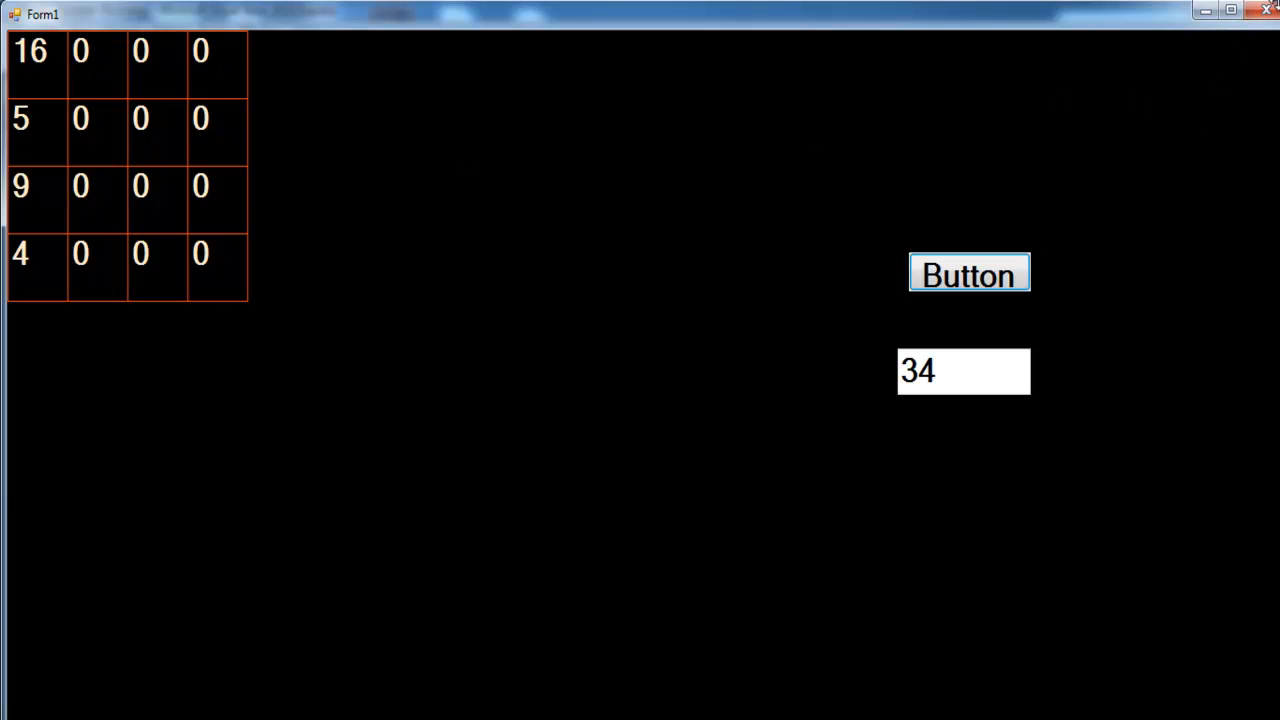
{"action": "mouse_move", "coordinate": [1268, 10]}
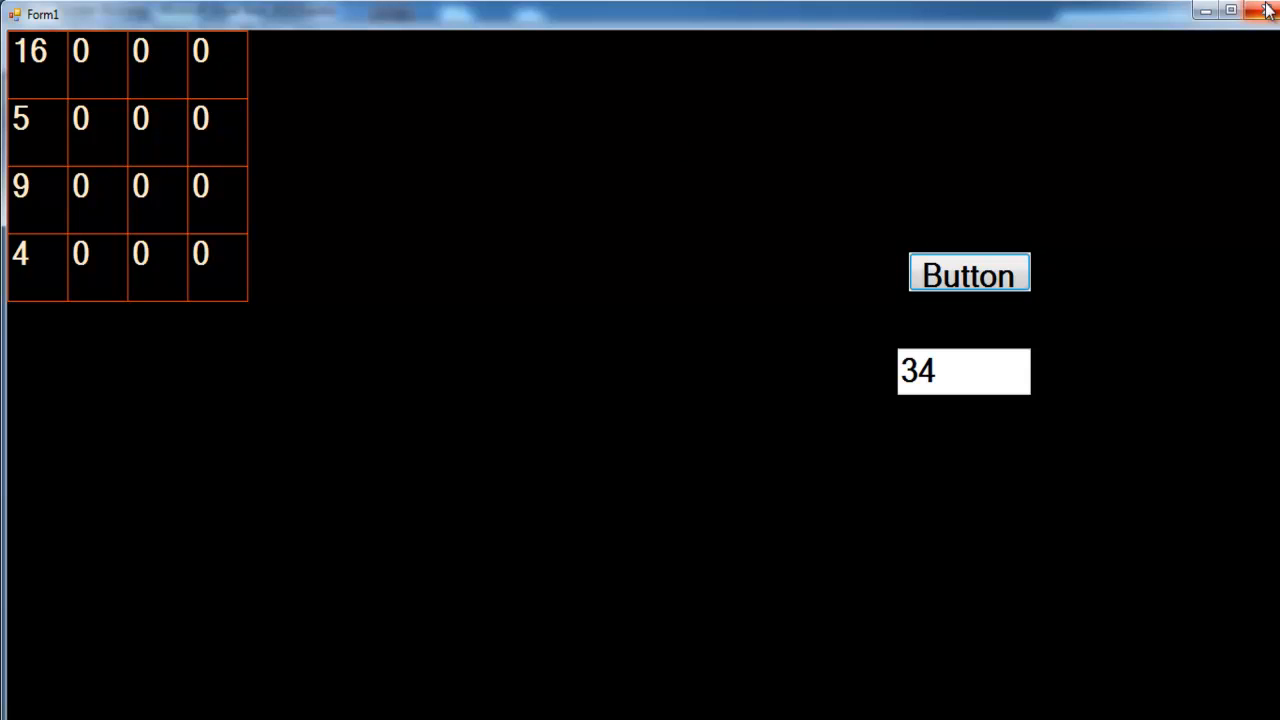
{"action": "left_click", "coordinate": [1268, 10]}
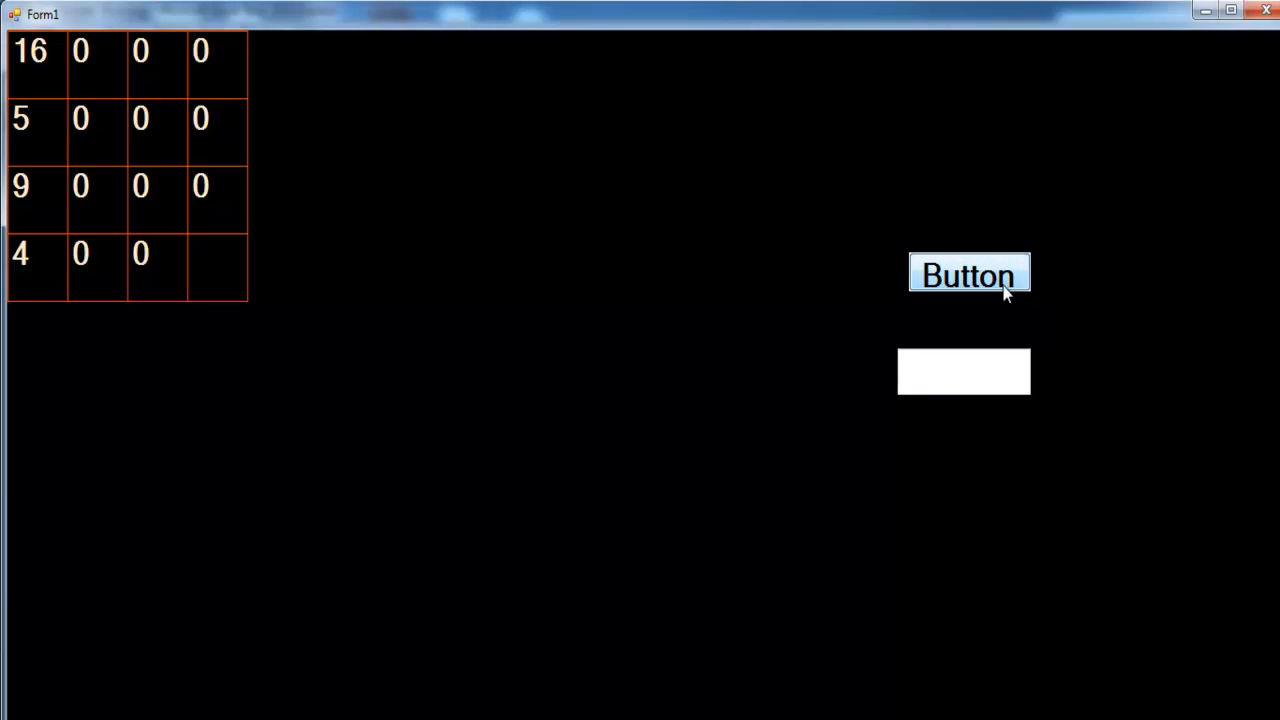
{"action": "left_click", "coordinate": [968, 274]}
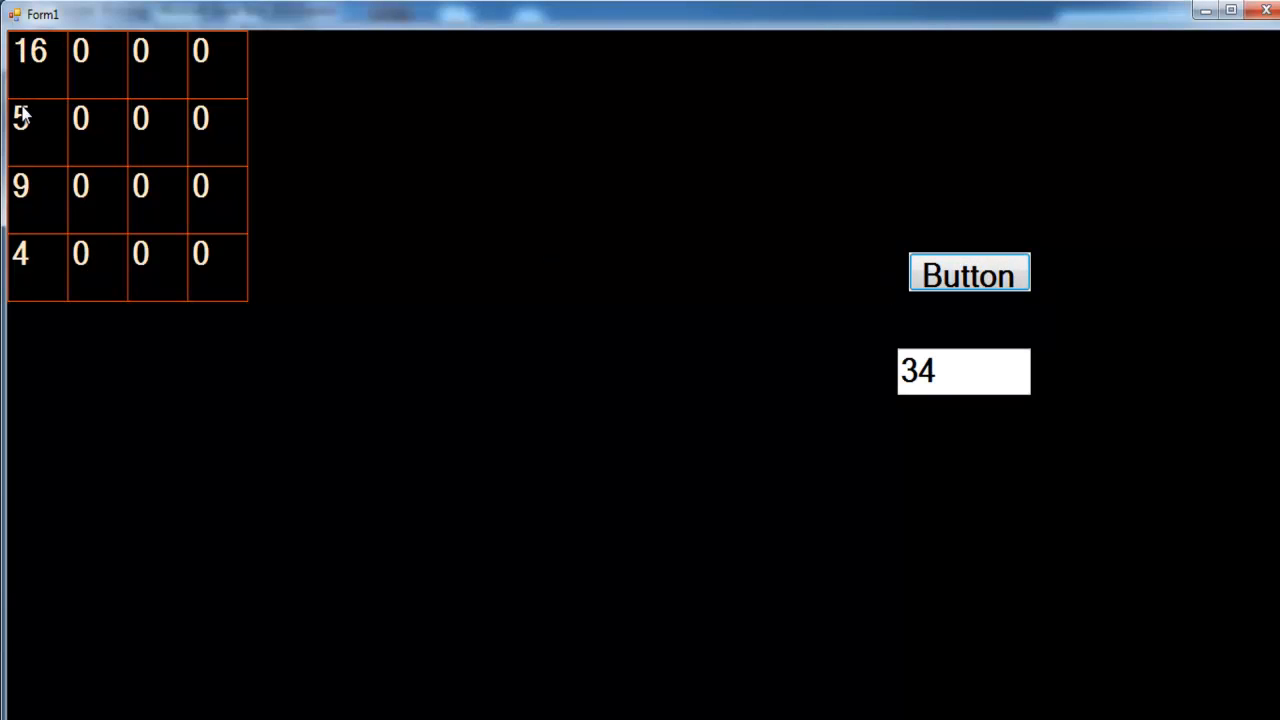
{"action": "mouse_move", "coordinate": [30, 114]}
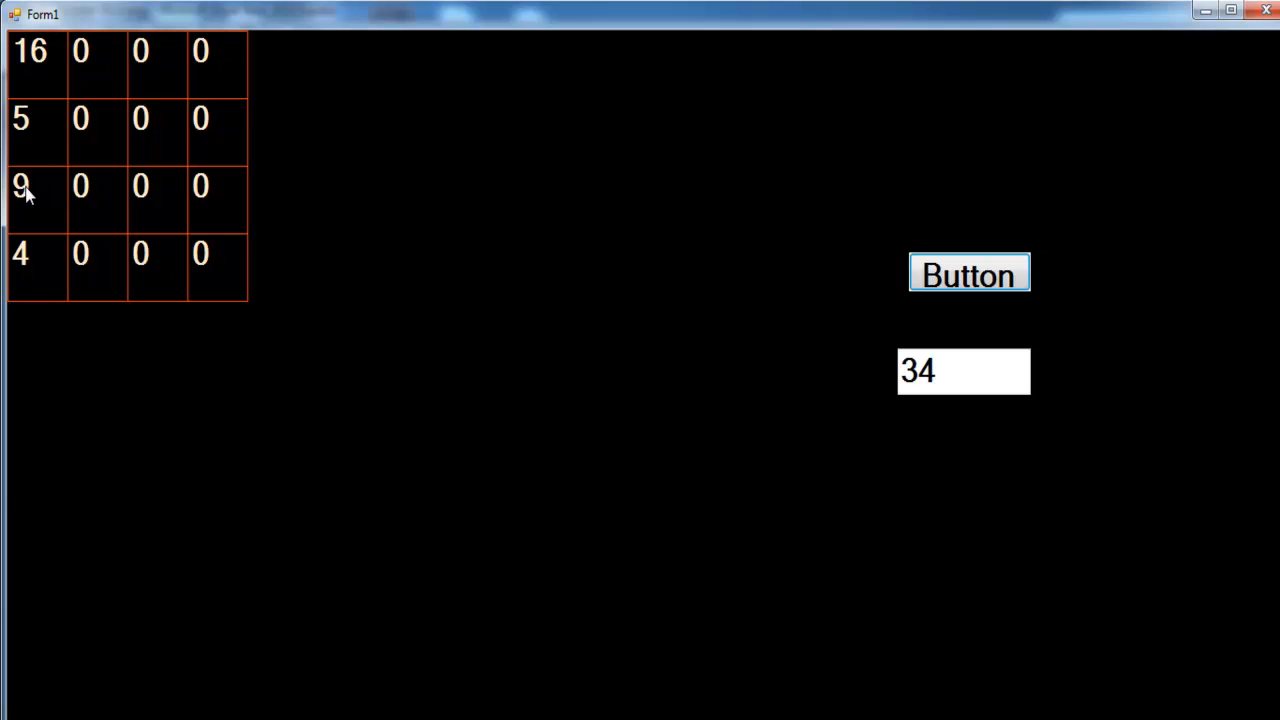
{"action": "mouse_move", "coordinate": [520, 264]}
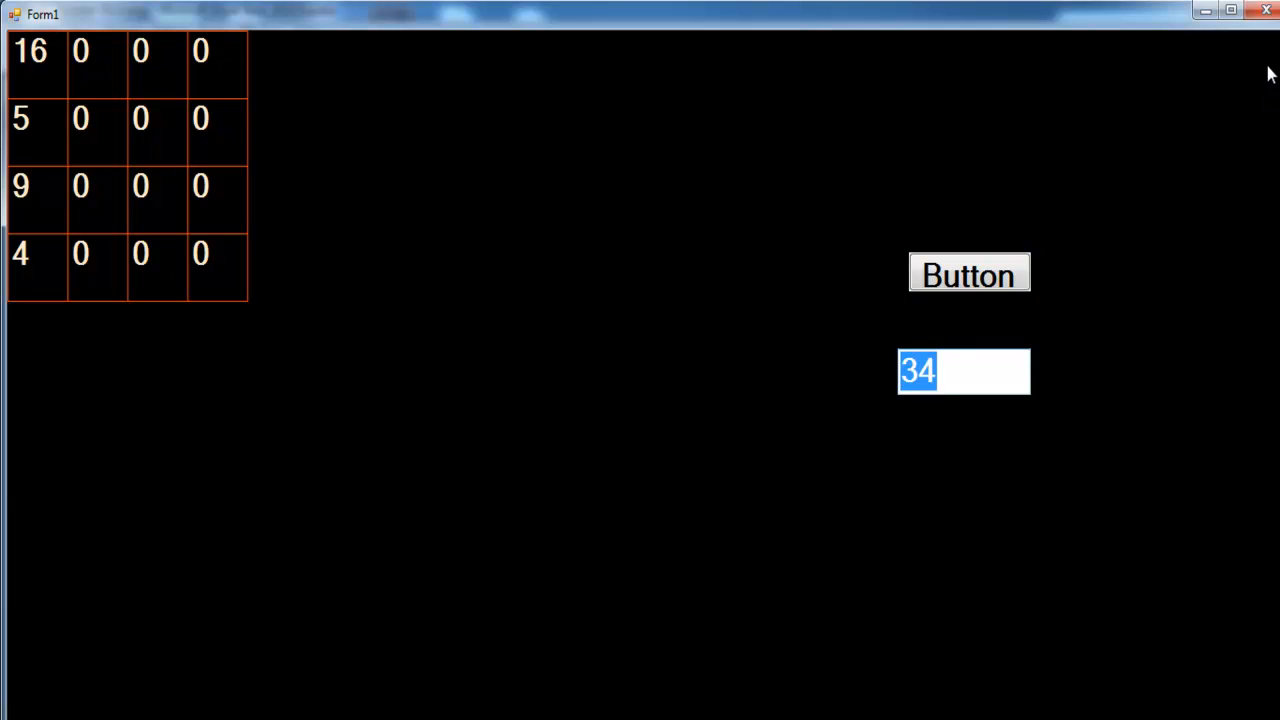
{"action": "mouse_move", "coordinate": [32, 56]}
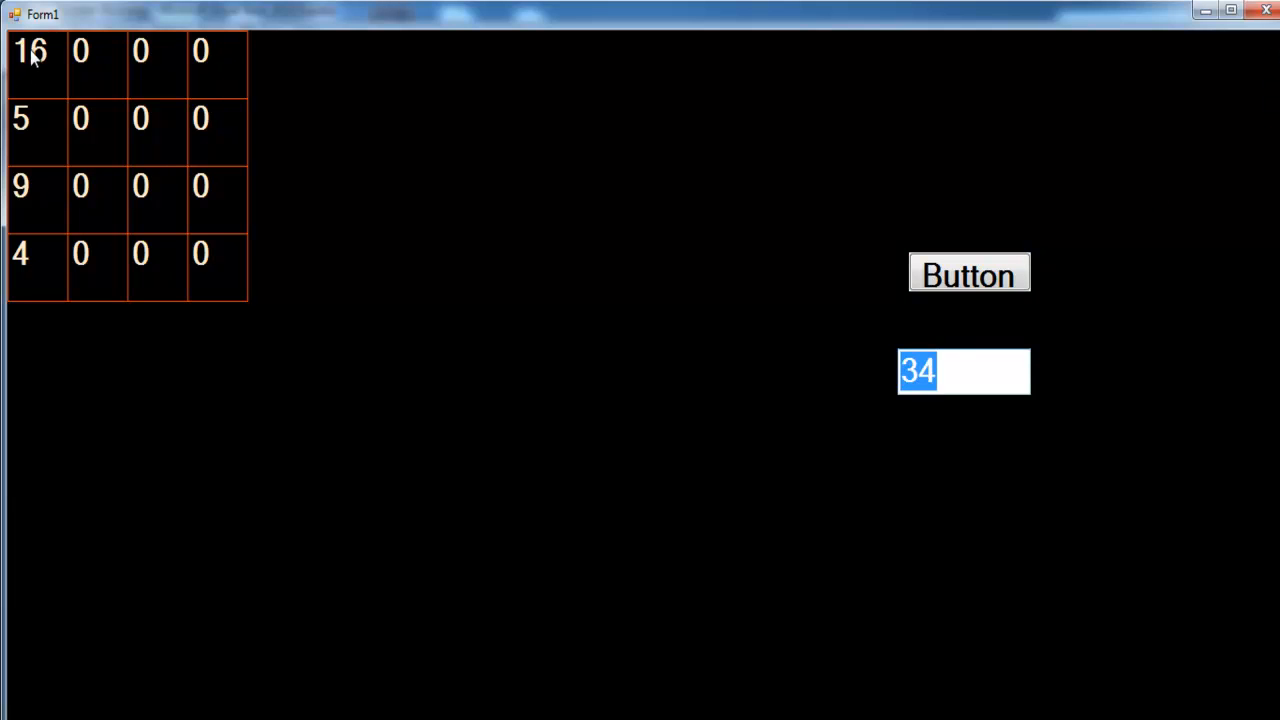
{"action": "mouse_move", "coordinate": [88, 94]}
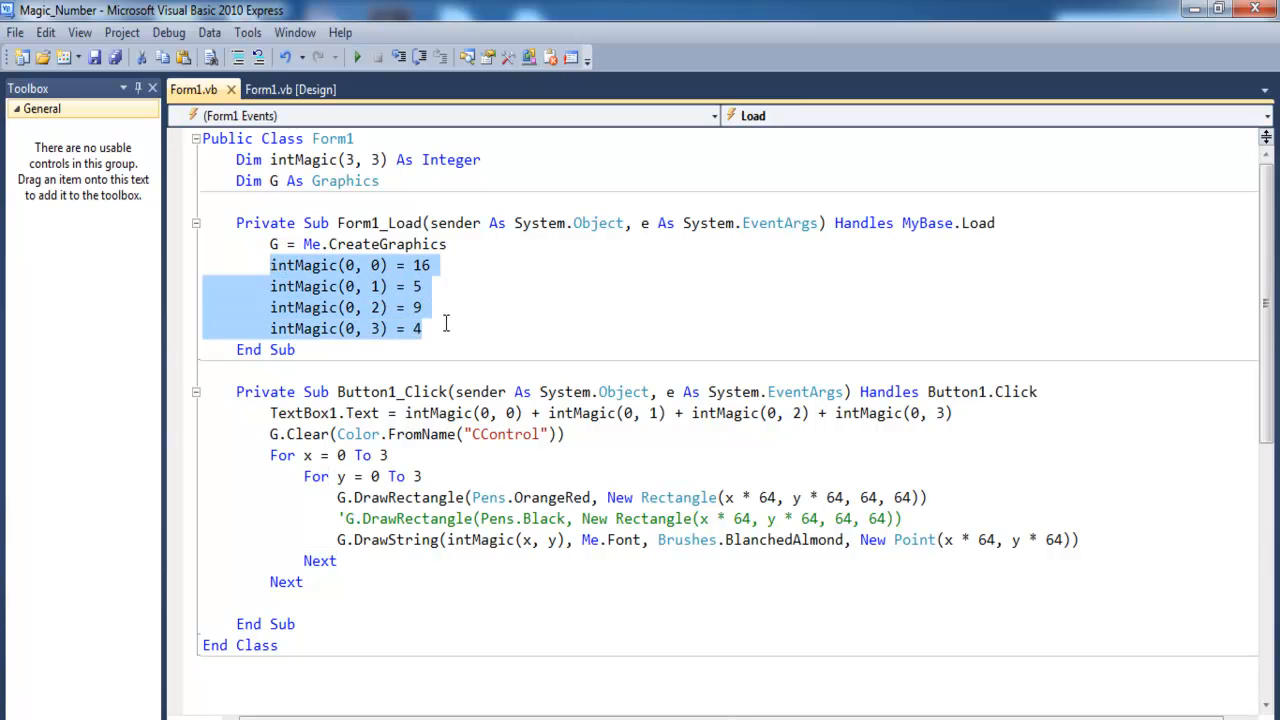
- Fill the second and third row blocks with 3, 10, 6, 15 and 2, 11, 7, 14
{"action": "left_click", "coordinate": [444, 328]}
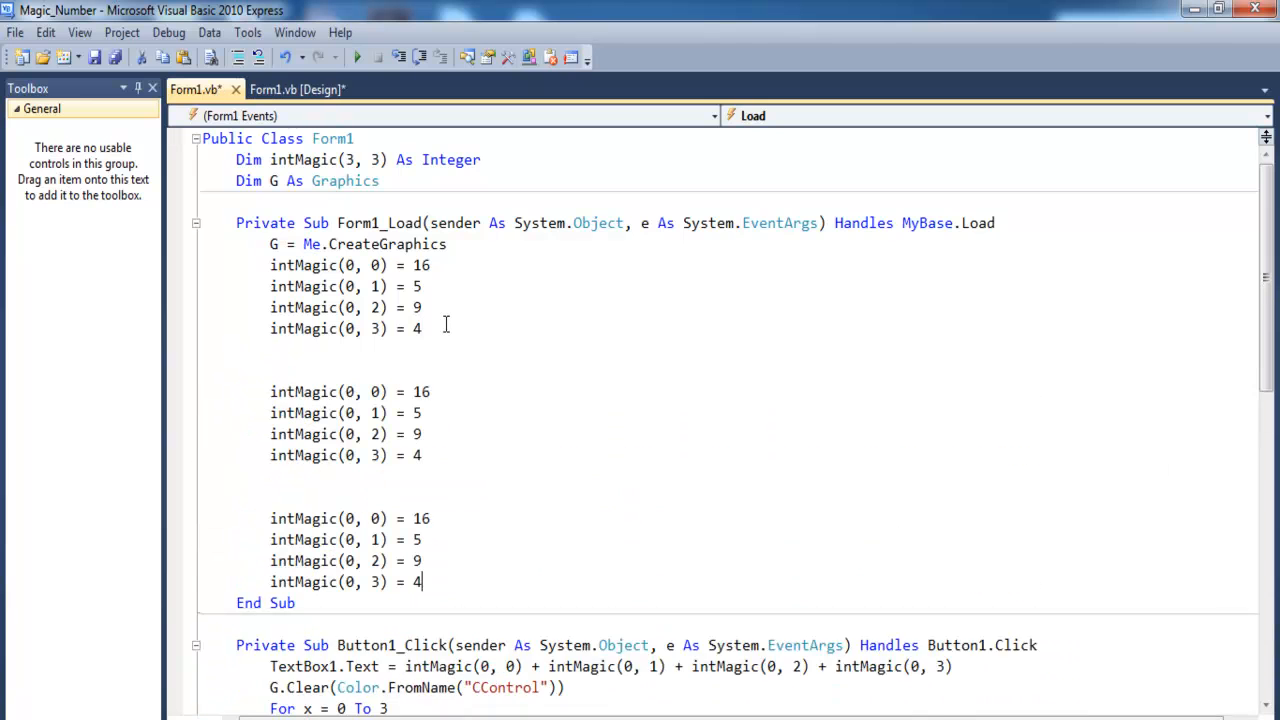
{"action": "scroll", "scroll_direction": "down", "scroll_amount": 3}
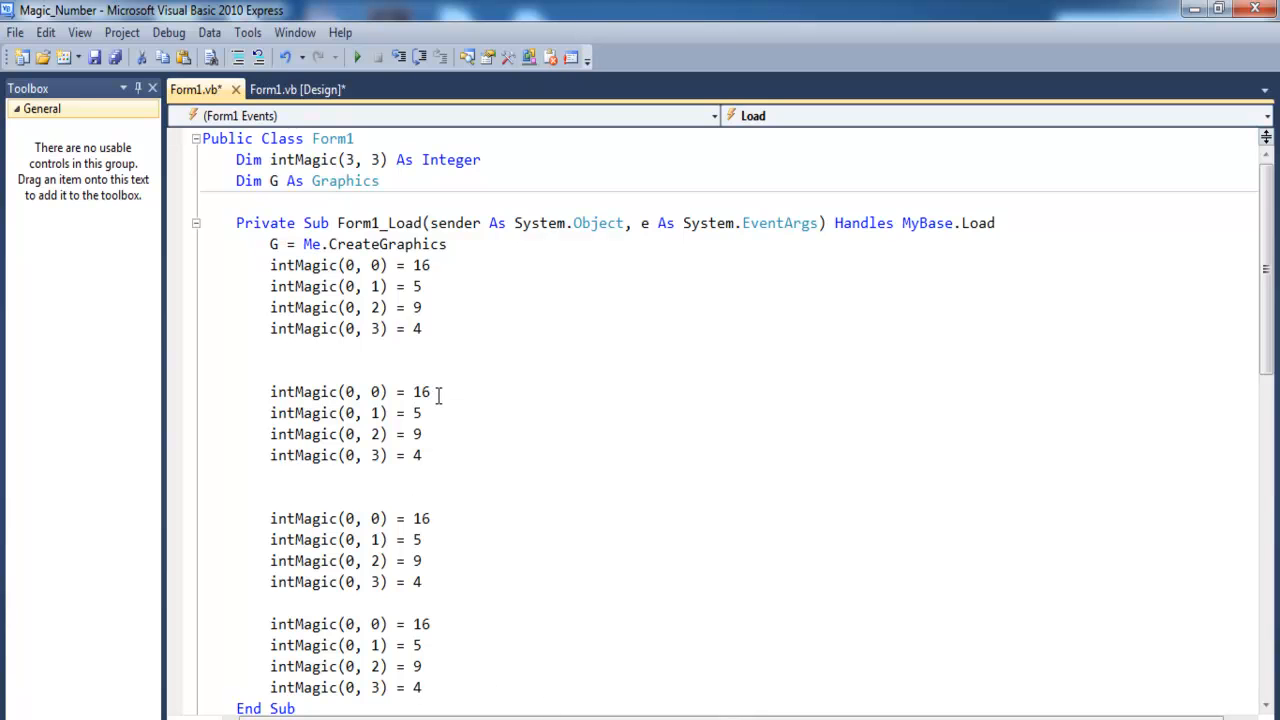
{"action": "double_click", "coordinate": [420, 390]}
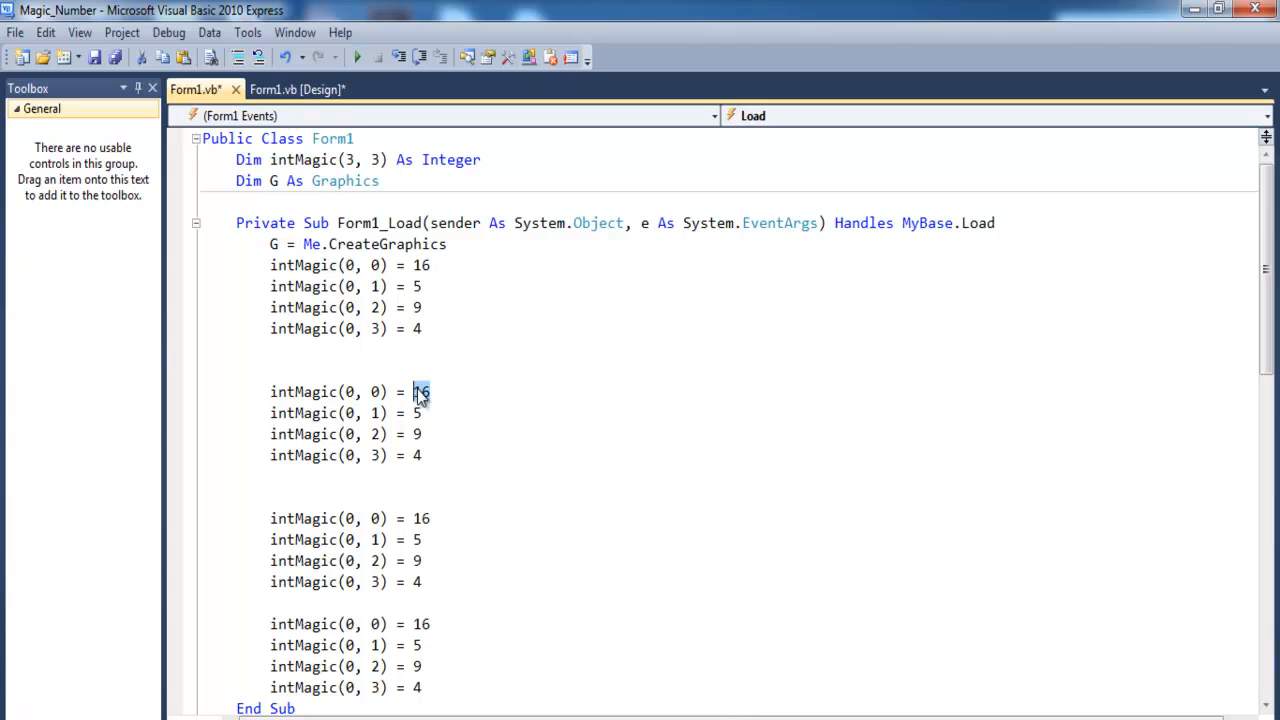
{"action": "type", "text": "3"}
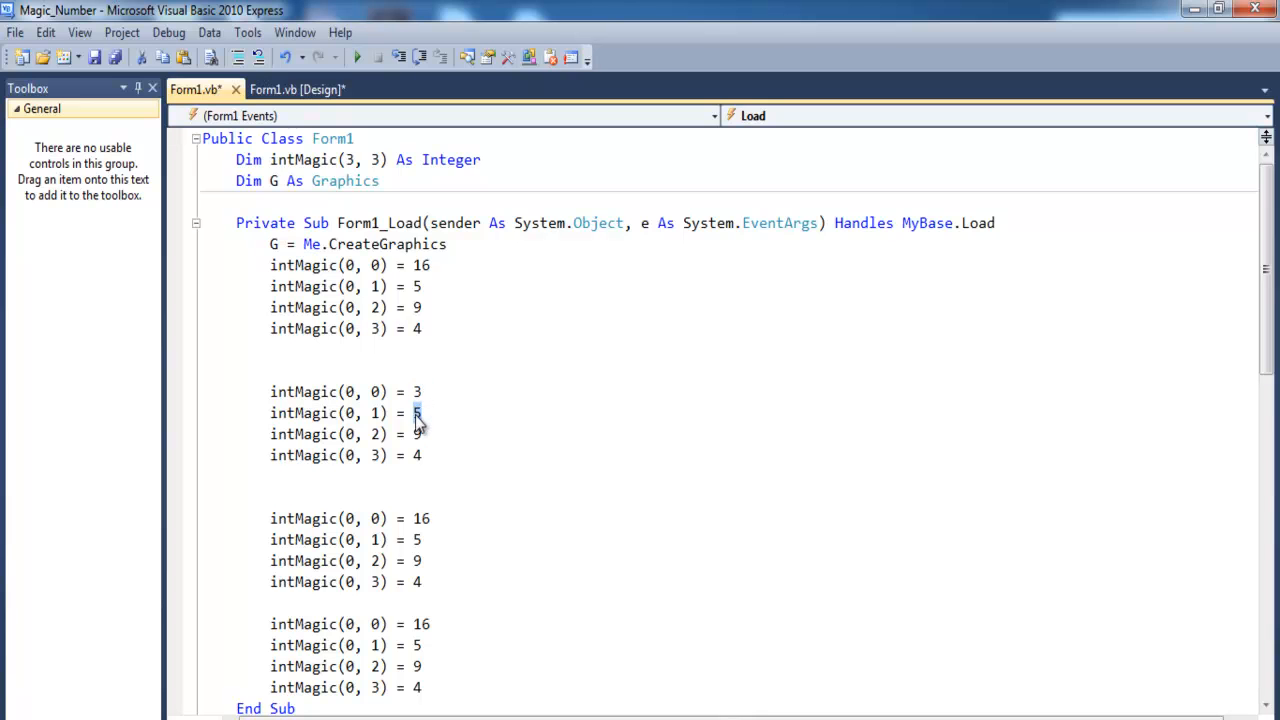
{"action": "type", "text": "10"}
{"action": "left_click", "coordinate": [350, 434]}
{"action": "type", "text": "6"}
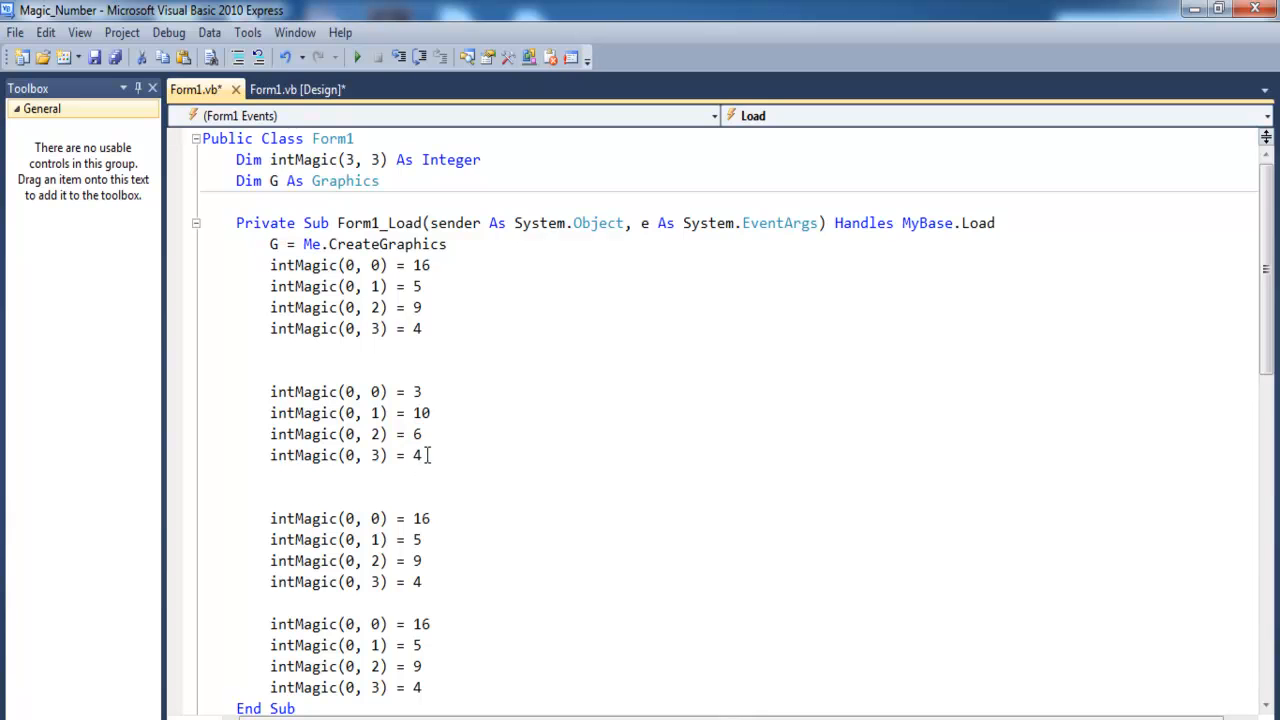
{"action": "type", "text": "15"}
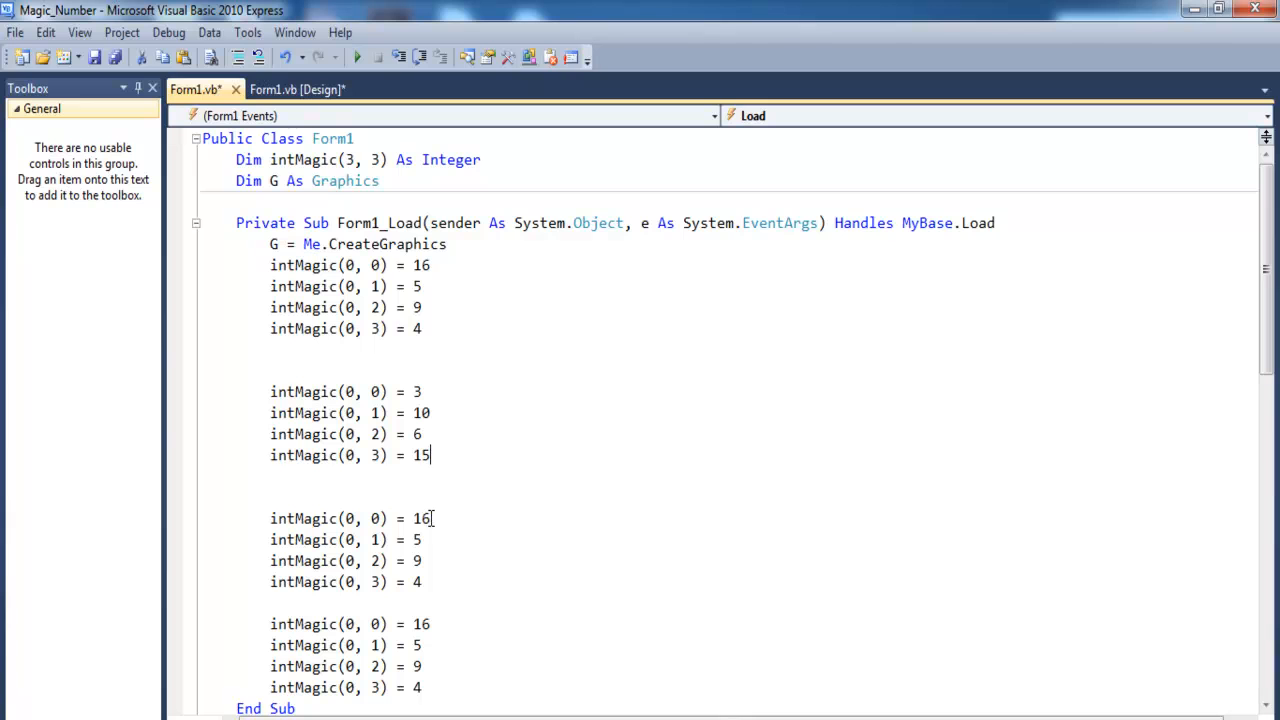
{"action": "type", "text": "2"}
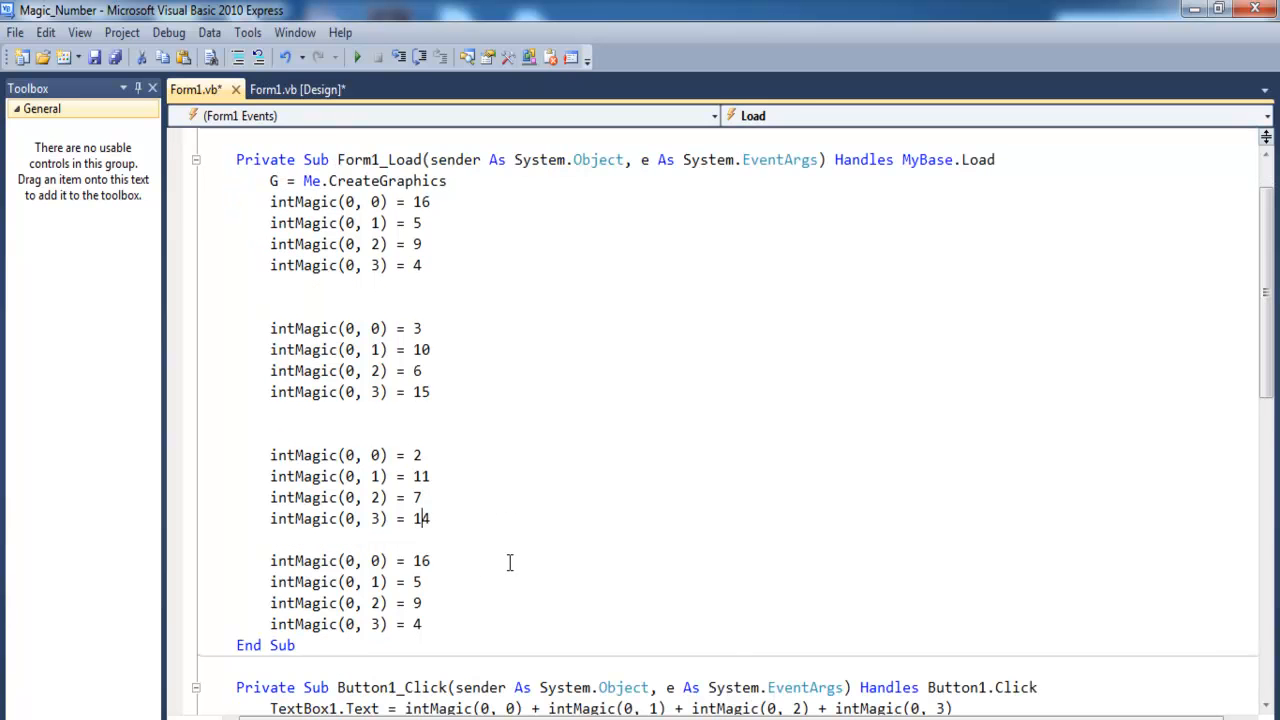
- Fill the last row block with 13, 8, 12, 1
{"action": "double_click", "coordinate": [420, 560]}
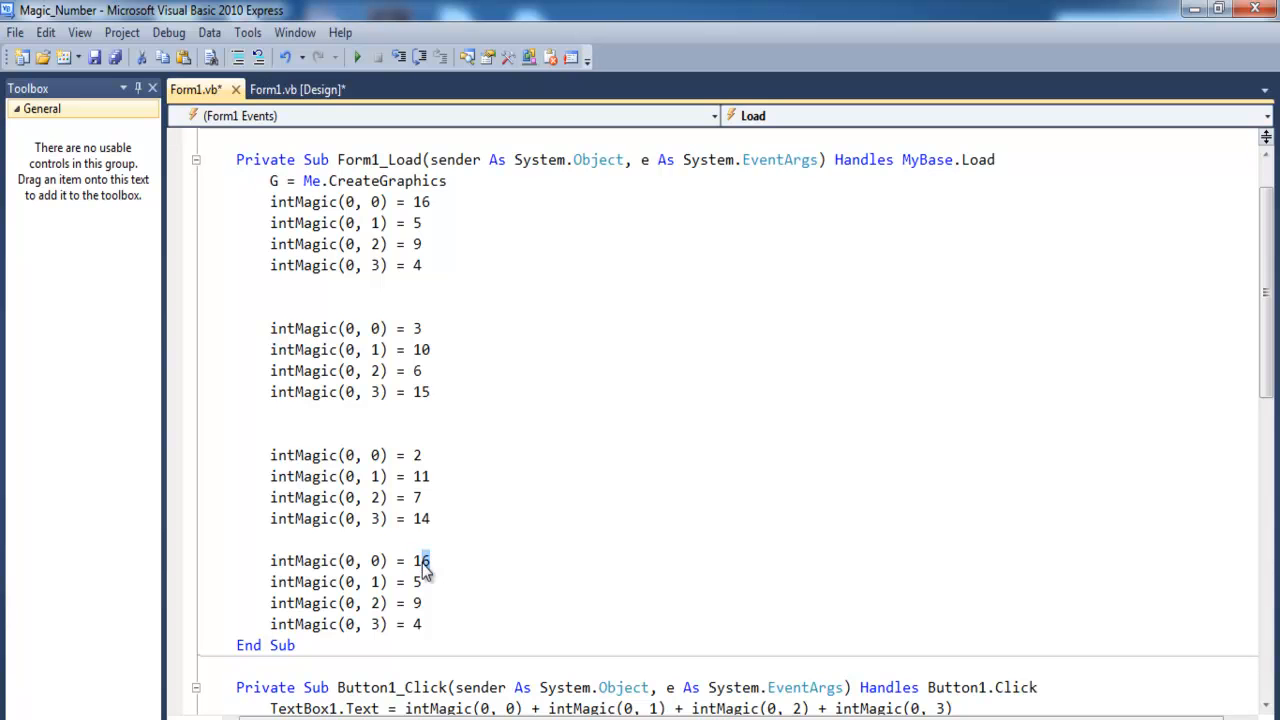
{"action": "type", "text": "13"}
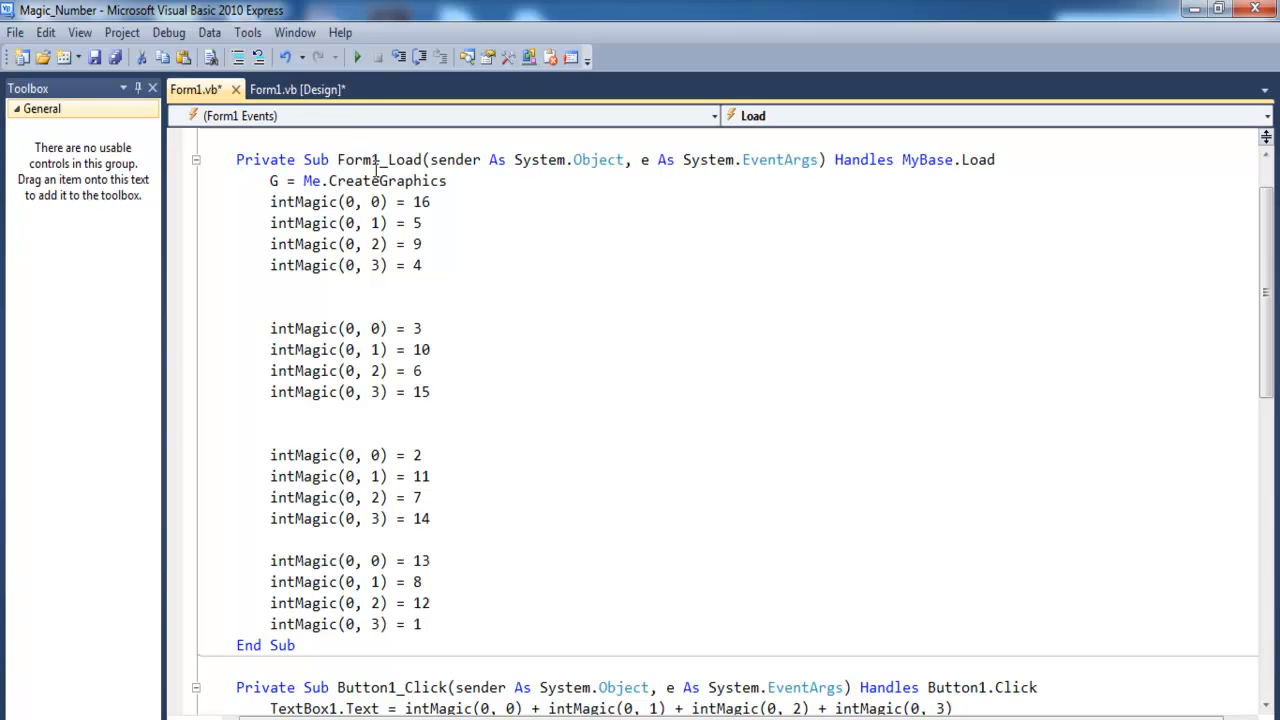
- Change the first intMagic index in blocks two to four to rows 1, 2 and 3
{"action": "scroll", "scroll_direction": "down", "scroll_amount": 3}
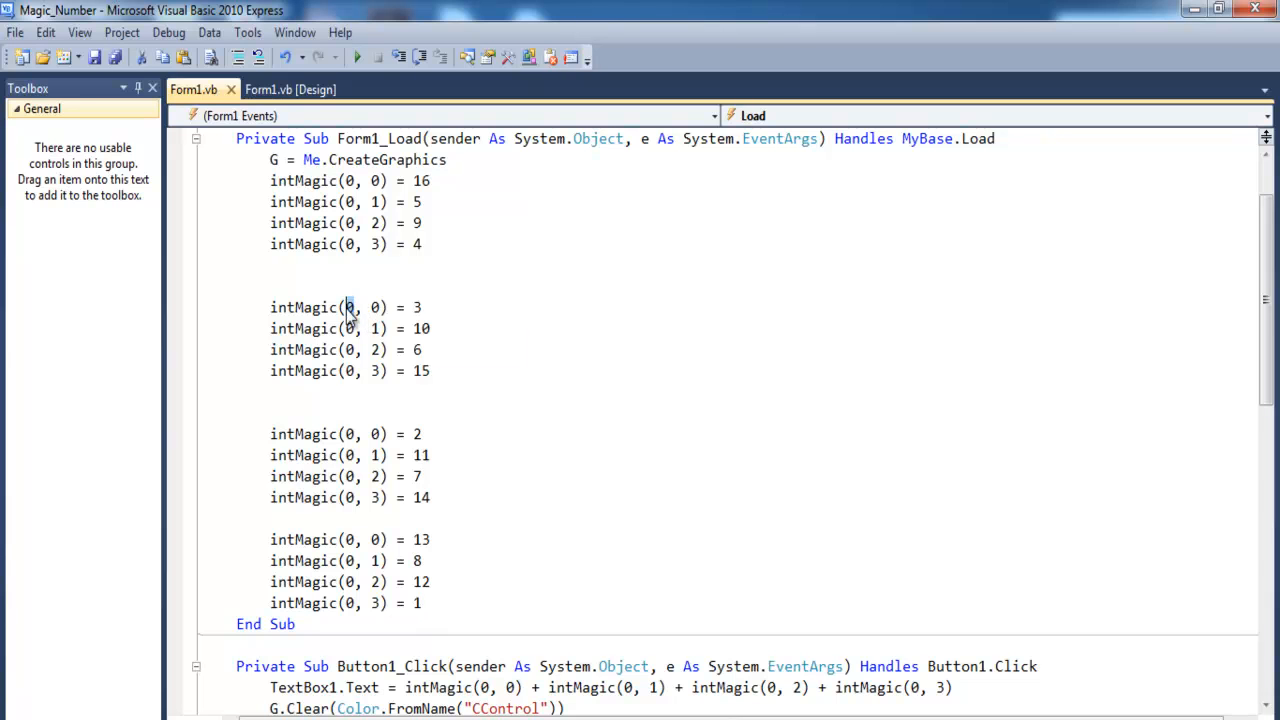
{"action": "type", "text": "1"}
{"action": "left_click", "coordinate": [350, 370]}
{"action": "type", "text": "1"}
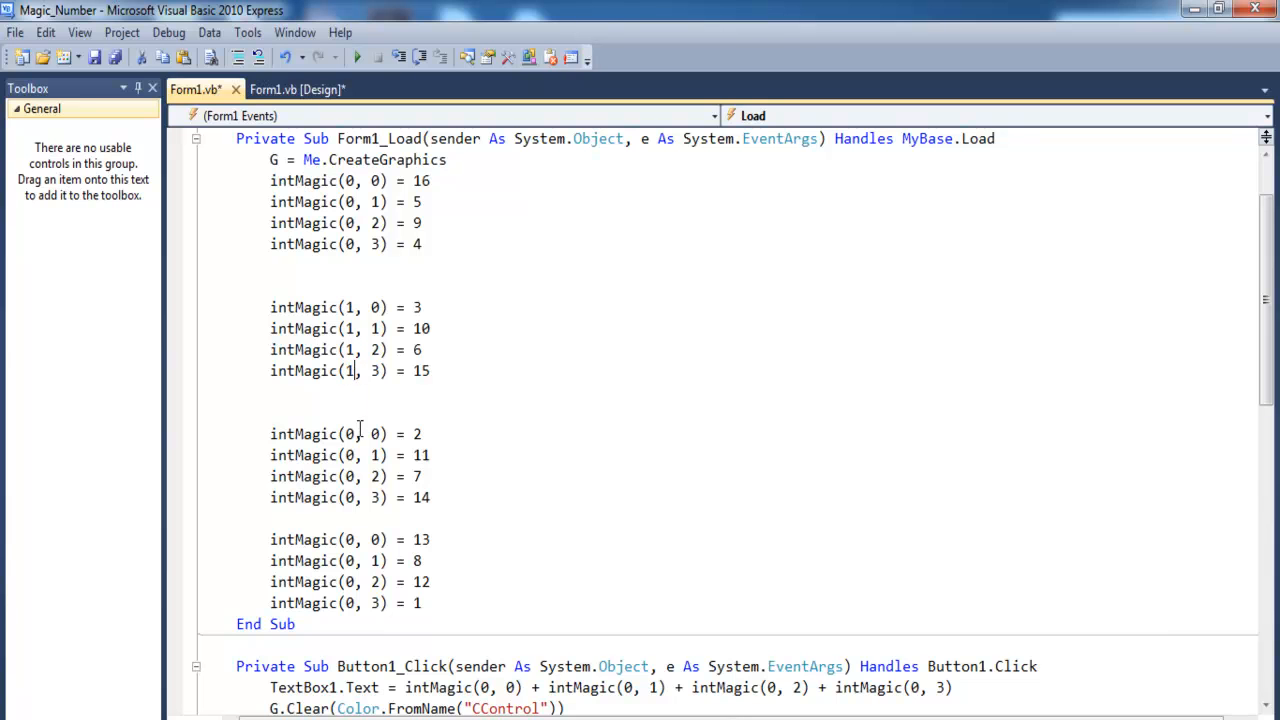
{"action": "type", "text": "2"}
{"action": "left_click", "coordinate": [350, 602]}
{"action": "type", "text": "3"}
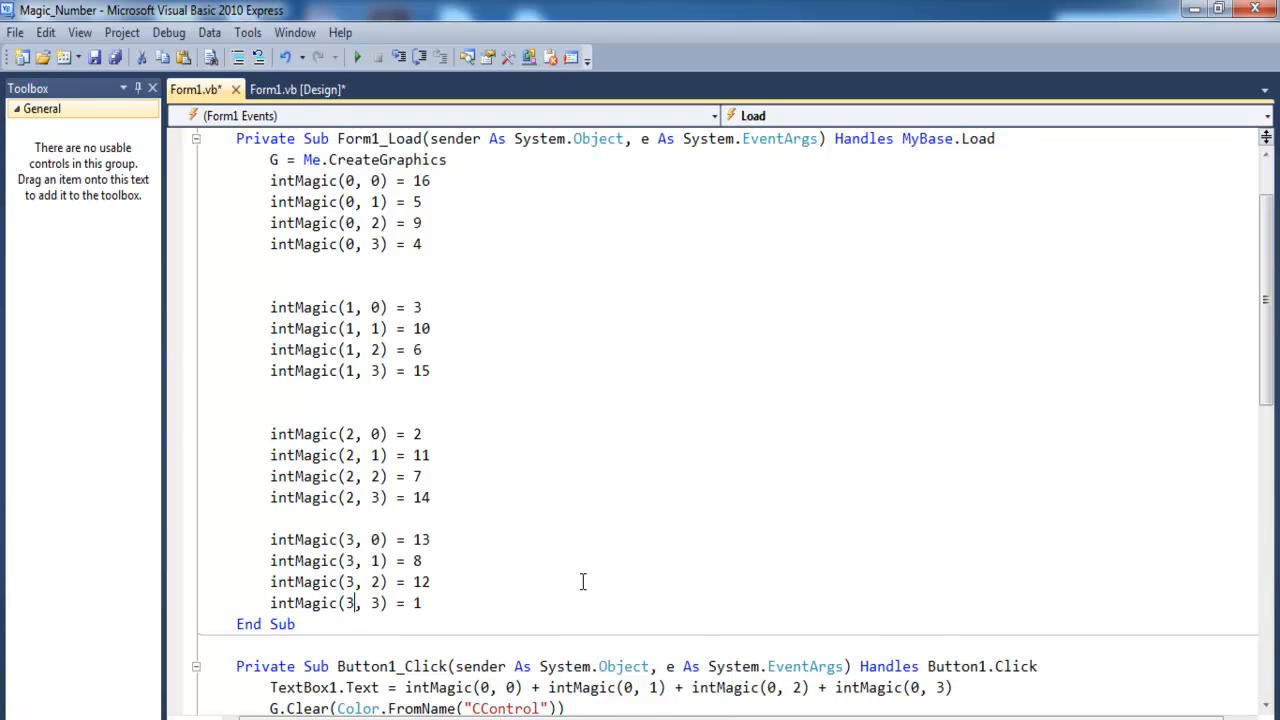
{"action": "scroll", "scroll_direction": "down", "scroll_amount": 3}
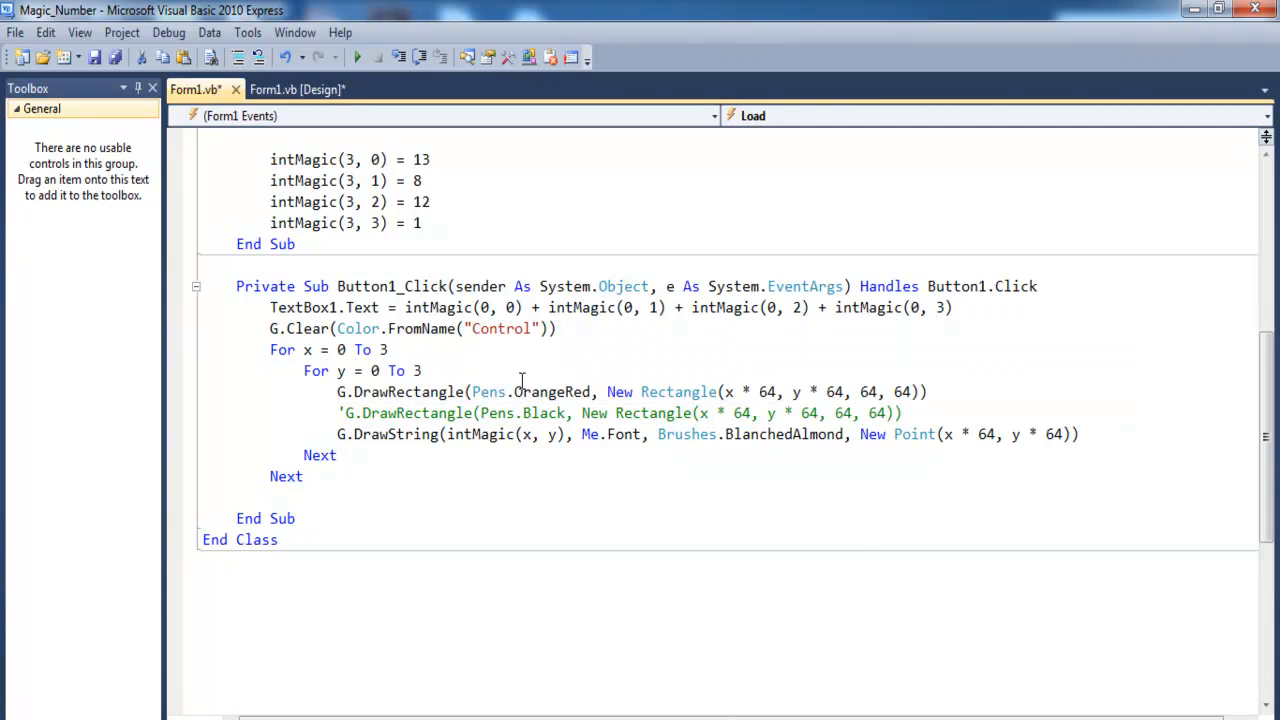
- Remove extra blank lines so the four row blocks sit one blank line apart
{"action": "scroll", "scroll_direction": "up", "scroll_amount": 3}
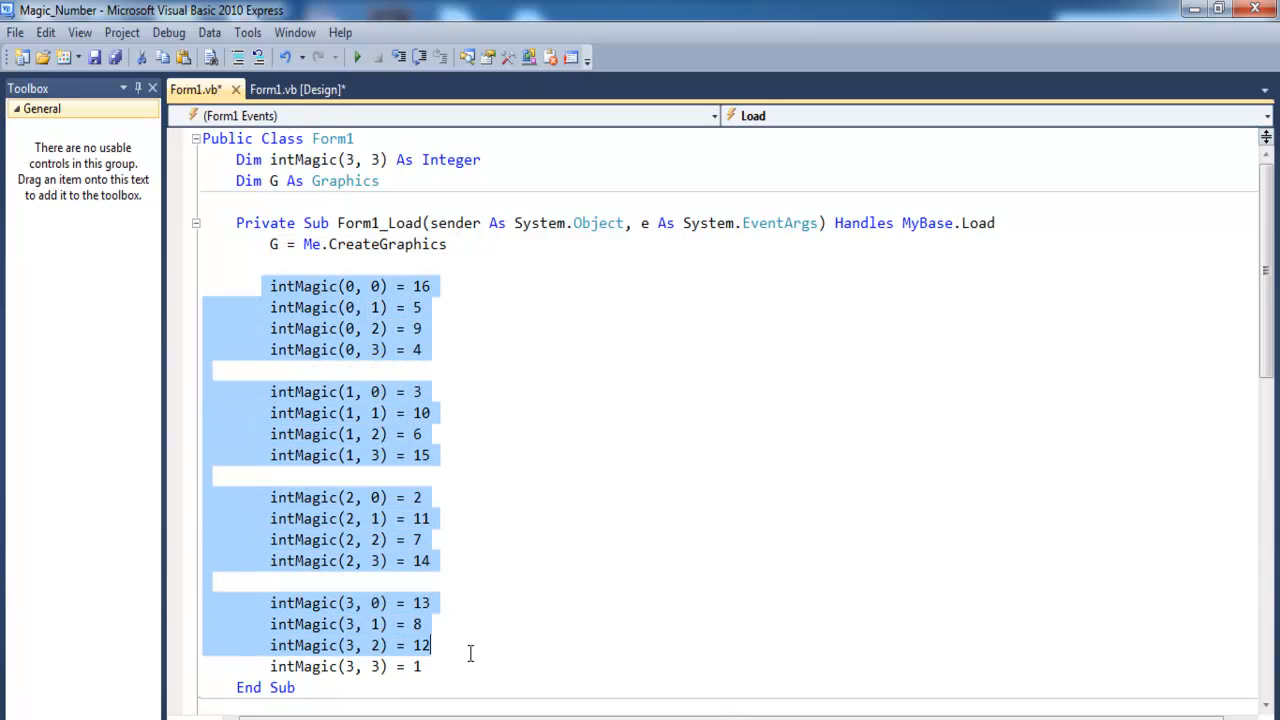
{"action": "left_click", "coordinate": [444, 288]}
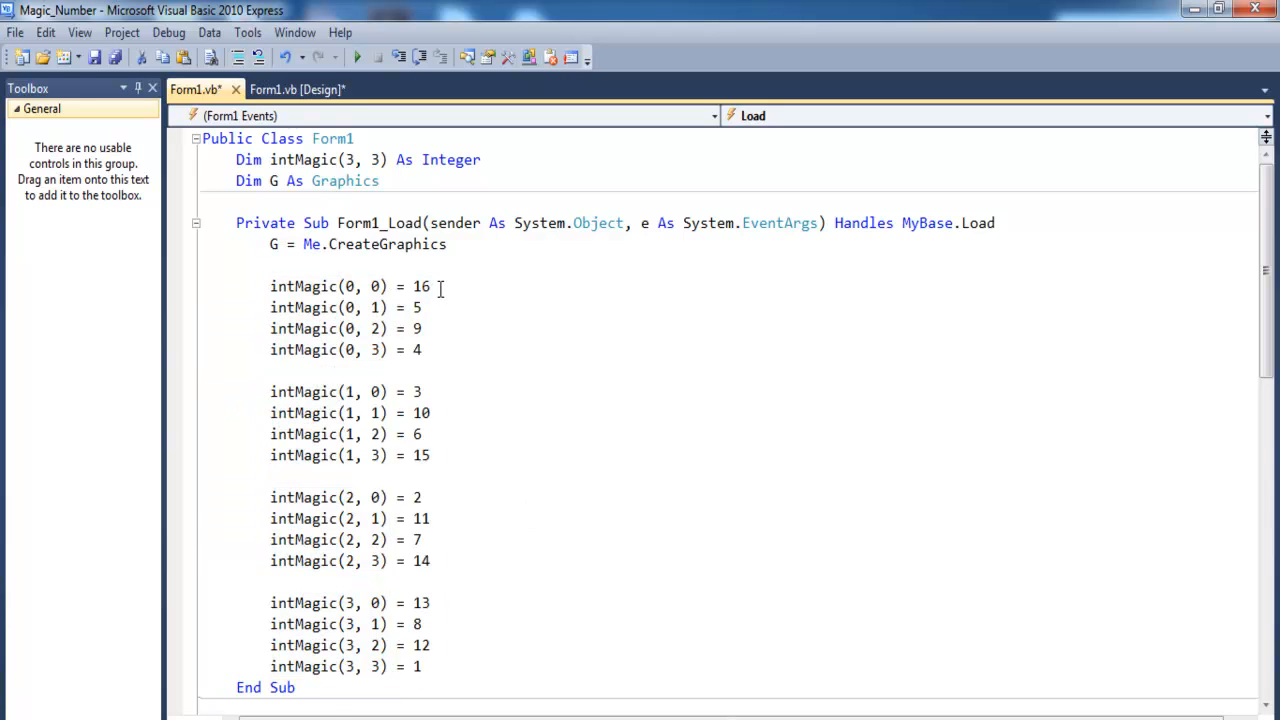
{"action": "scroll", "scroll_direction": "down", "scroll_amount": 3}
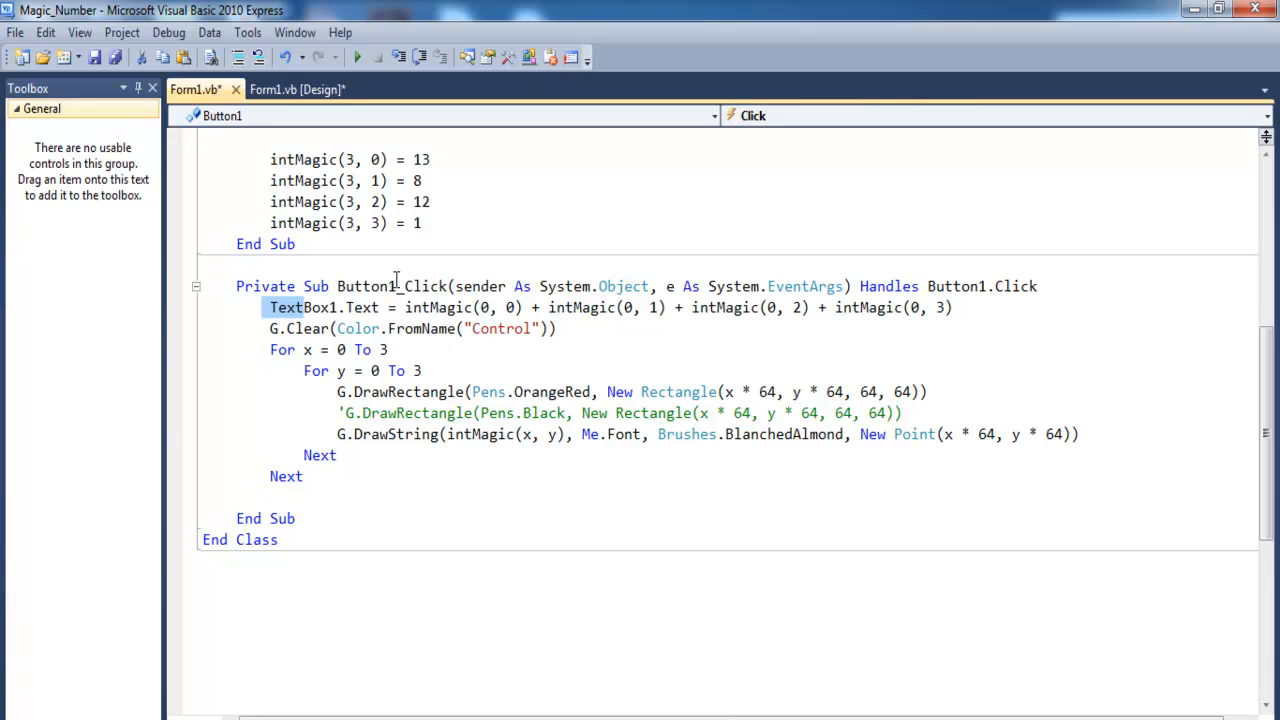
{"action": "mouse_move", "coordinate": [290, 308]}
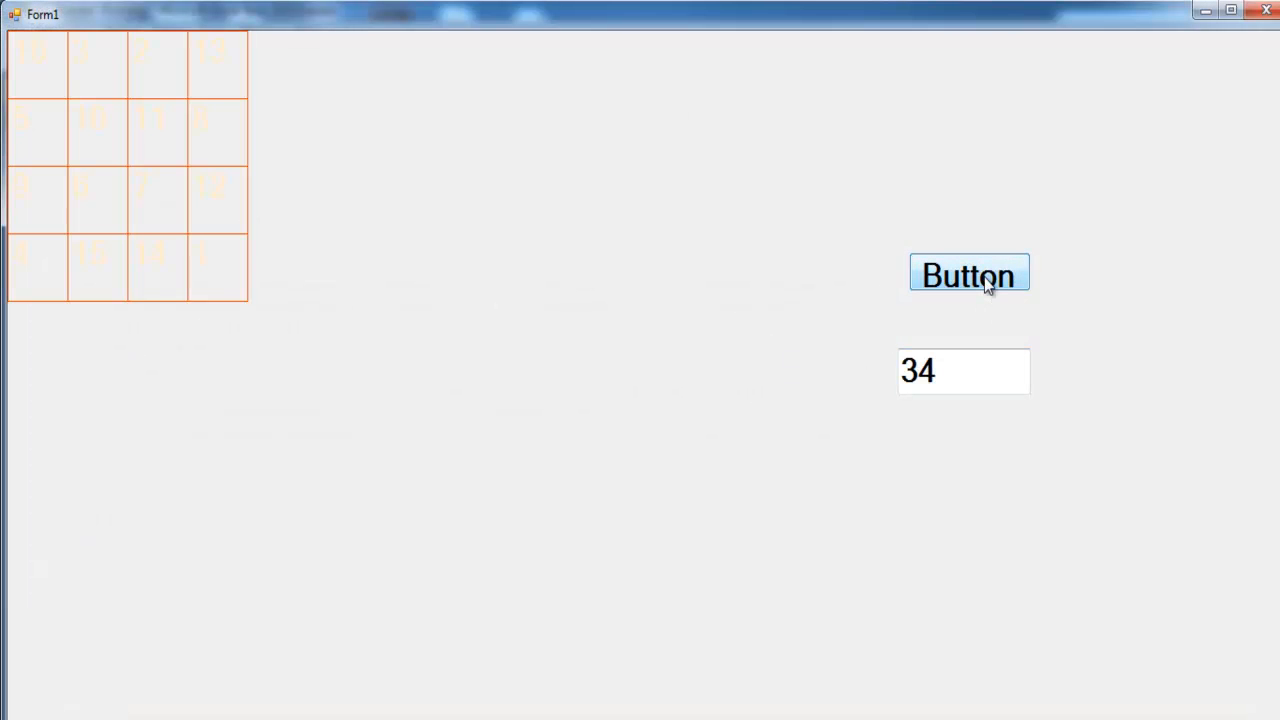
{"action": "mouse_move", "coordinate": [444, 326]}
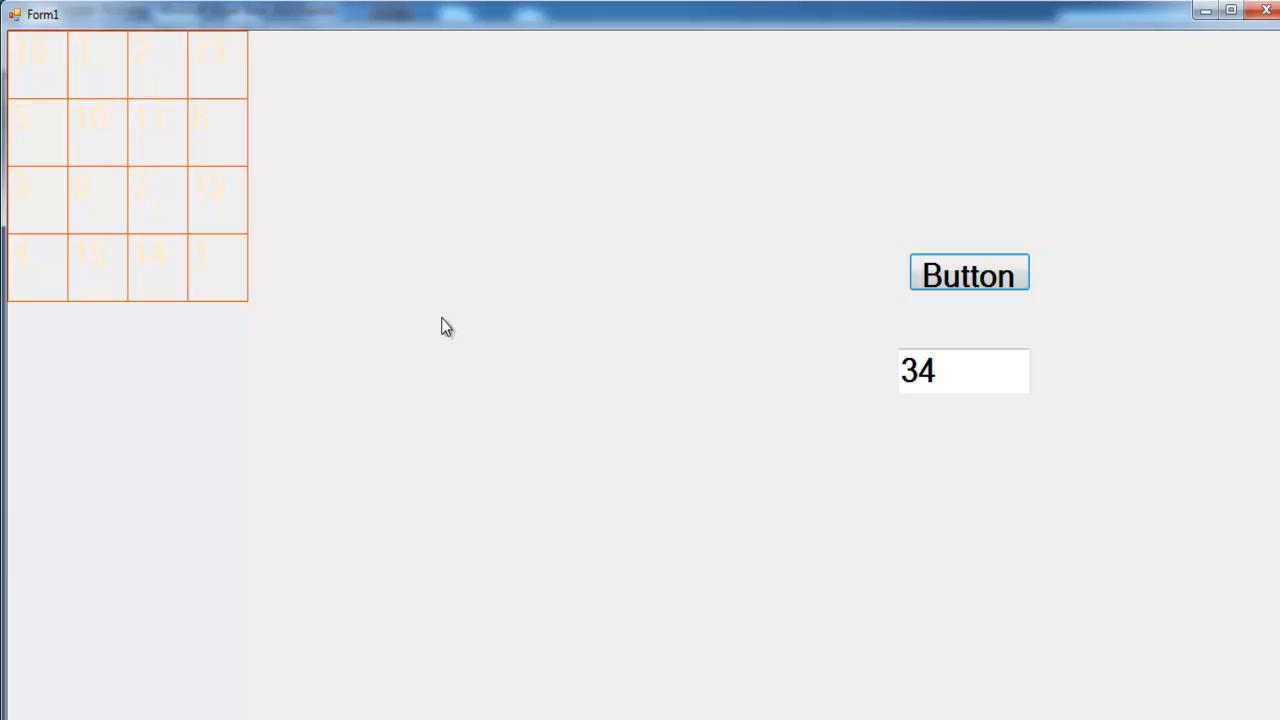
{"action": "mouse_move", "coordinate": [398, 132]}
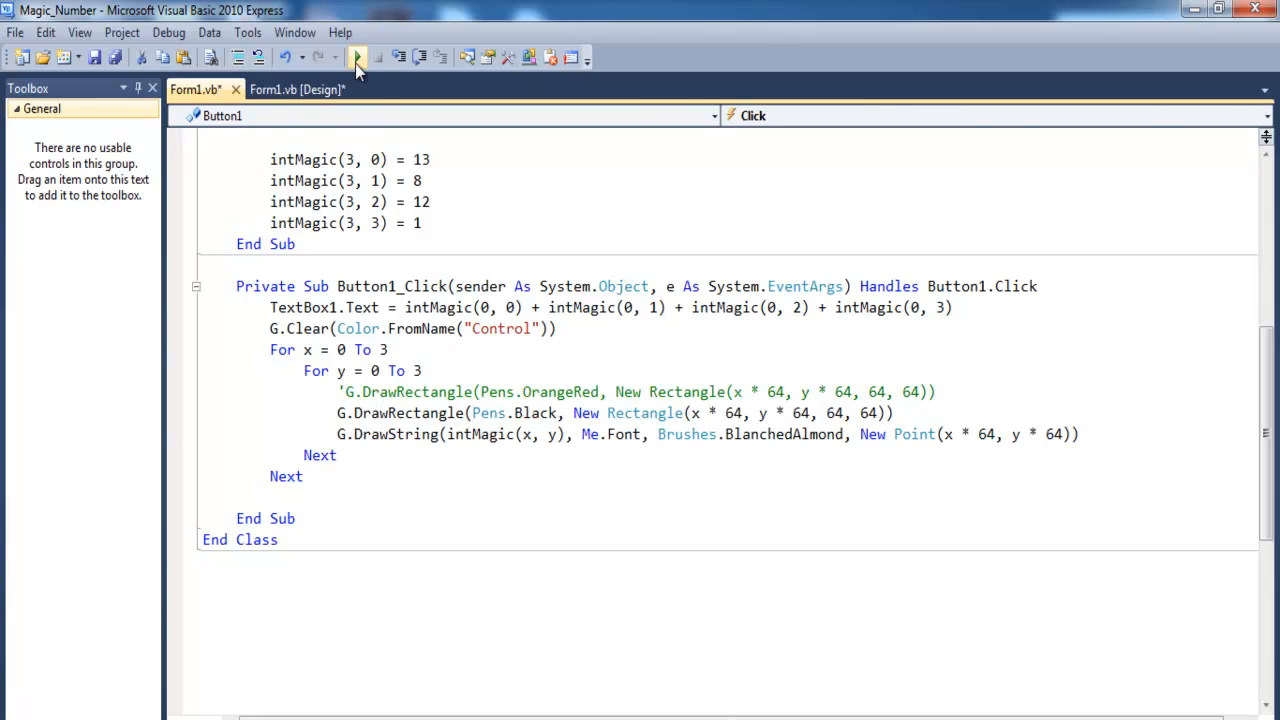
- Run the app, draw the square with black grid lines and sum 34, then close Form1
{"action": "left_click", "coordinate": [356, 56]}
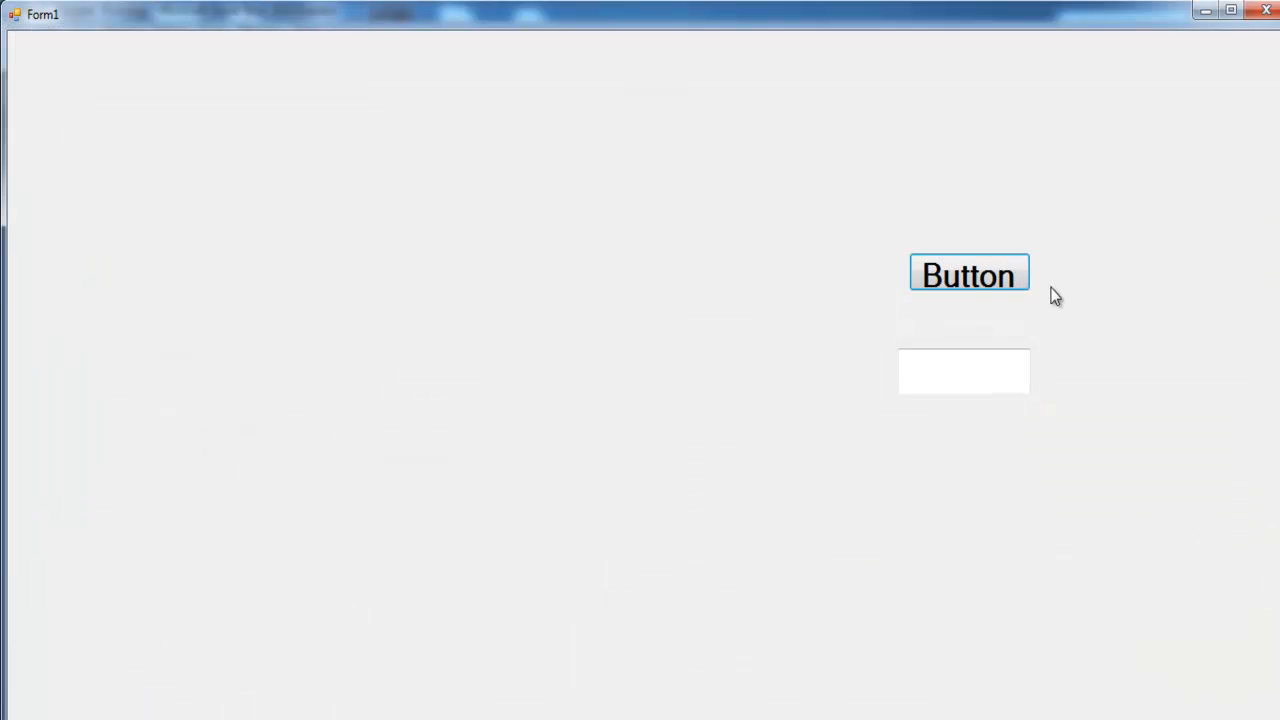
{"action": "left_click", "coordinate": [968, 274]}
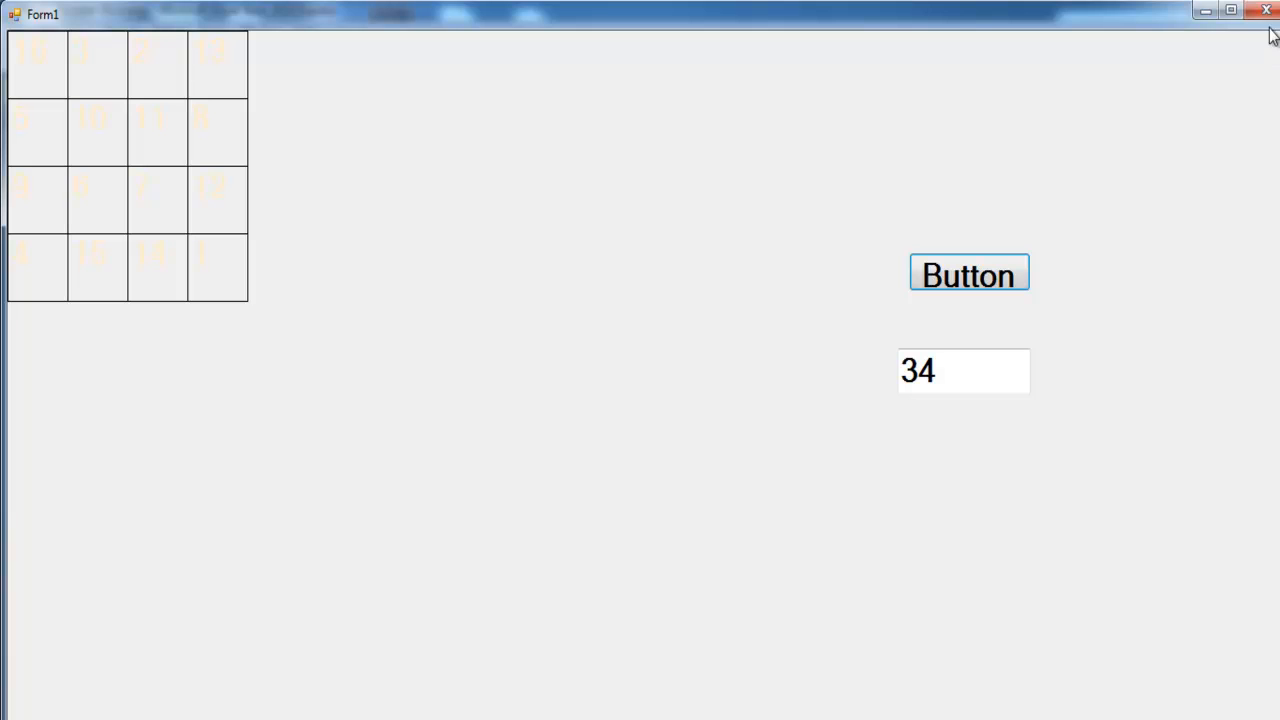
{"action": "mouse_move", "coordinate": [1268, 12]}
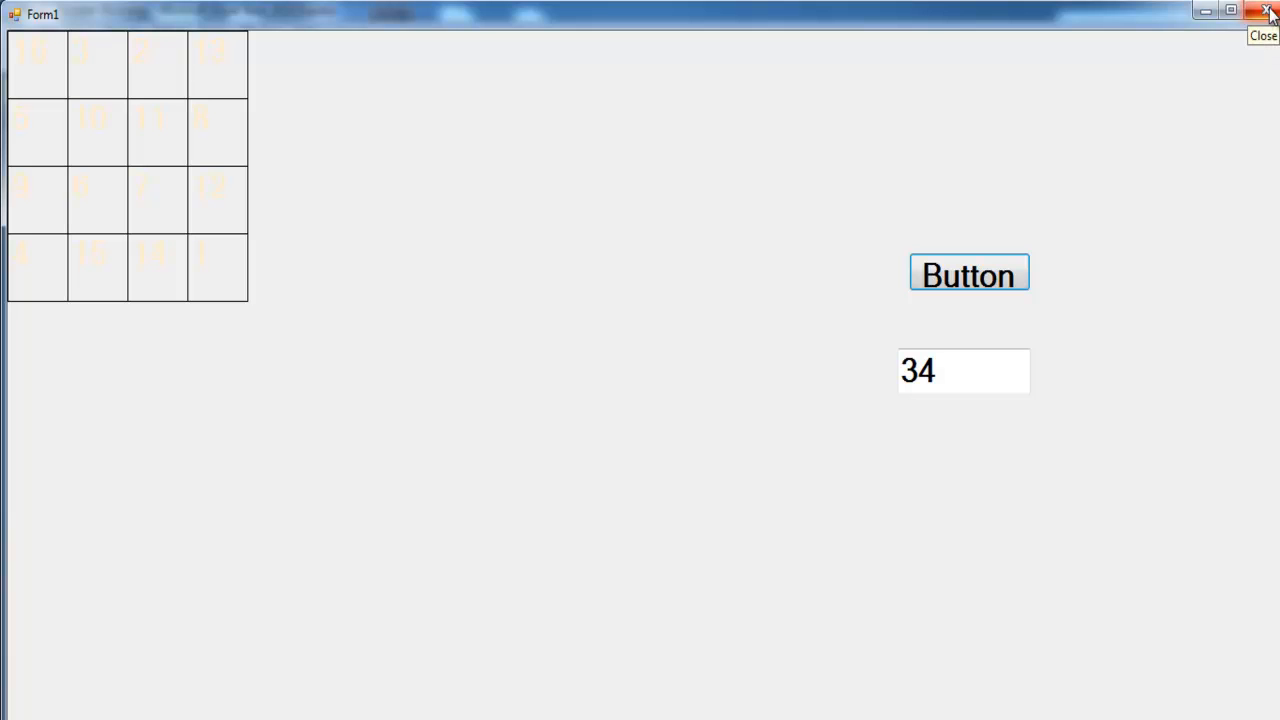
{"action": "left_click", "coordinate": [1270, 12]}
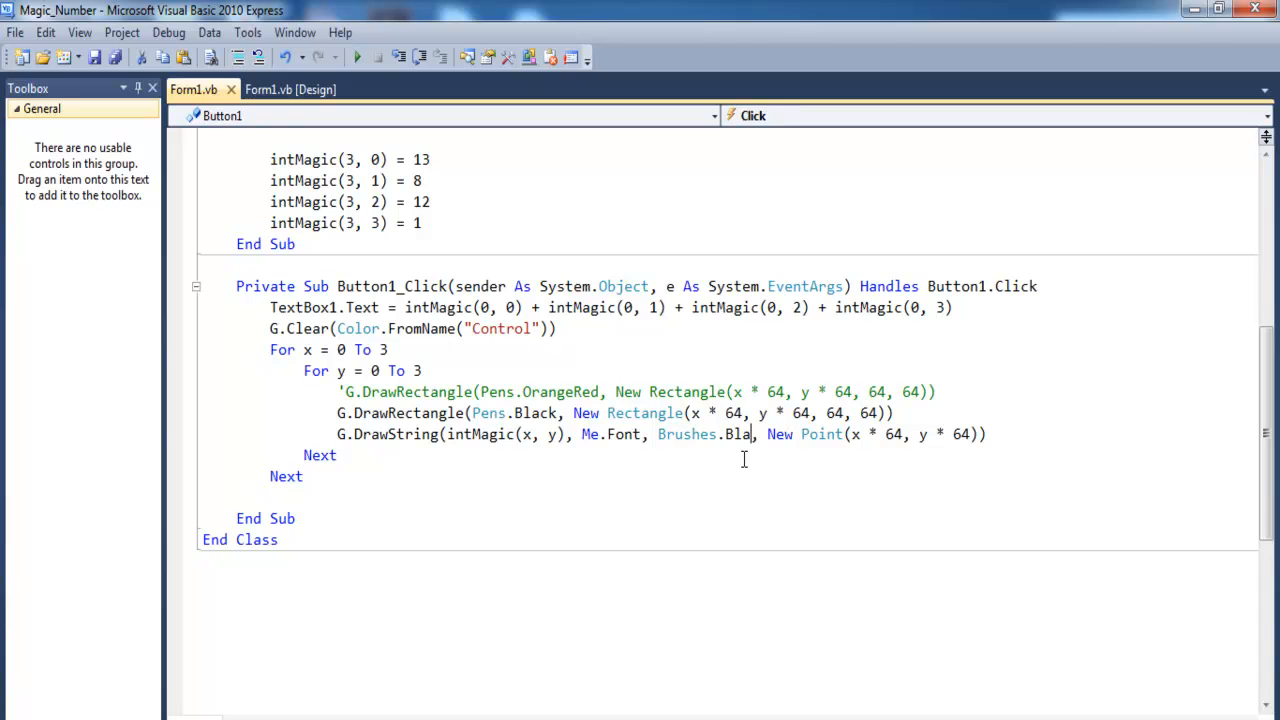
- Finish retyping the number brush back in Button1_Click
{"action": "type", "text": "ck"}
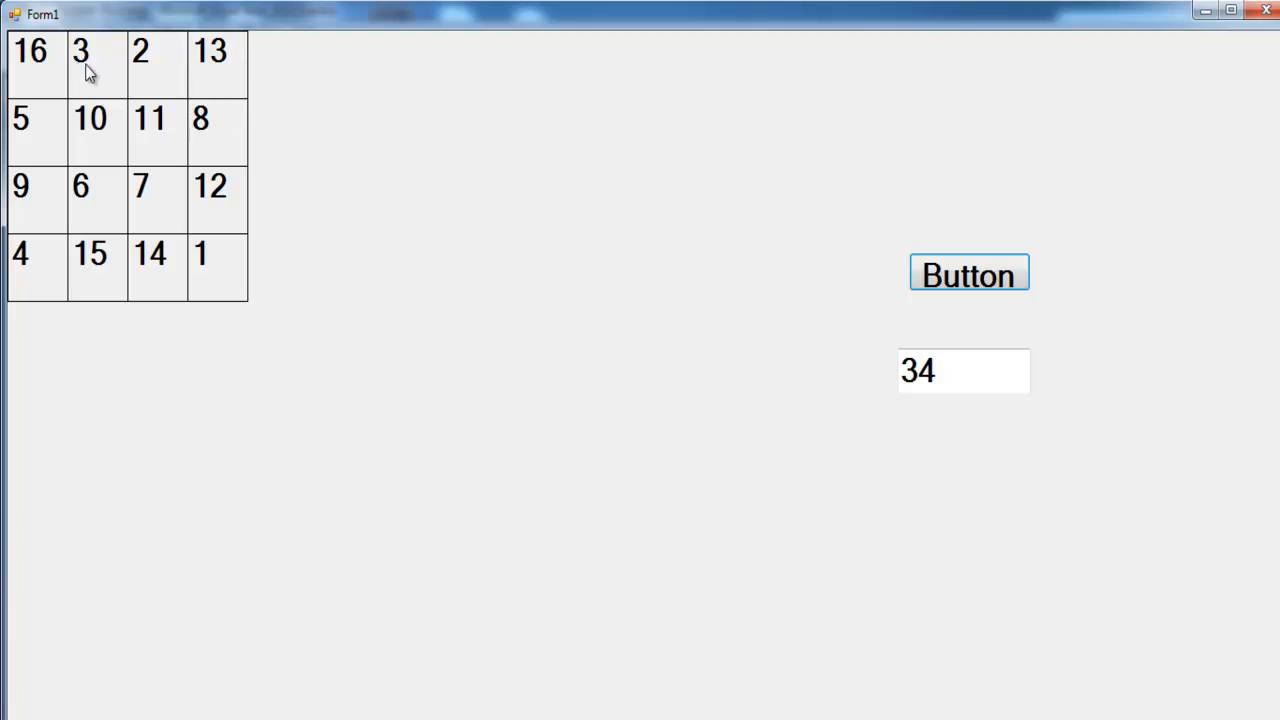
{"action": "mouse_move", "coordinate": [38, 104]}
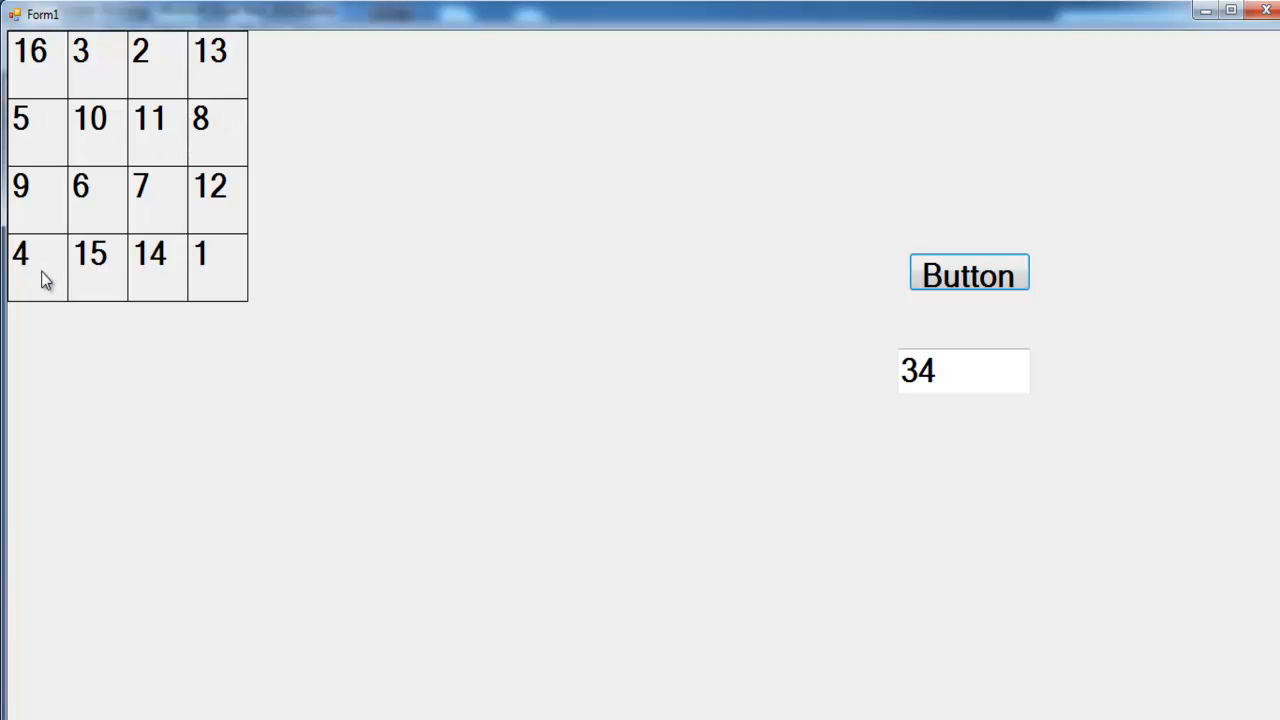
{"action": "mouse_move", "coordinate": [230, 244]}
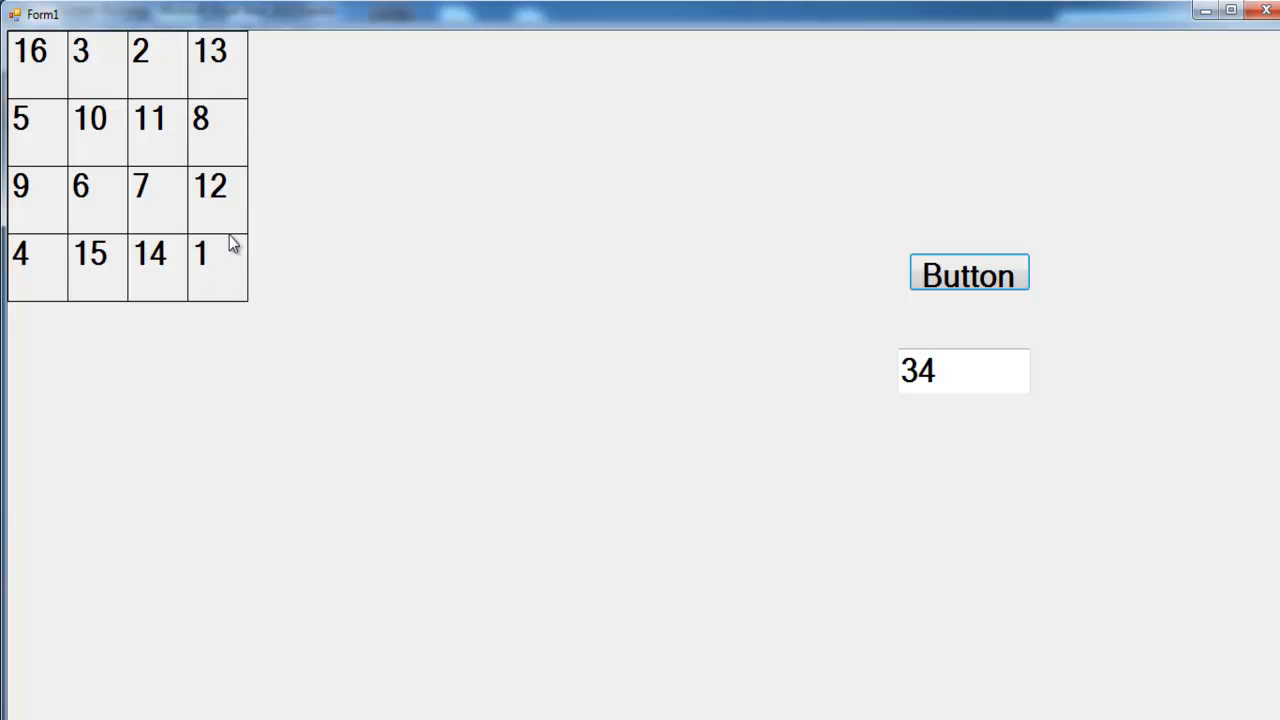
{"action": "mouse_move", "coordinate": [112, 144]}
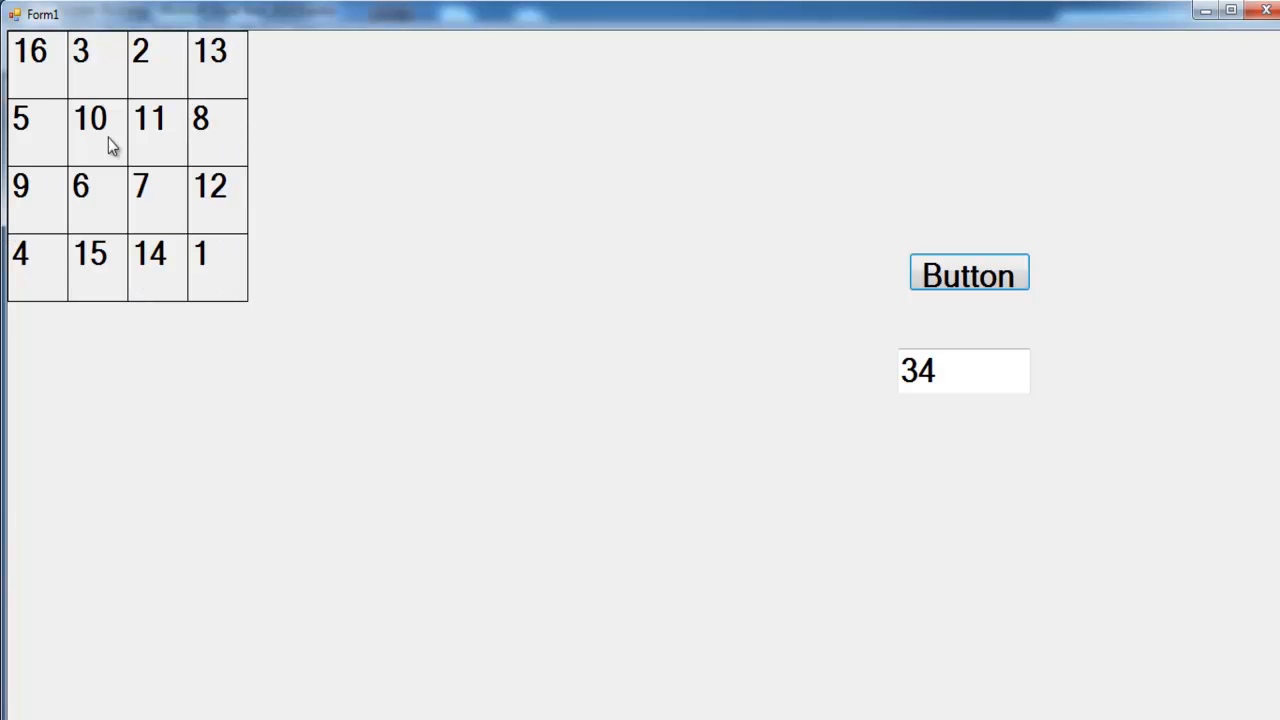
{"action": "mouse_move", "coordinate": [114, 206]}
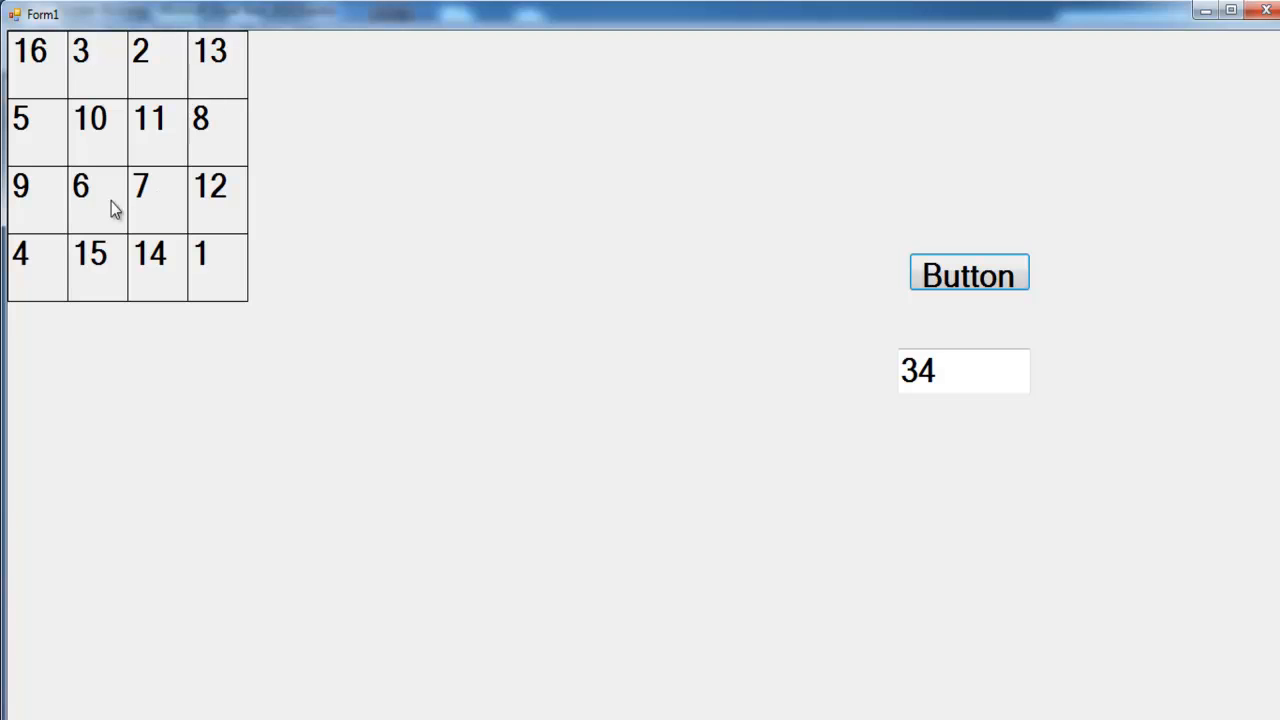
{"action": "mouse_move", "coordinate": [80, 144]}
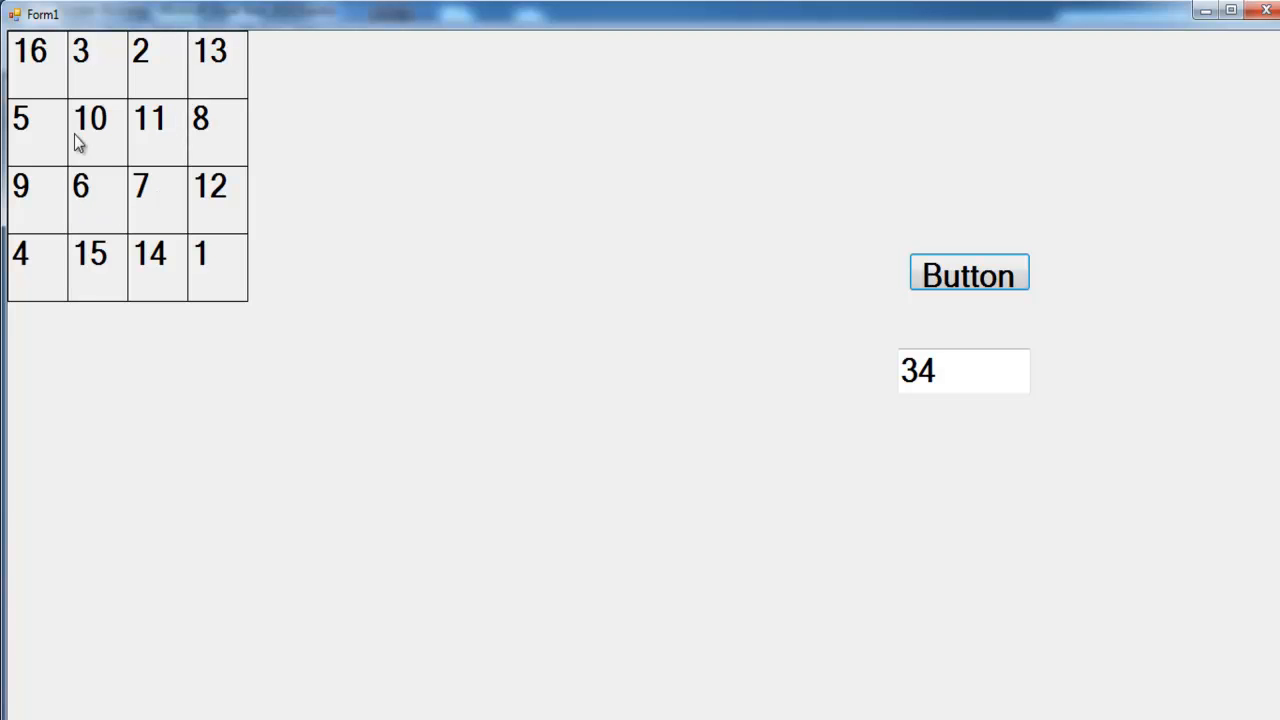
{"action": "mouse_move", "coordinate": [116, 178]}
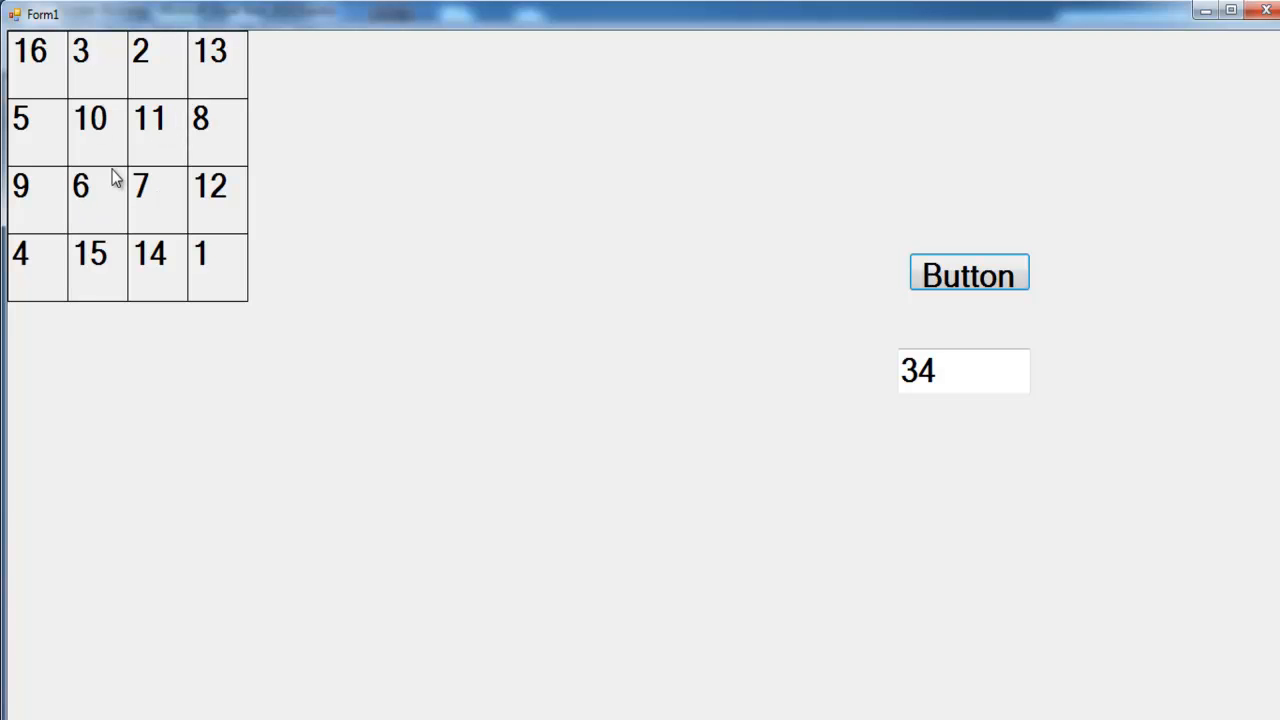
{"action": "mouse_move", "coordinate": [158, 192]}
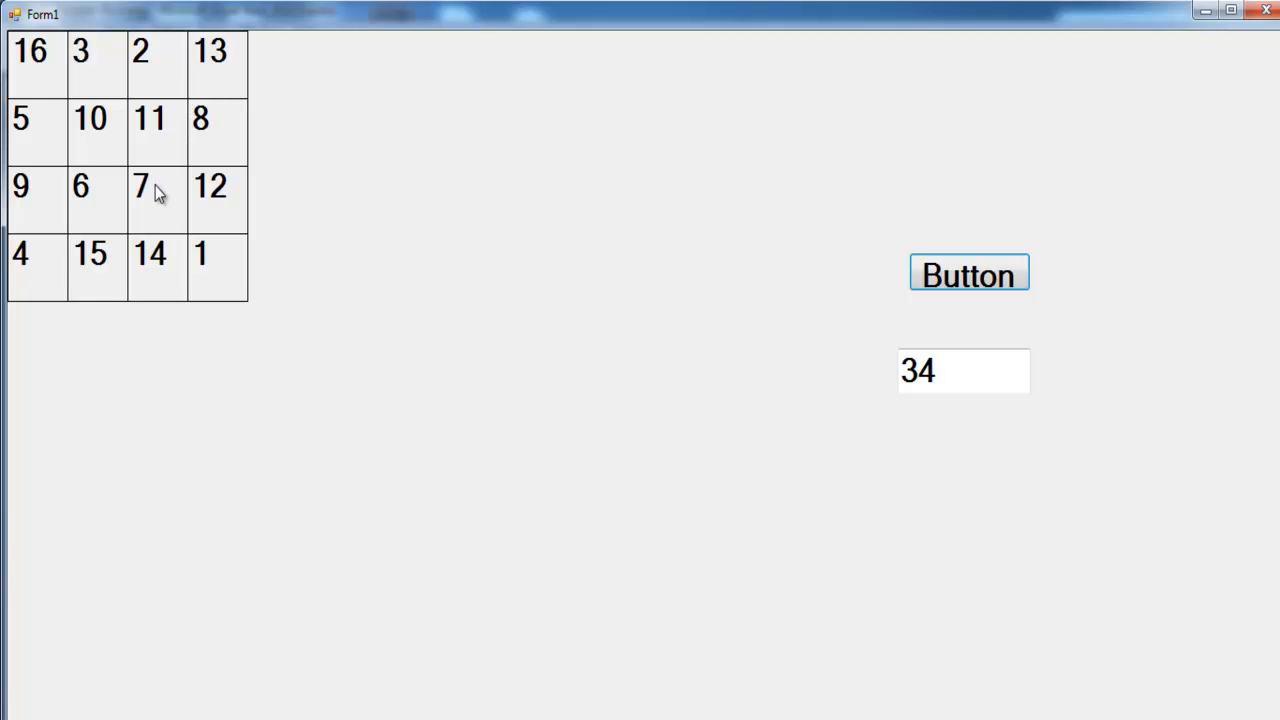
{"action": "mouse_move", "coordinate": [648, 668]}
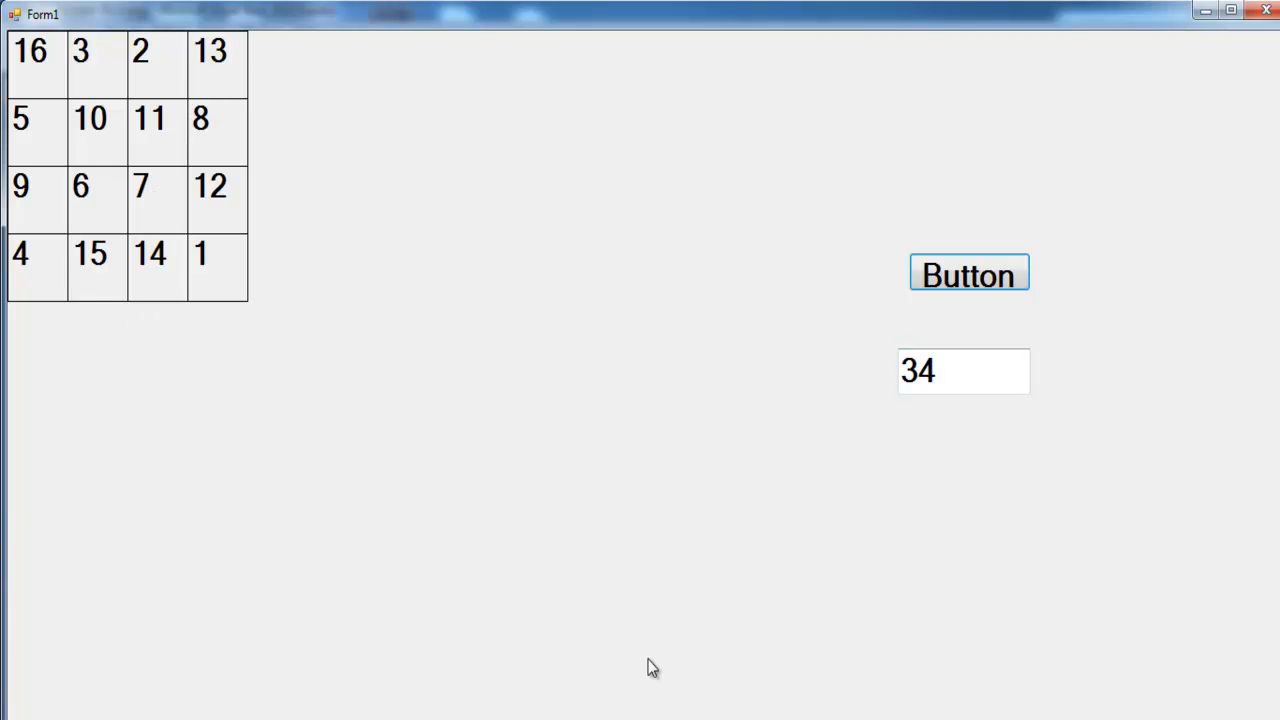
{"action": "mouse_move", "coordinate": [472, 560]}
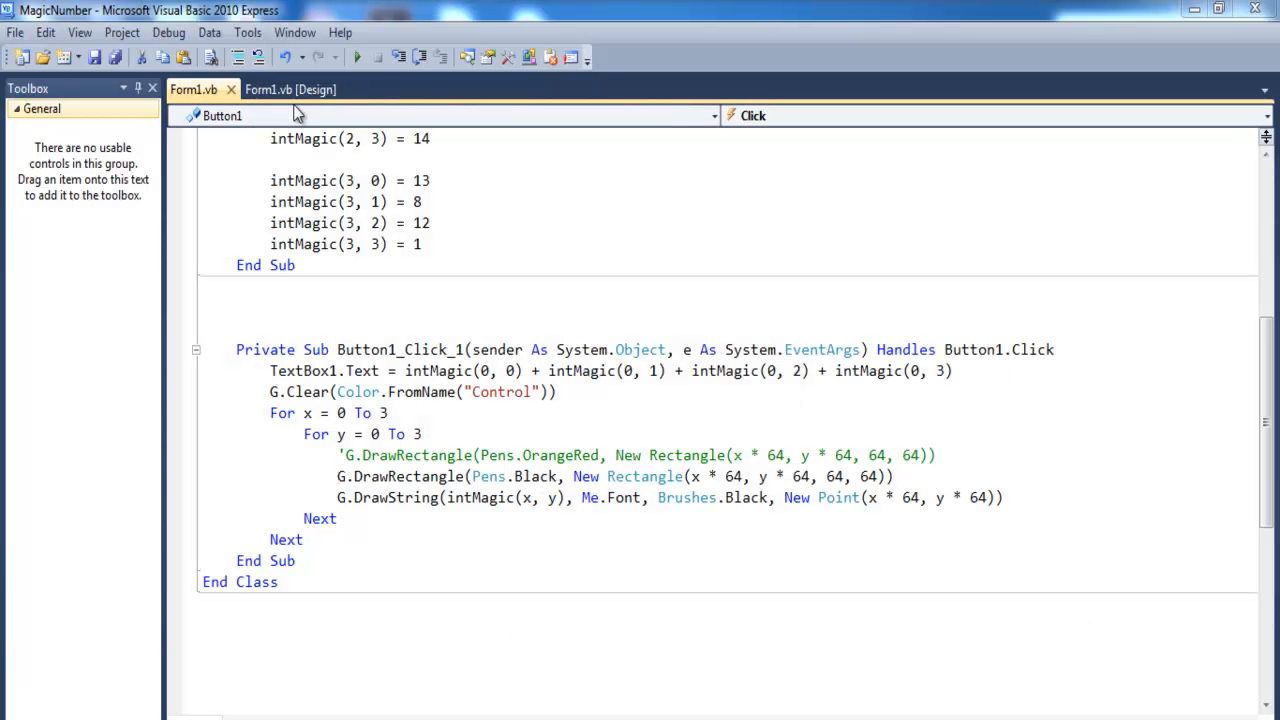
- Add a heading label to Form1 with its Text set to 'Magic Number'
{"action": "left_click", "coordinate": [290, 88]}
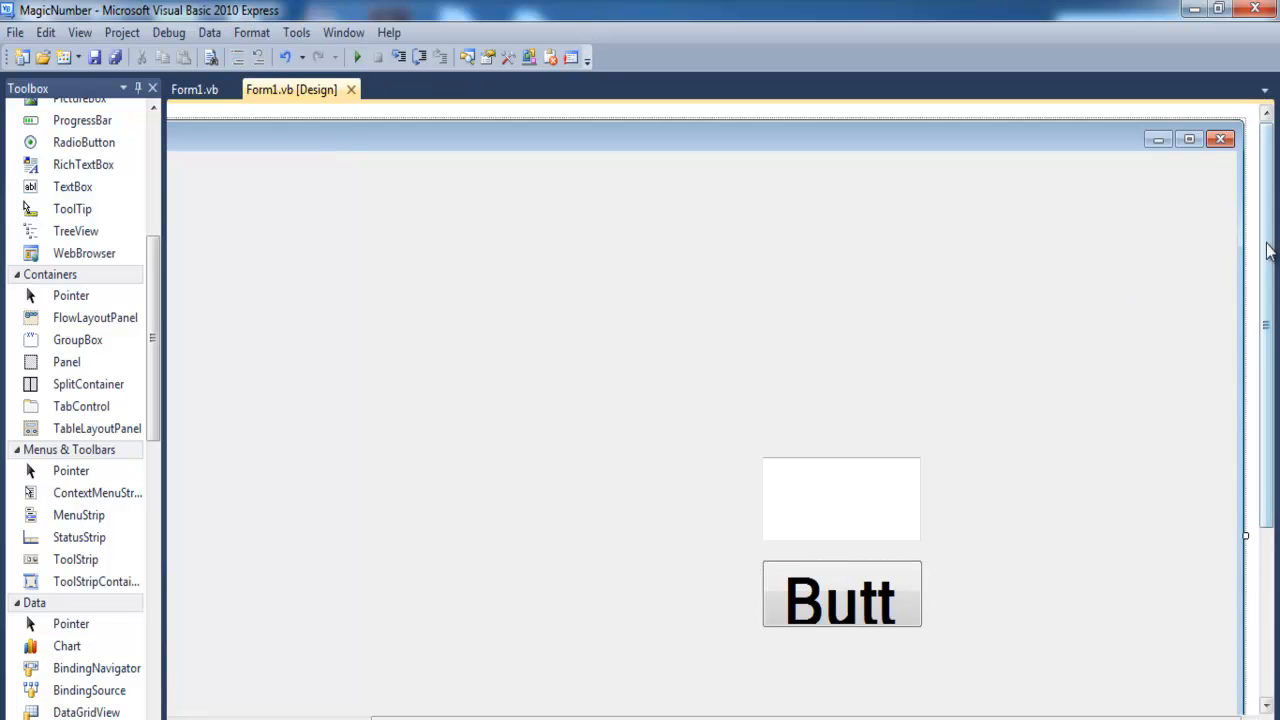
{"action": "scroll", "scroll_direction": "up", "scroll_amount": 3}
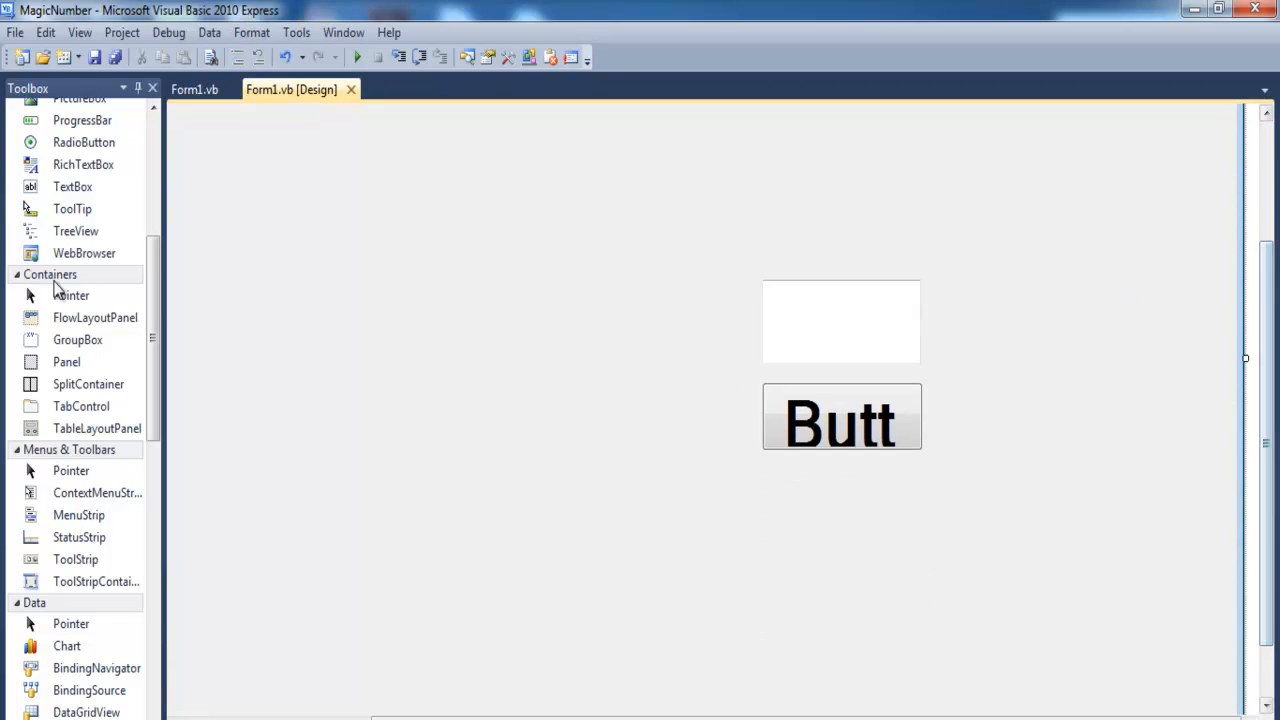
{"action": "scroll", "scroll_direction": "up", "scroll_amount": 3}
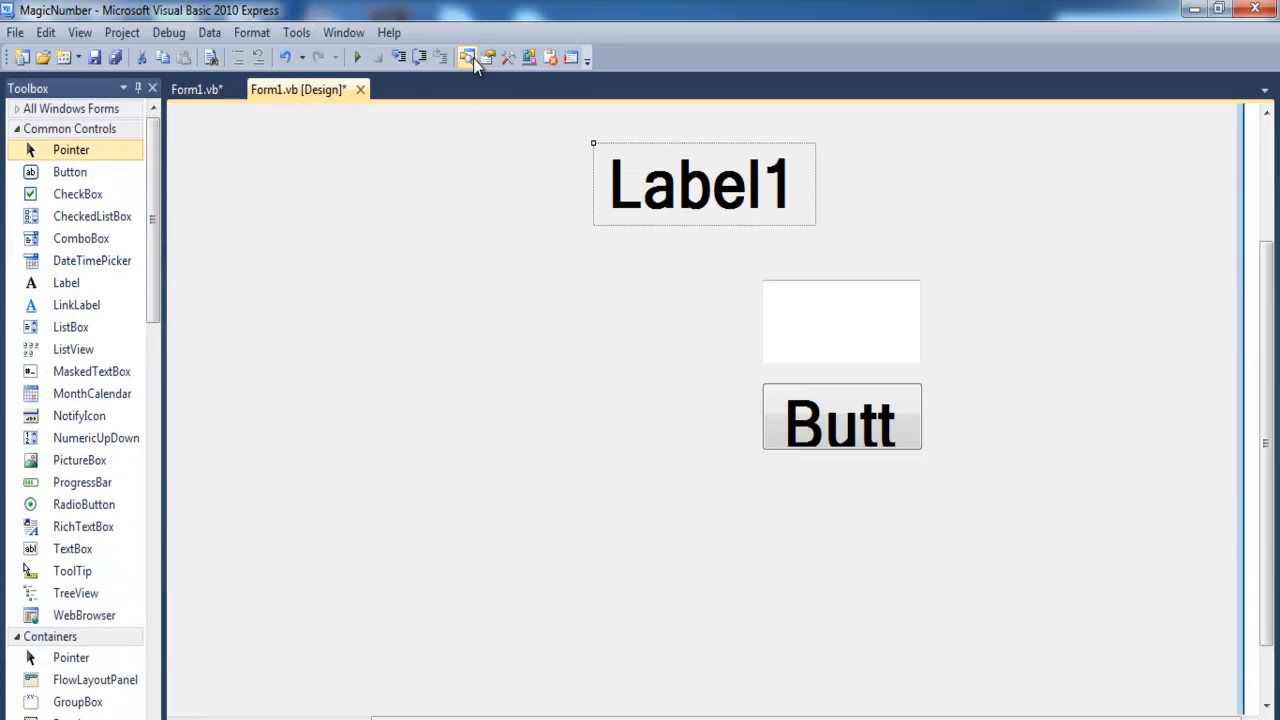
{"action": "left_click", "coordinate": [704, 184]}
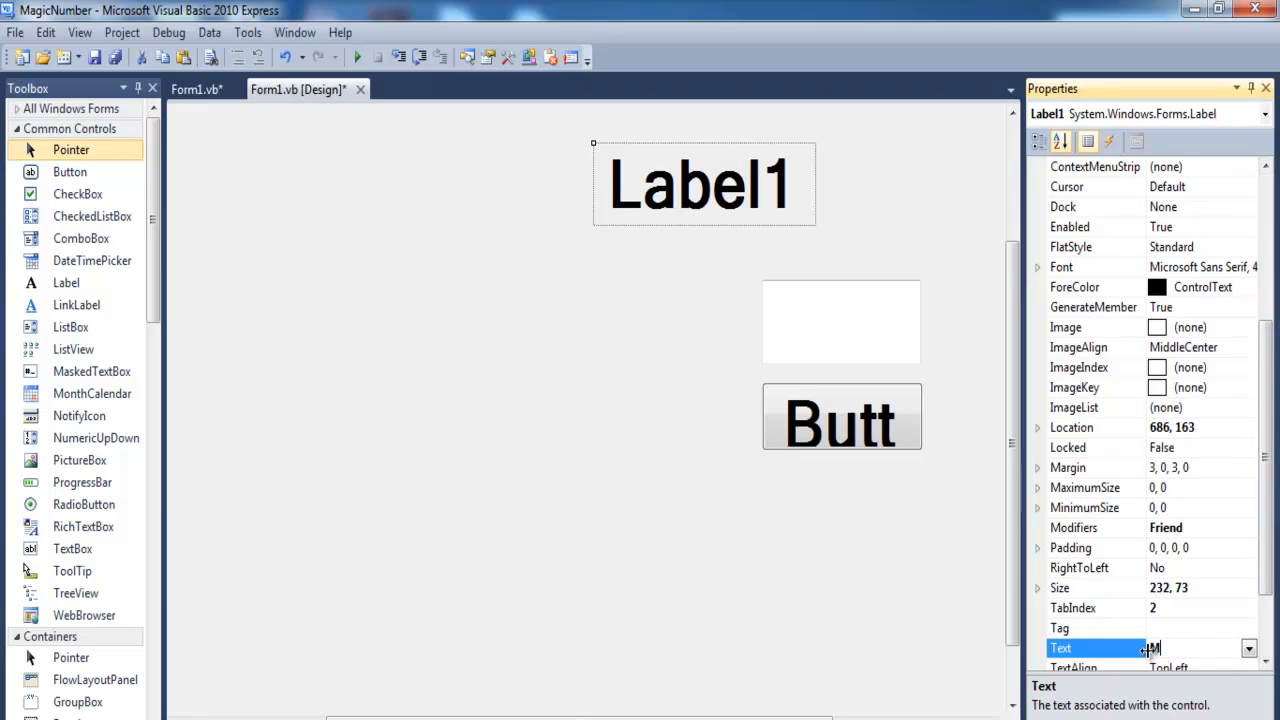
{"action": "type", "text": "Magic Number"}
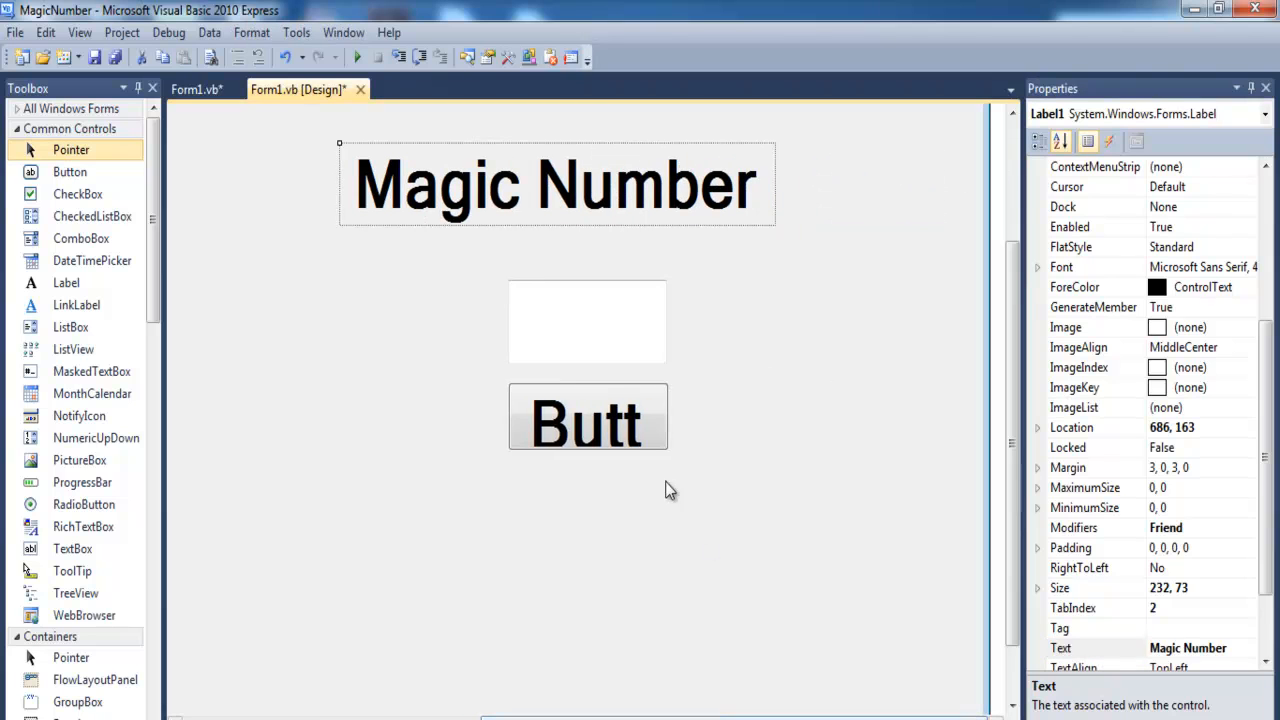
- Set Button1's Text to 'Number' and select the form's Font property
{"action": "left_click", "coordinate": [588, 416]}
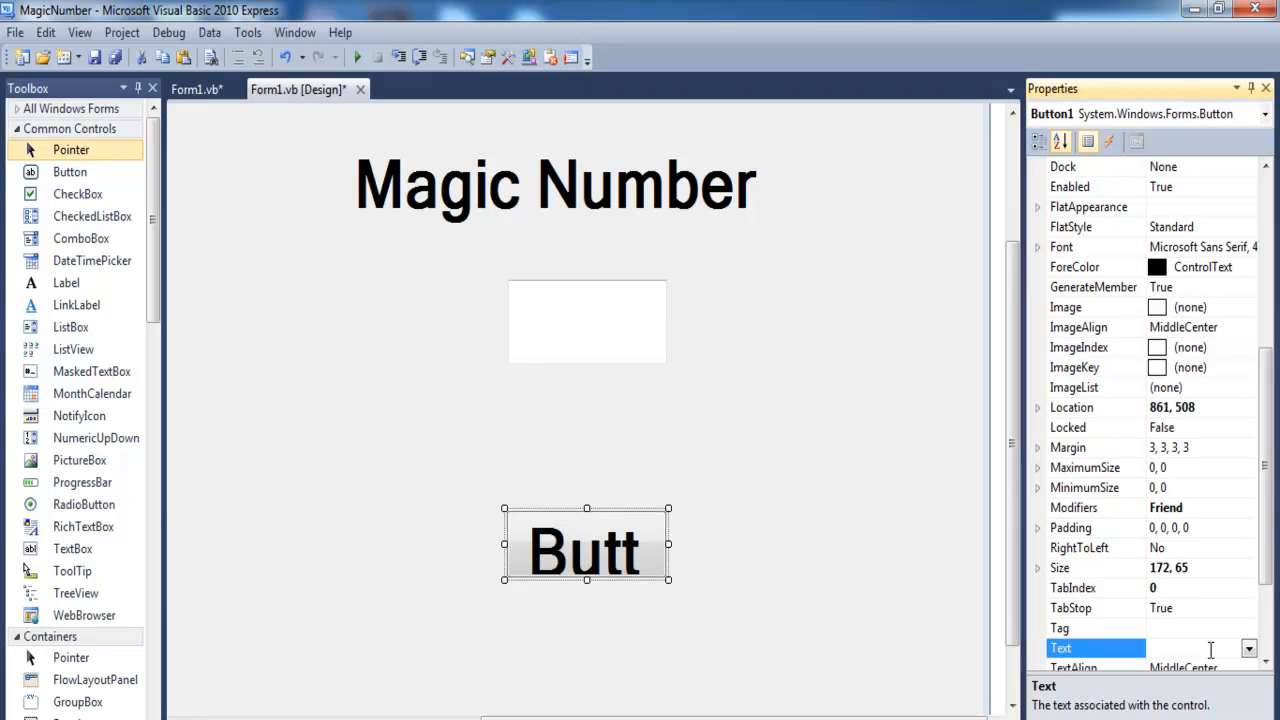
{"action": "type", "text": "Numb"}
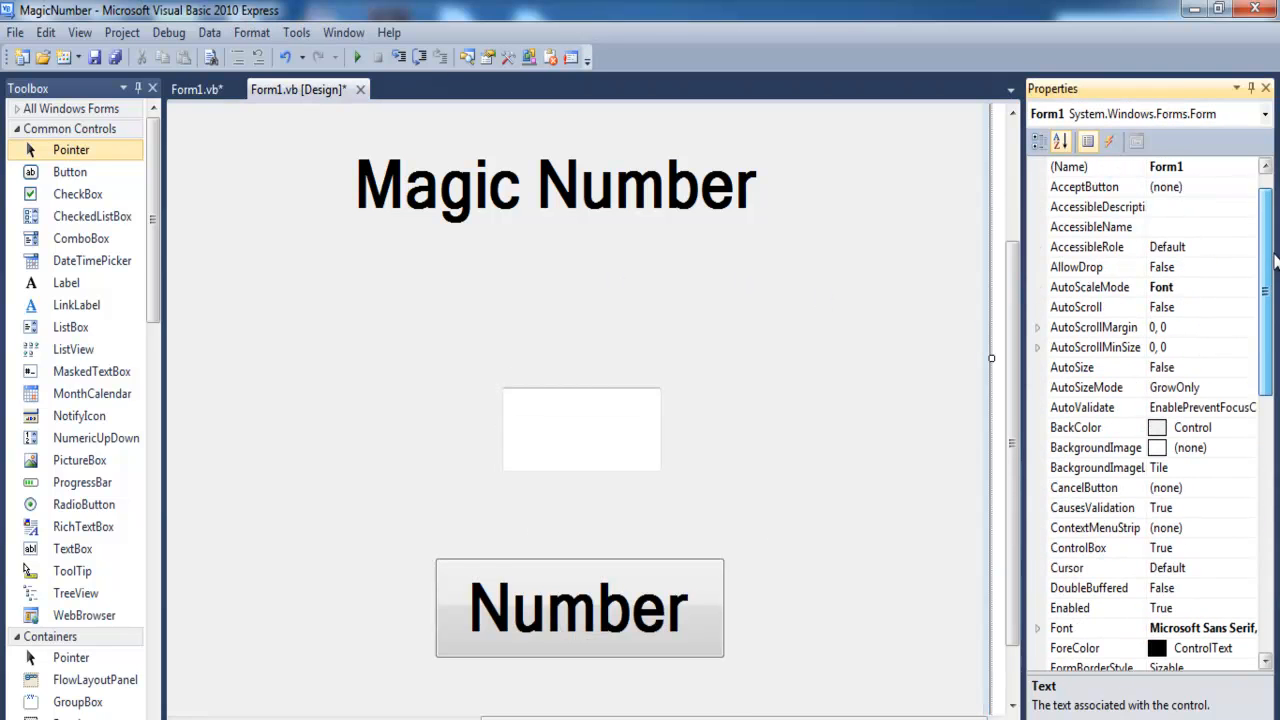
{"action": "scroll", "scroll_direction": "down", "scroll_amount": 3}
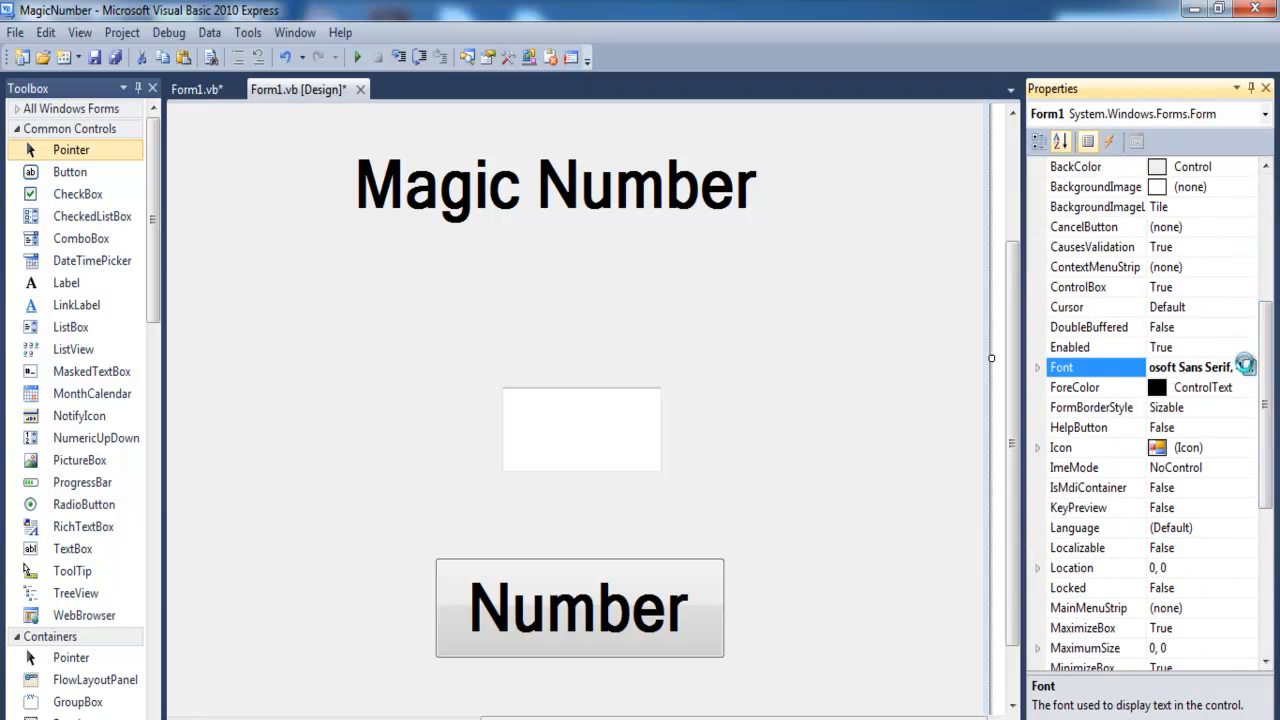
{"action": "left_click", "coordinate": [1244, 368]}
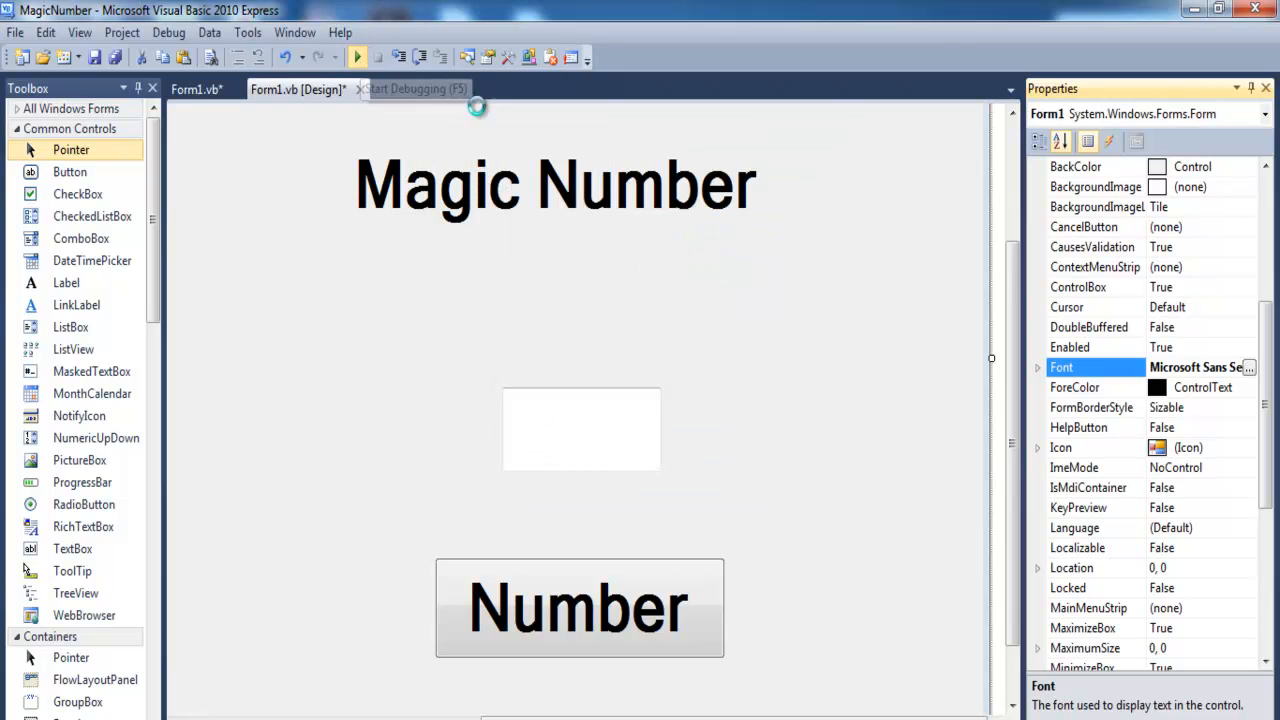
{"action": "left_click", "coordinate": [356, 56]}
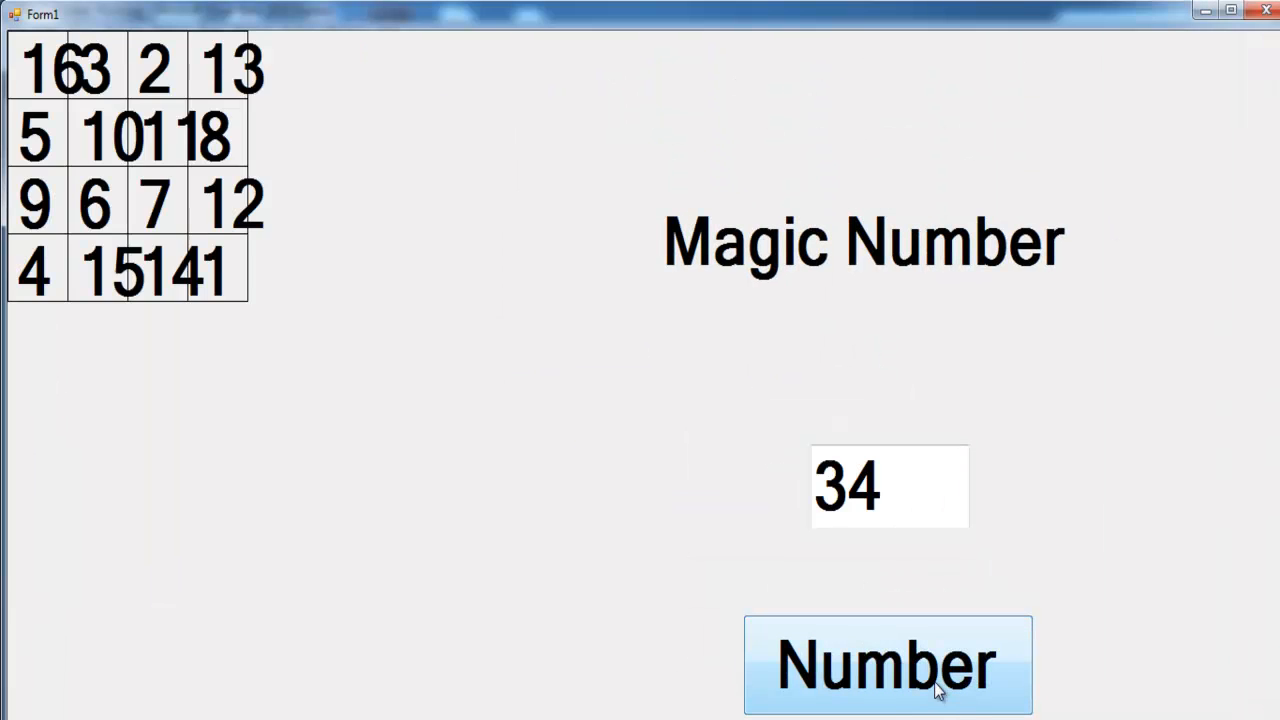
{"action": "mouse_move", "coordinate": [250, 258]}
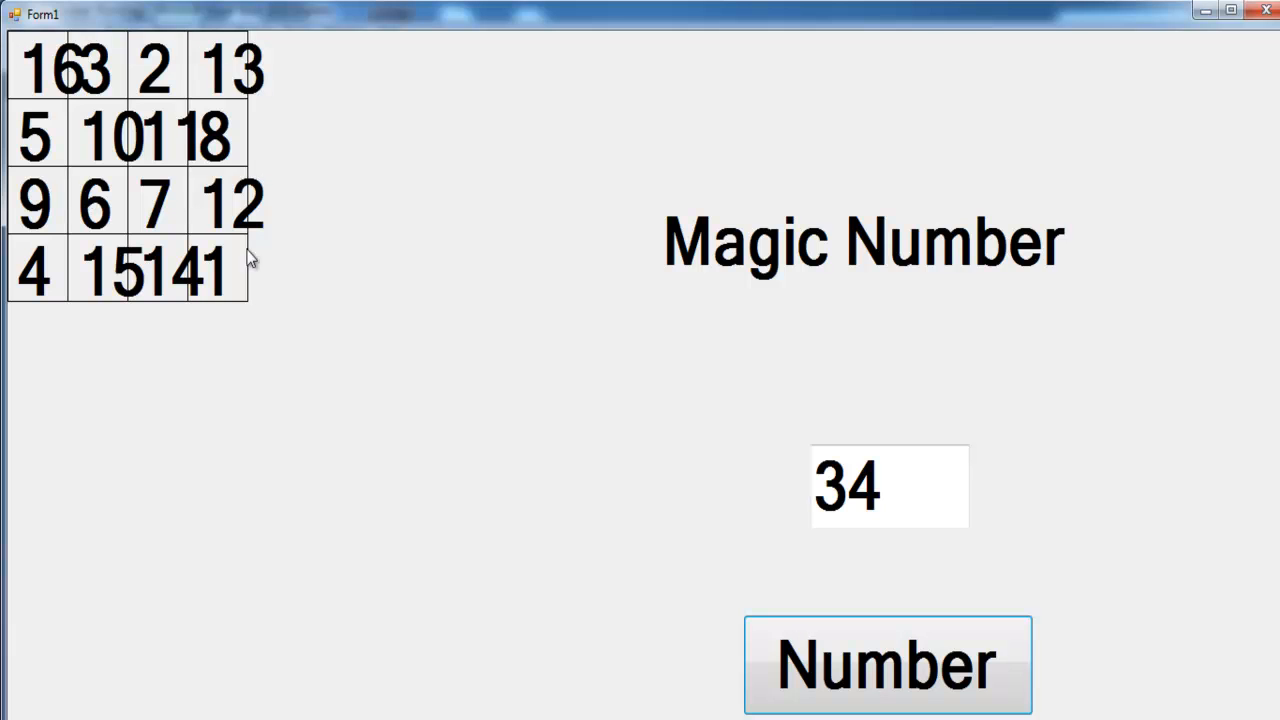
{"action": "mouse_move", "coordinate": [1276, 94]}
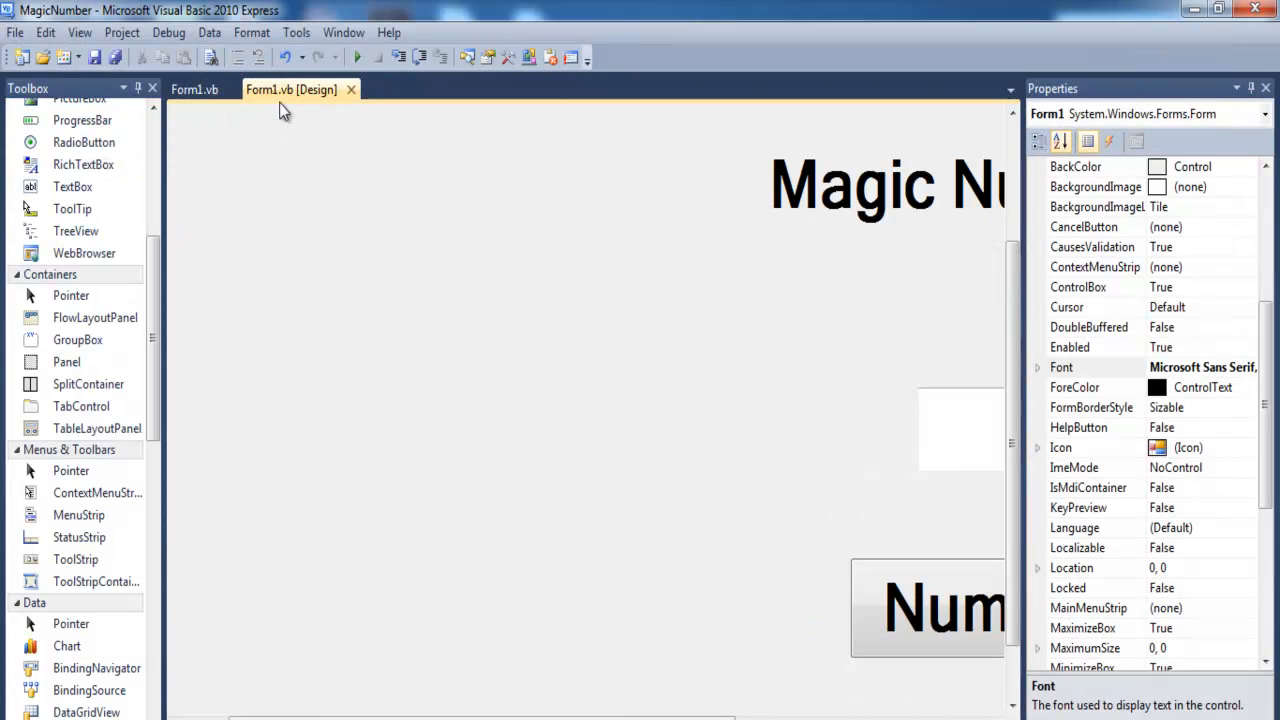
- Replace the 64 values in the DrawRectangle and DrawString lines with 128, then close the test form
{"action": "left_click", "coordinate": [194, 88]}
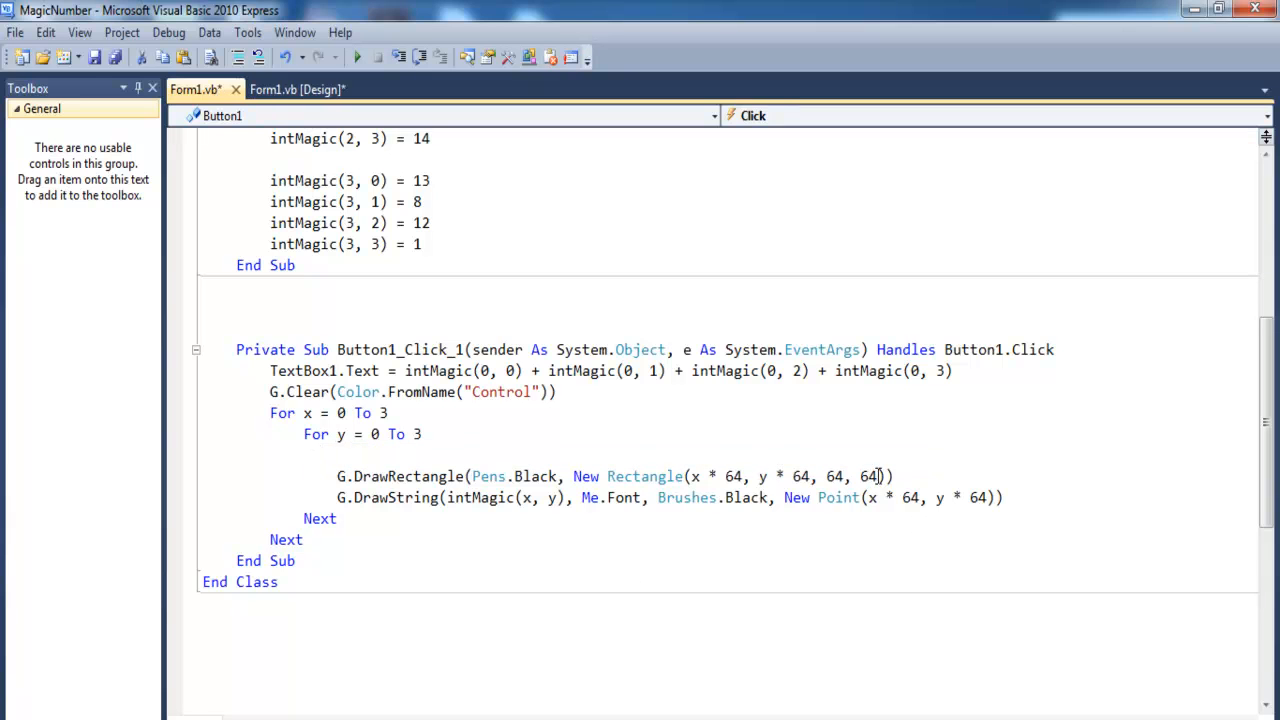
{"action": "double_click", "coordinate": [866, 476]}
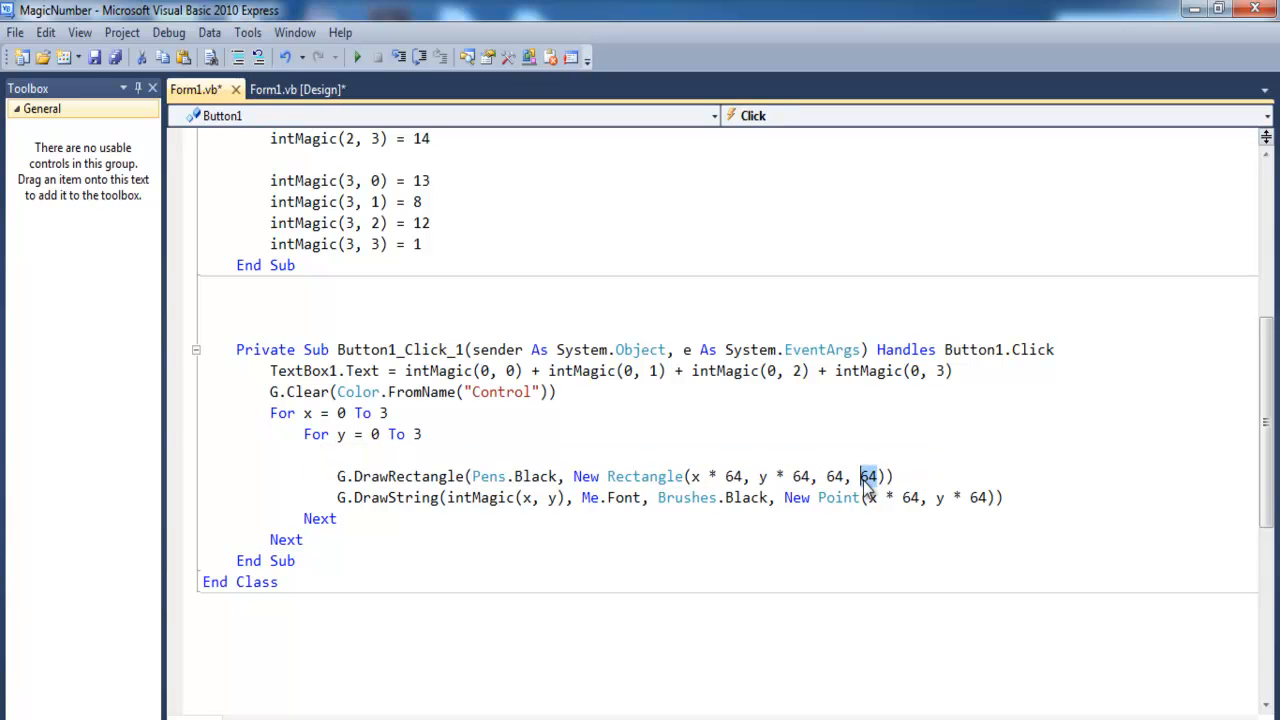
{"action": "type", "text": "128"}
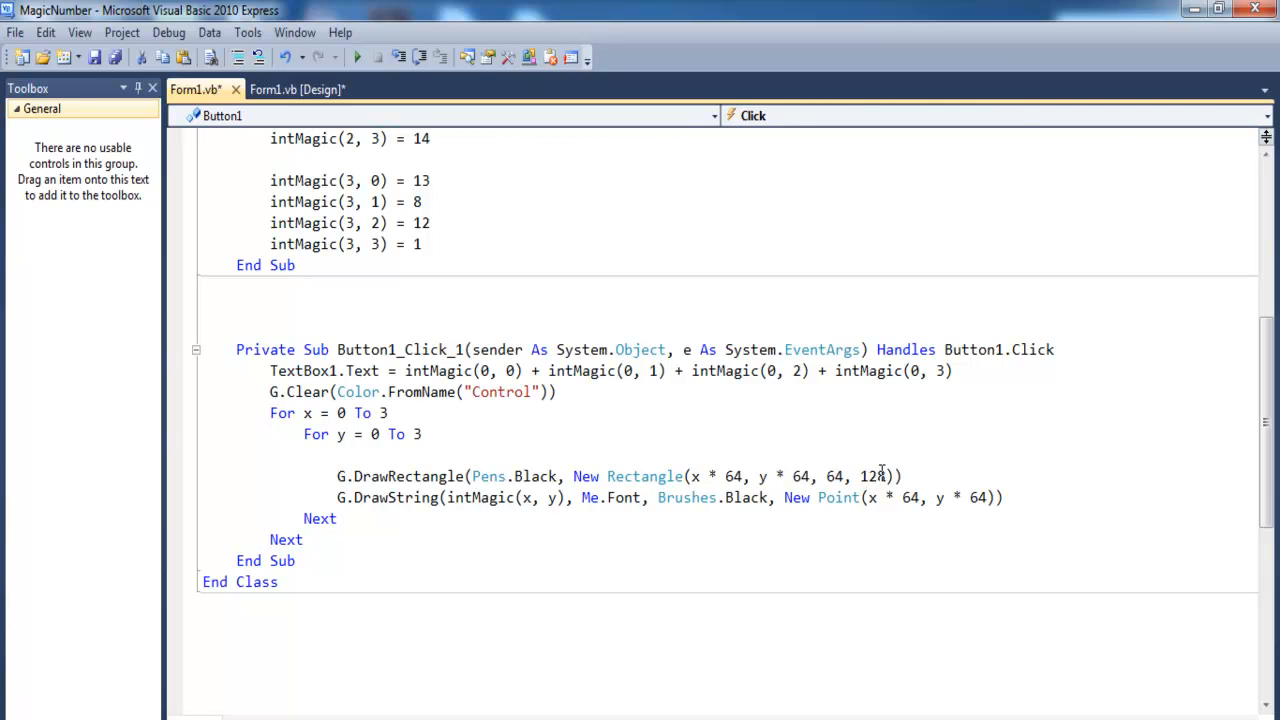
{"action": "double_click", "coordinate": [876, 476]}
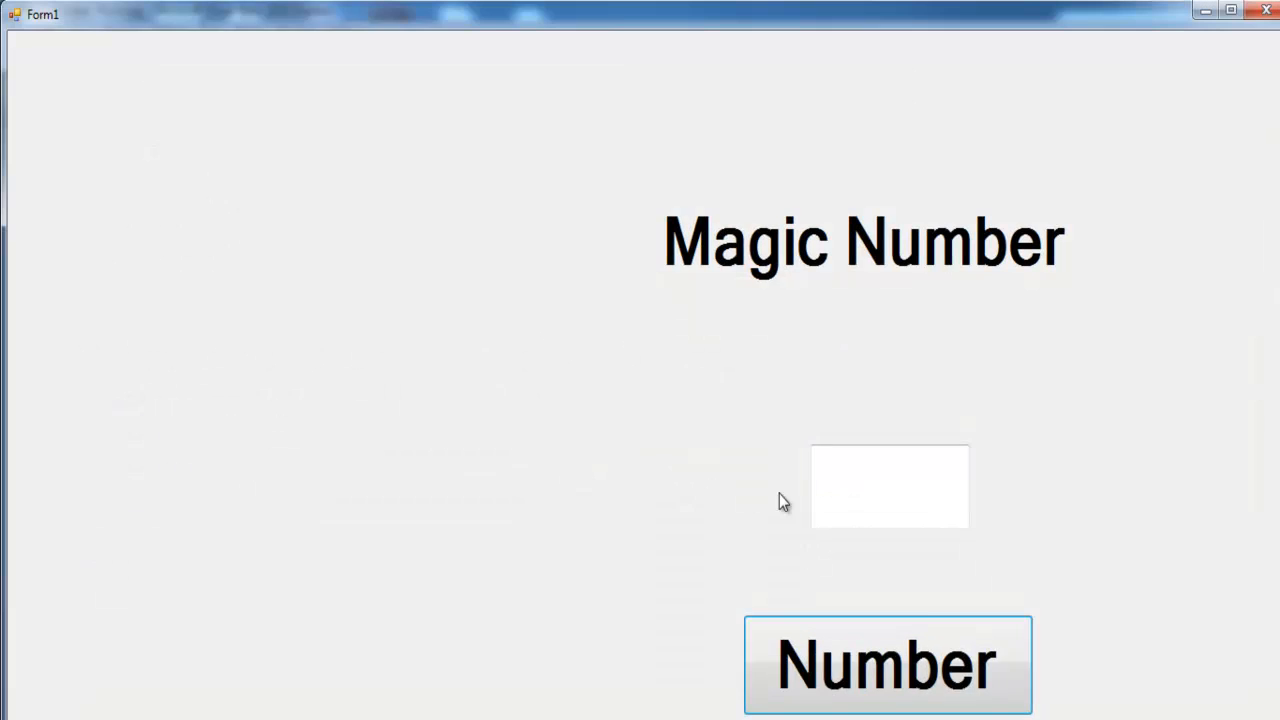
{"action": "left_click", "coordinate": [888, 664]}
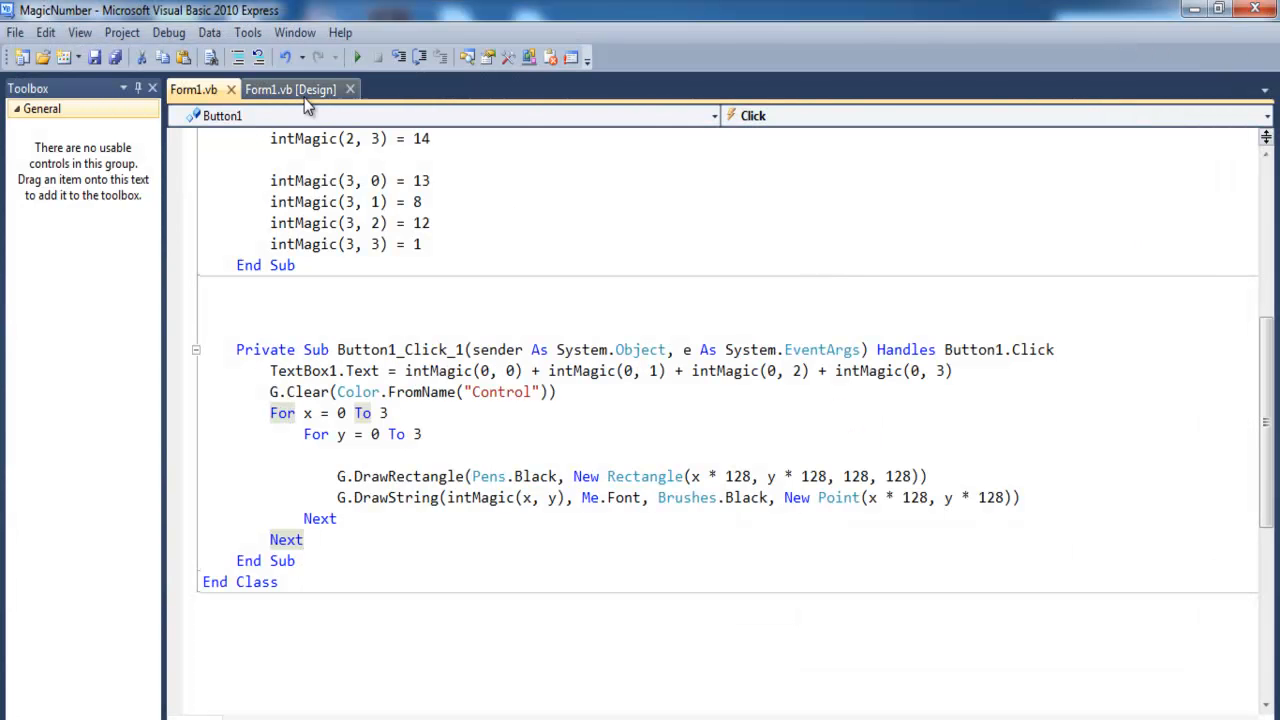
- Start debugging and hit Number to draw the larger 4x4 magic square with sum 34
{"action": "left_click", "coordinate": [290, 88]}
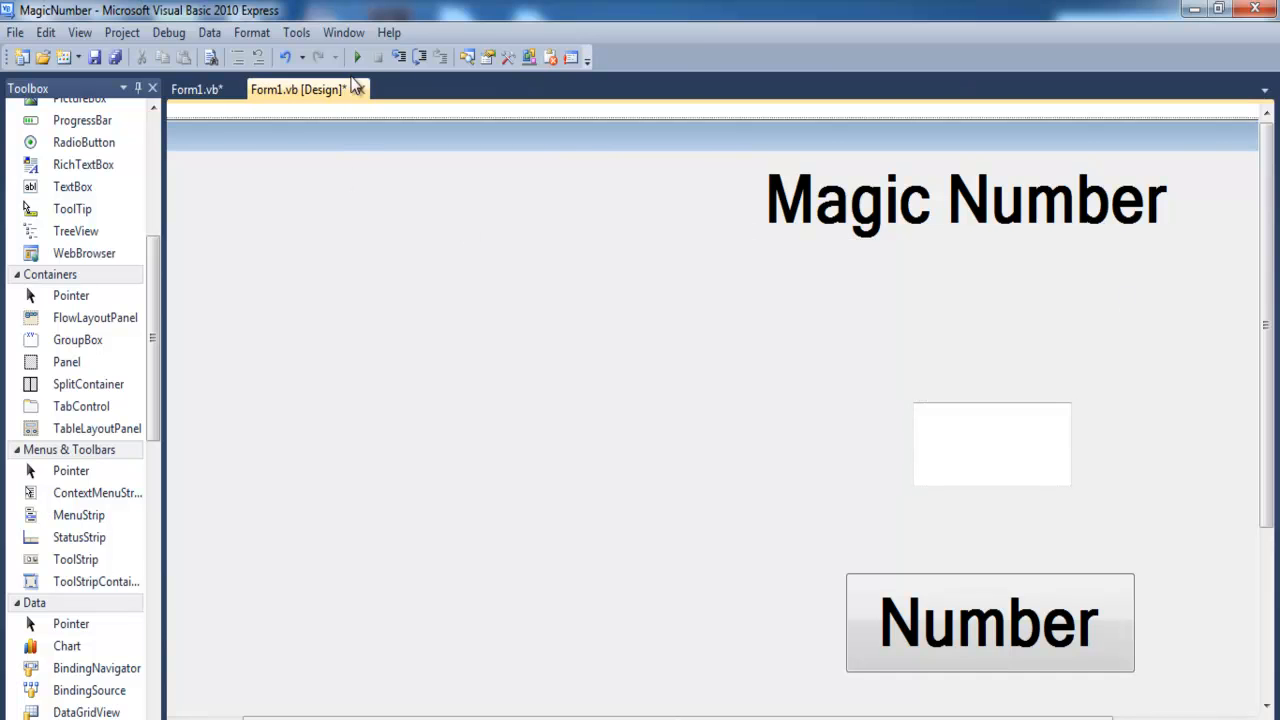
{"action": "left_click", "coordinate": [356, 56]}
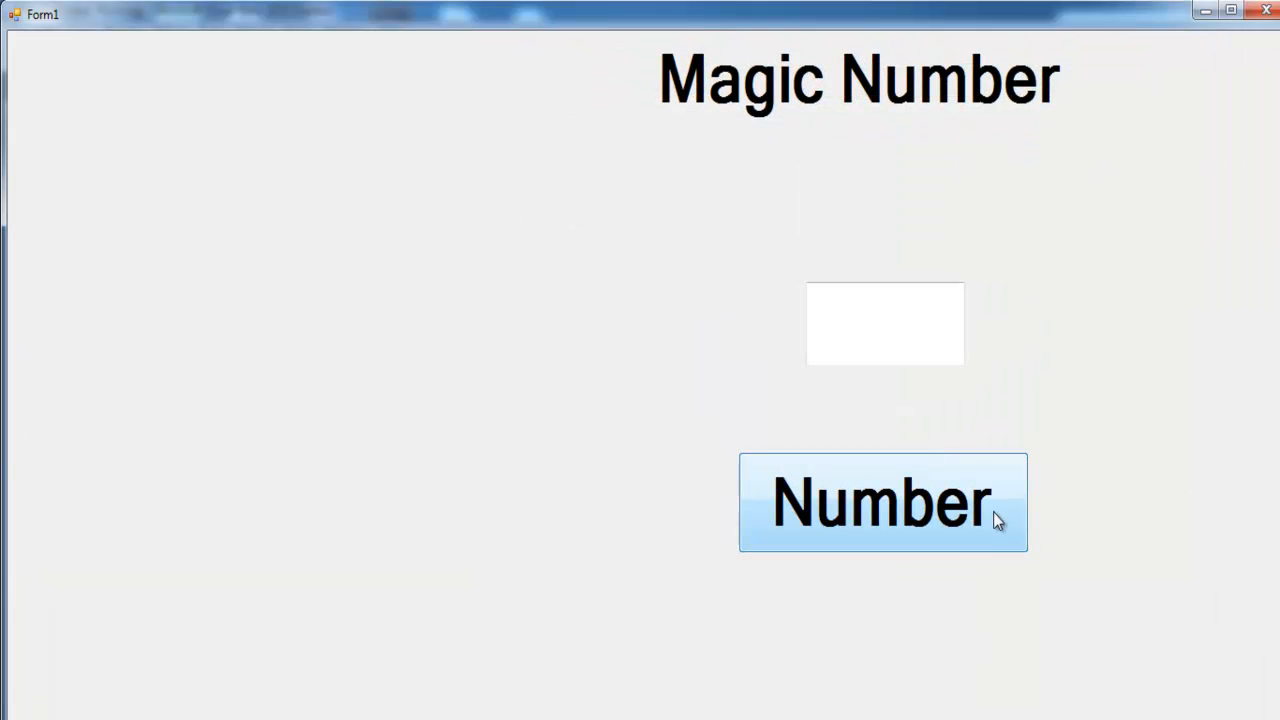
{"action": "left_click", "coordinate": [884, 502]}
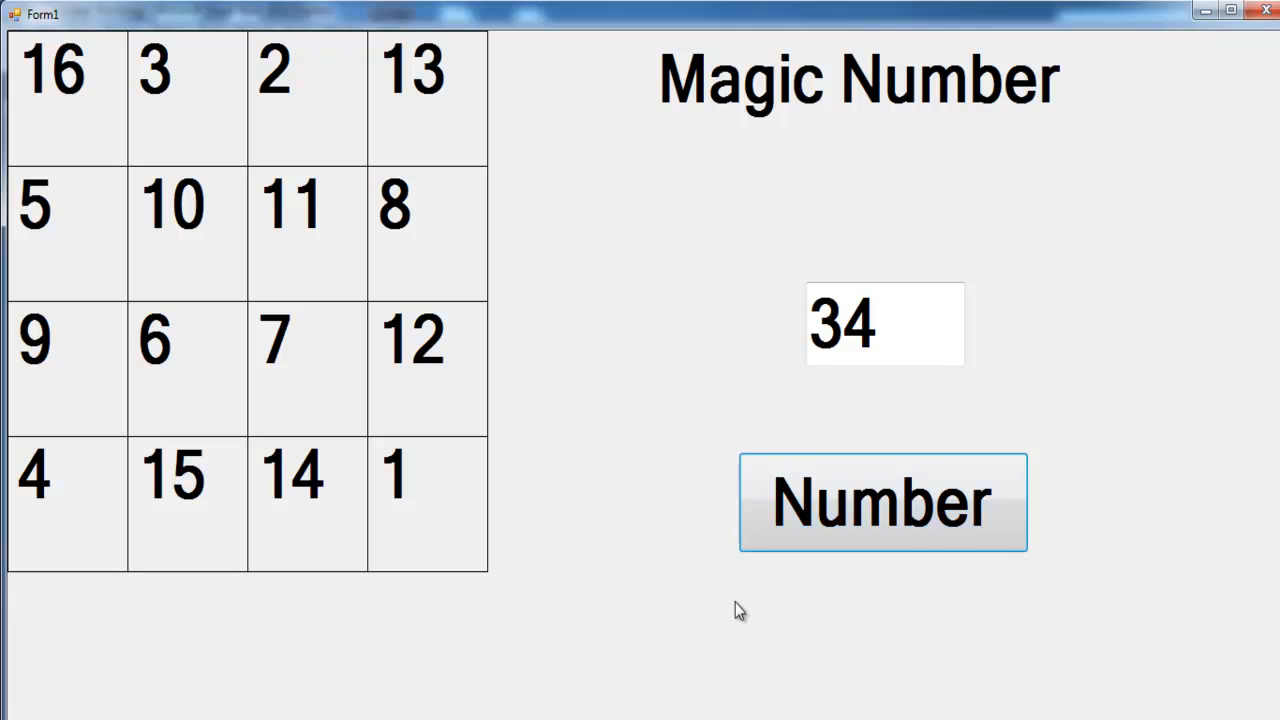